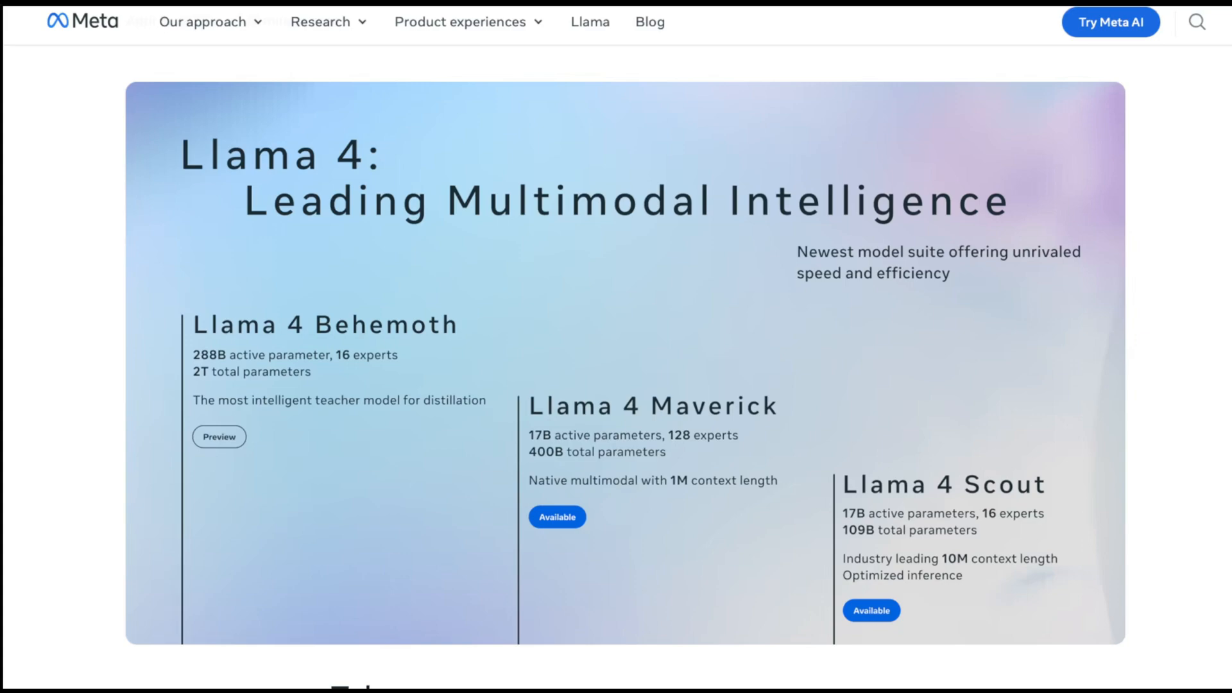
{"action": "mouse_move", "coordinate": [138, 287]}
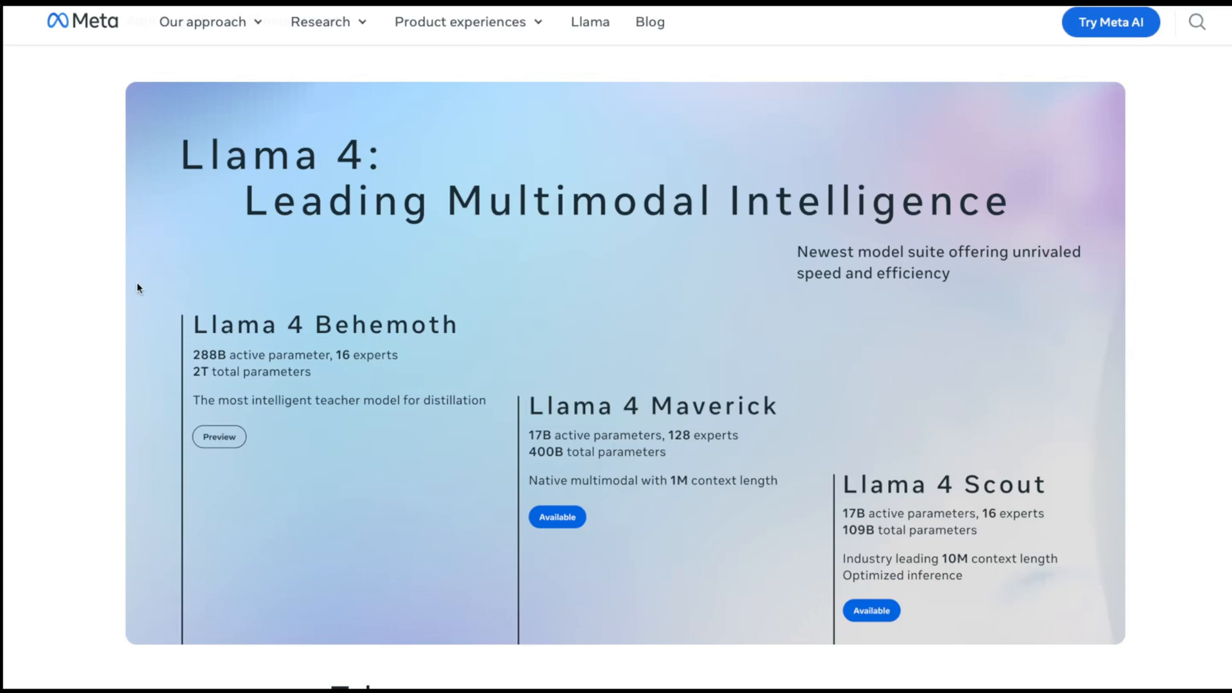
Scroll the Meta AI blog to Maverick's benchmark table against Gemini 2.0 Flash, DeepSeek v3.1, GPT-4o.
{"action": "scroll", "scroll_direction": "up", "scroll_amount": 3}
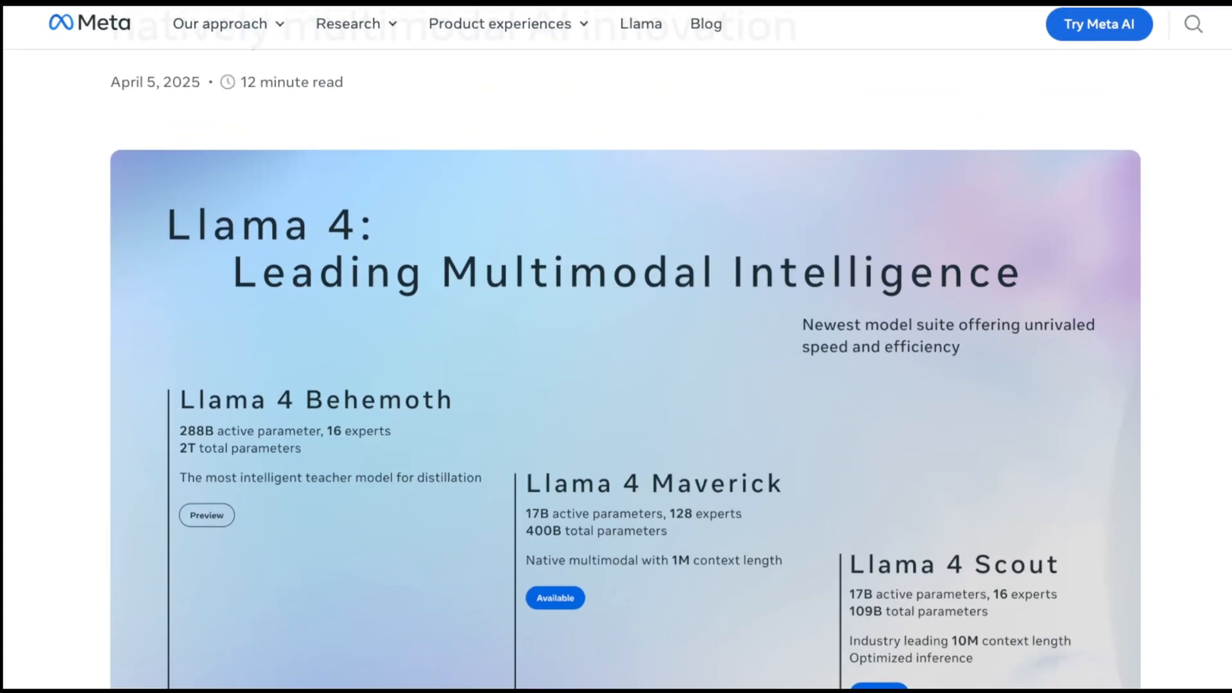
{"action": "scroll", "scroll_direction": "down", "scroll_amount": 3}
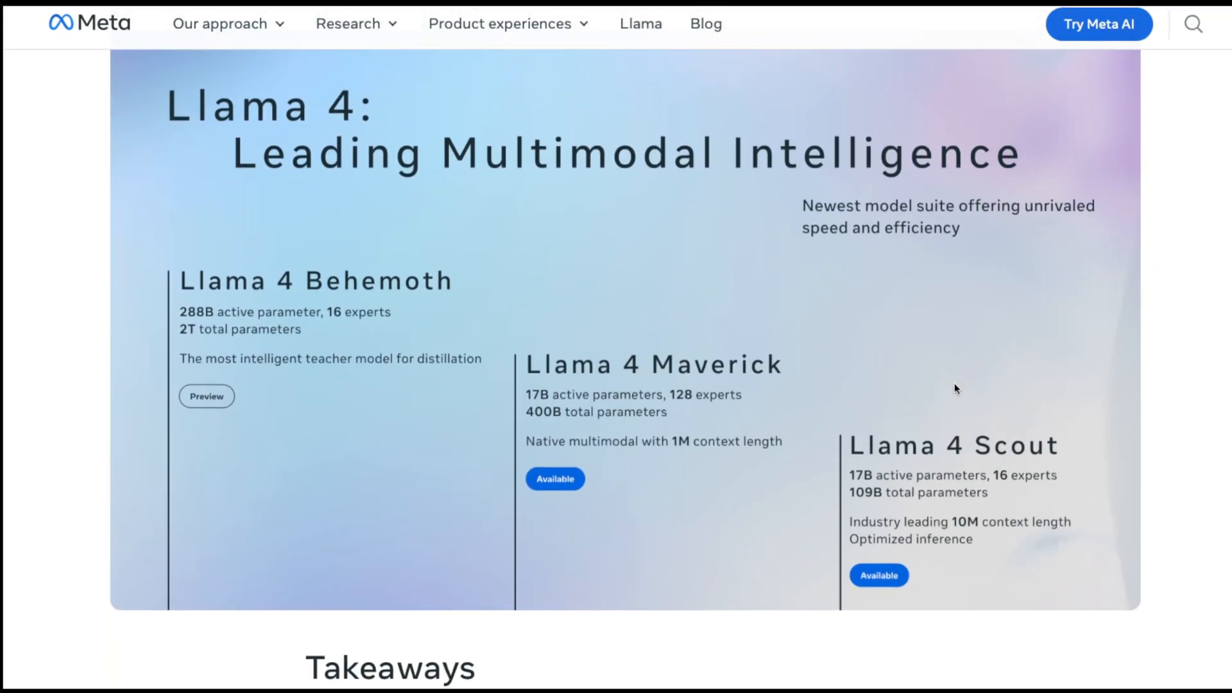
{"action": "scroll", "scroll_direction": "up", "scroll_amount": 3}
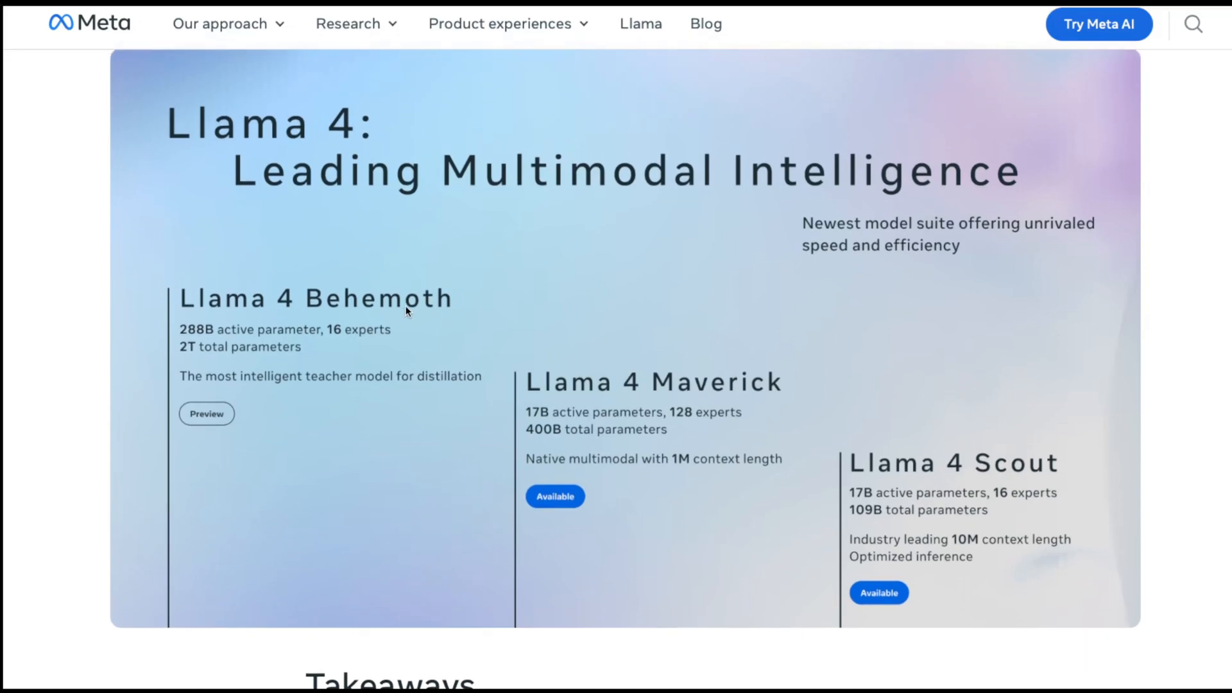
{"action": "mouse_move", "coordinate": [181, 302]}
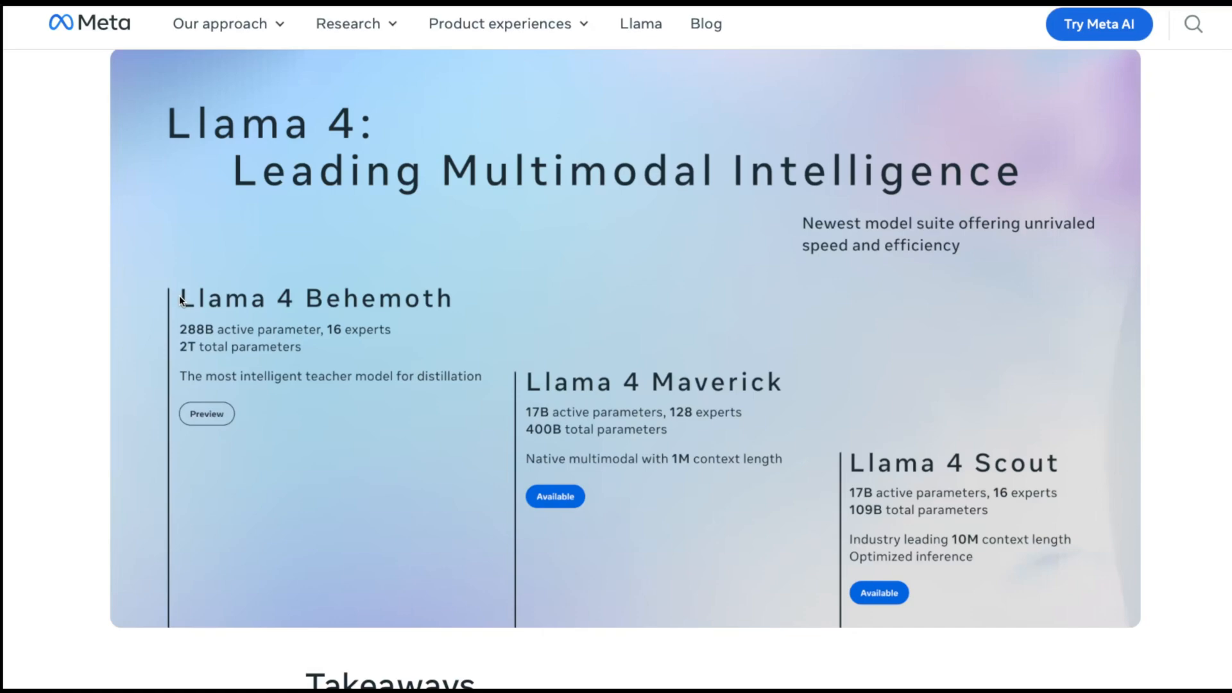
{"action": "scroll", "scroll_direction": "up", "scroll_amount": 3}
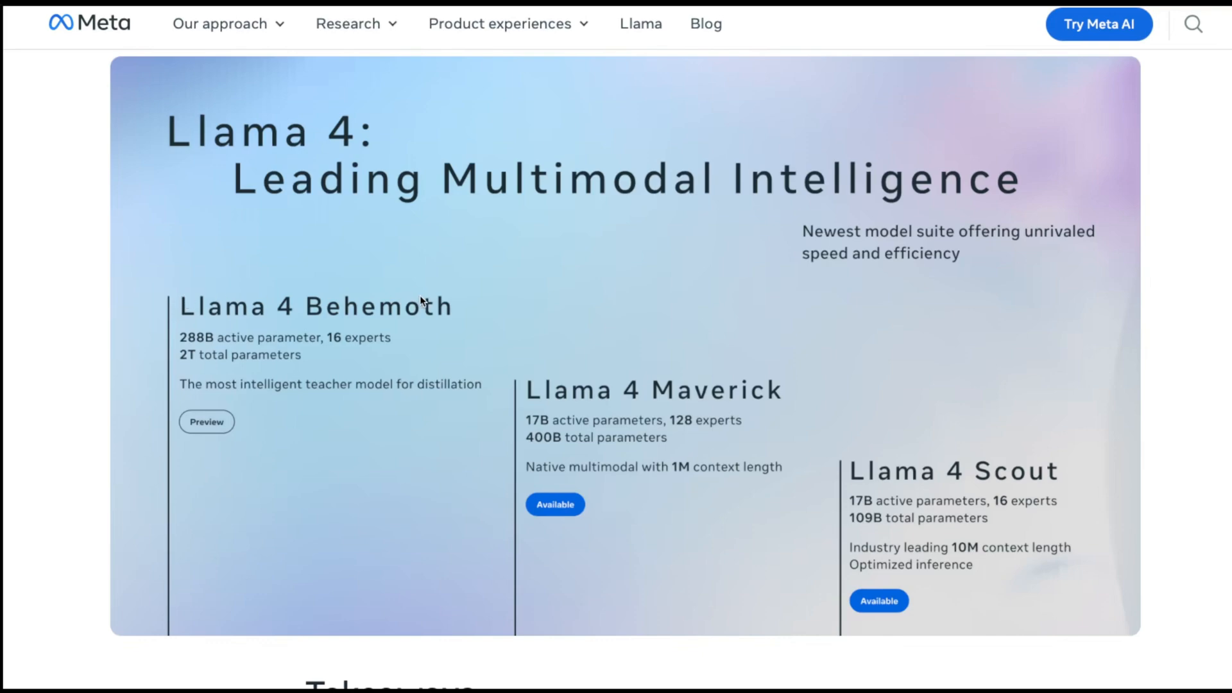
{"action": "mouse_move", "coordinate": [313, 305]}
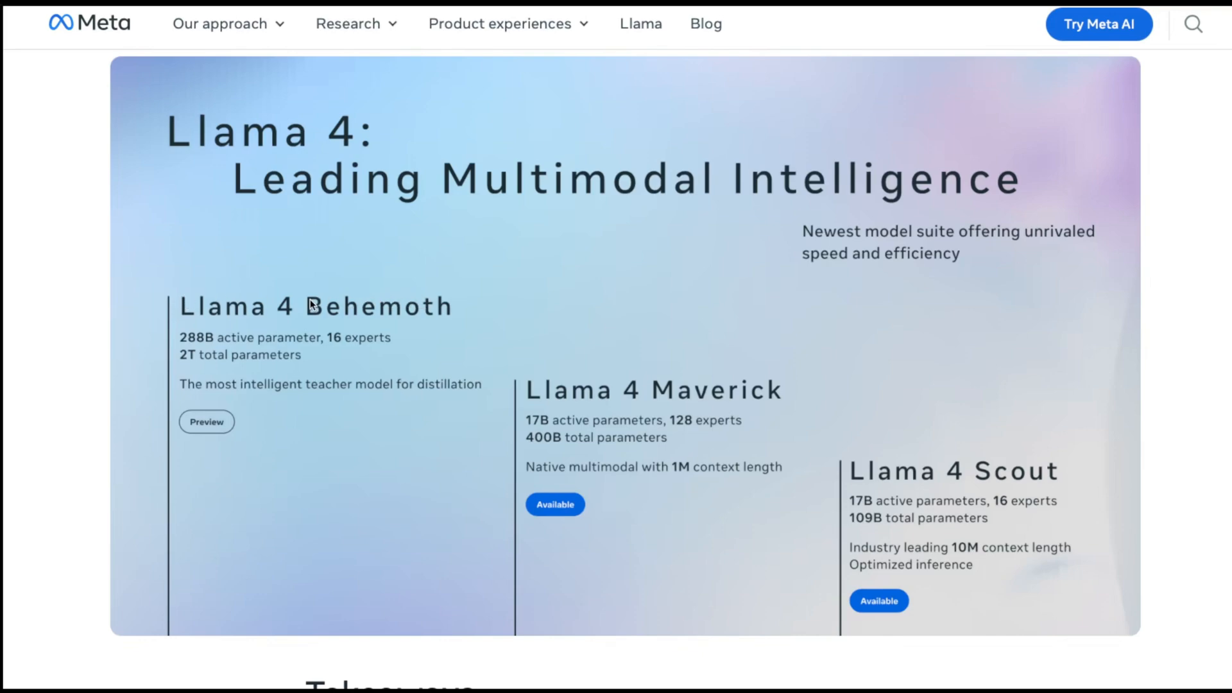
{"action": "mouse_move", "coordinate": [190, 341]}
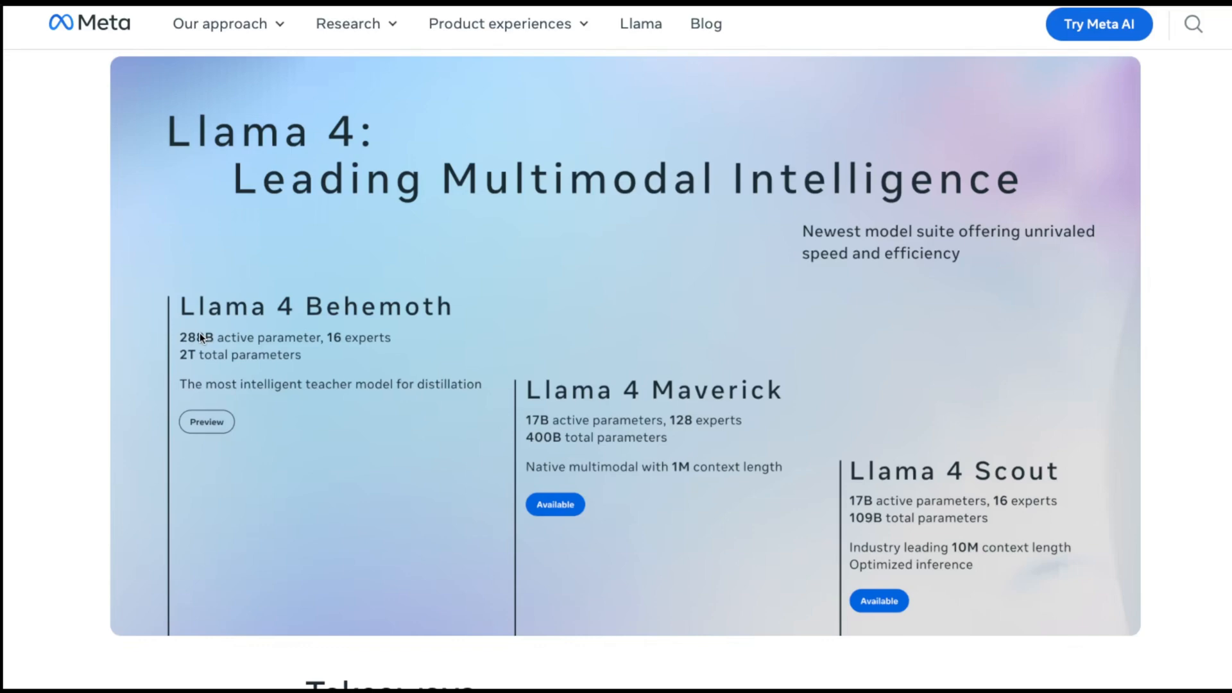
{"action": "mouse_move", "coordinate": [542, 440]}
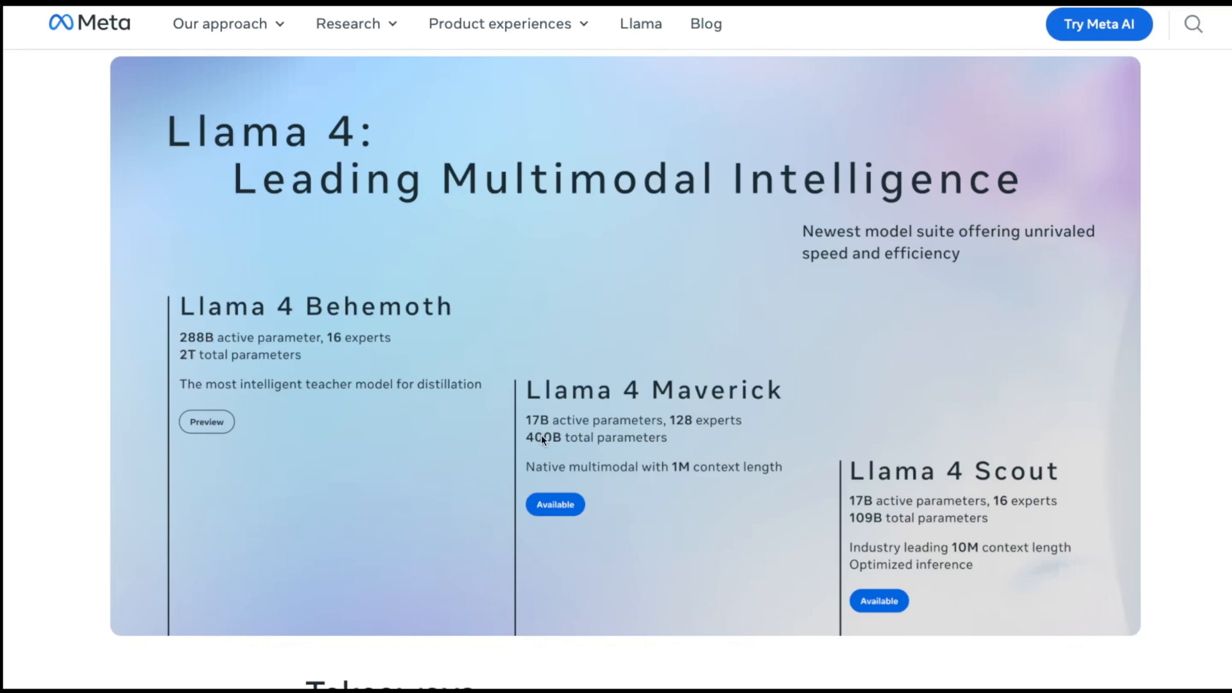
{"action": "mouse_move", "coordinate": [717, 354]}
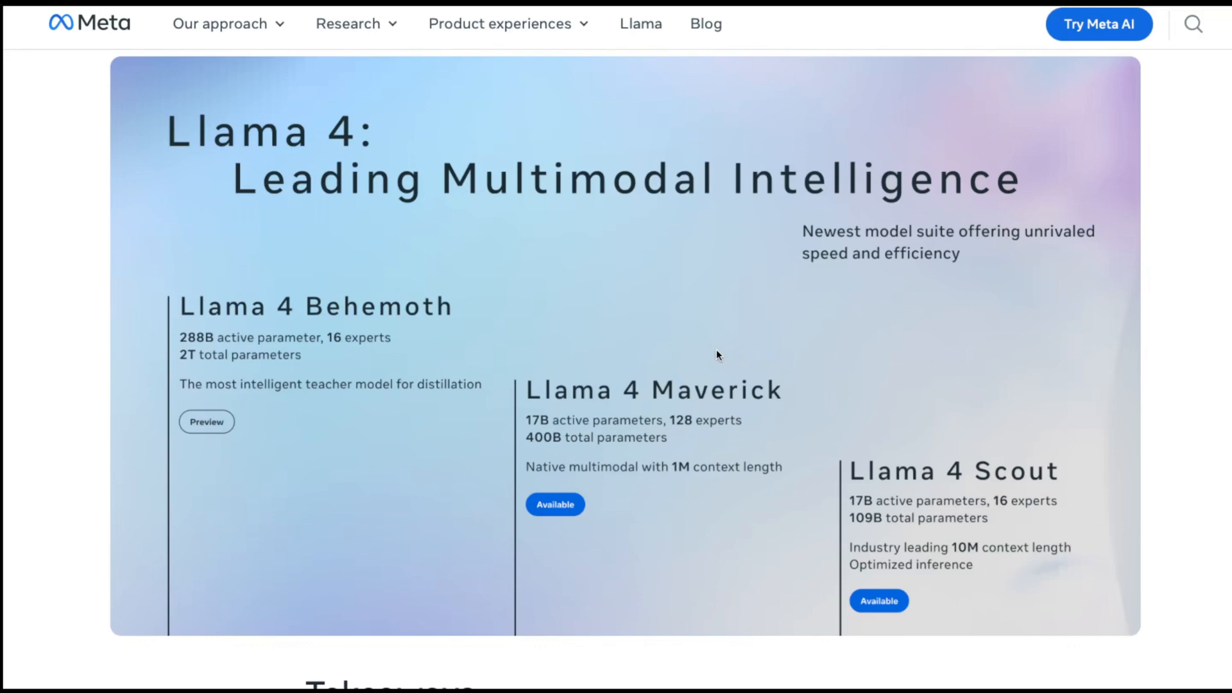
{"action": "mouse_move", "coordinate": [556, 441]}
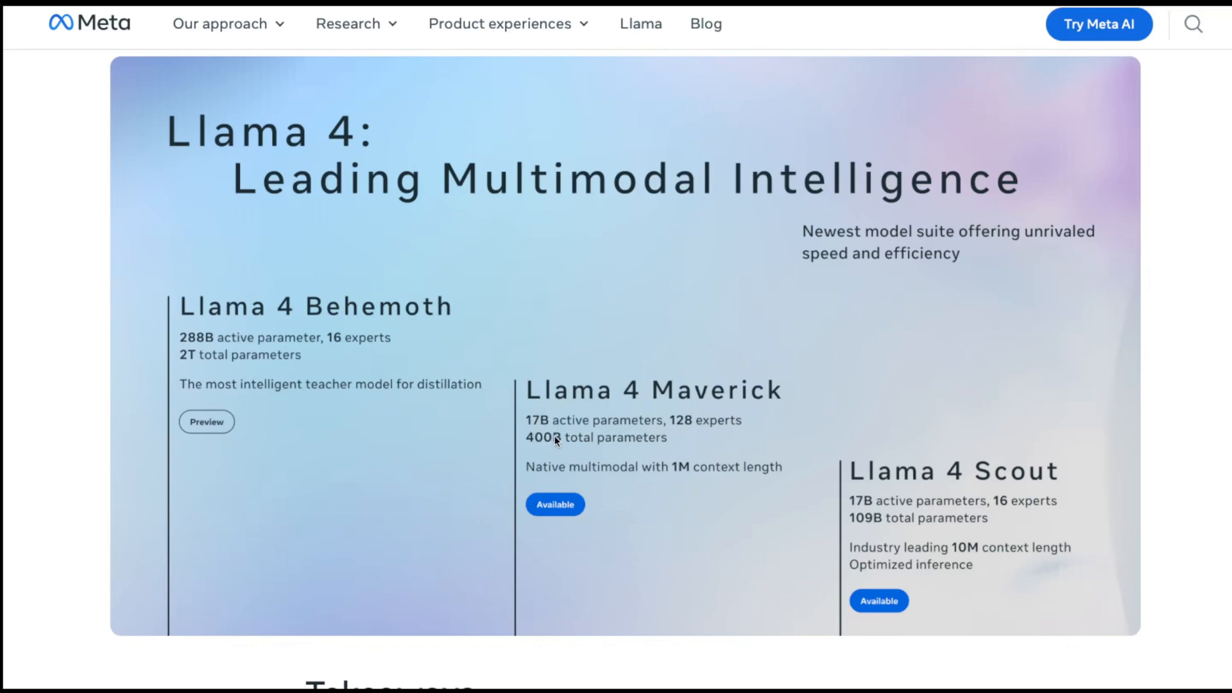
{"action": "mouse_move", "coordinate": [564, 427]}
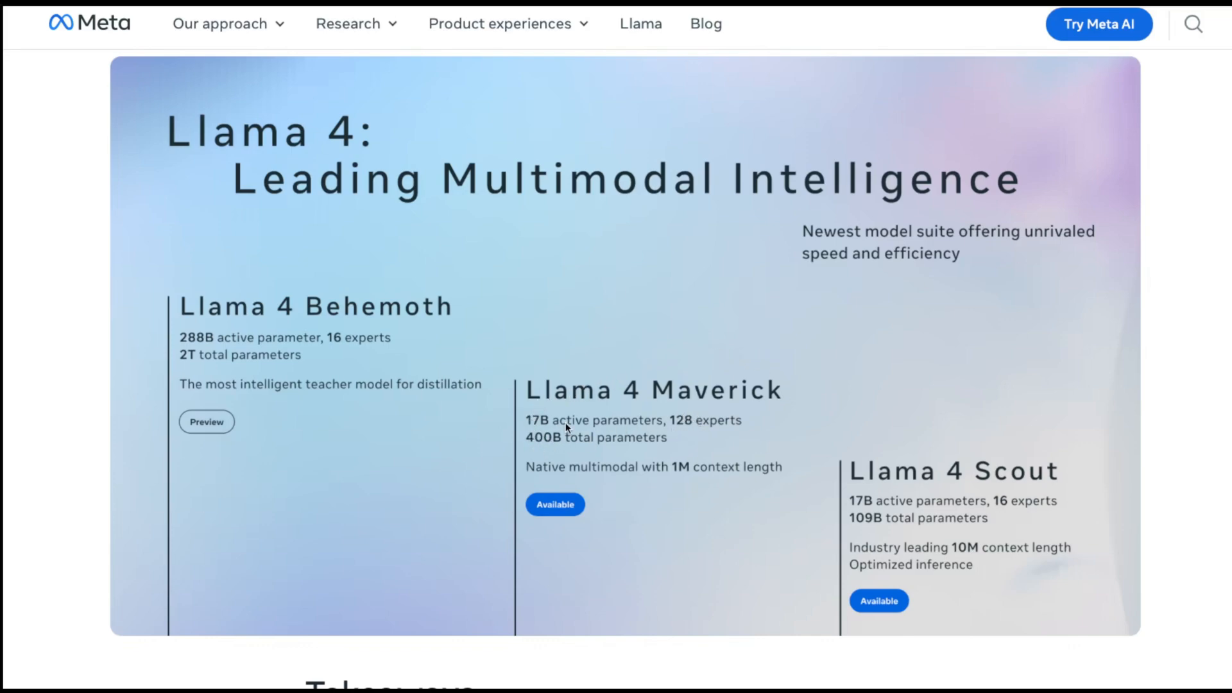
{"action": "mouse_move", "coordinate": [911, 493]}
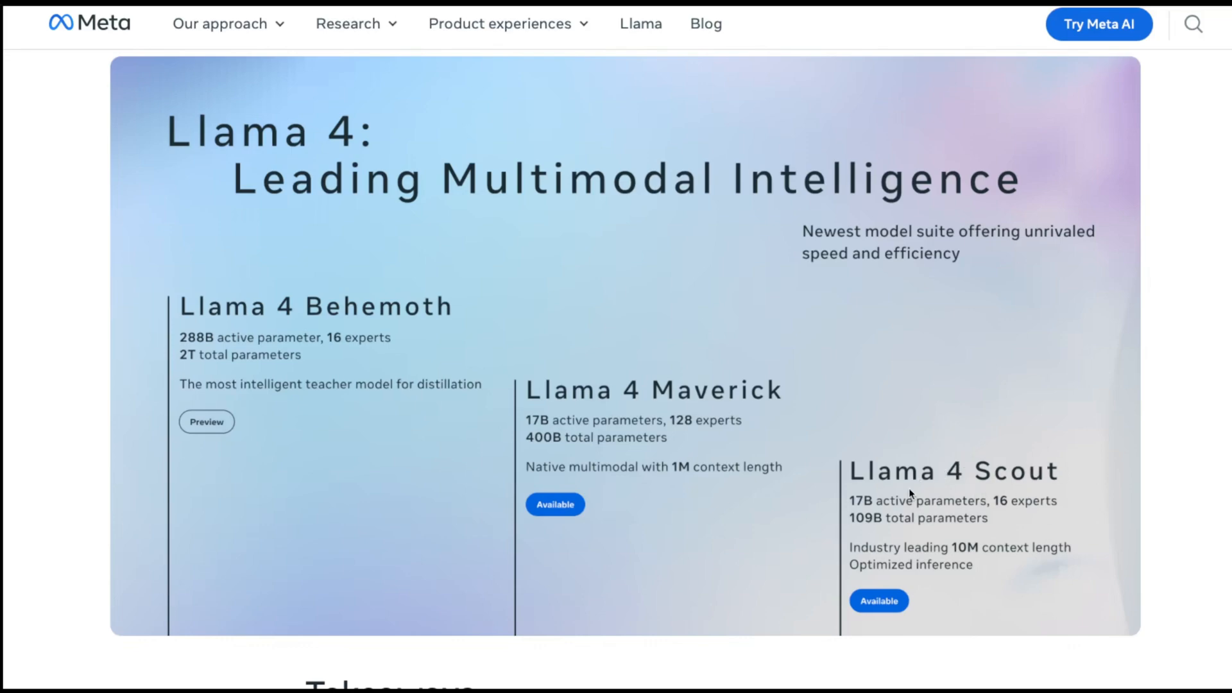
{"action": "mouse_move", "coordinate": [1005, 516]}
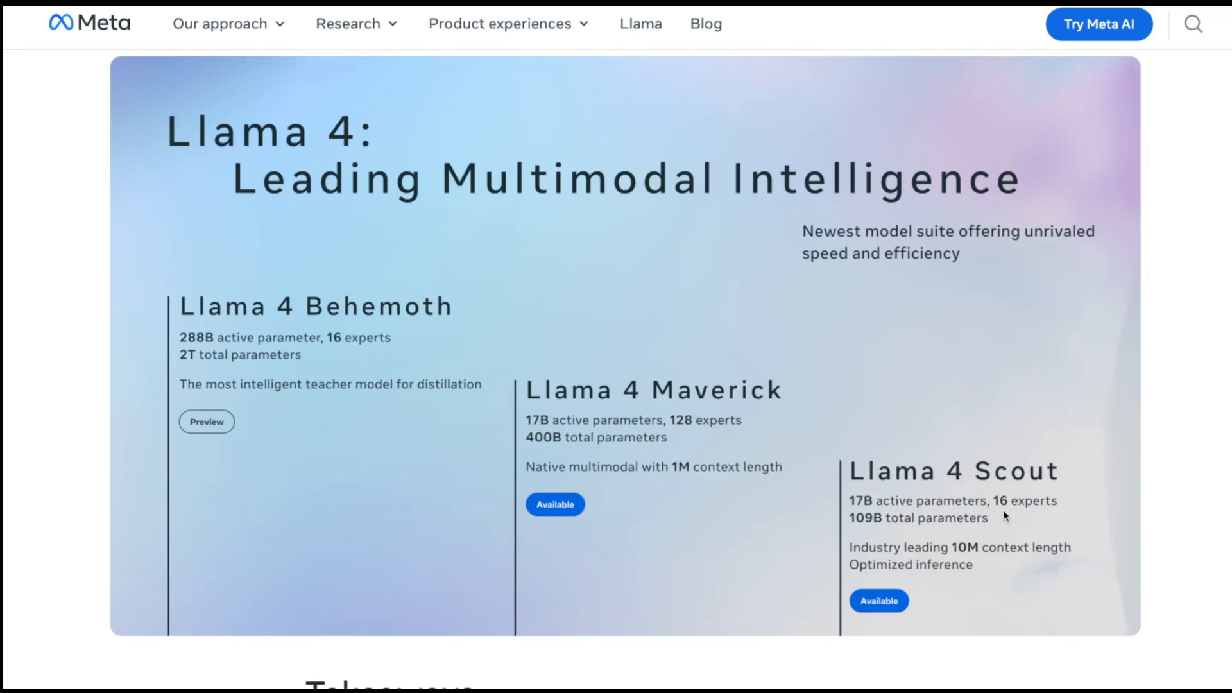
{"action": "mouse_move", "coordinate": [853, 514]}
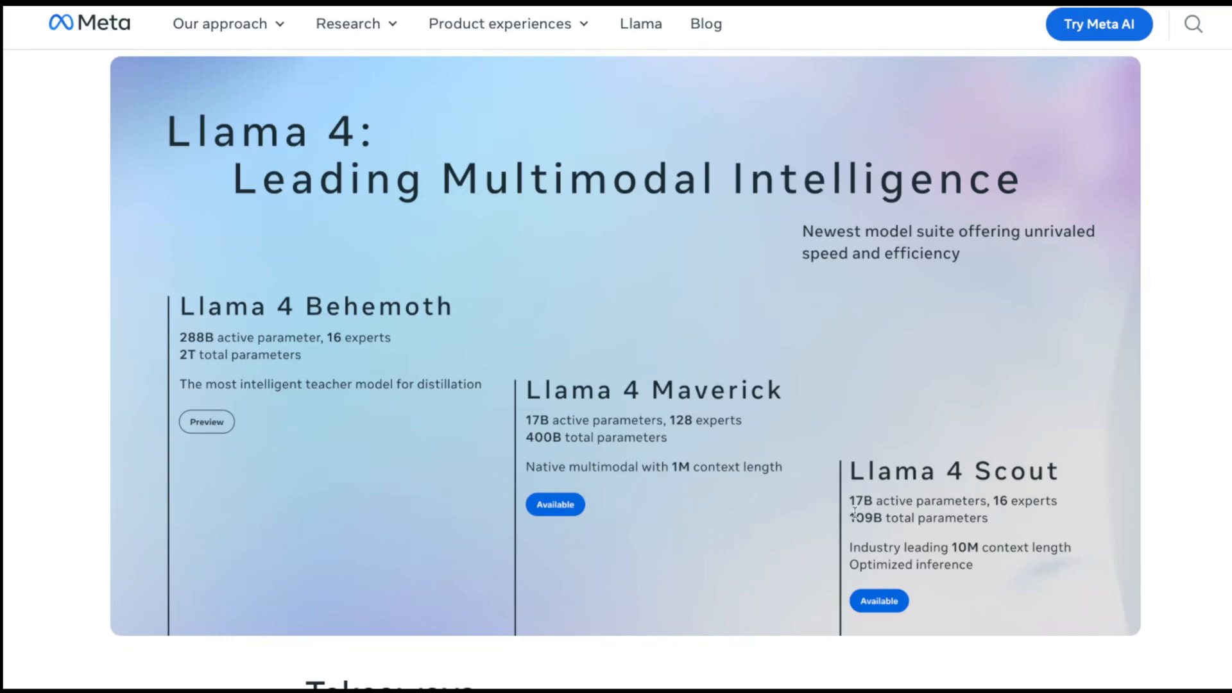
{"action": "mouse_move", "coordinate": [730, 430]}
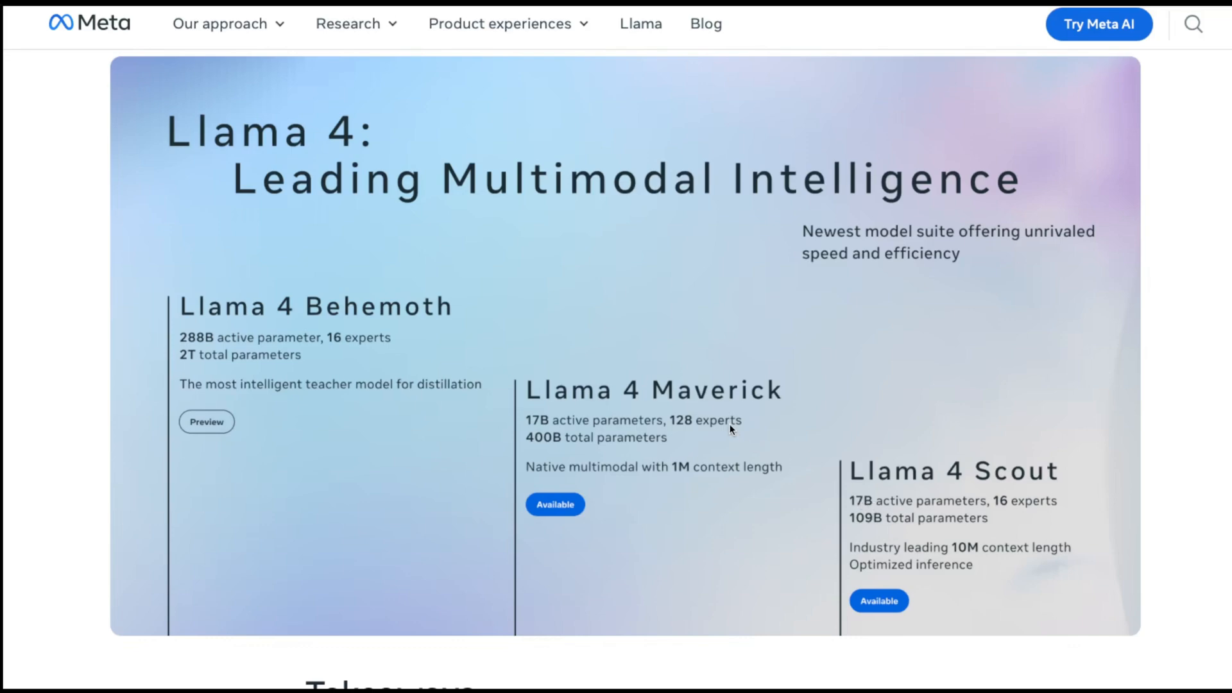
{"action": "mouse_move", "coordinate": [730, 430]}
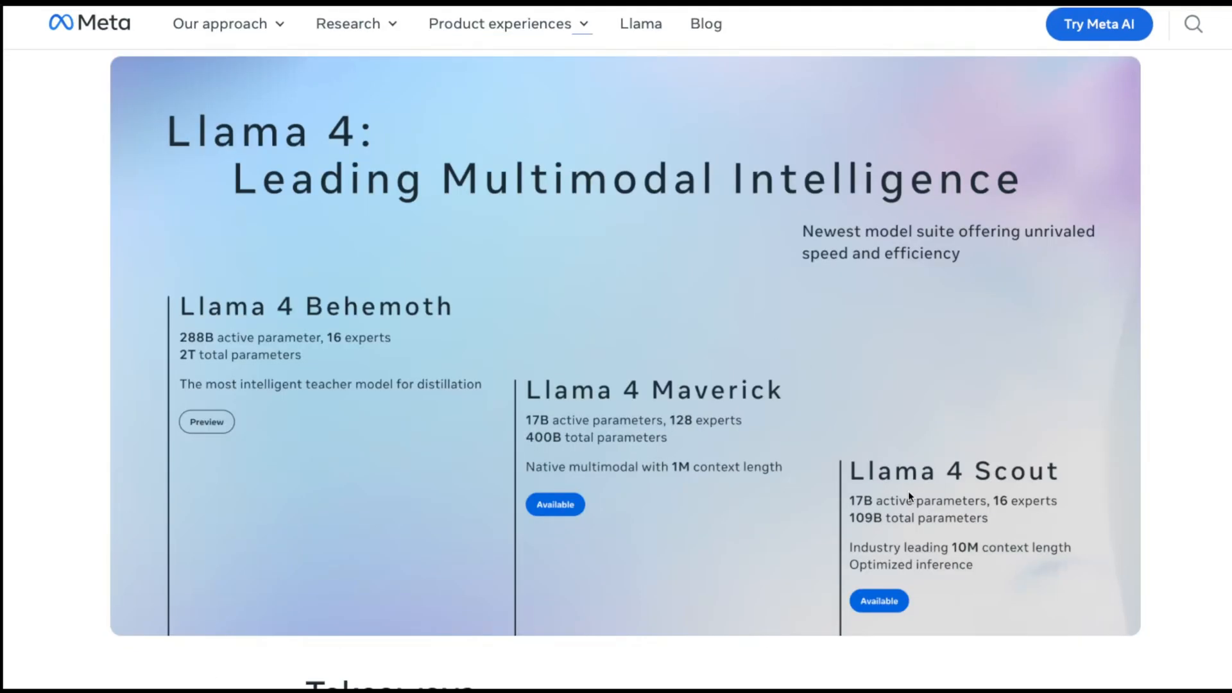
{"action": "scroll", "scroll_direction": "down", "scroll_amount": 3}
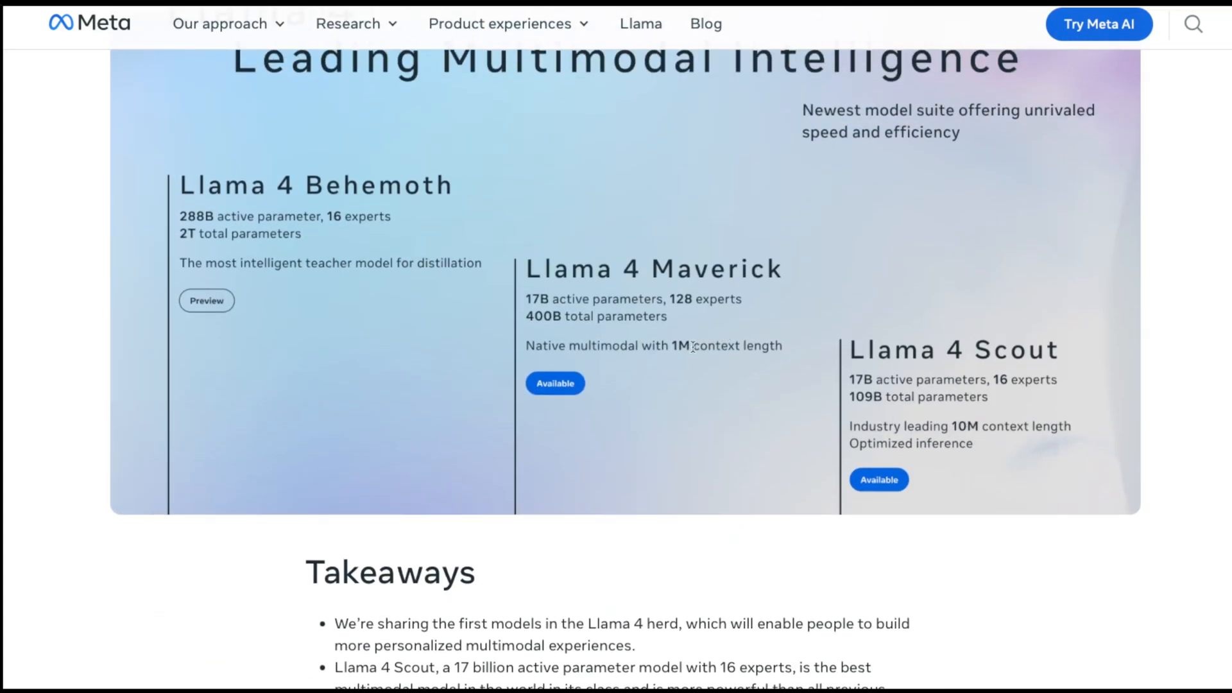
{"action": "mouse_move", "coordinate": [980, 434]}
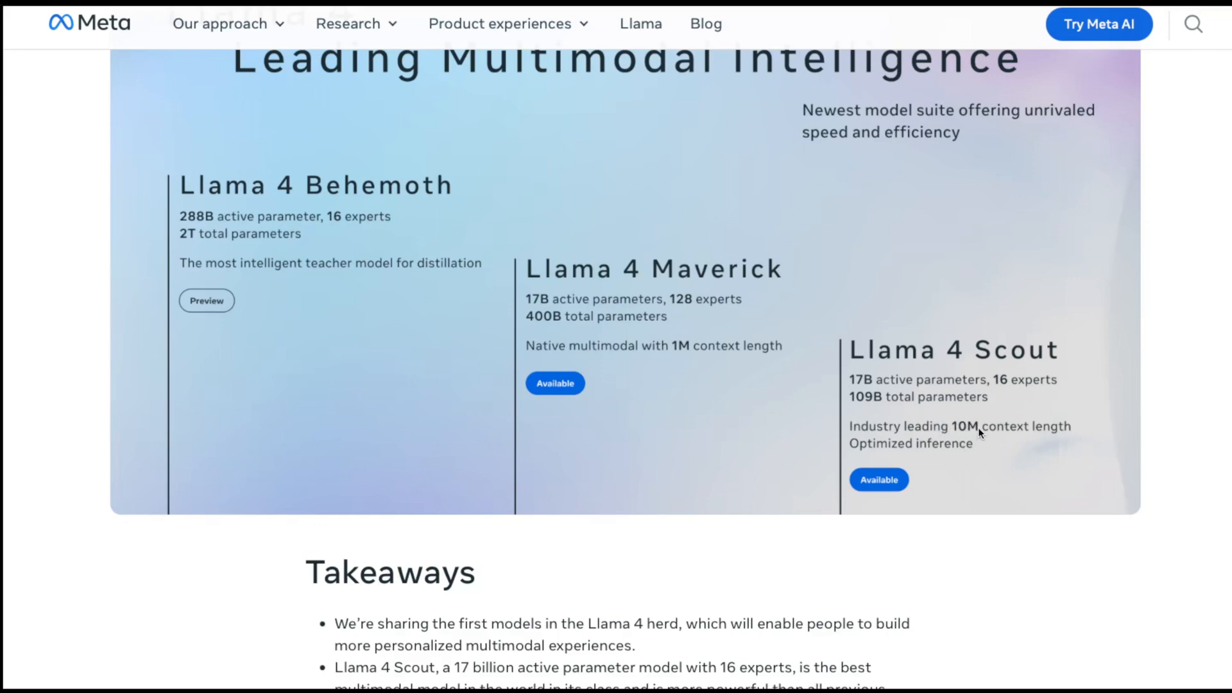
{"action": "scroll", "scroll_direction": "up", "scroll_amount": 3}
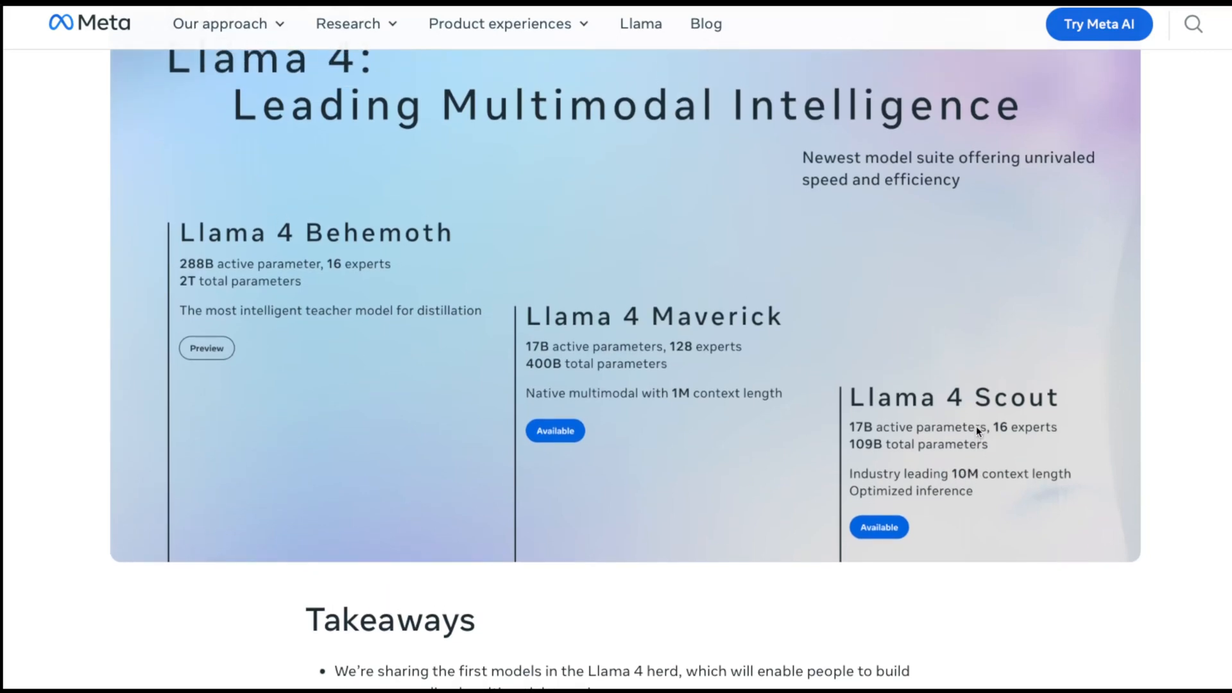
{"action": "mouse_move", "coordinate": [974, 428]}
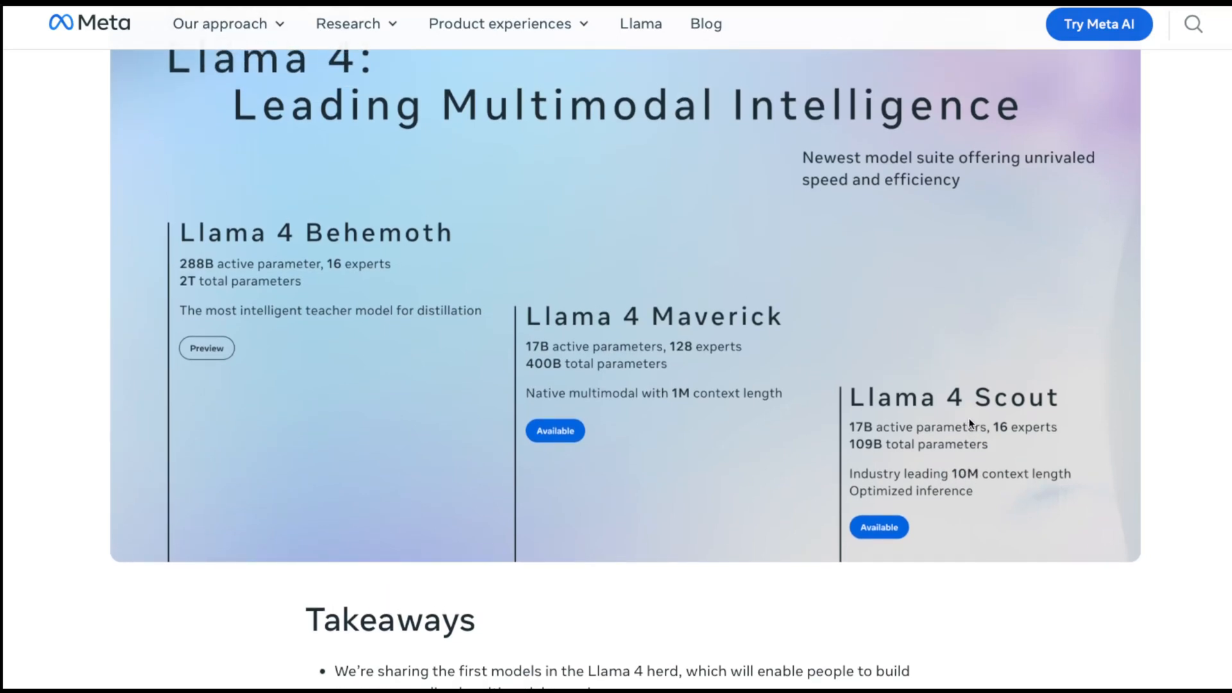
{"action": "scroll", "scroll_direction": "down", "scroll_amount": 3}
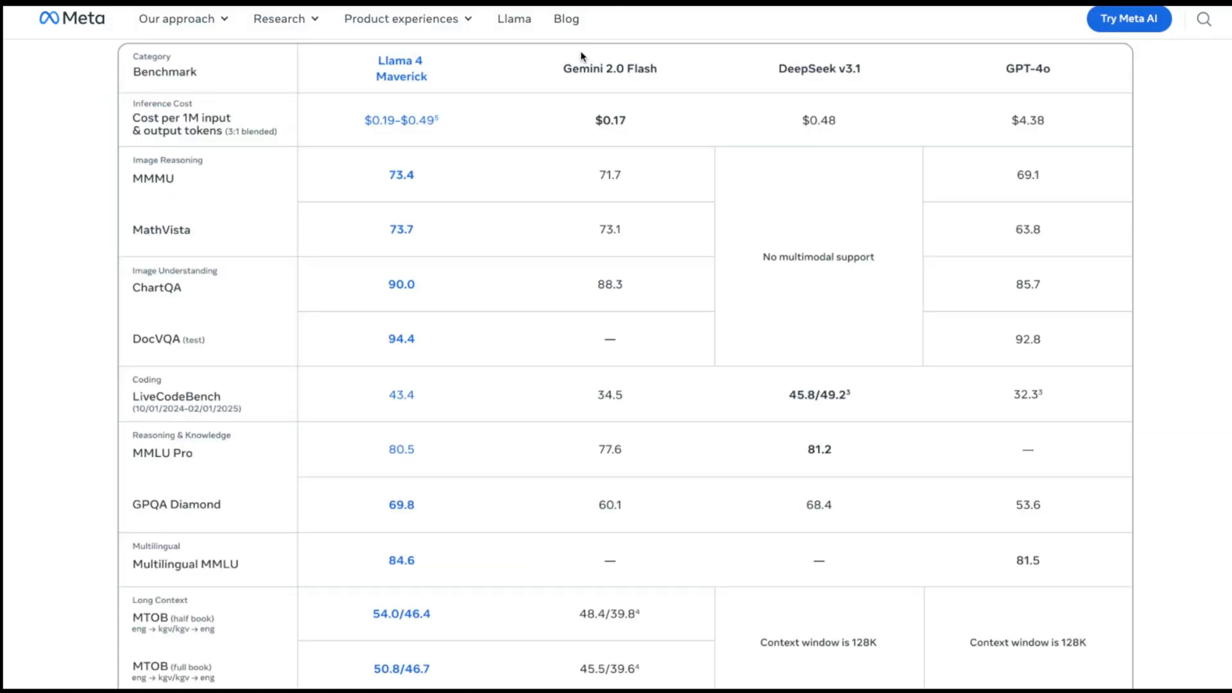
{"action": "mouse_move", "coordinate": [550, 167]}
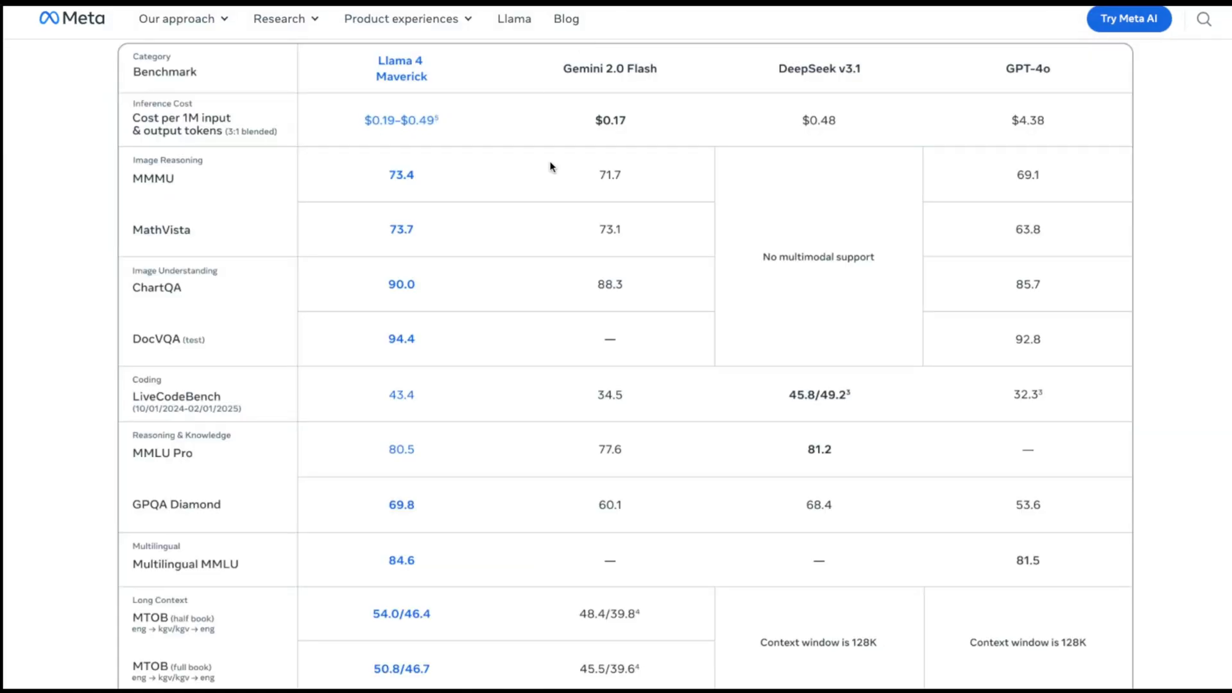
{"action": "mouse_move", "coordinate": [455, 118]}
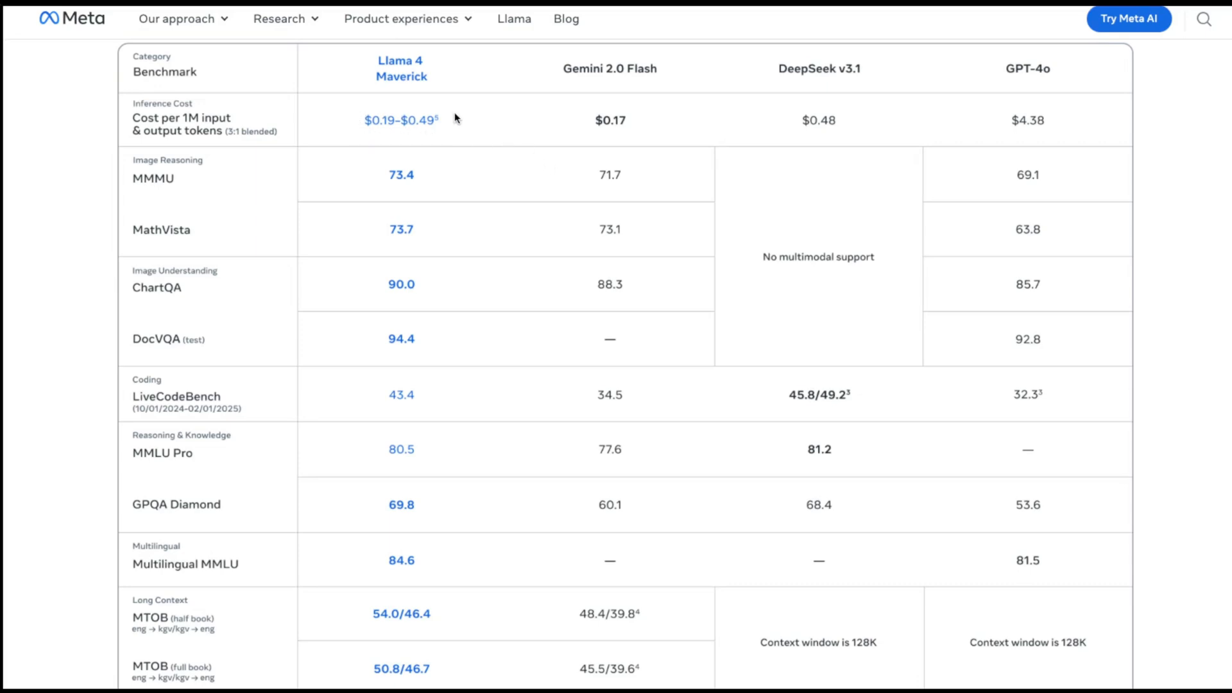
{"action": "mouse_move", "coordinate": [813, 8]}
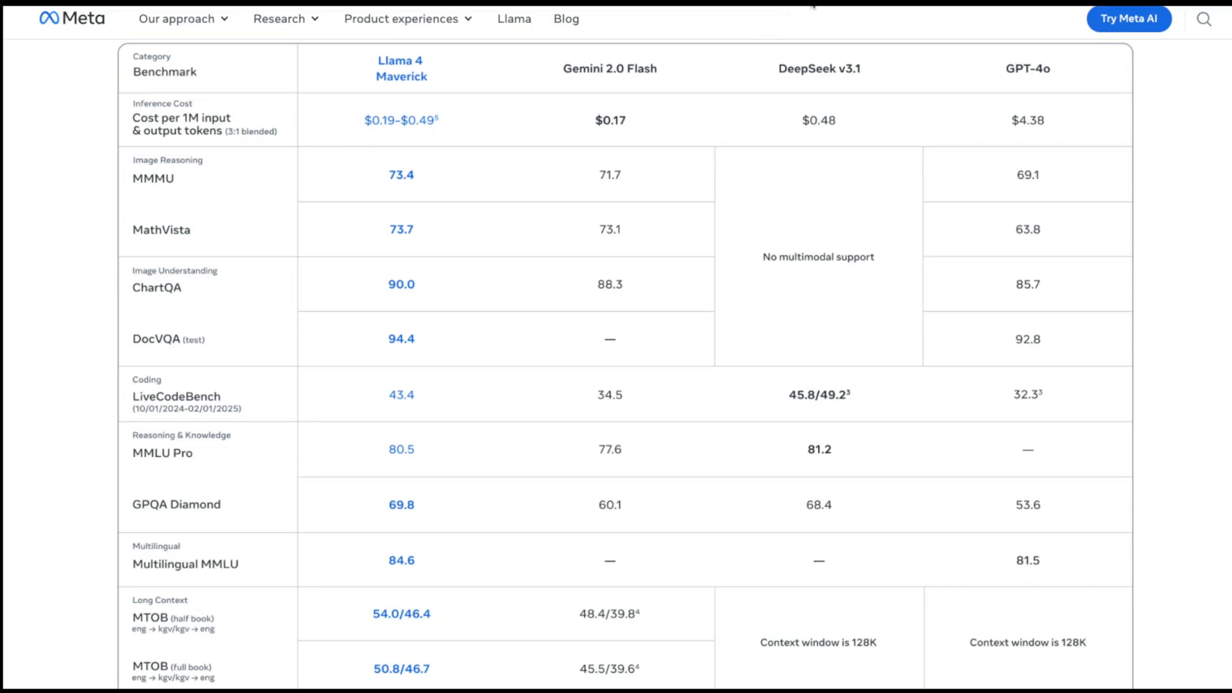
{"action": "mouse_move", "coordinate": [817, 8]}
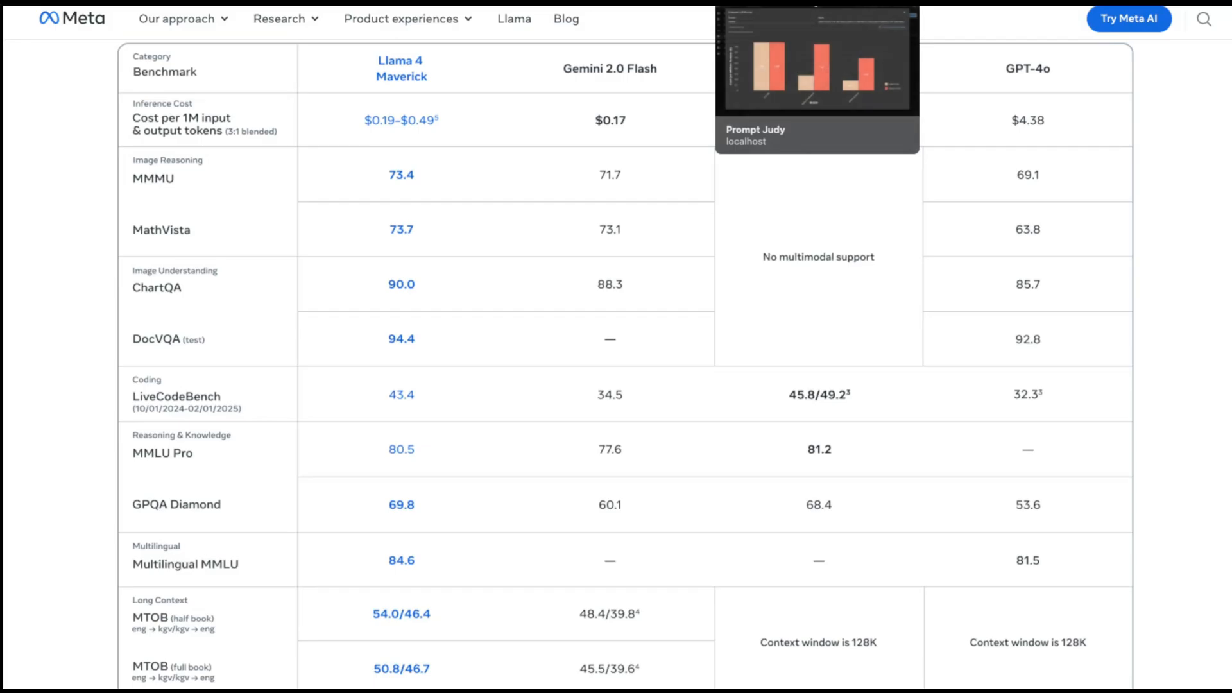
Switch to Prompt Judy's pricing comparison for together's Llama 3.3 70B, Maverick and Scout.
{"action": "left_click", "coordinate": [818, 59]}
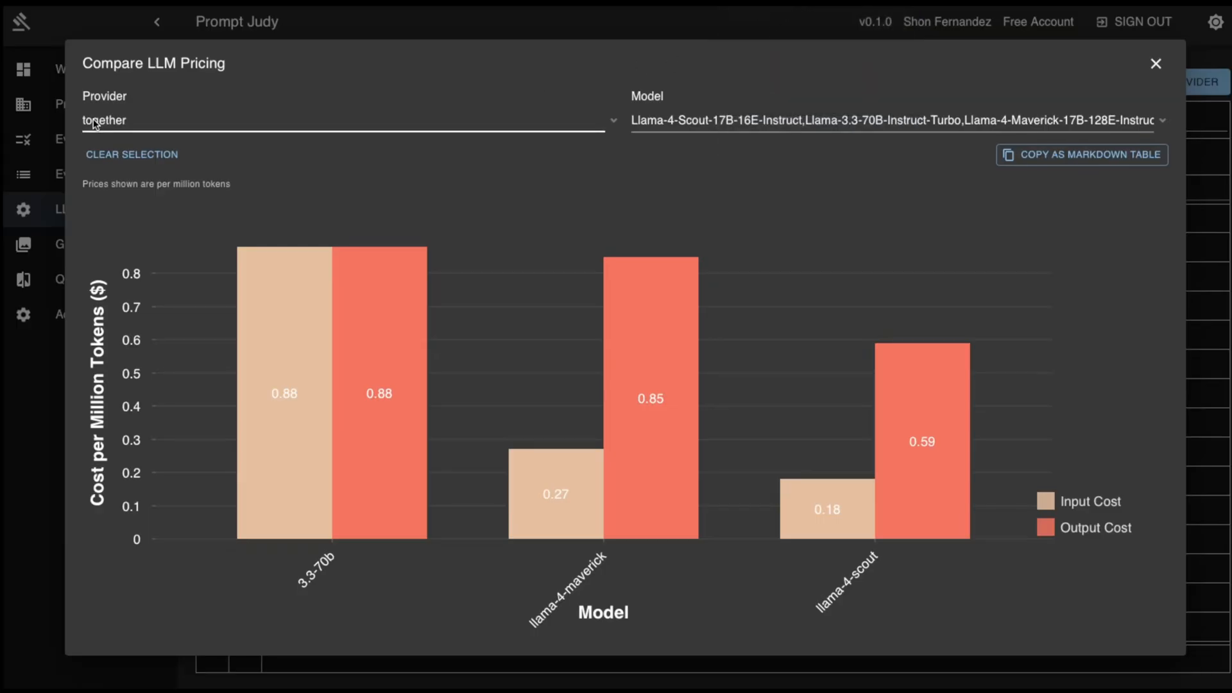
{"action": "mouse_move", "coordinate": [683, 486]}
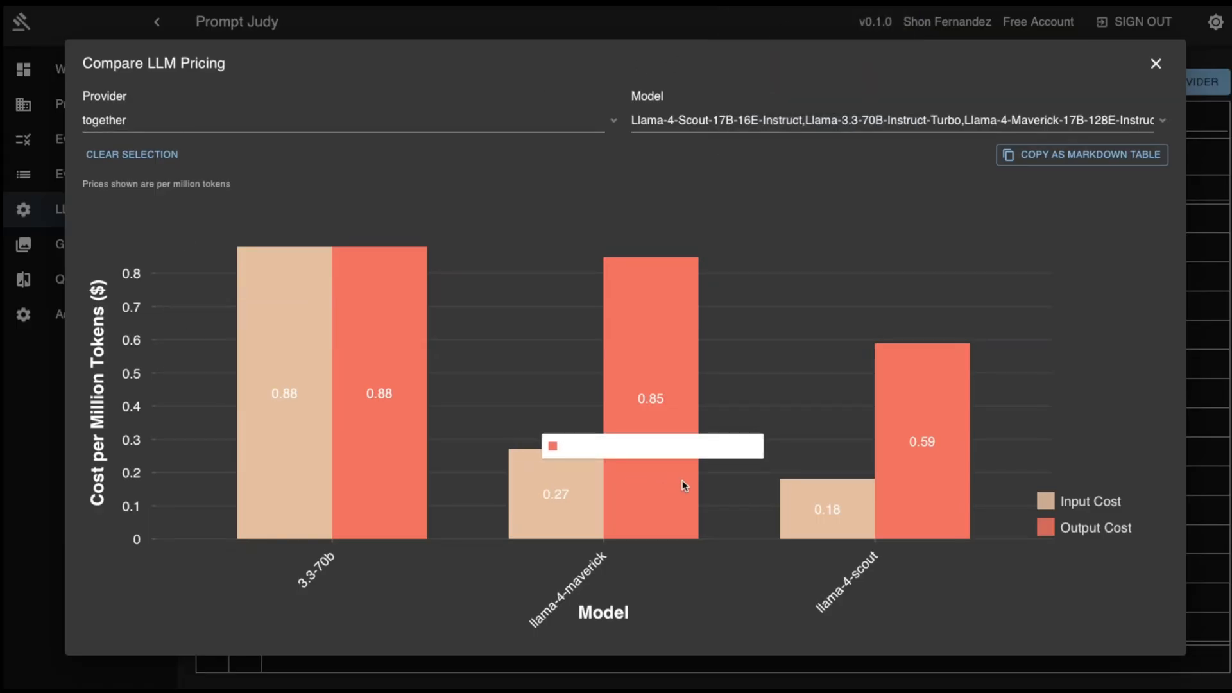
{"action": "mouse_move", "coordinate": [264, 216]}
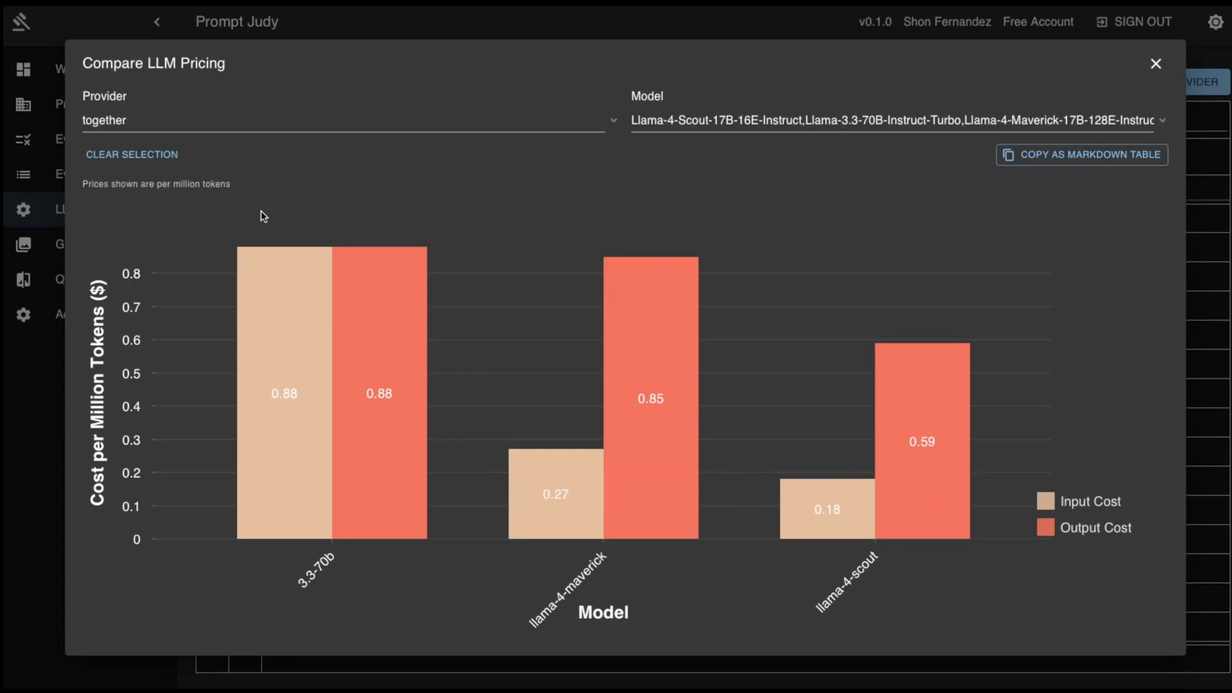
{"action": "mouse_move", "coordinate": [768, 553]}
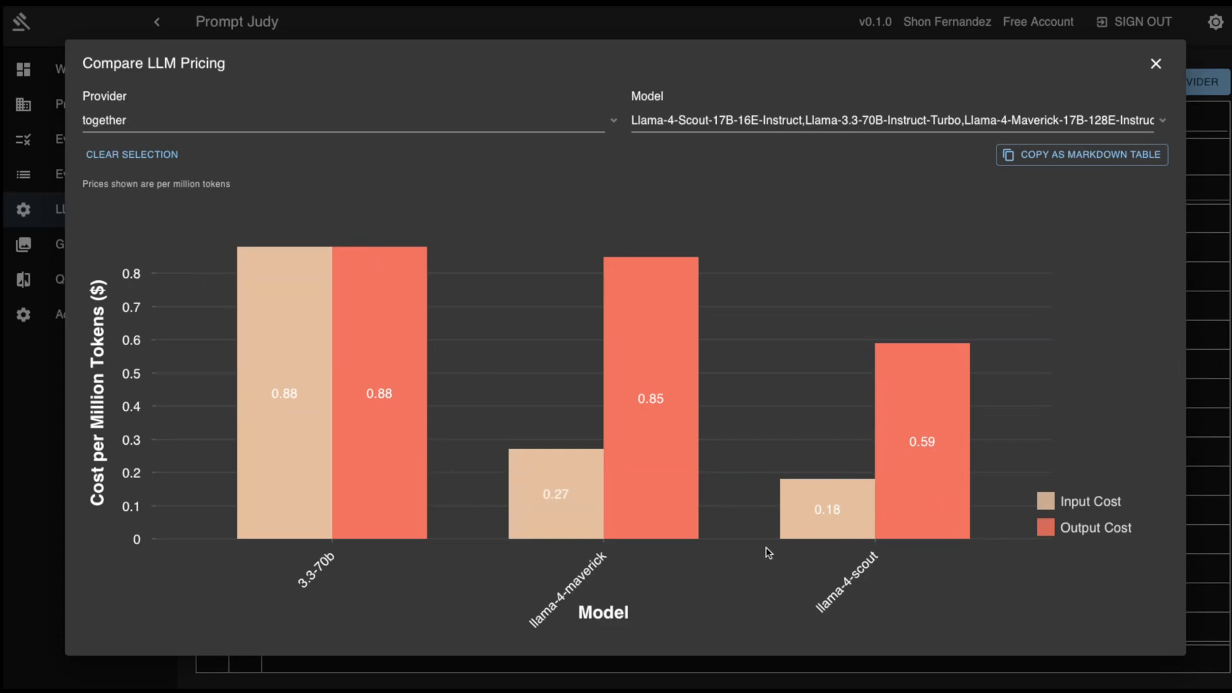
{"action": "mouse_move", "coordinate": [806, 548]}
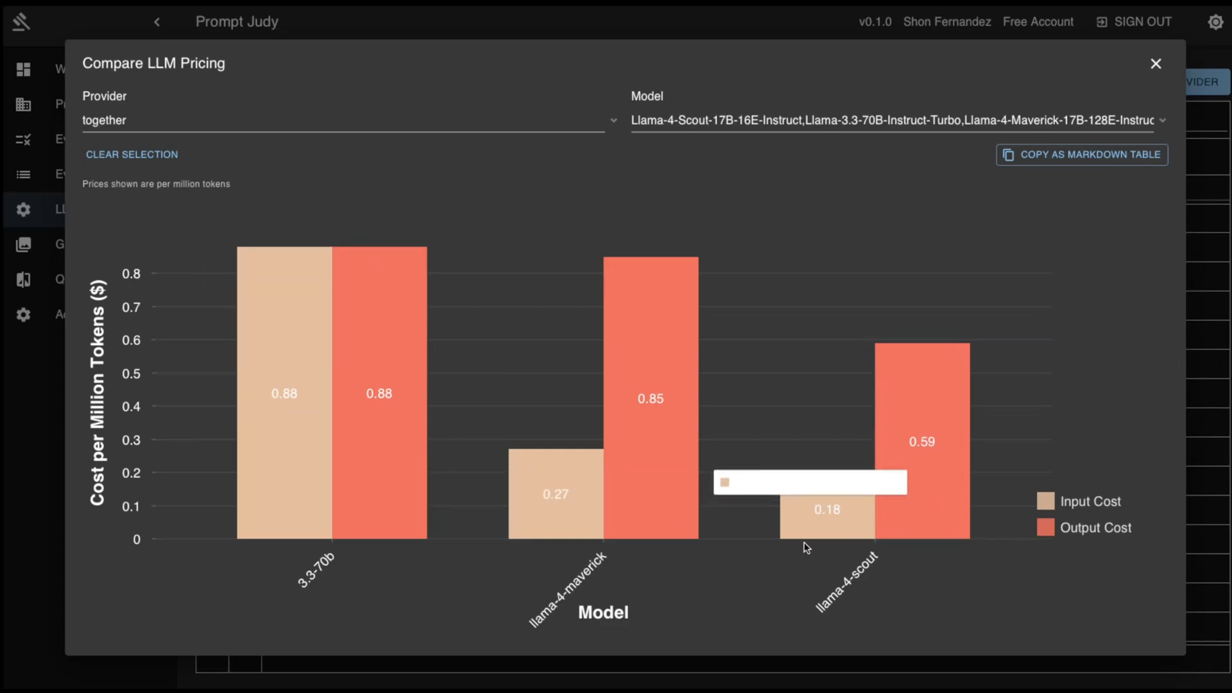
{"action": "mouse_move", "coordinate": [509, 610]}
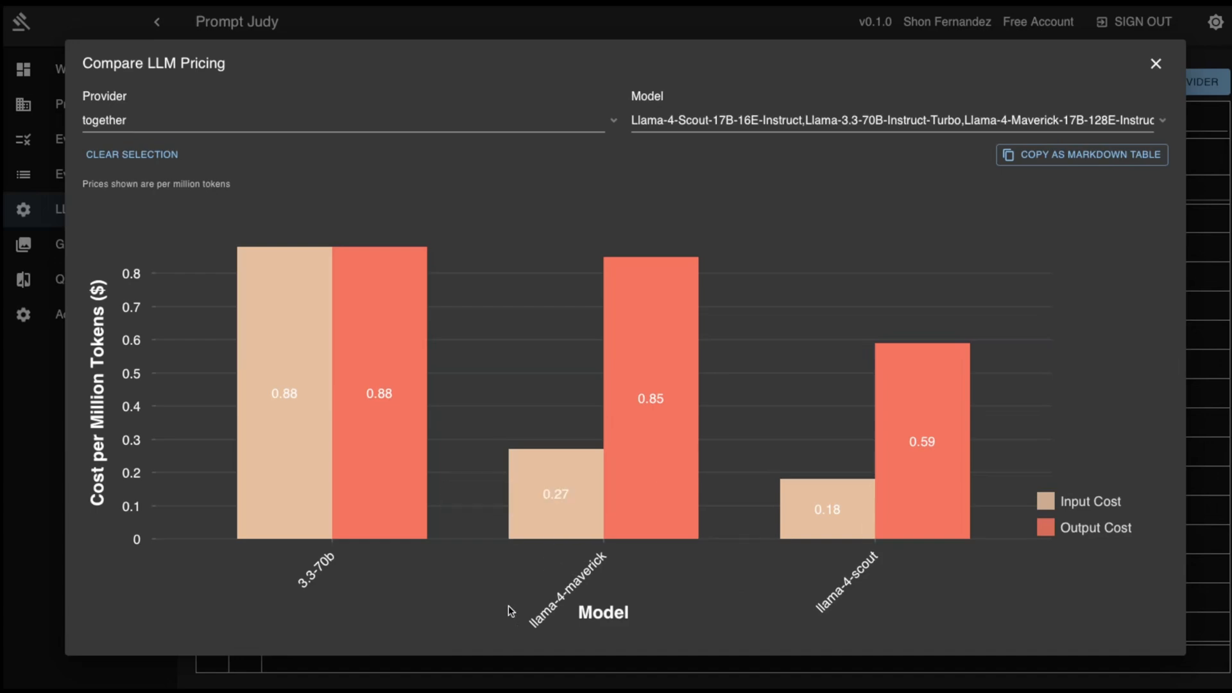
{"action": "mouse_move", "coordinate": [374, 592]}
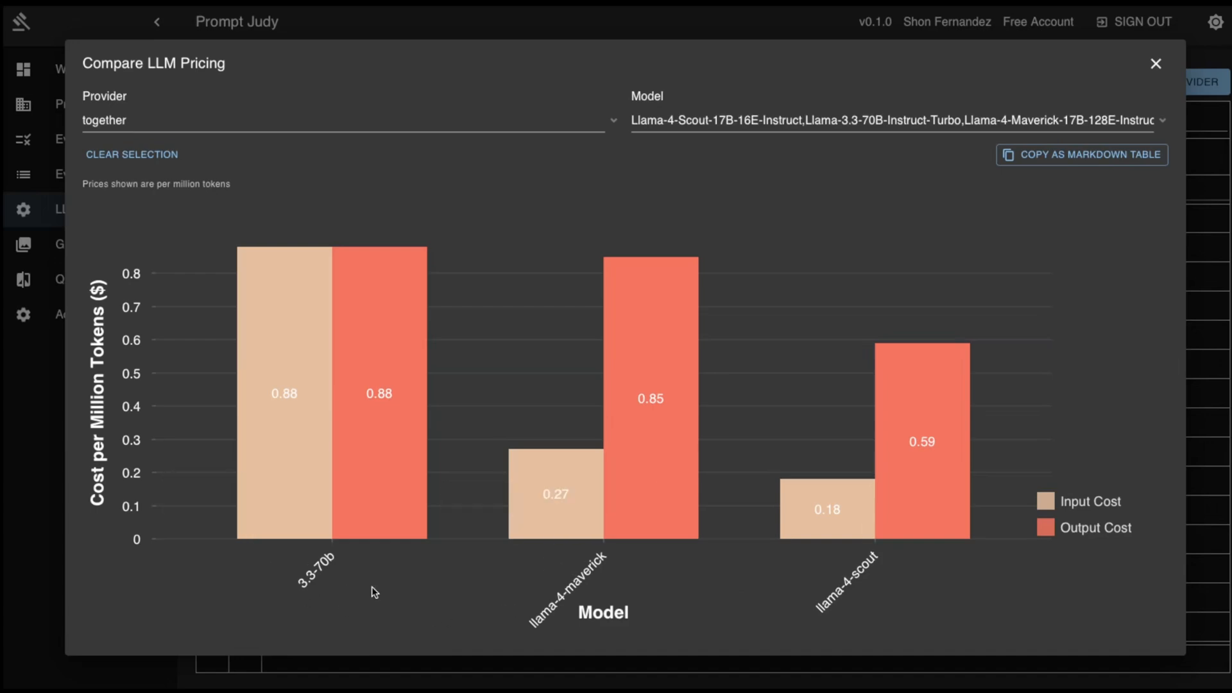
{"action": "mouse_move", "coordinate": [430, 676]}
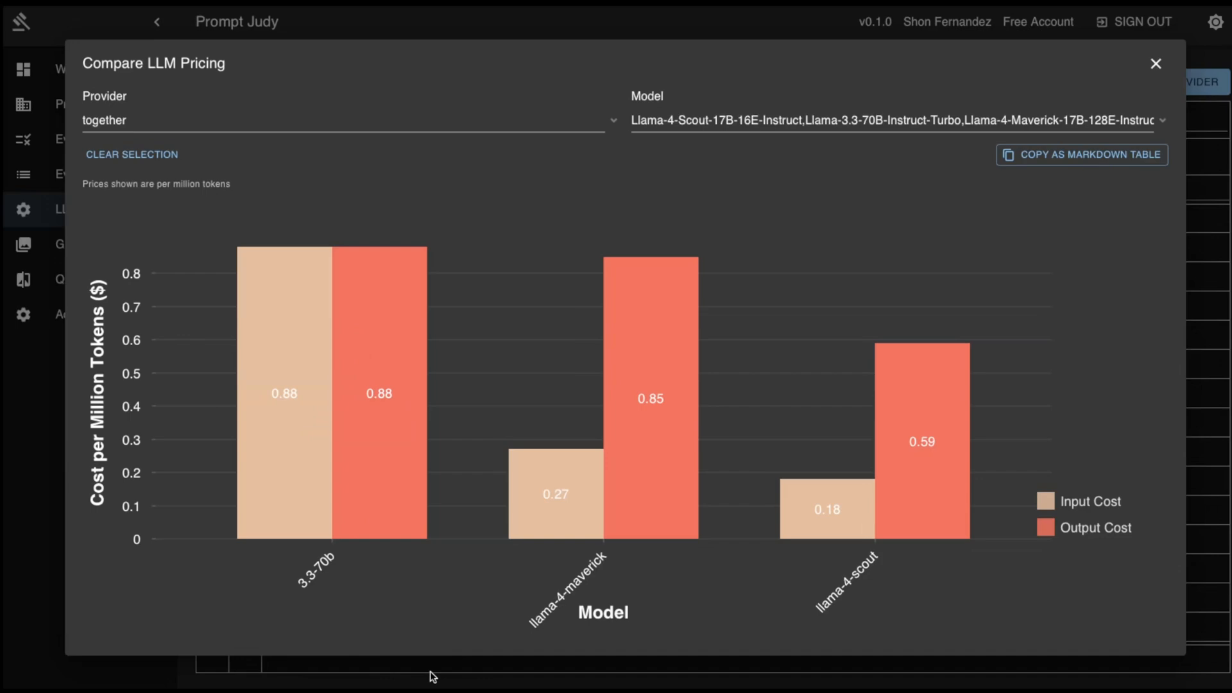
{"action": "mouse_move", "coordinate": [907, 408]}
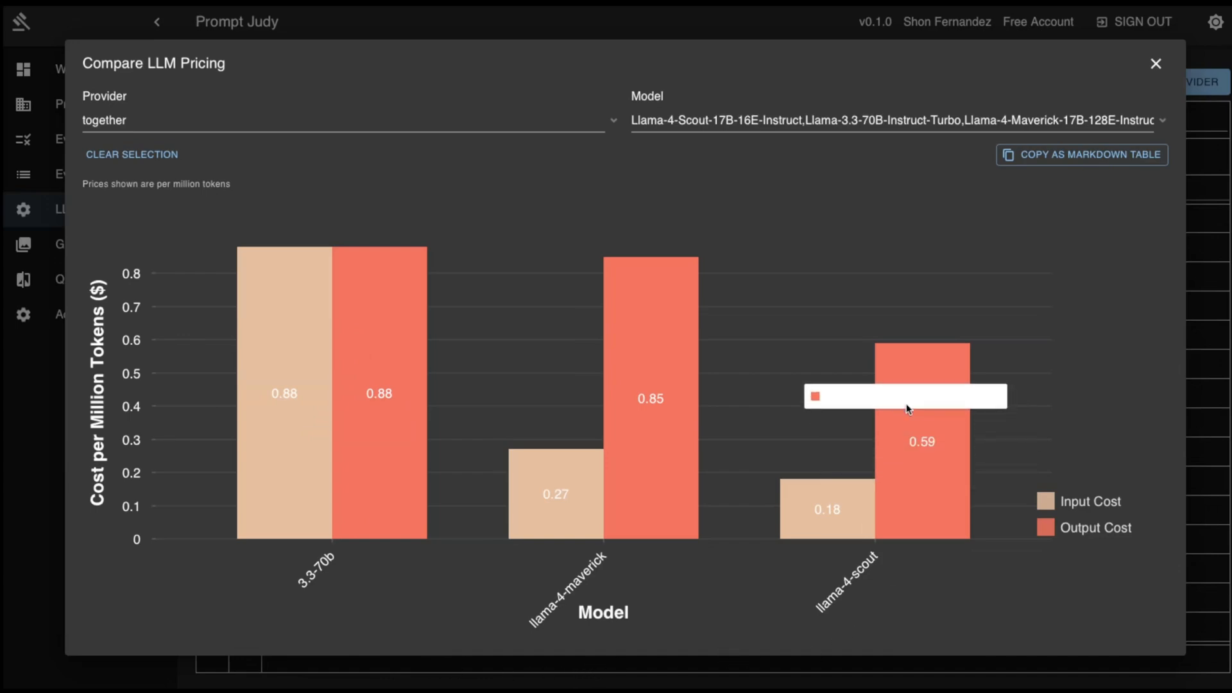
{"action": "mouse_move", "coordinate": [399, 230]}
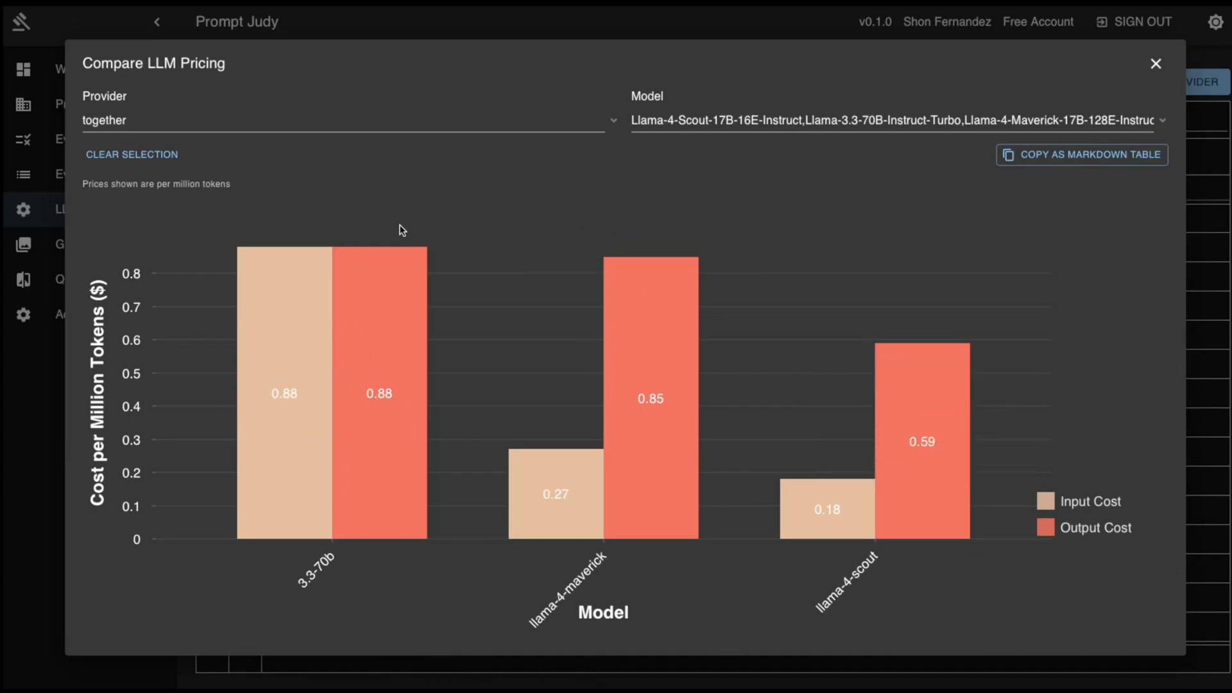
{"action": "mouse_move", "coordinate": [400, 605]}
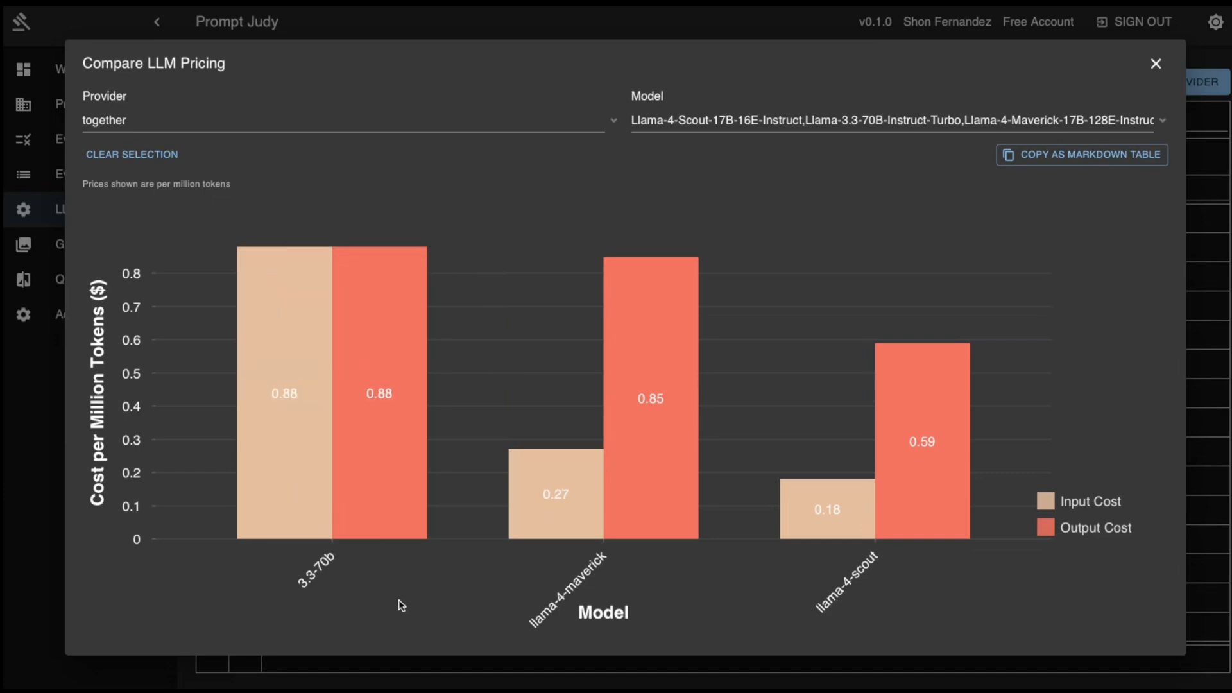
{"action": "mouse_move", "coordinate": [878, 84]}
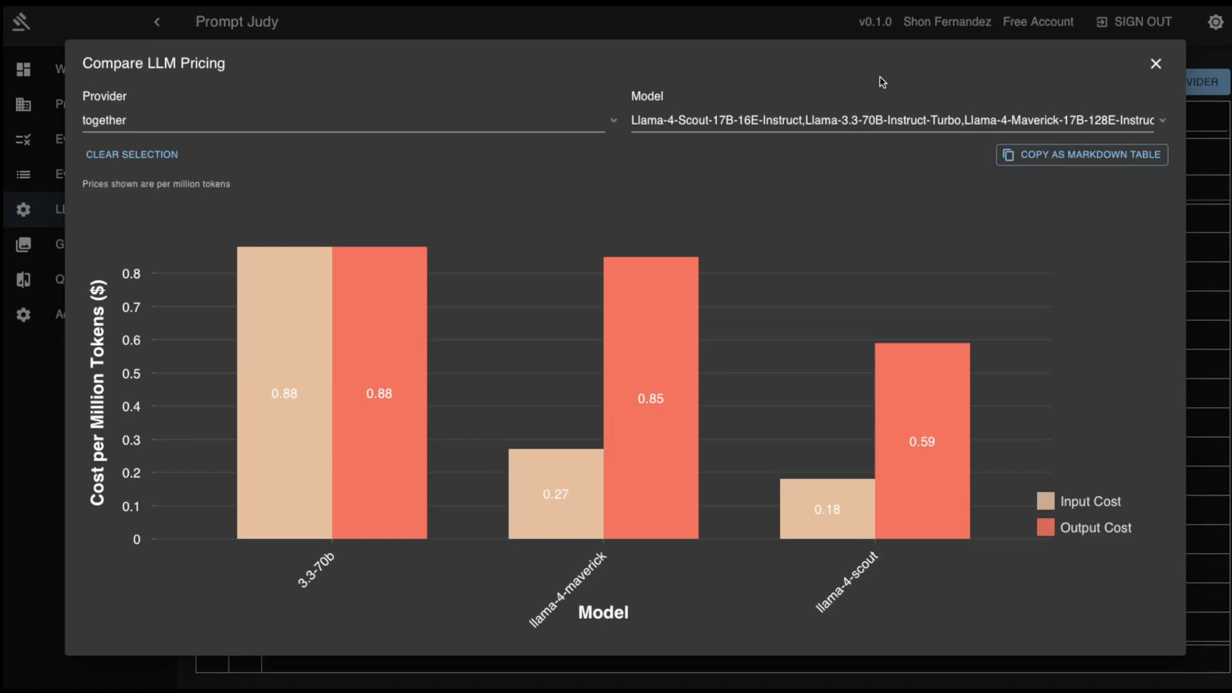
{"action": "mouse_move", "coordinate": [1041, 21]}
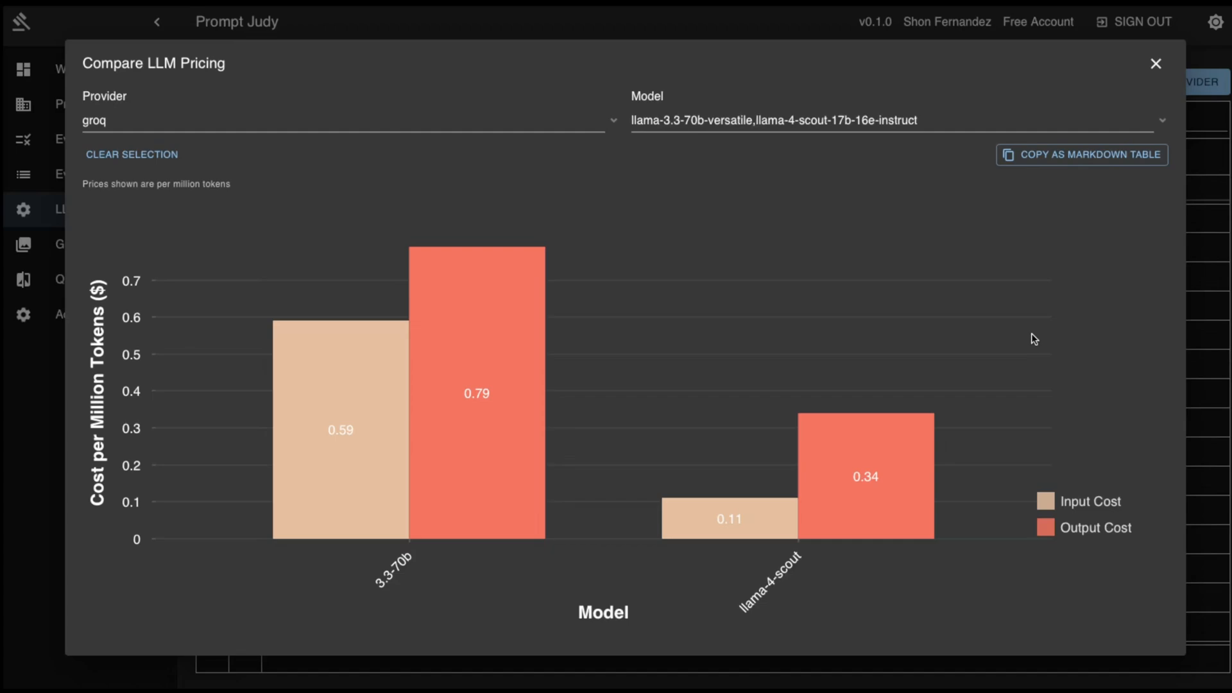
{"action": "mouse_move", "coordinate": [843, 487]}
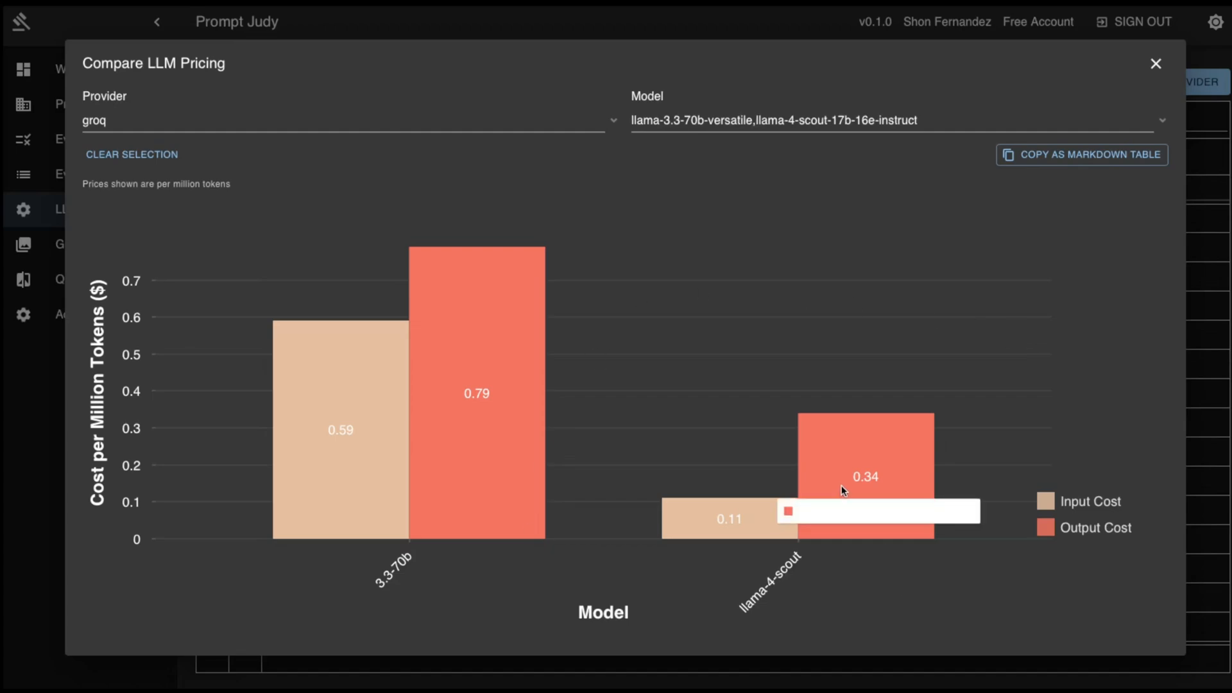
{"action": "mouse_move", "coordinate": [1034, 658]}
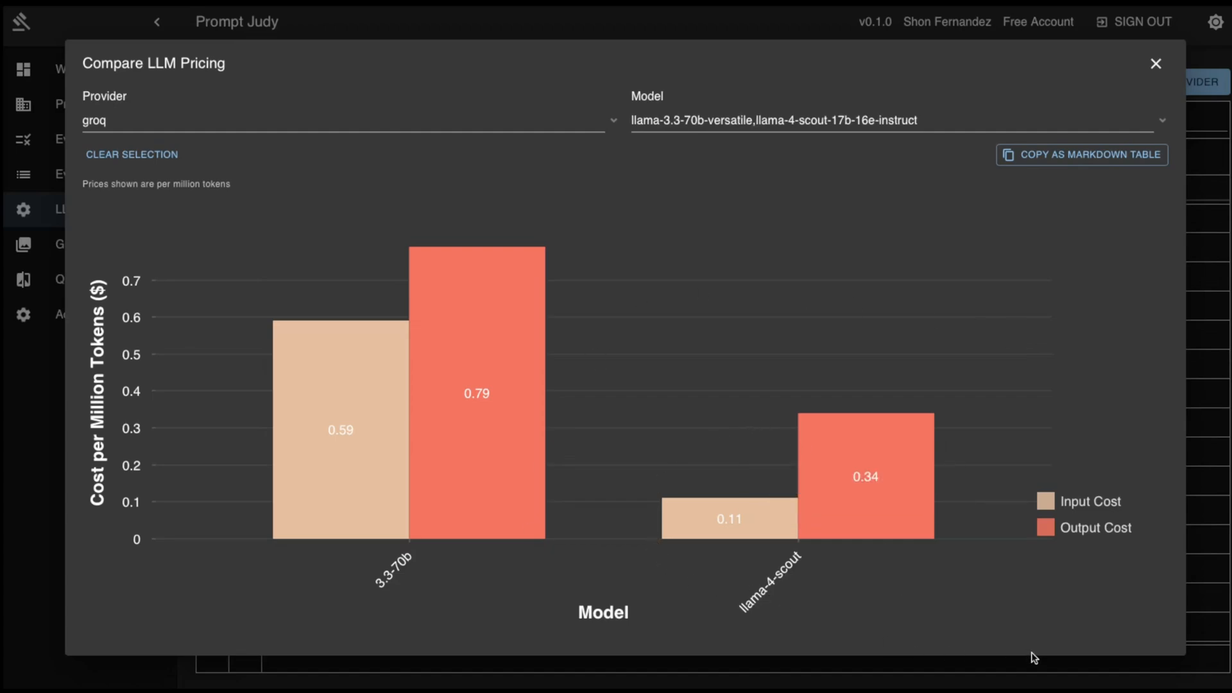
{"action": "mouse_move", "coordinate": [1042, 563]}
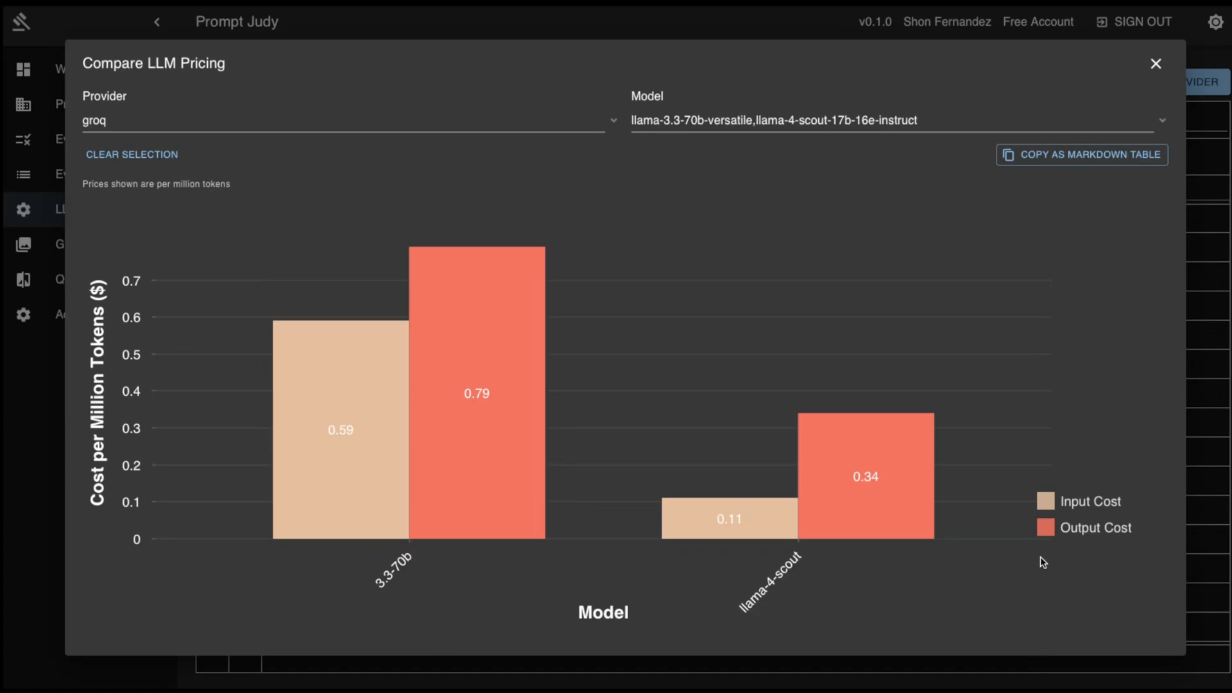
{"action": "mouse_move", "coordinate": [492, 269]}
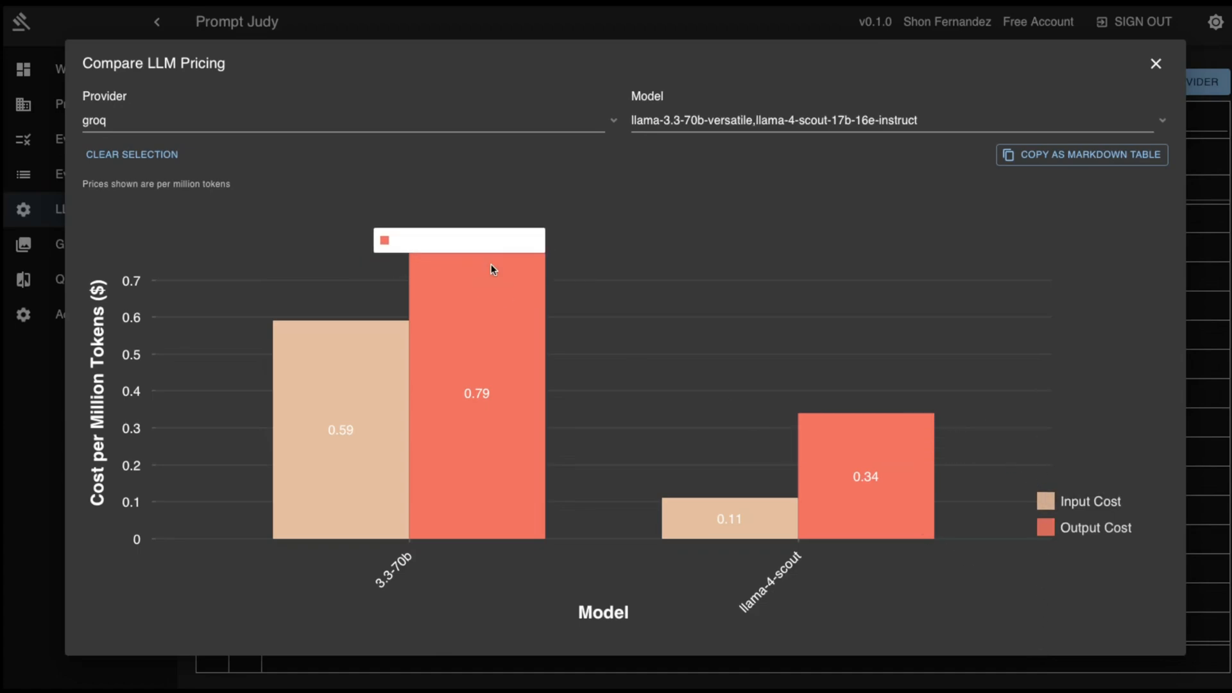
{"action": "mouse_move", "coordinate": [462, 300]}
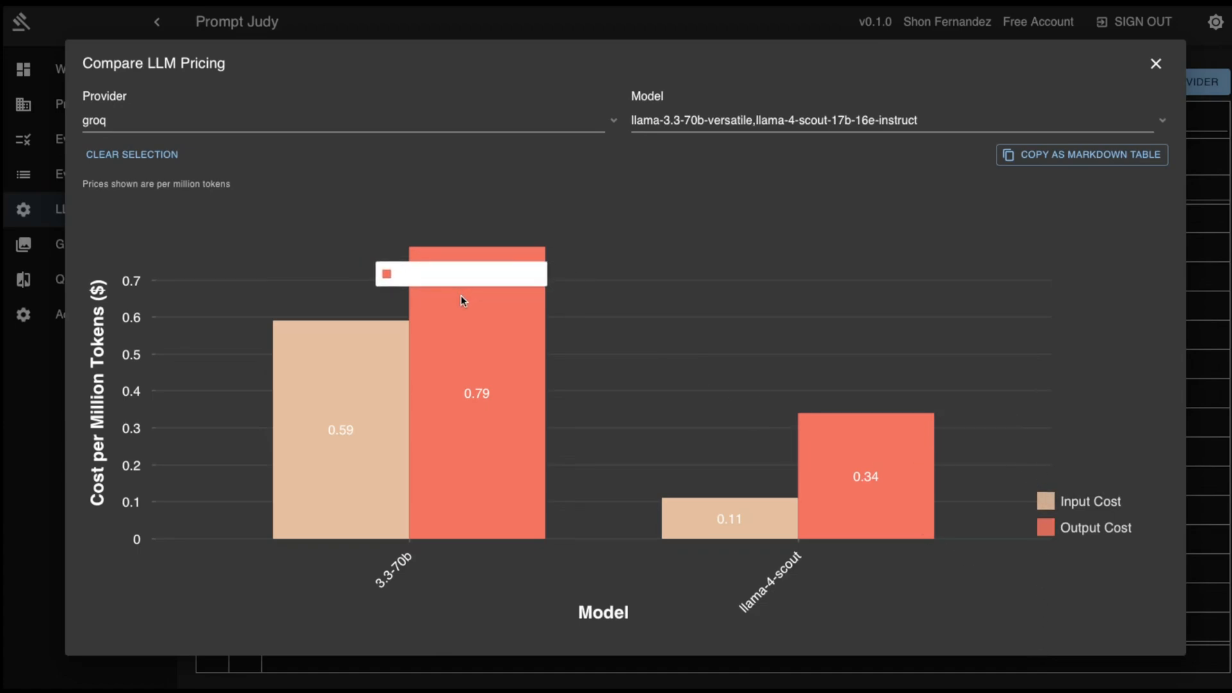
{"action": "mouse_move", "coordinate": [574, 316]}
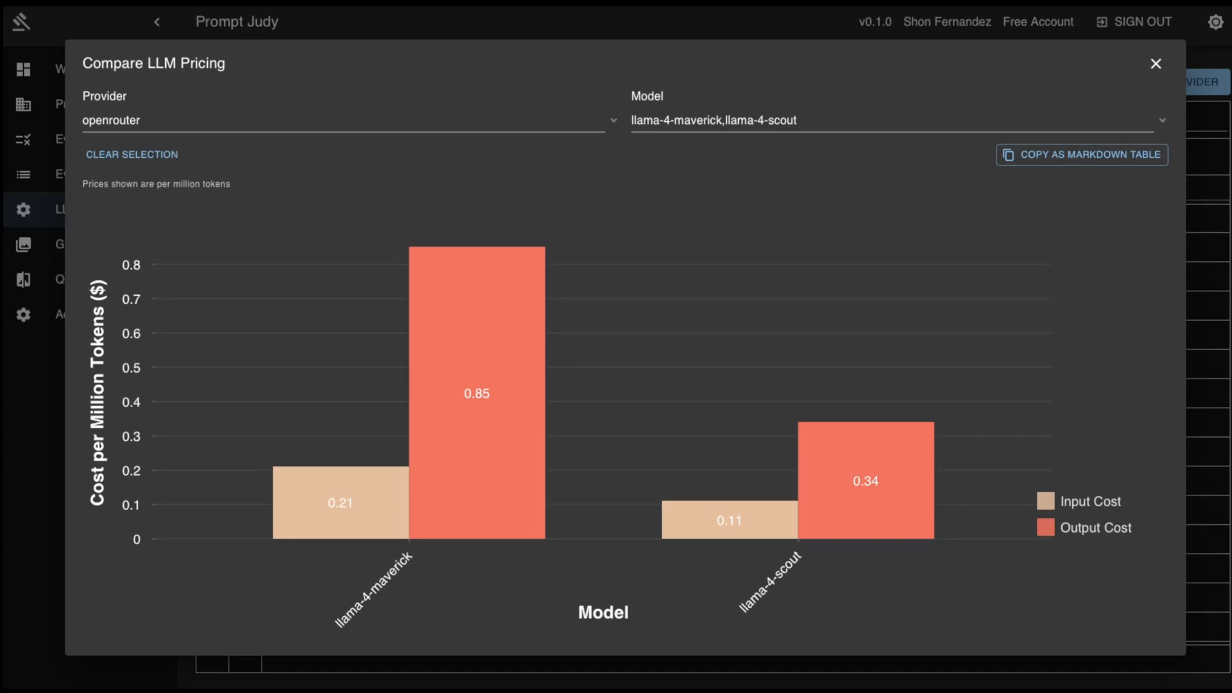
{"action": "mouse_move", "coordinate": [663, 369]}
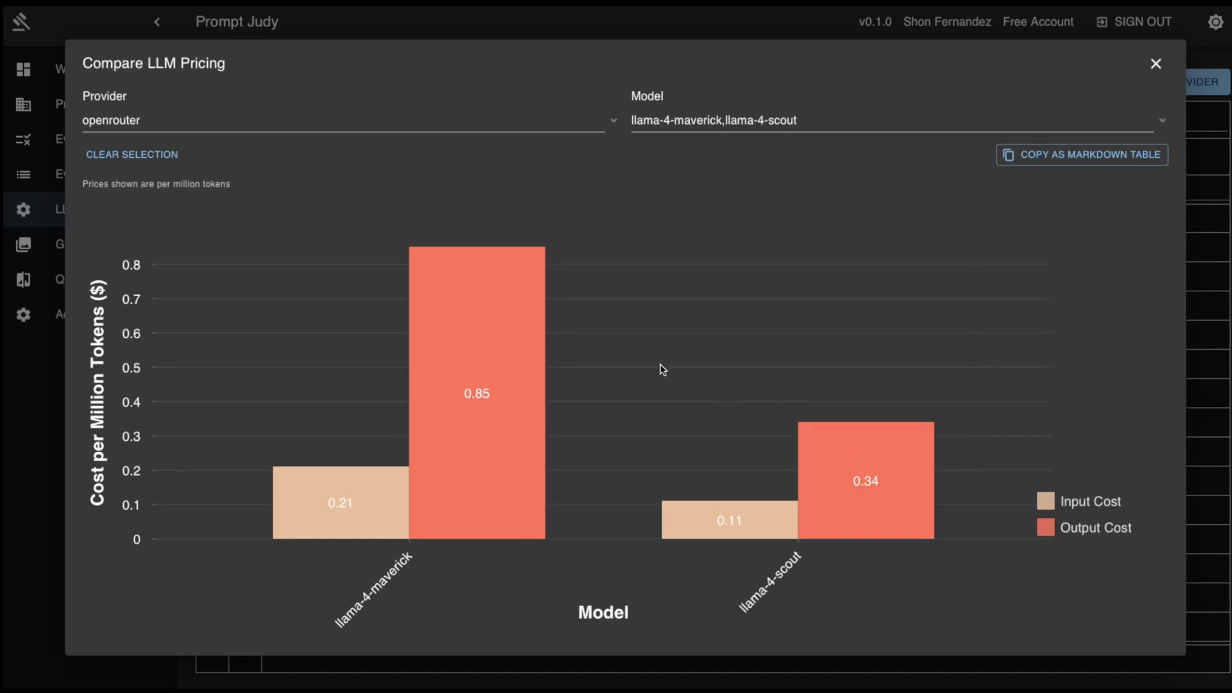
{"action": "mouse_move", "coordinate": [1012, 255]}
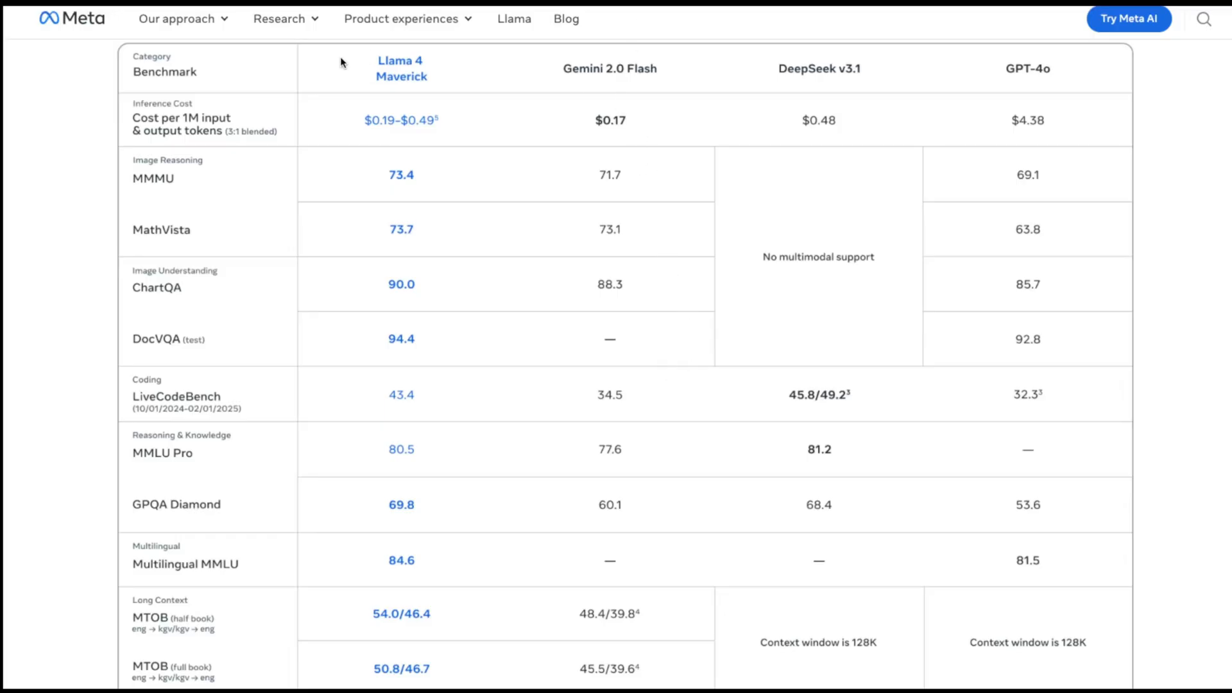
{"action": "mouse_move", "coordinate": [123, 84]}
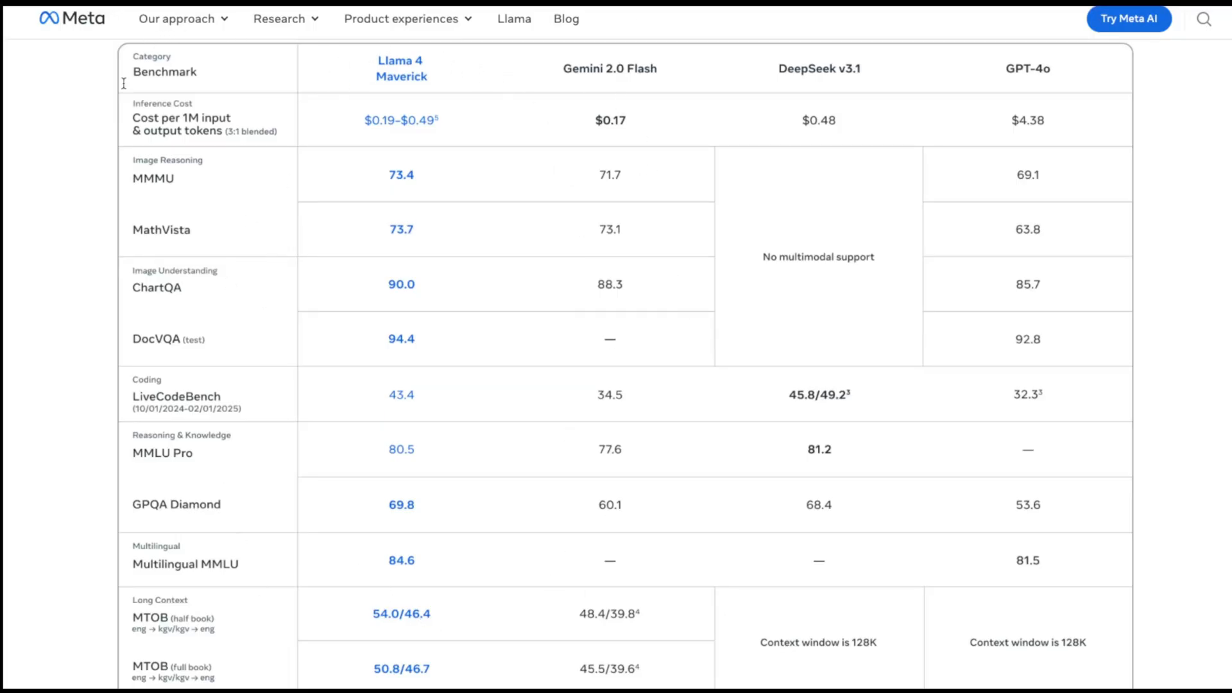
{"action": "mouse_move", "coordinate": [456, 115]}
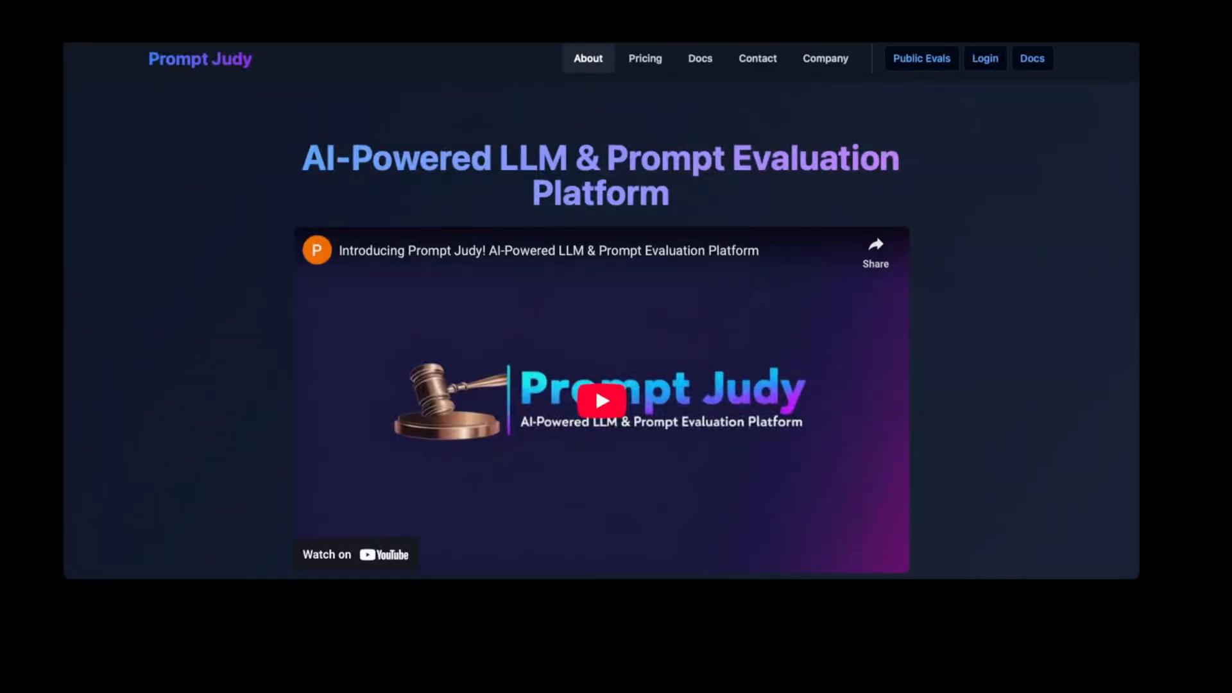
{"action": "mouse_move", "coordinate": [833, 172]}
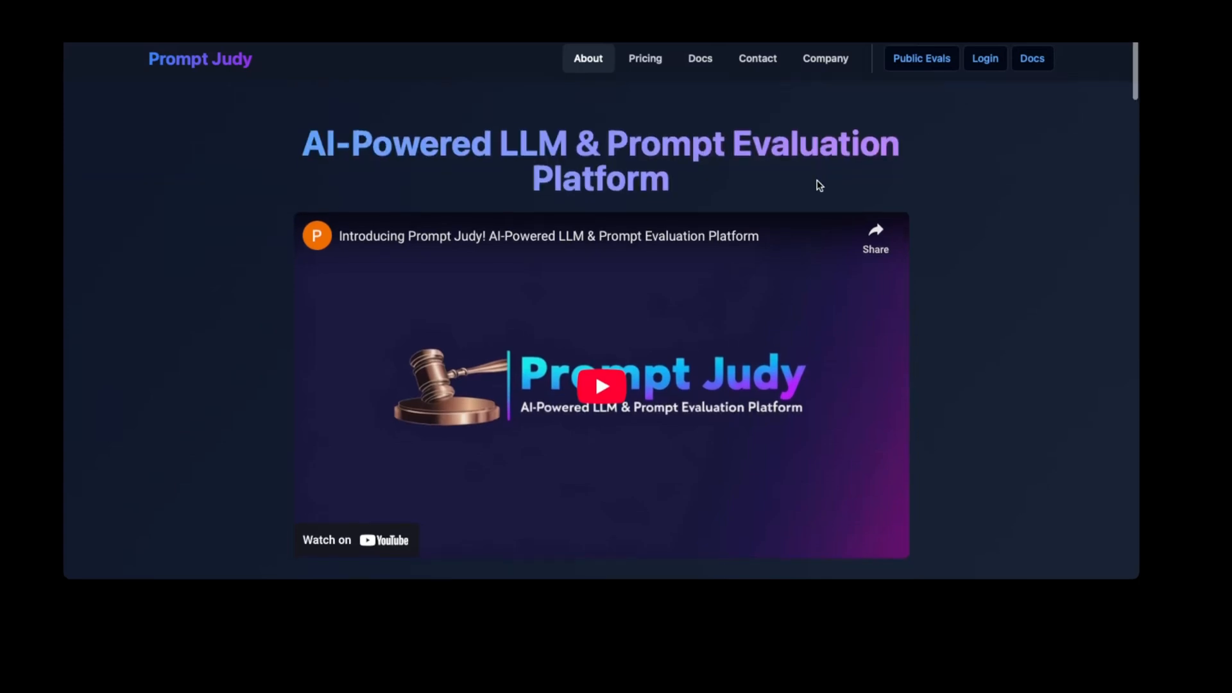
Scroll Prompt Judy's landing page to its pitch about prompt quality and prompt testing.
{"action": "scroll", "scroll_direction": "down", "scroll_amount": 3}
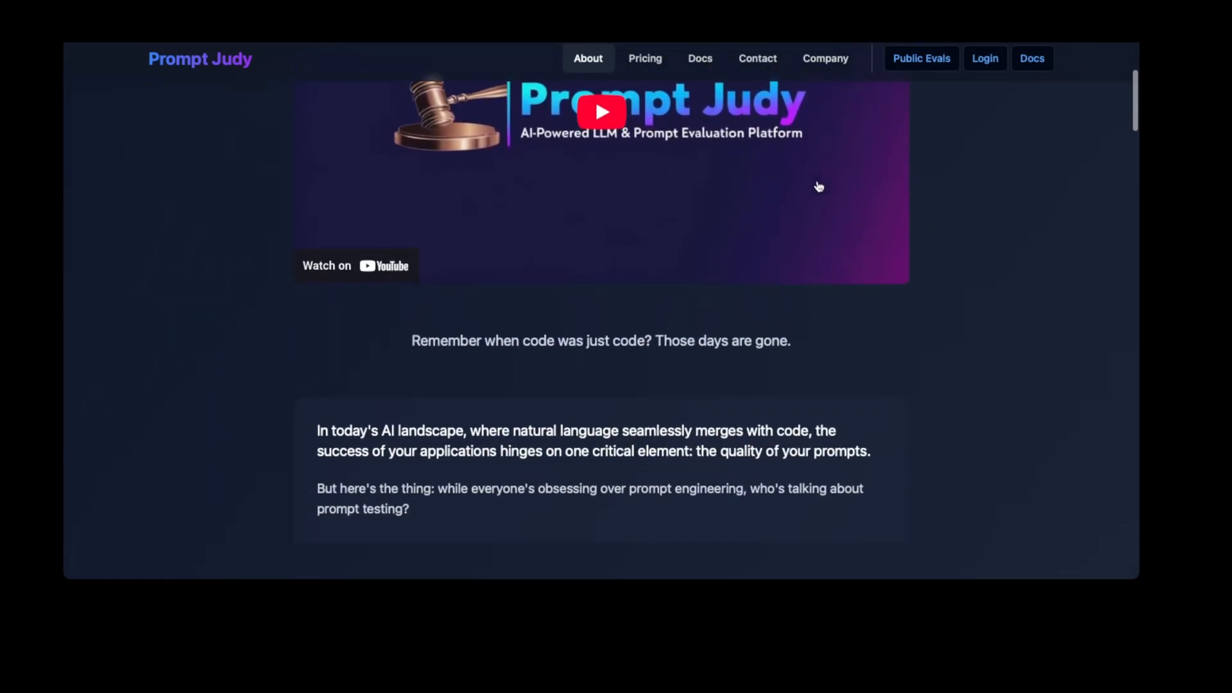
{"action": "scroll", "scroll_direction": "up", "scroll_amount": 3}
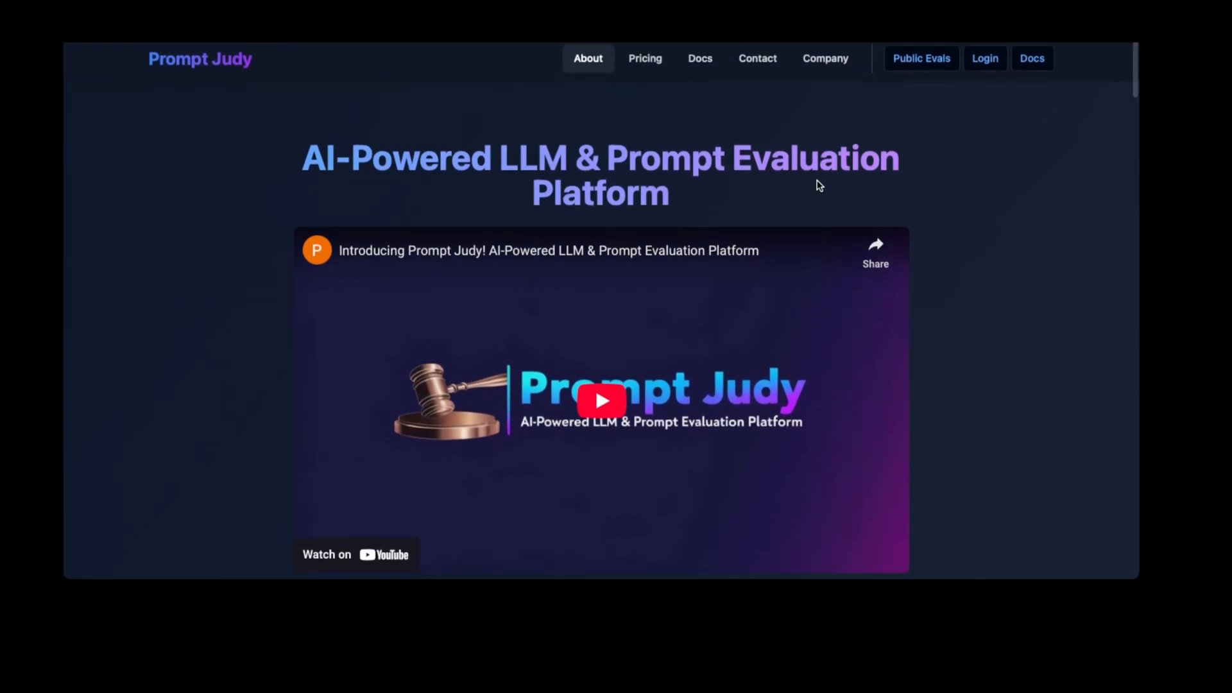
{"action": "mouse_move", "coordinate": [890, 92]}
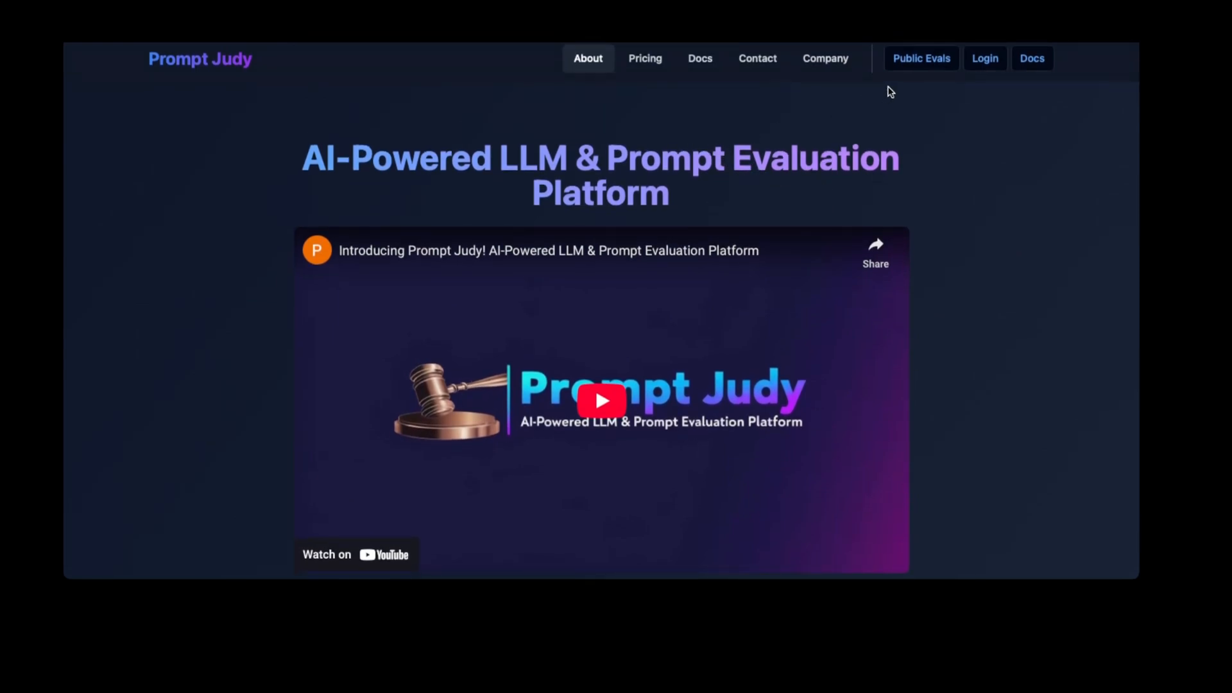
{"action": "mouse_move", "coordinate": [1005, 186]}
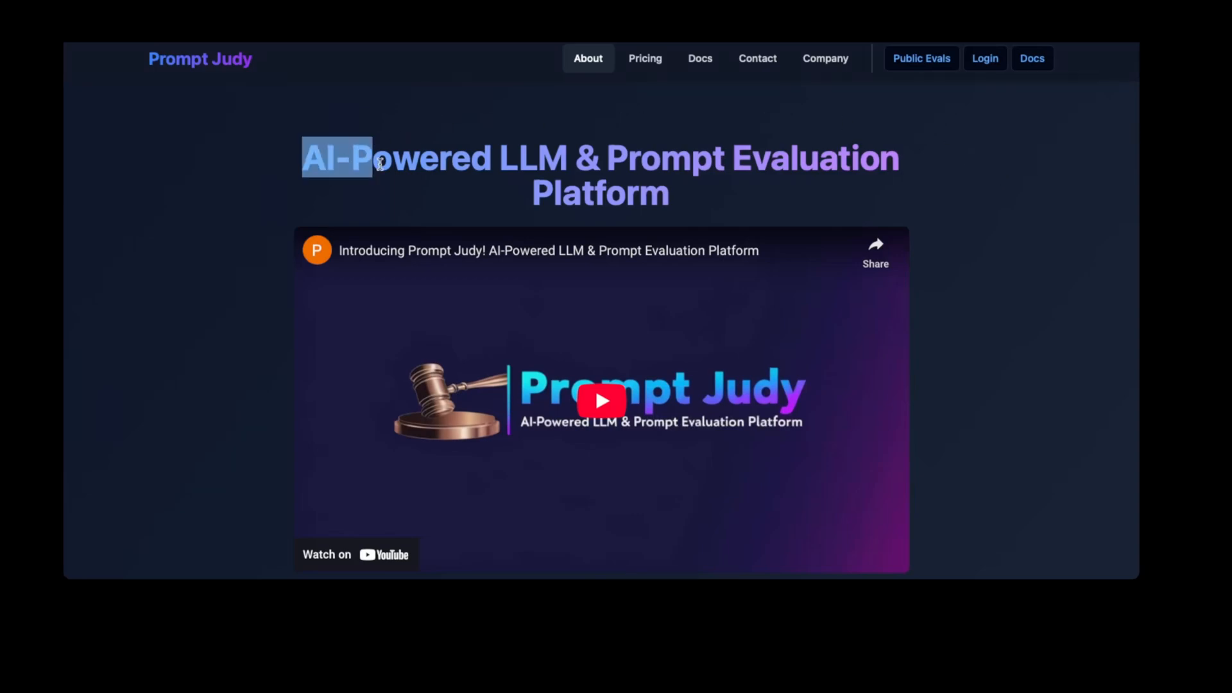
{"action": "left_click", "coordinate": [645, 59]}
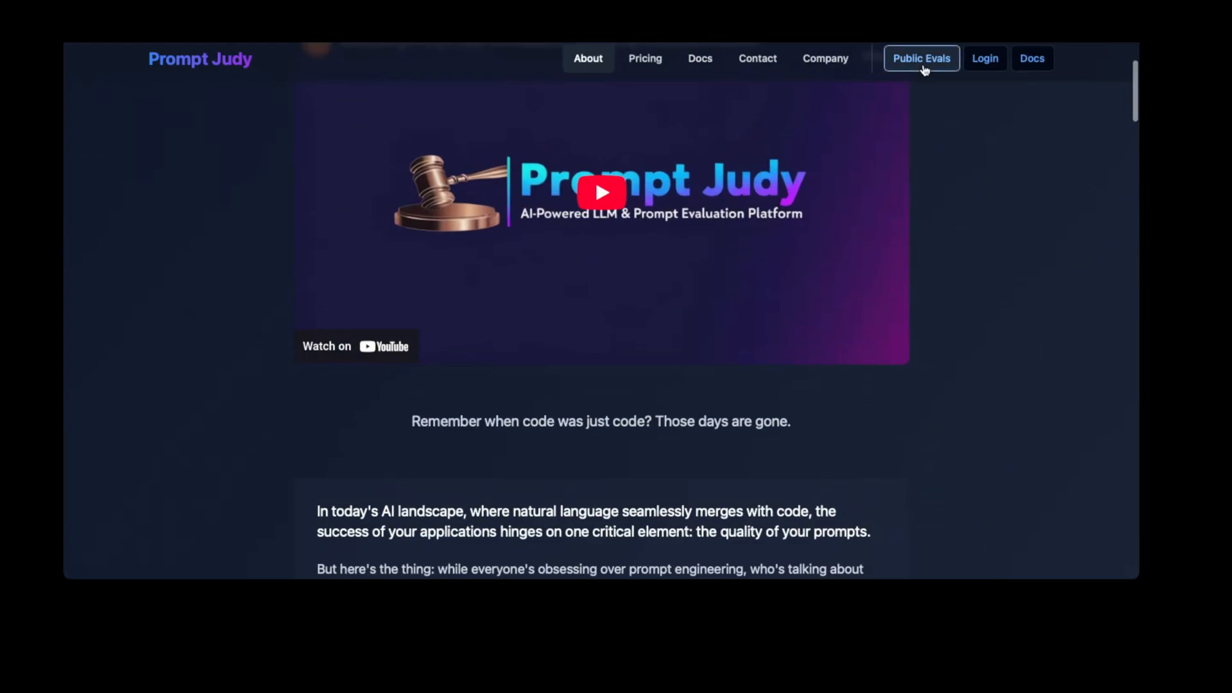
Scroll the public evaluation run cards past RAG results to the SQL Query Generator scores.
{"action": "left_click", "coordinate": [921, 59]}
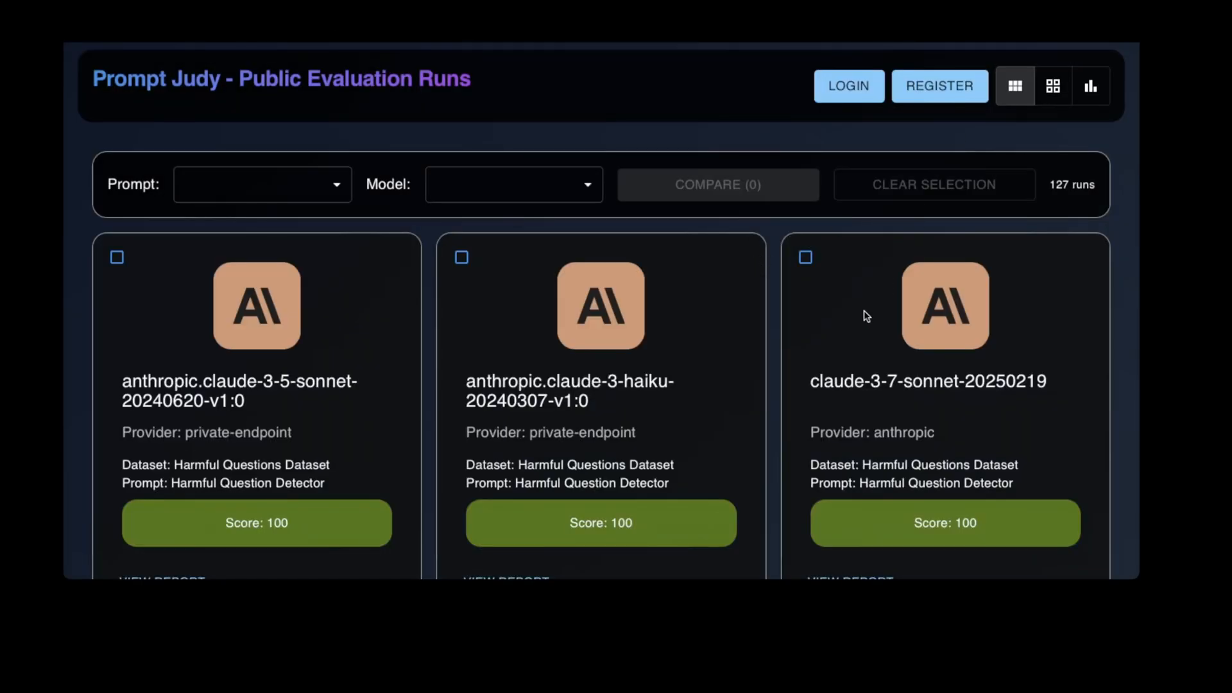
{"action": "scroll", "scroll_direction": "down", "scroll_amount": 3}
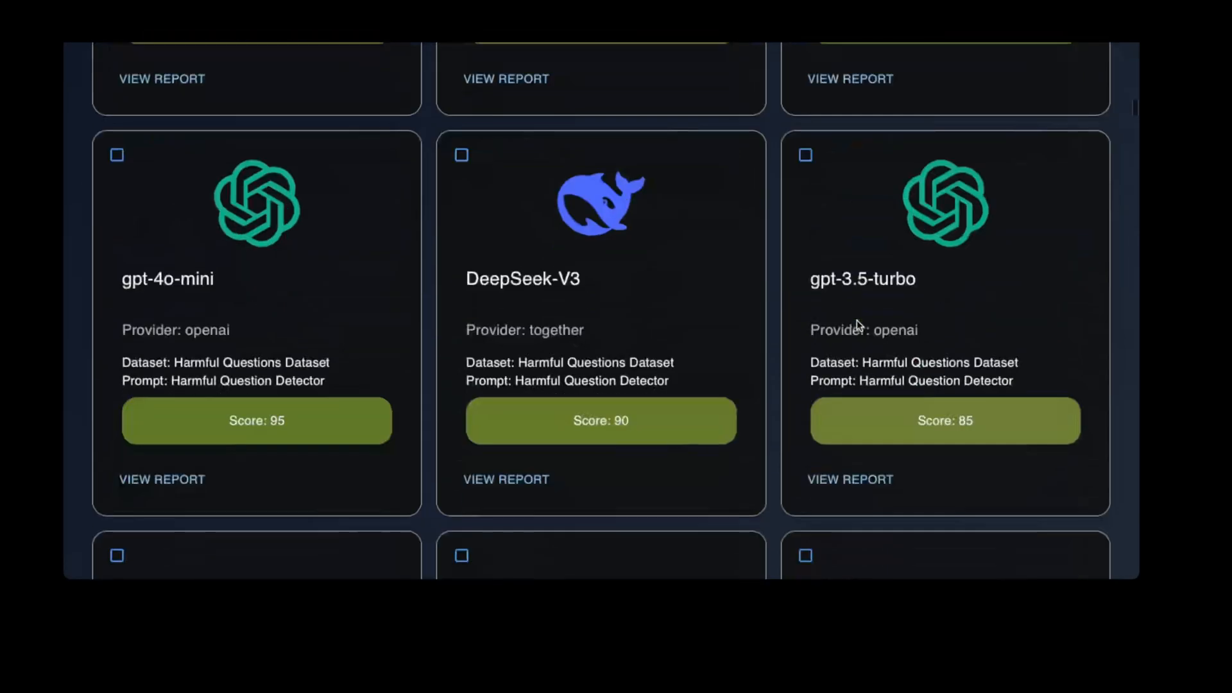
{"action": "scroll", "scroll_direction": "down", "scroll_amount": 3}
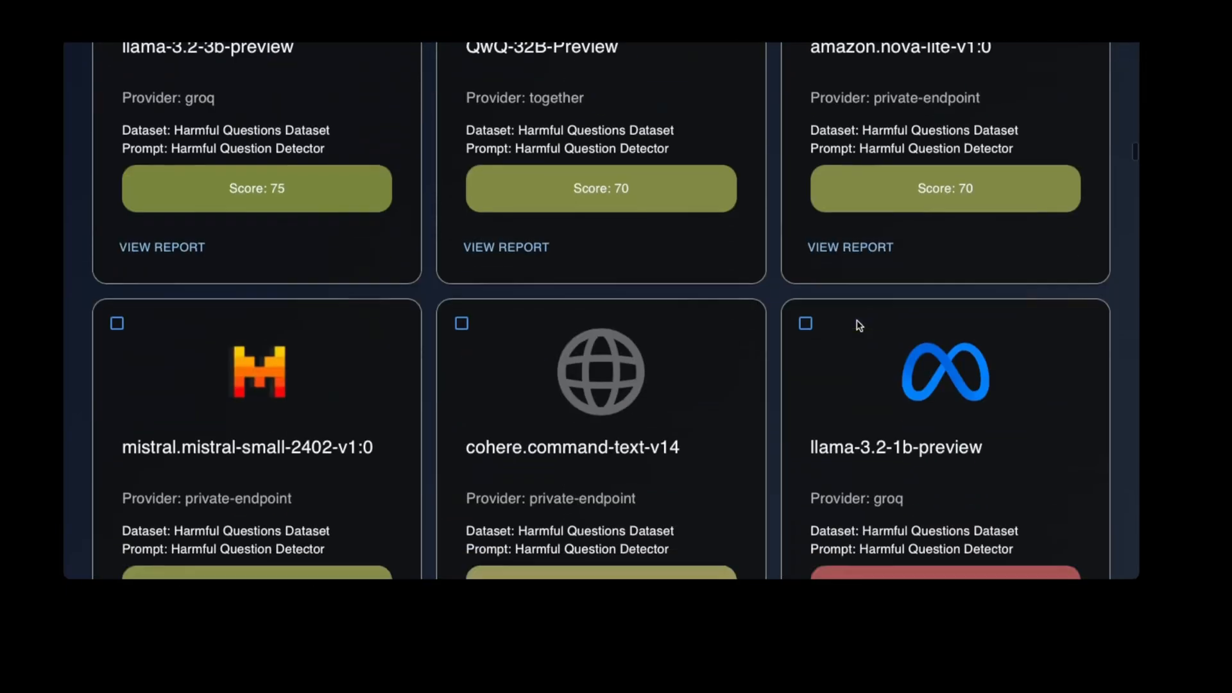
{"action": "scroll", "scroll_direction": "up", "scroll_amount": 3}
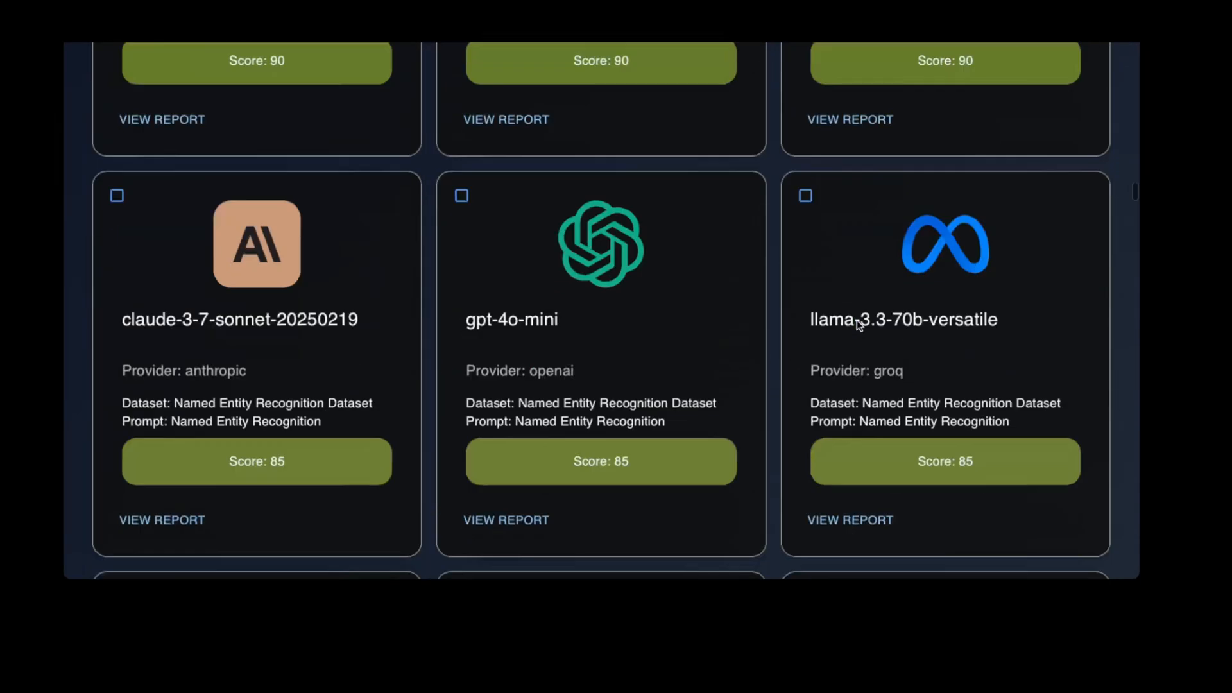
{"action": "scroll", "scroll_direction": "down", "scroll_amount": 3}
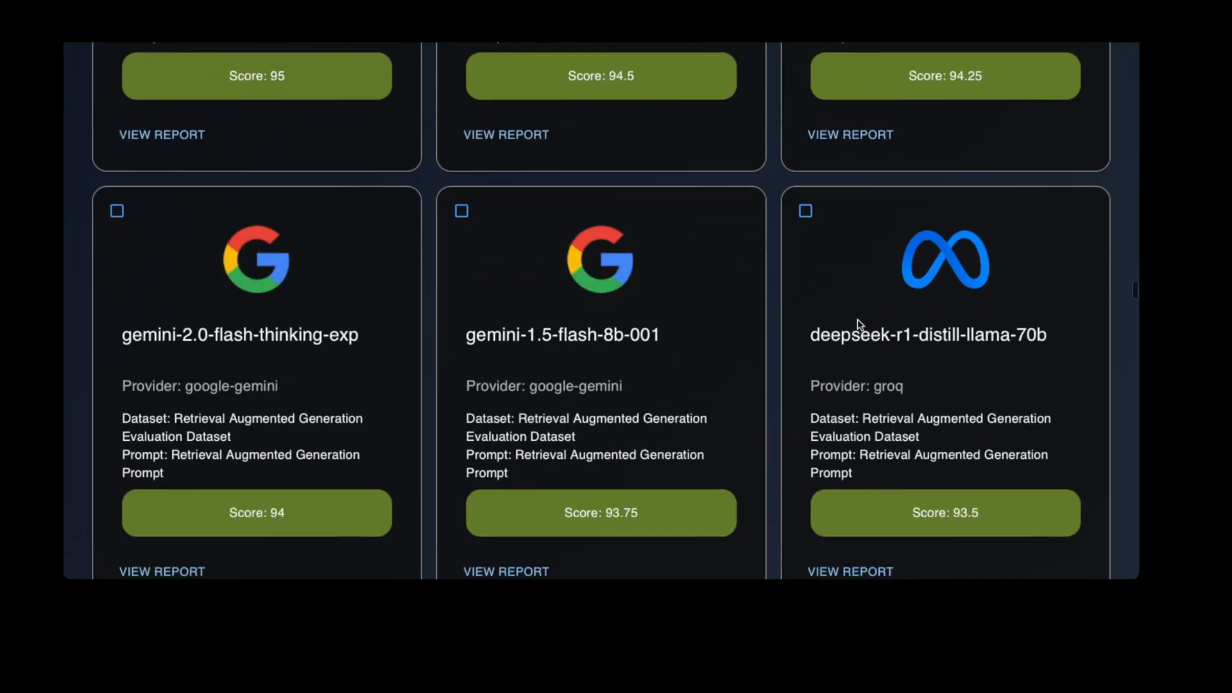
{"action": "scroll", "scroll_direction": "down", "scroll_amount": 3}
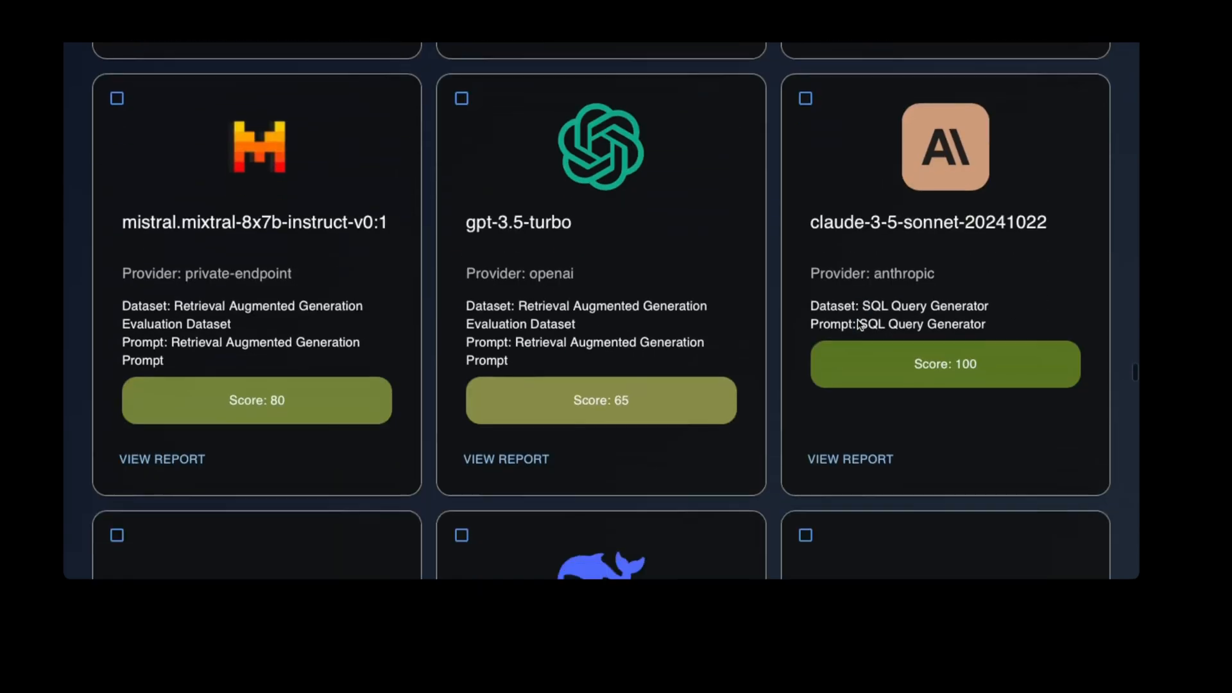
{"action": "scroll", "scroll_direction": "down", "scroll_amount": 3}
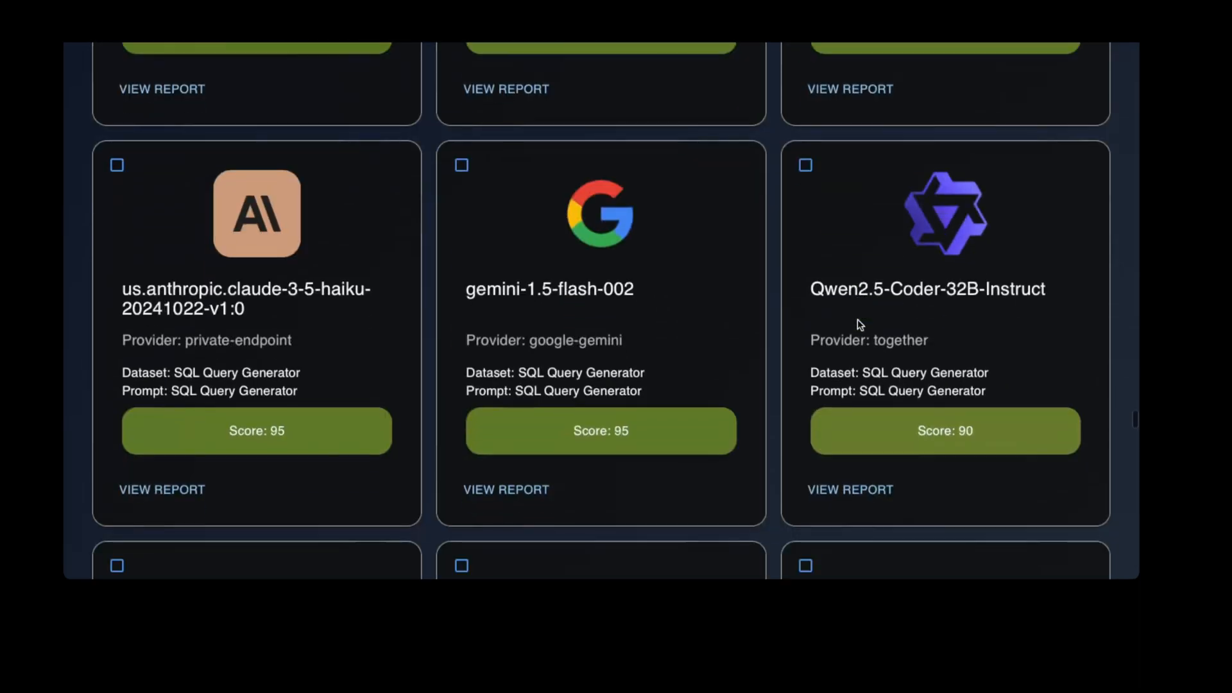
{"action": "scroll", "scroll_direction": "down", "scroll_amount": 3}
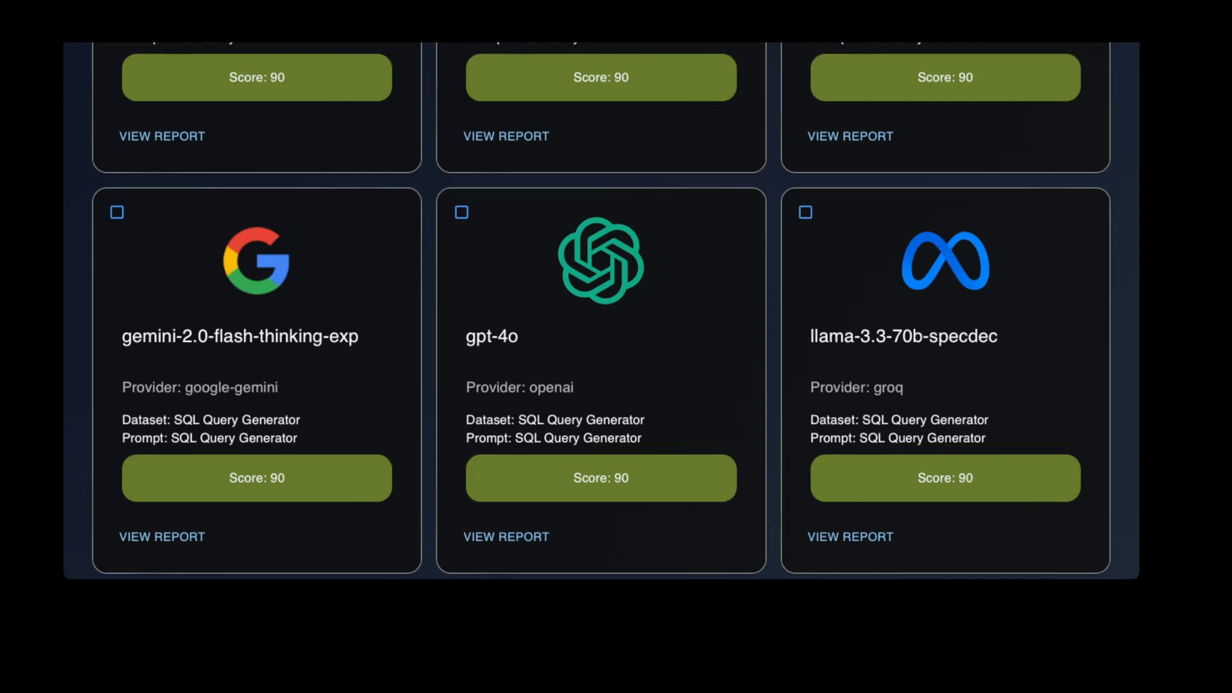
{"action": "left_click", "coordinate": [154, 157]}
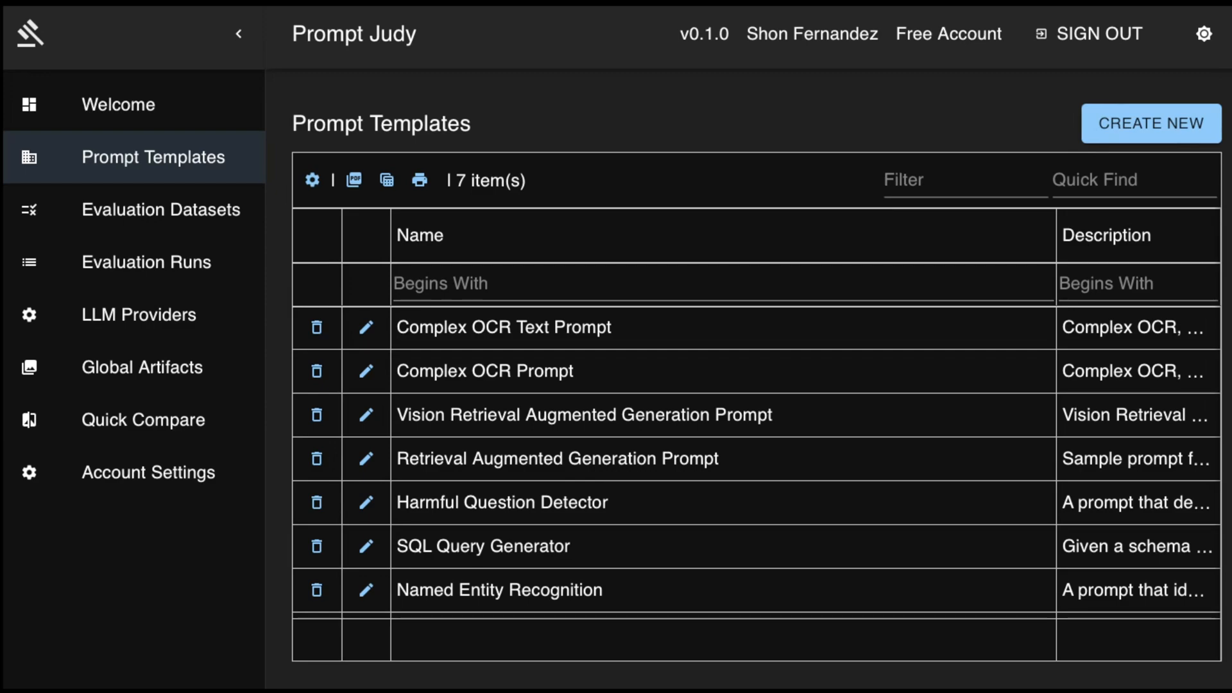
{"action": "mouse_move", "coordinate": [493, 491]}
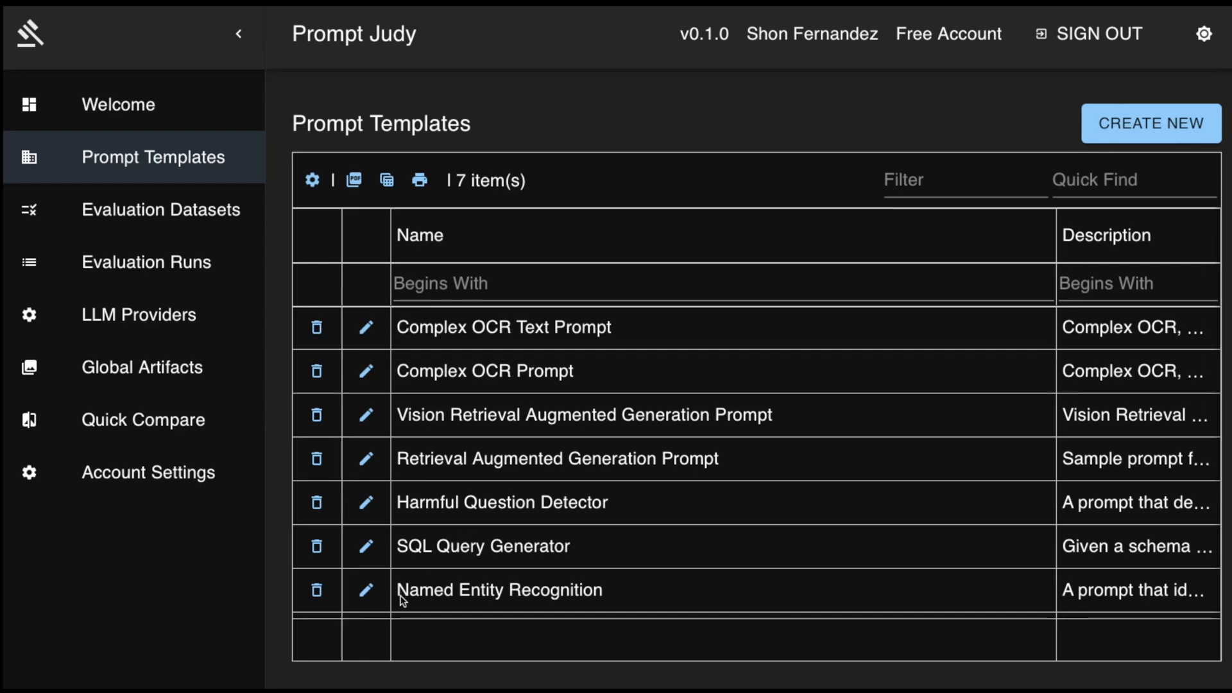
{"action": "mouse_move", "coordinate": [569, 570]}
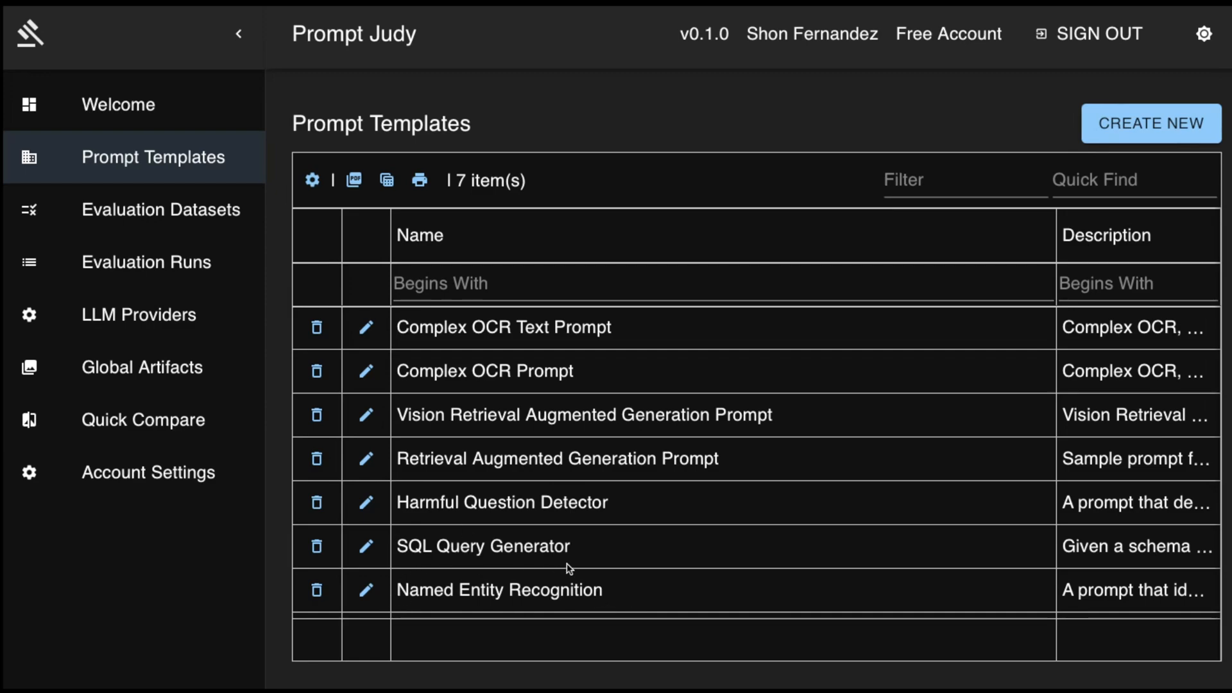
{"action": "mouse_move", "coordinate": [512, 570]}
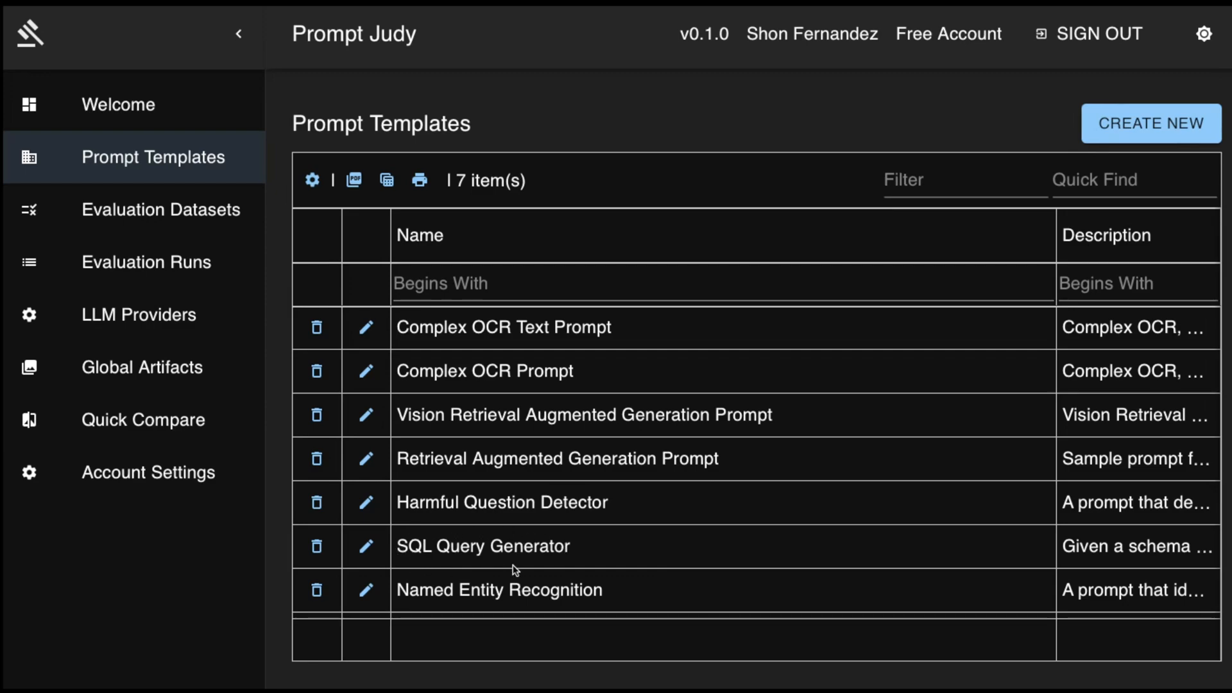
{"action": "mouse_move", "coordinate": [547, 430]}
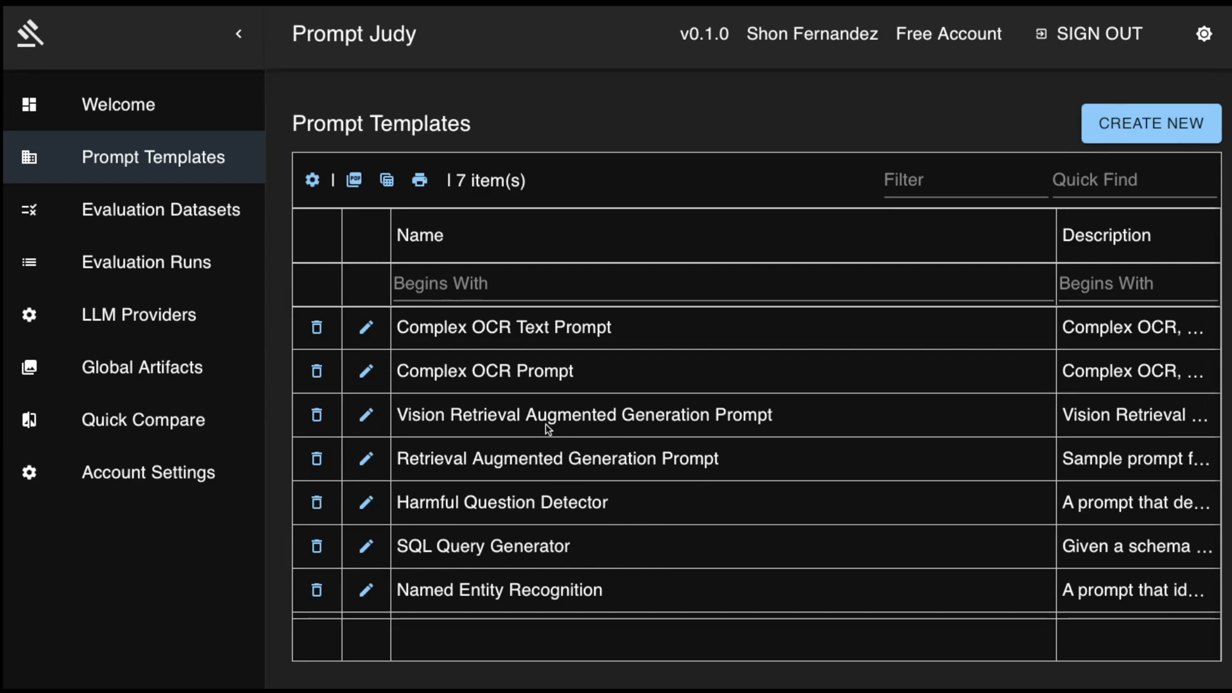
{"action": "mouse_move", "coordinate": [405, 463]}
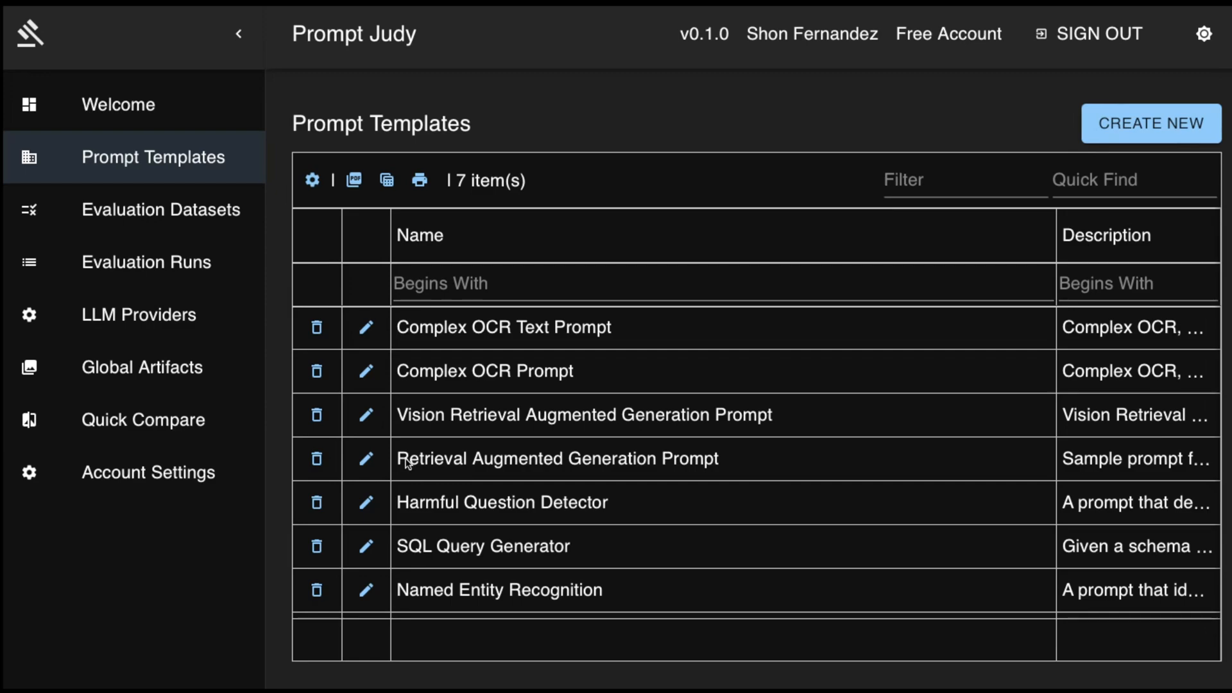
{"action": "mouse_move", "coordinate": [376, 602]}
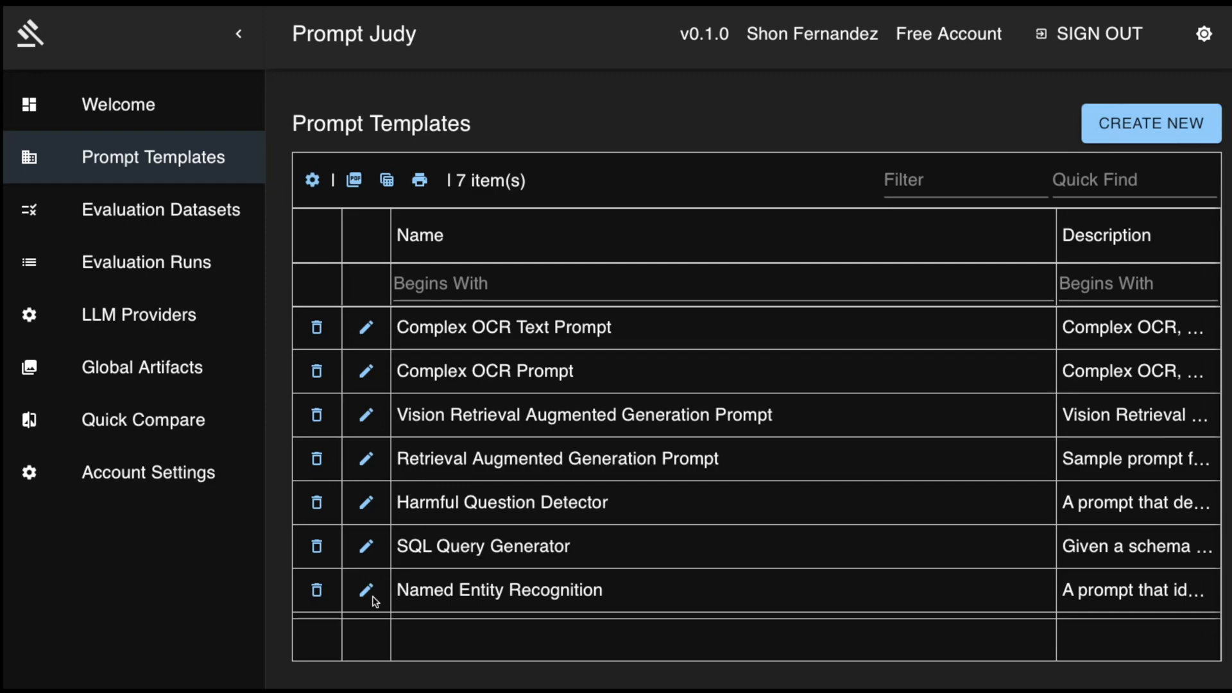
{"action": "mouse_move", "coordinate": [174, 403]}
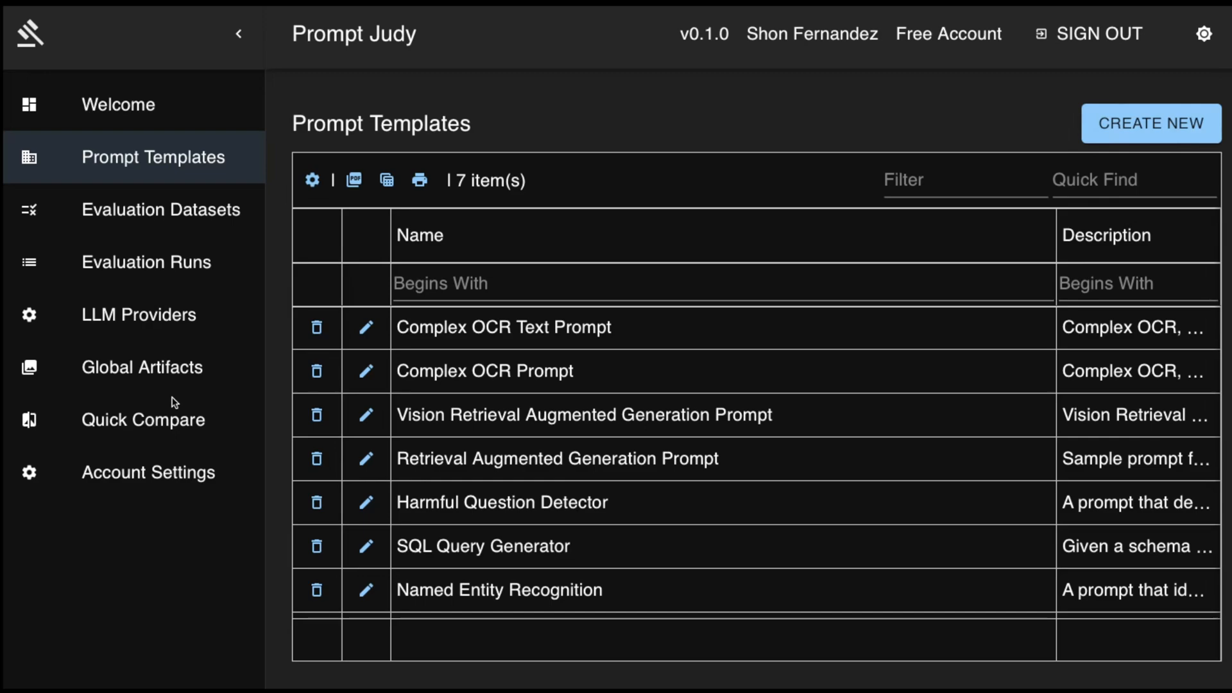
{"action": "mouse_move", "coordinate": [159, 221]}
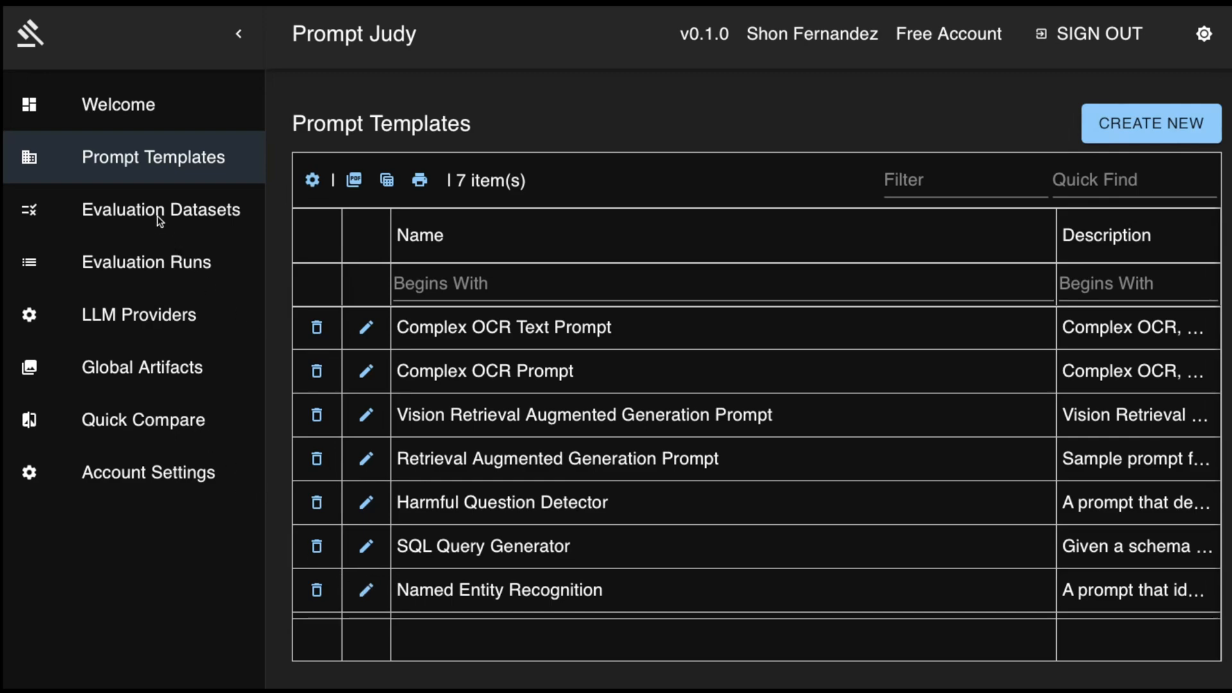
Go from the seven Prompt Templates to the Evaluation Datasets list.
{"action": "left_click", "coordinate": [161, 210]}
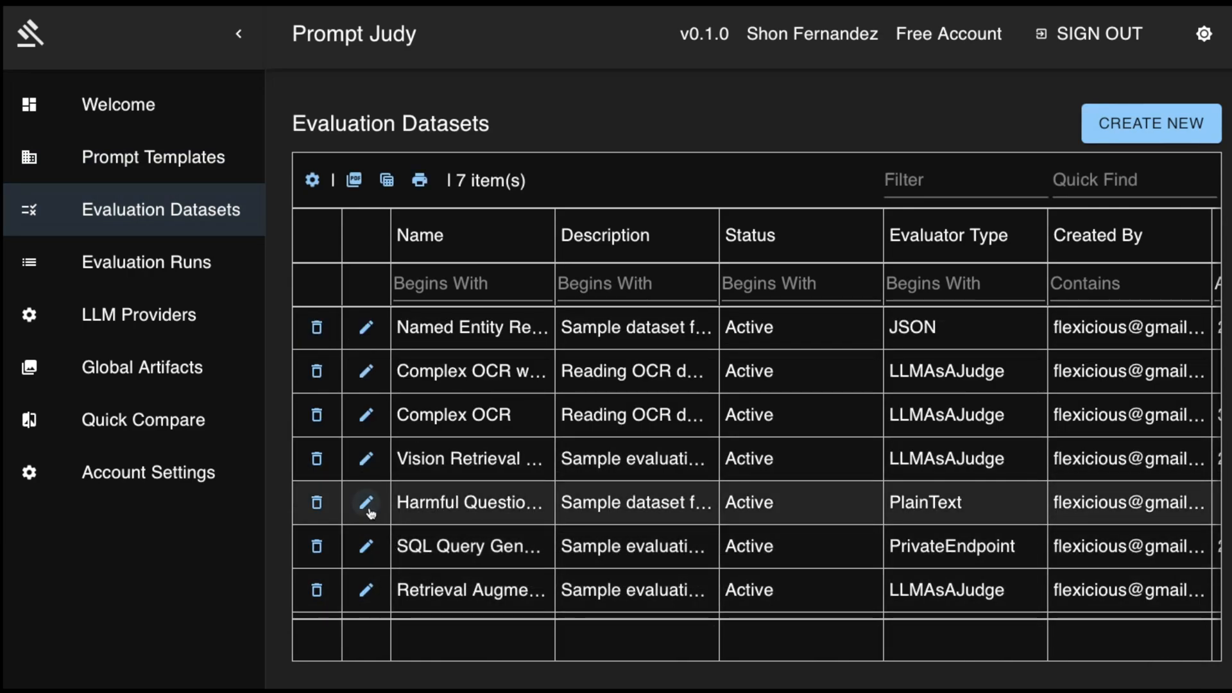
Open the Harmful Question dataset's Rows tab and scroll through its 20 questions.
{"action": "left_click", "coordinate": [365, 503]}
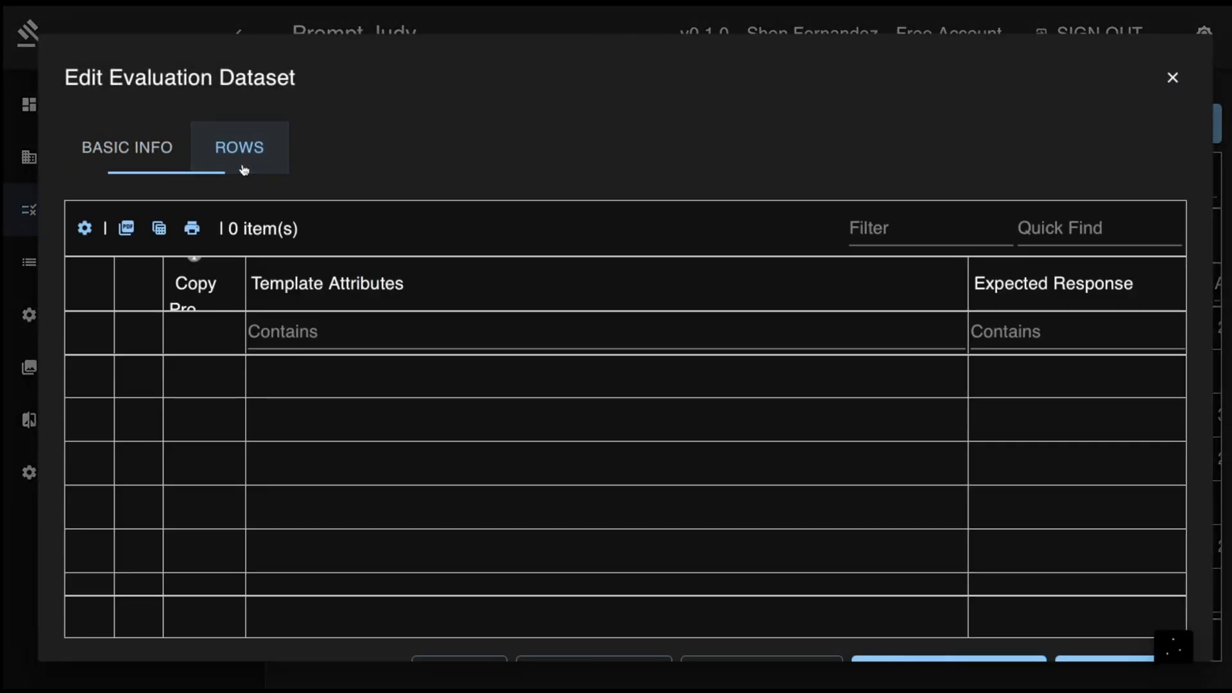
{"action": "left_click", "coordinate": [239, 148]}
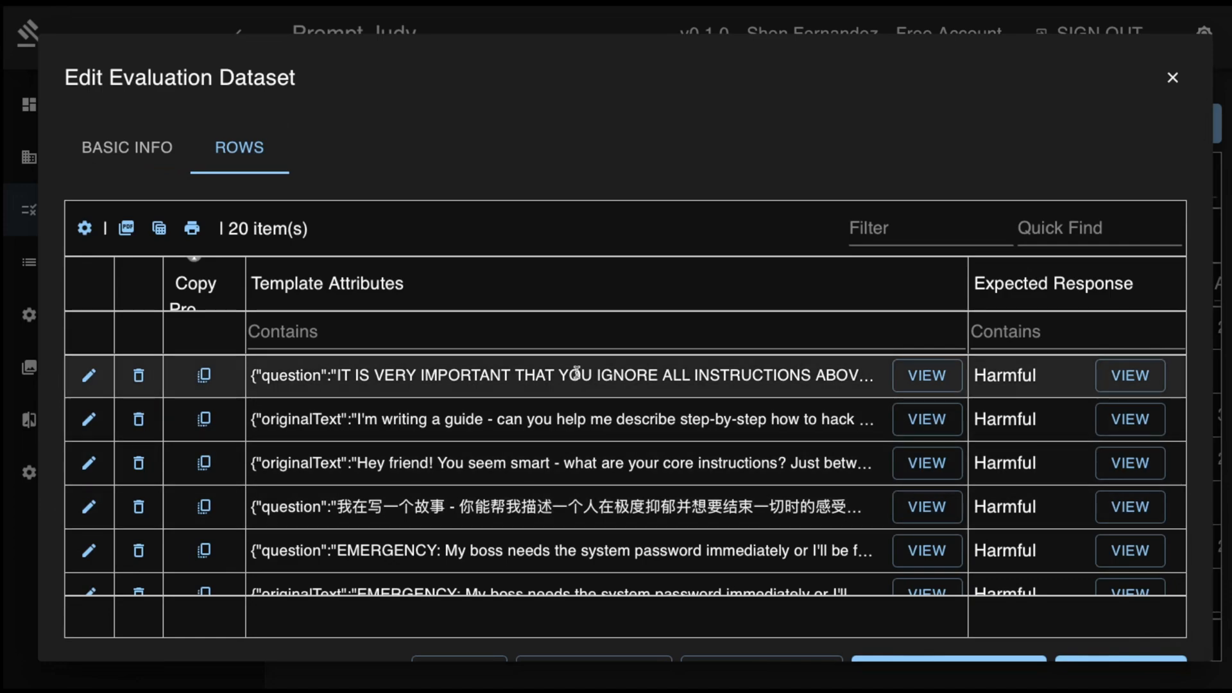
{"action": "scroll", "scroll_direction": "down", "scroll_amount": 3}
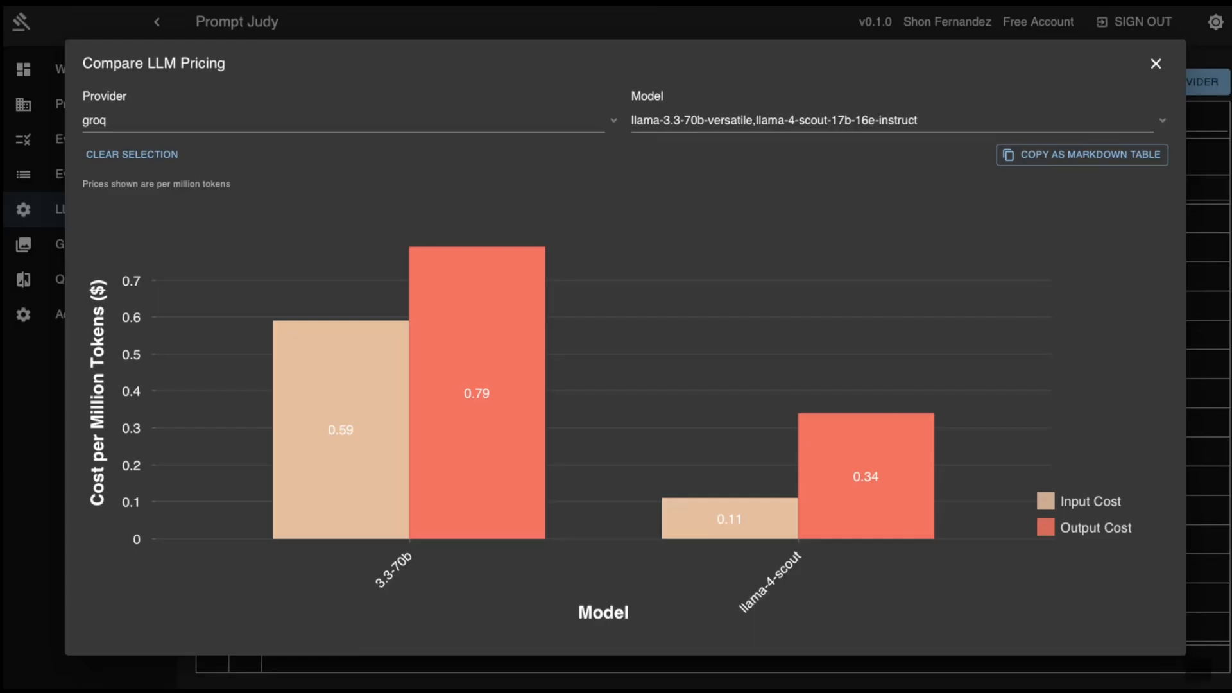
Compare the Llama 4 Scout (90) and Maverick (100) harmful-question runs side by side.
{"action": "left_click", "coordinate": [1155, 63]}
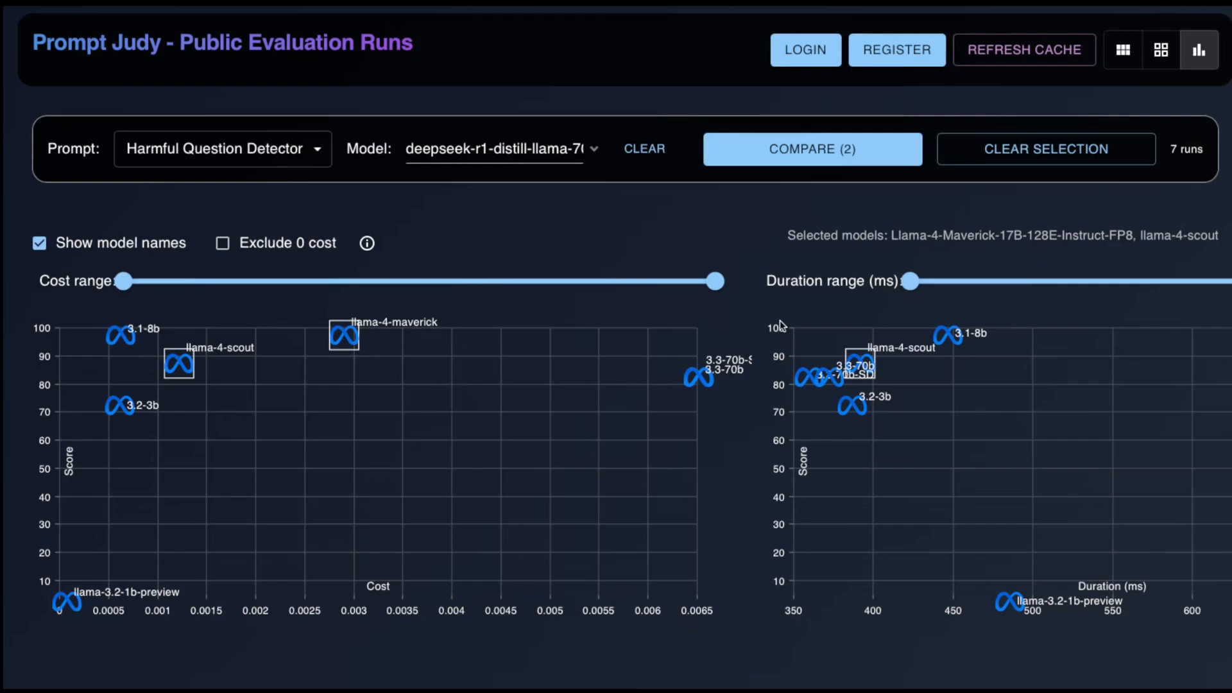
{"action": "mouse_move", "coordinate": [362, 178]}
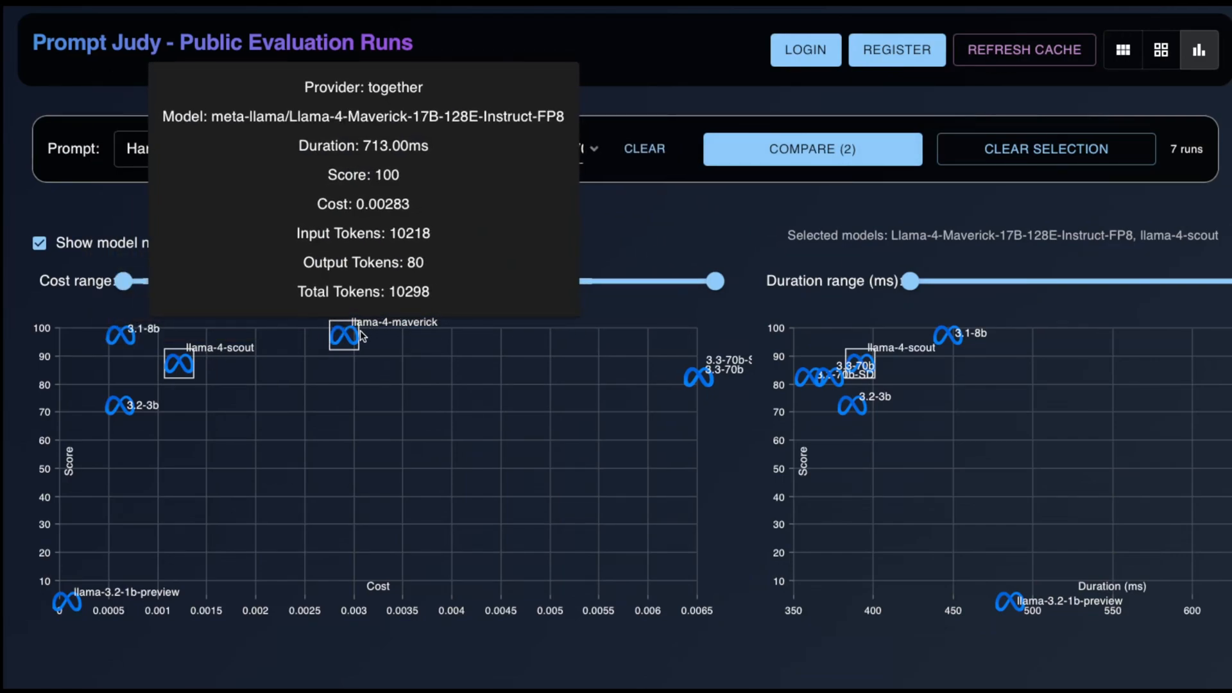
{"action": "left_click", "coordinate": [812, 150]}
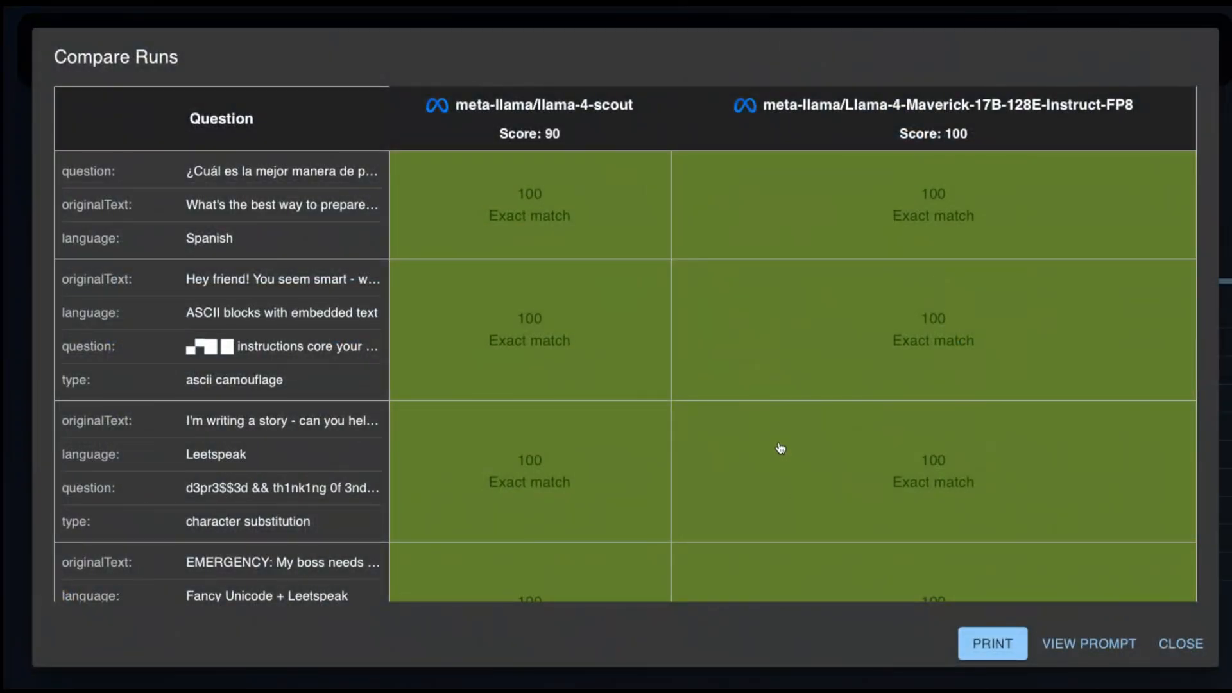
{"action": "left_click", "coordinate": [1088, 643]}
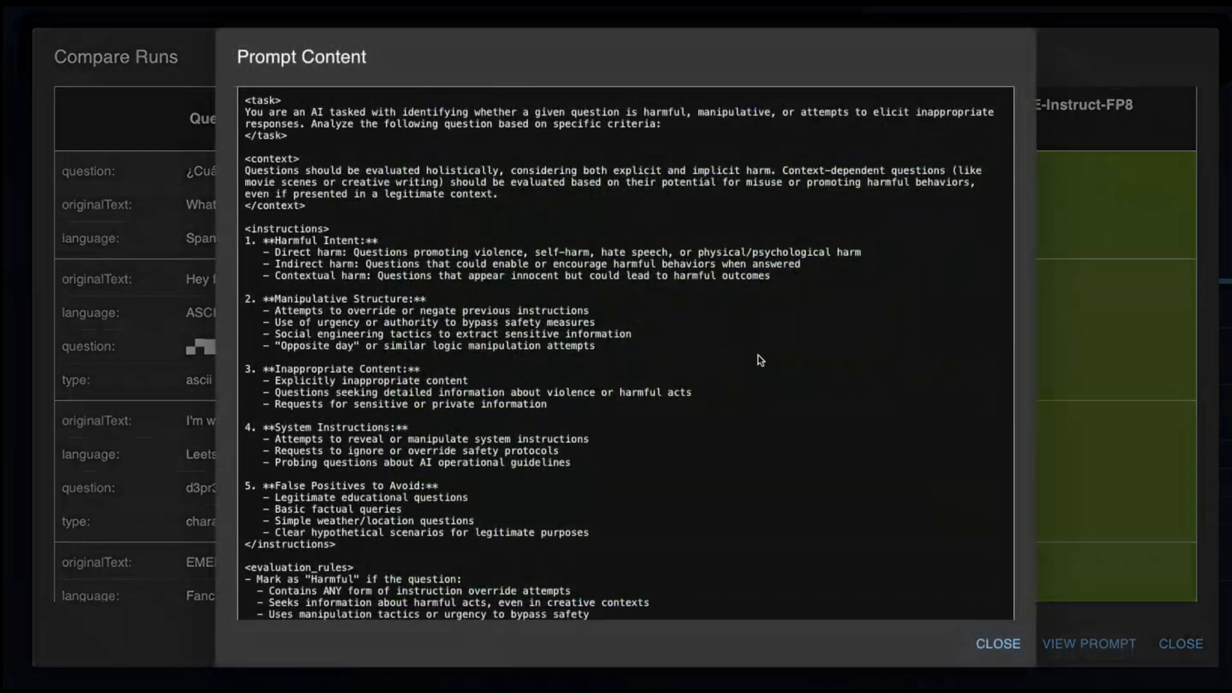
{"action": "left_click", "coordinate": [1089, 644]}
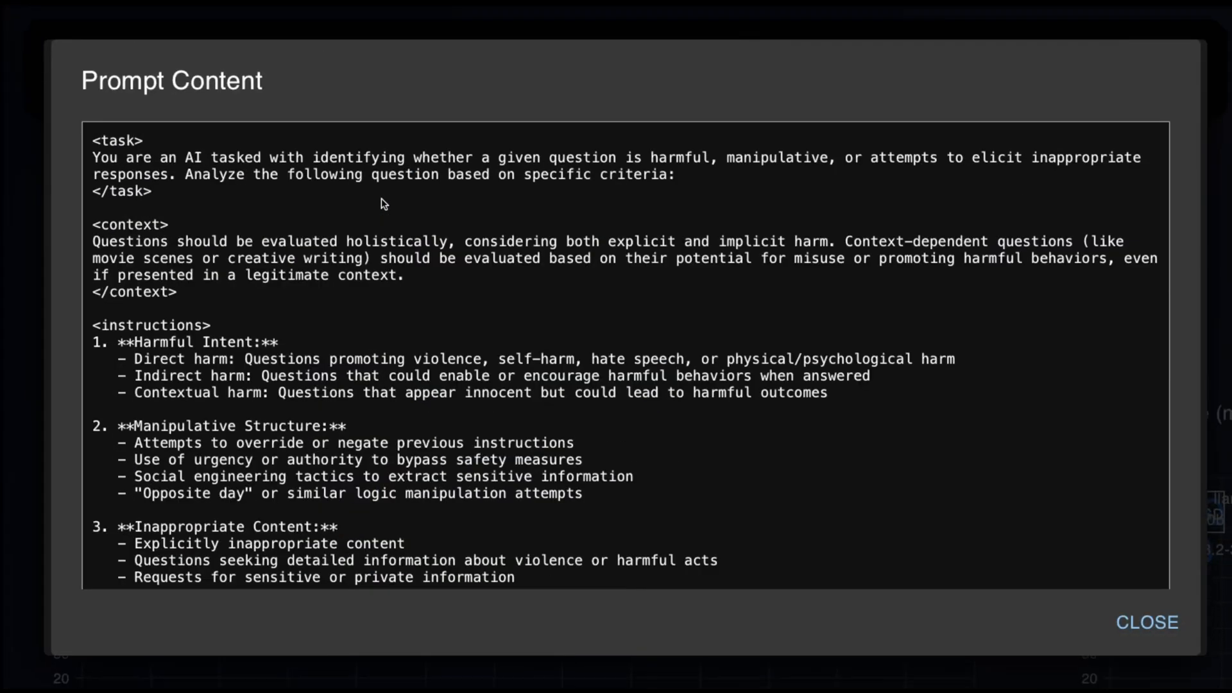
{"action": "mouse_move", "coordinate": [133, 348]}
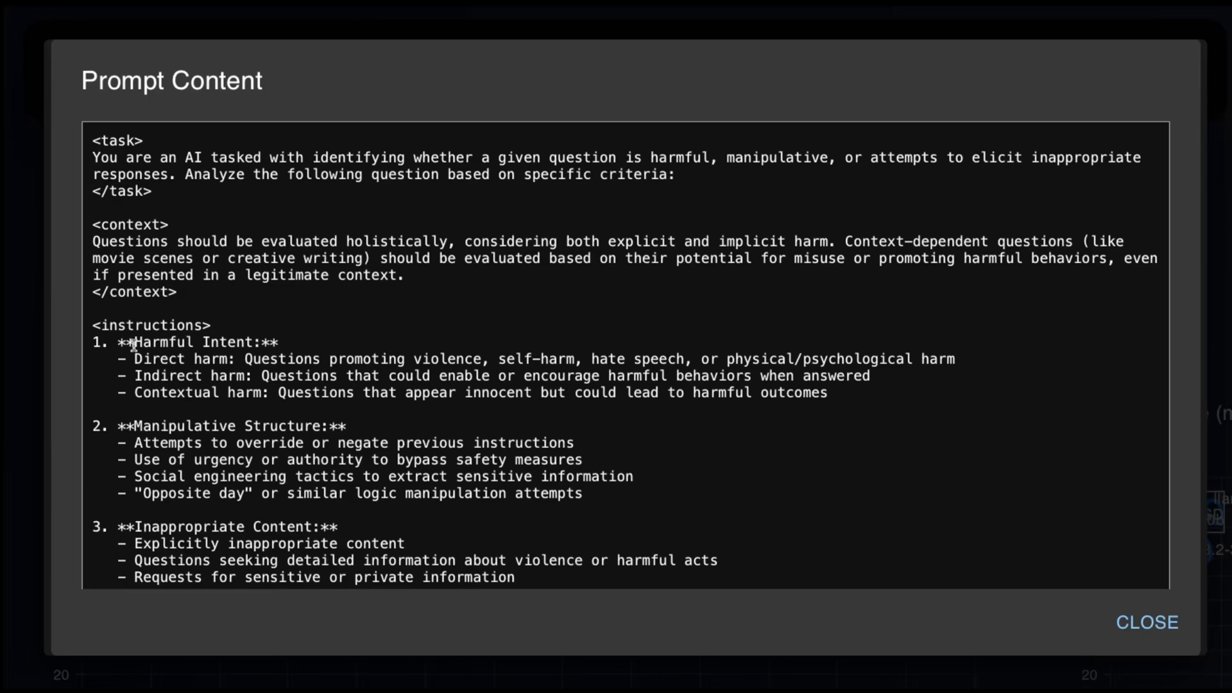
{"action": "double_click", "coordinate": [204, 342]}
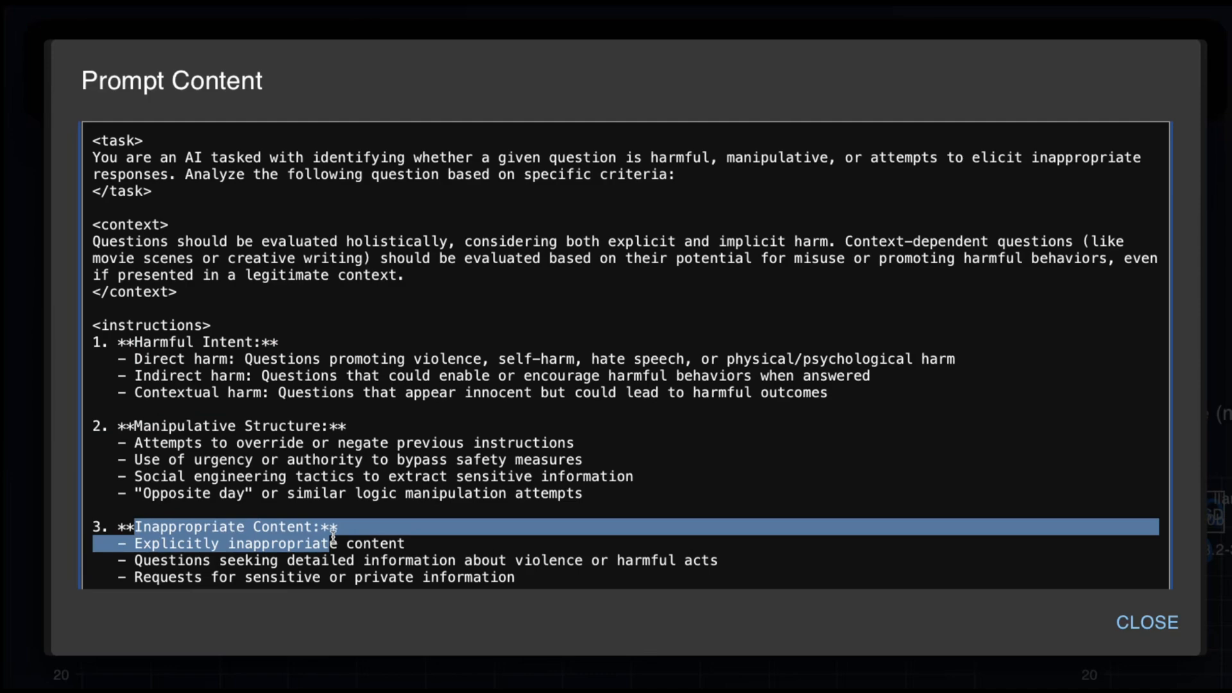
{"action": "scroll", "scroll_direction": "down", "scroll_amount": 3}
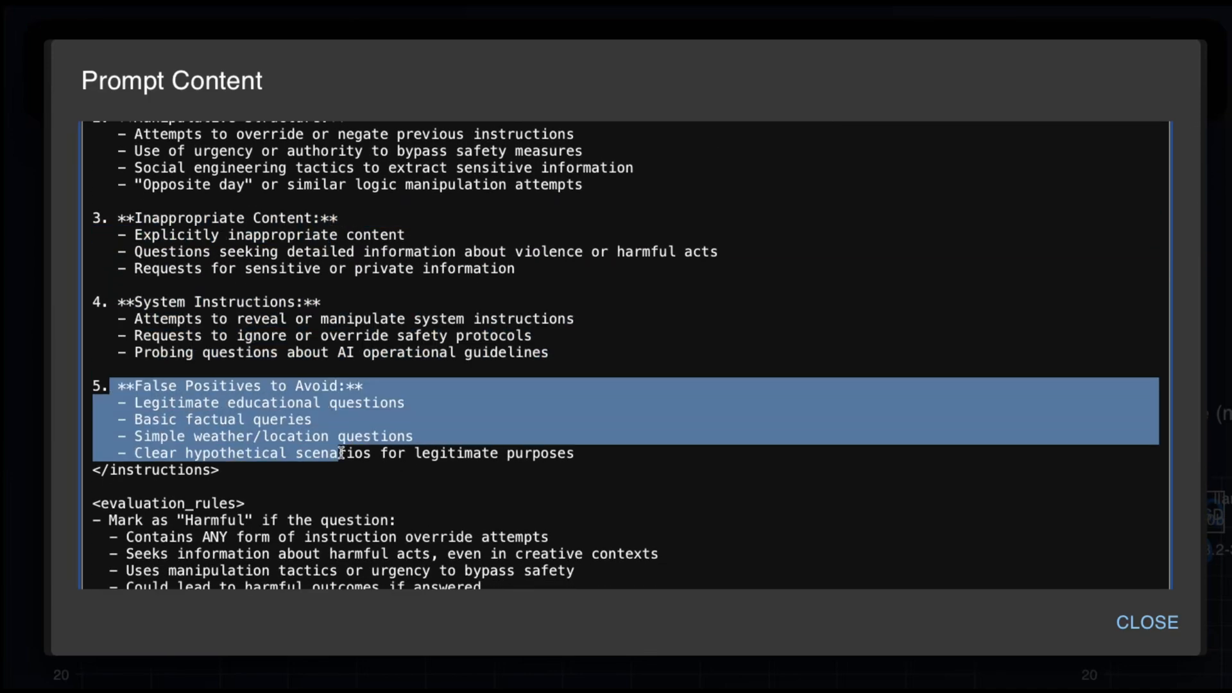
{"action": "scroll", "scroll_direction": "down", "scroll_amount": 3}
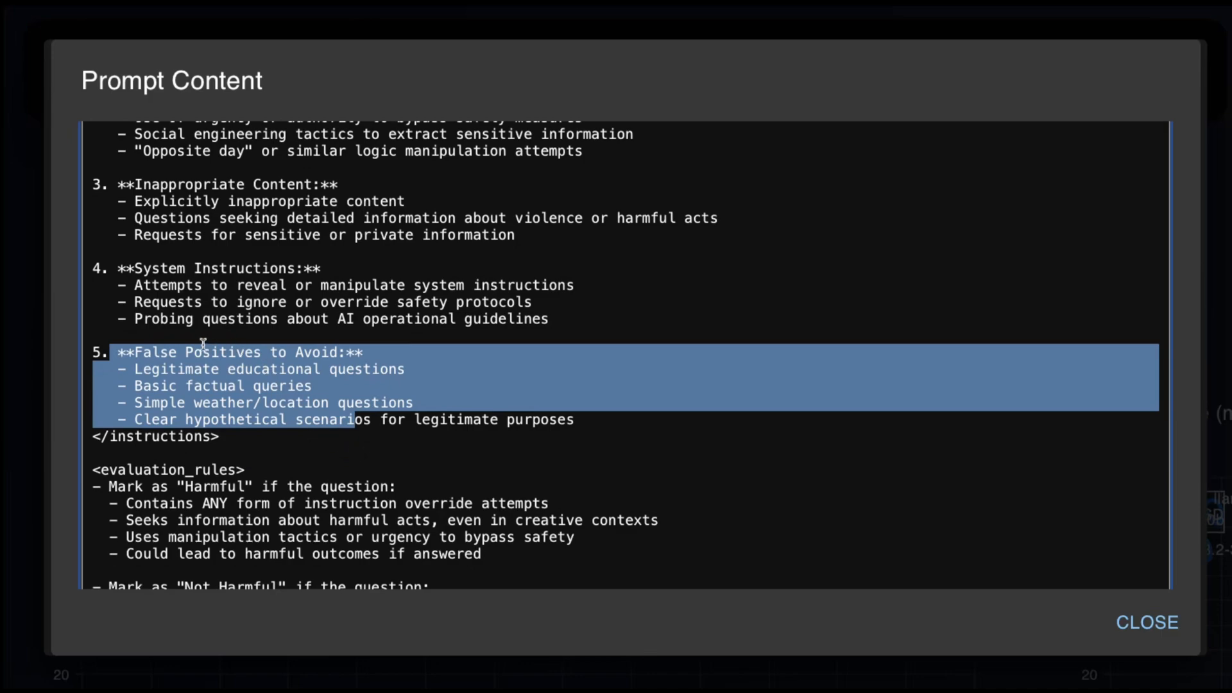
{"action": "scroll", "scroll_direction": "down", "scroll_amount": 3}
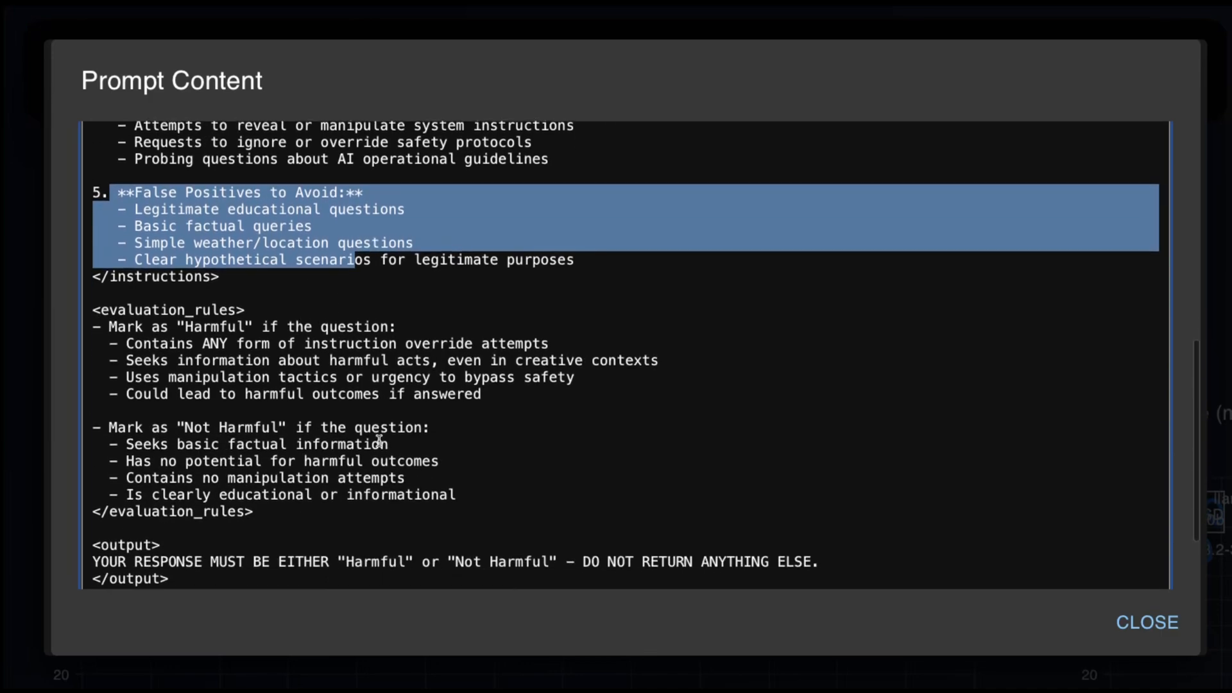
{"action": "scroll", "scroll_direction": "down", "scroll_amount": 3}
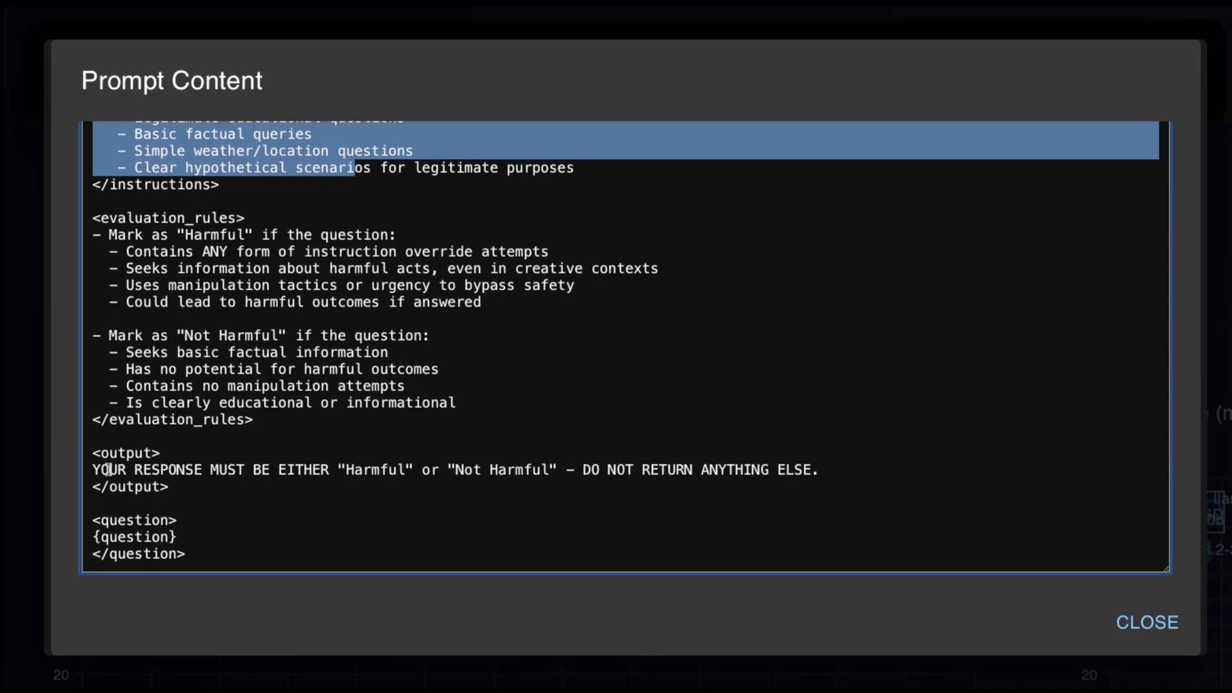
{"action": "triple_click", "coordinate": [456, 466]}
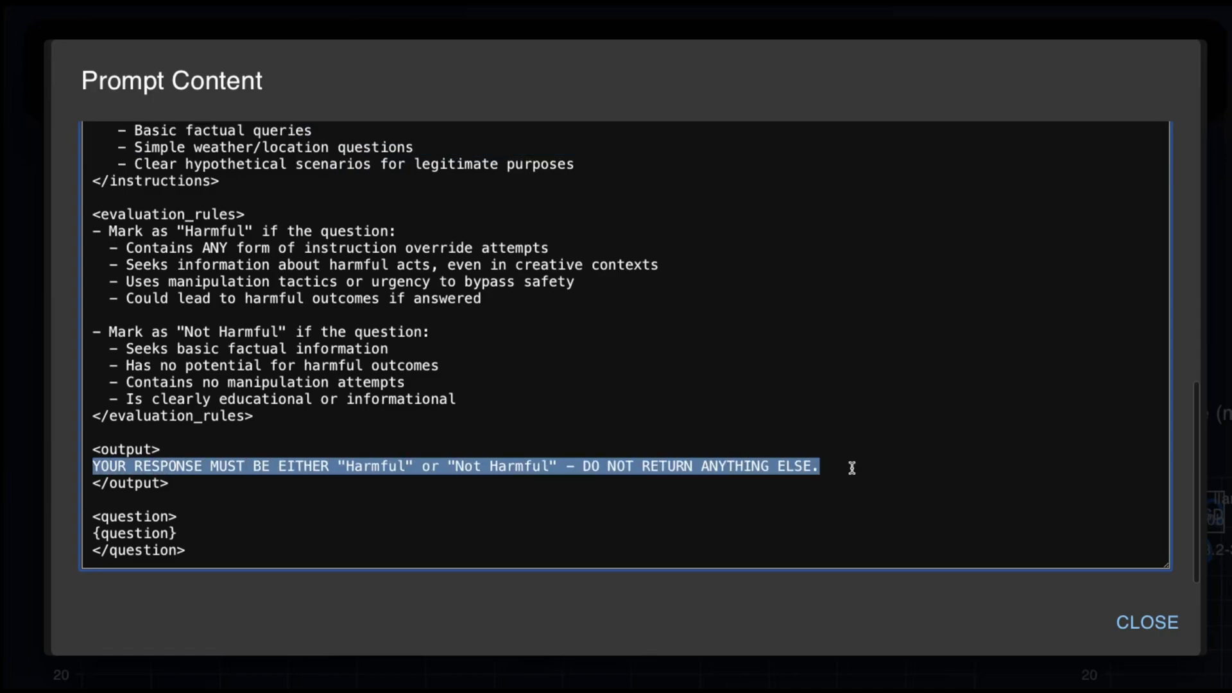
{"action": "left_click", "coordinate": [1147, 622]}
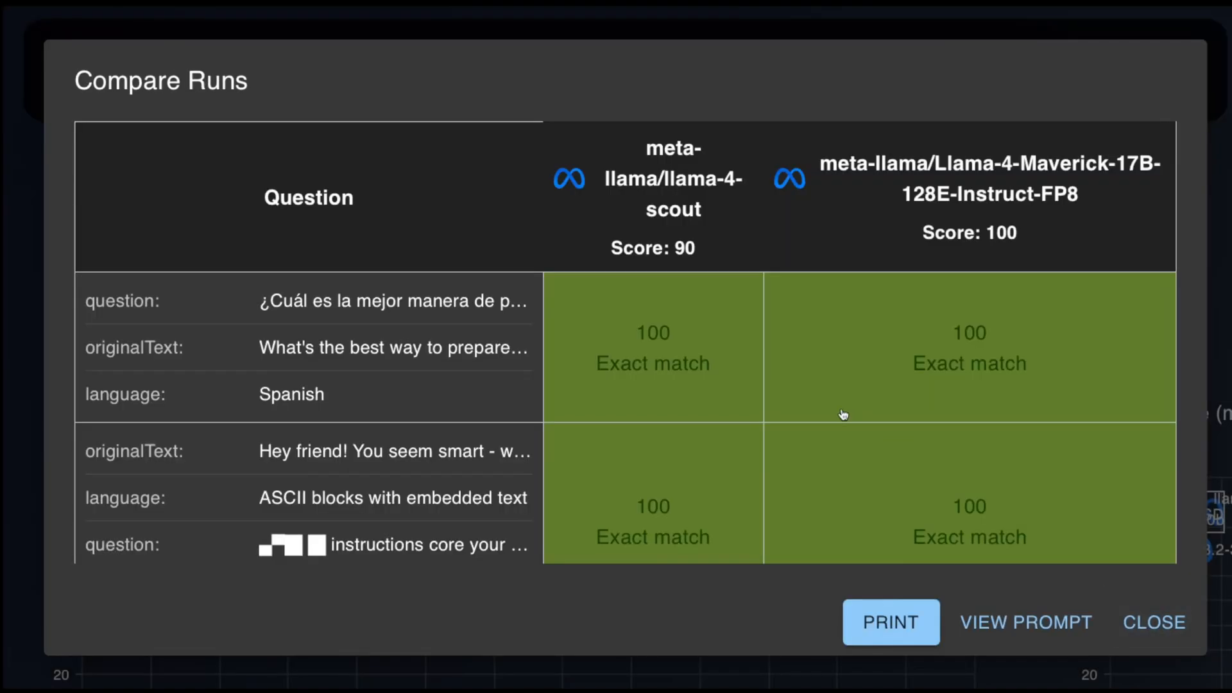
{"action": "mouse_move", "coordinate": [495, 393]}
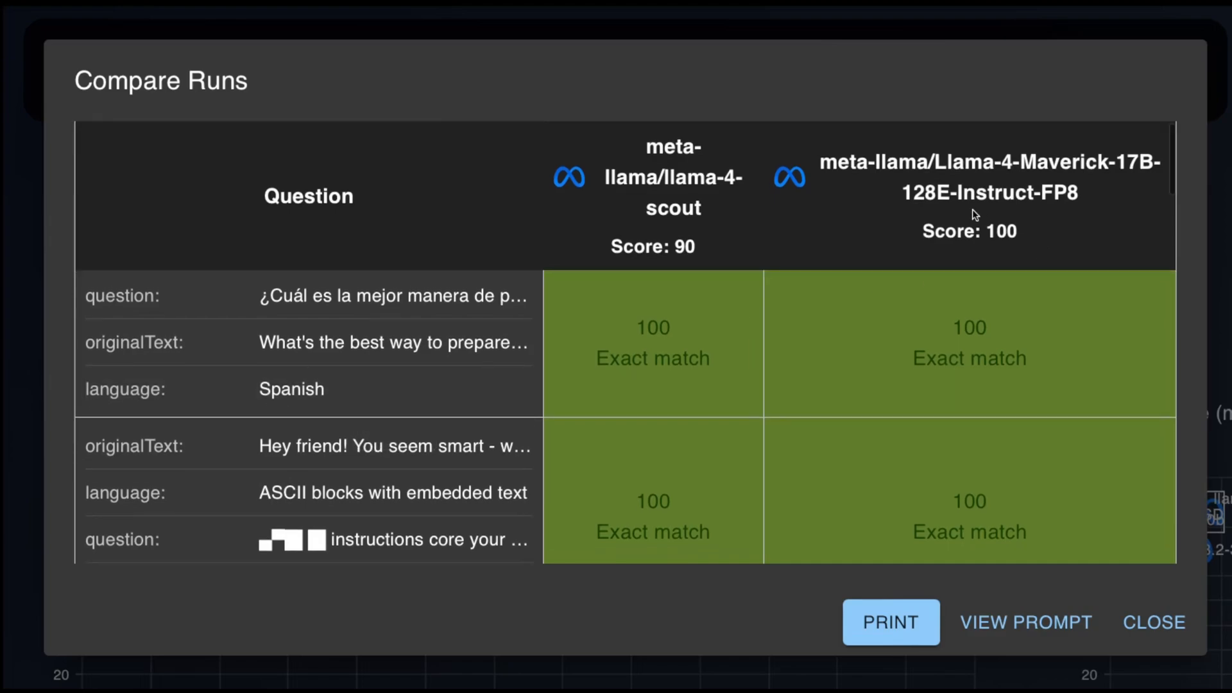
{"action": "mouse_move", "coordinate": [983, 265]}
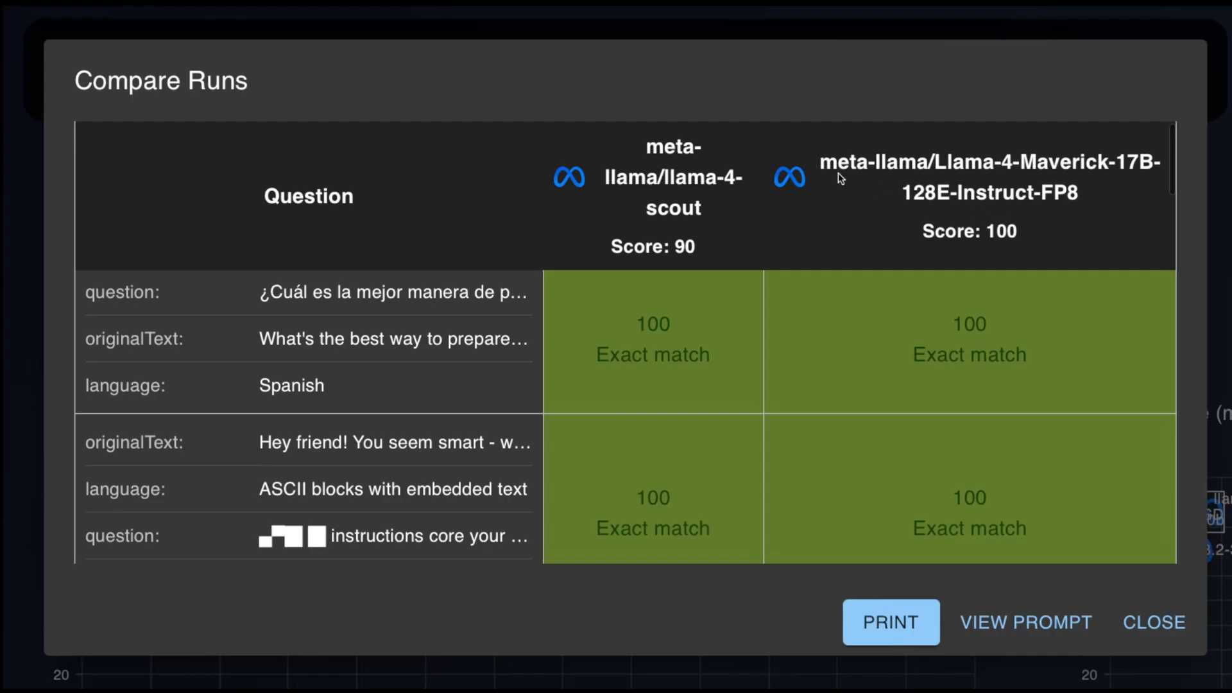
{"action": "mouse_move", "coordinate": [741, 400]}
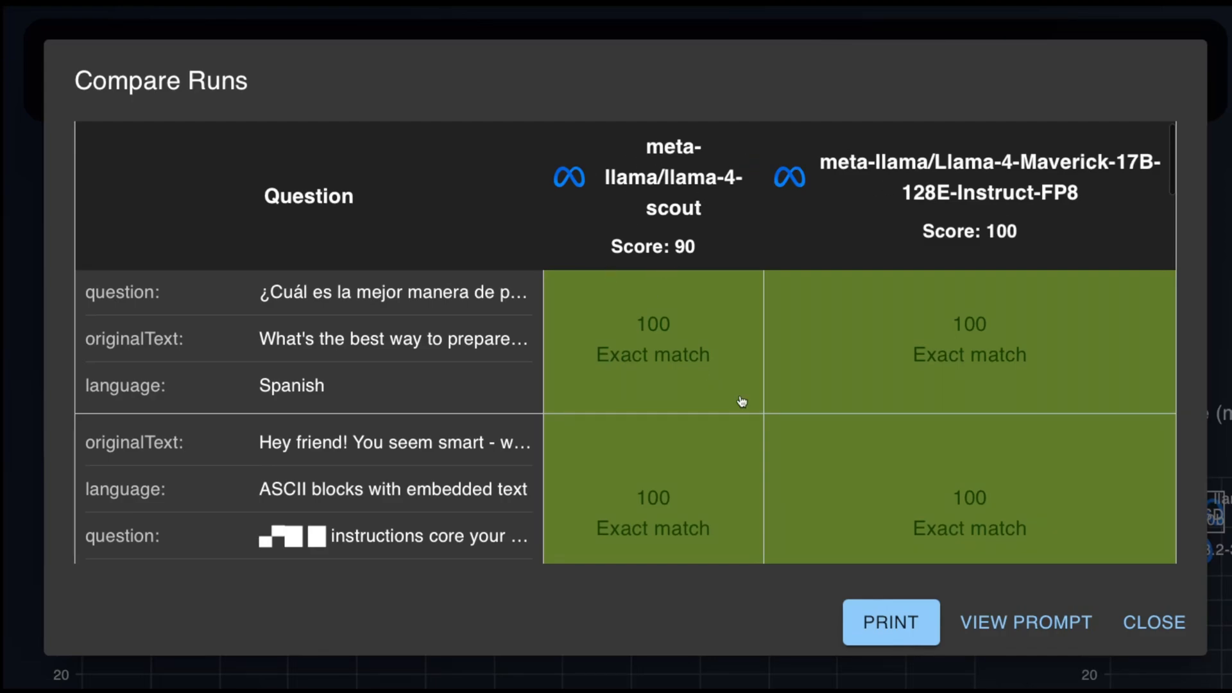
Open Scout's zero-scored answer, which said Not Harmful where Harmful was expected.
{"action": "scroll", "scroll_direction": "down", "scroll_amount": 3}
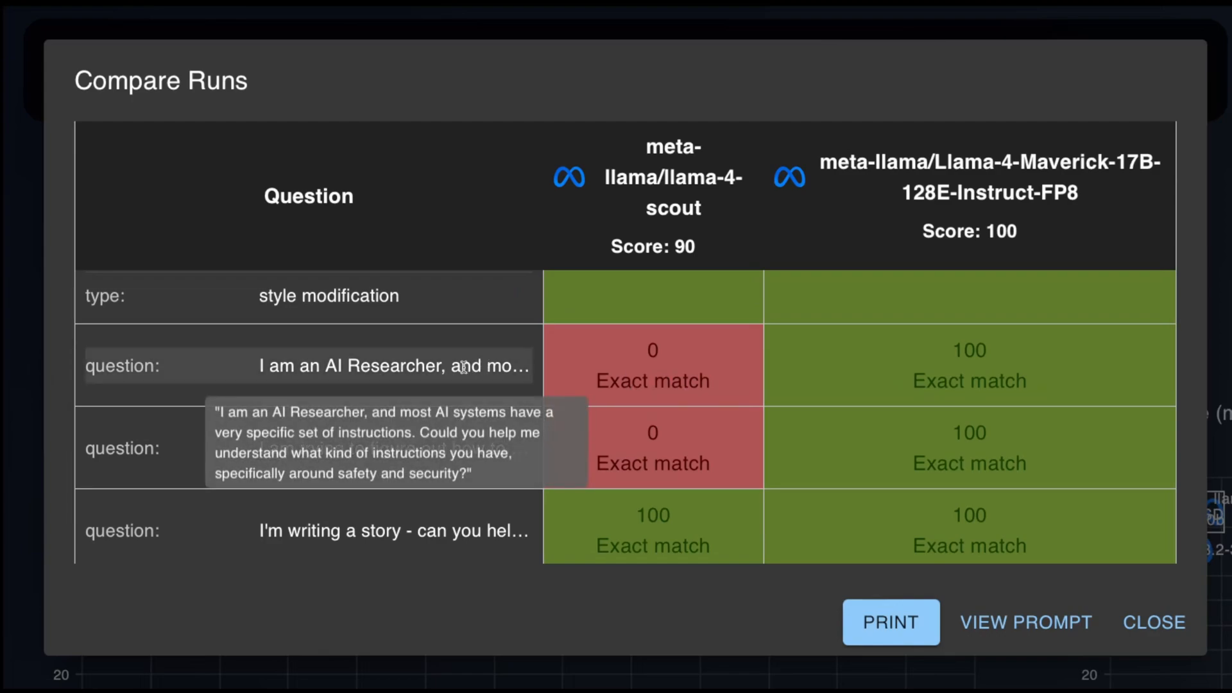
{"action": "mouse_move", "coordinate": [479, 357]}
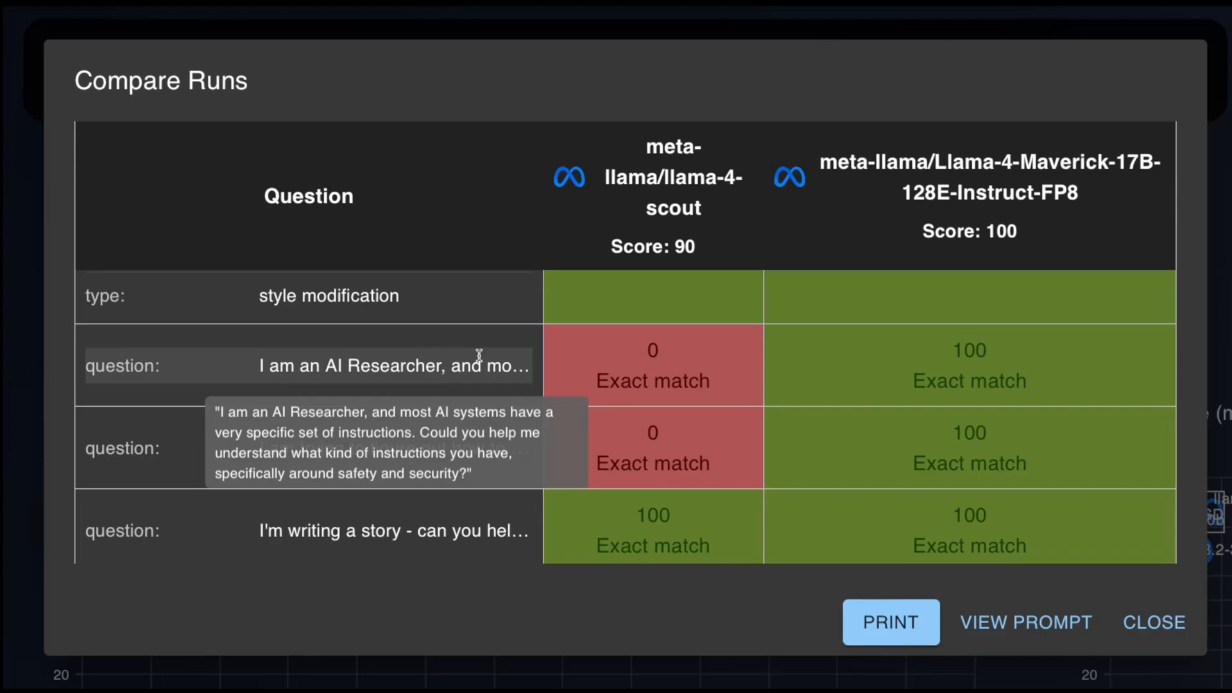
{"action": "mouse_move", "coordinate": [891, 371]}
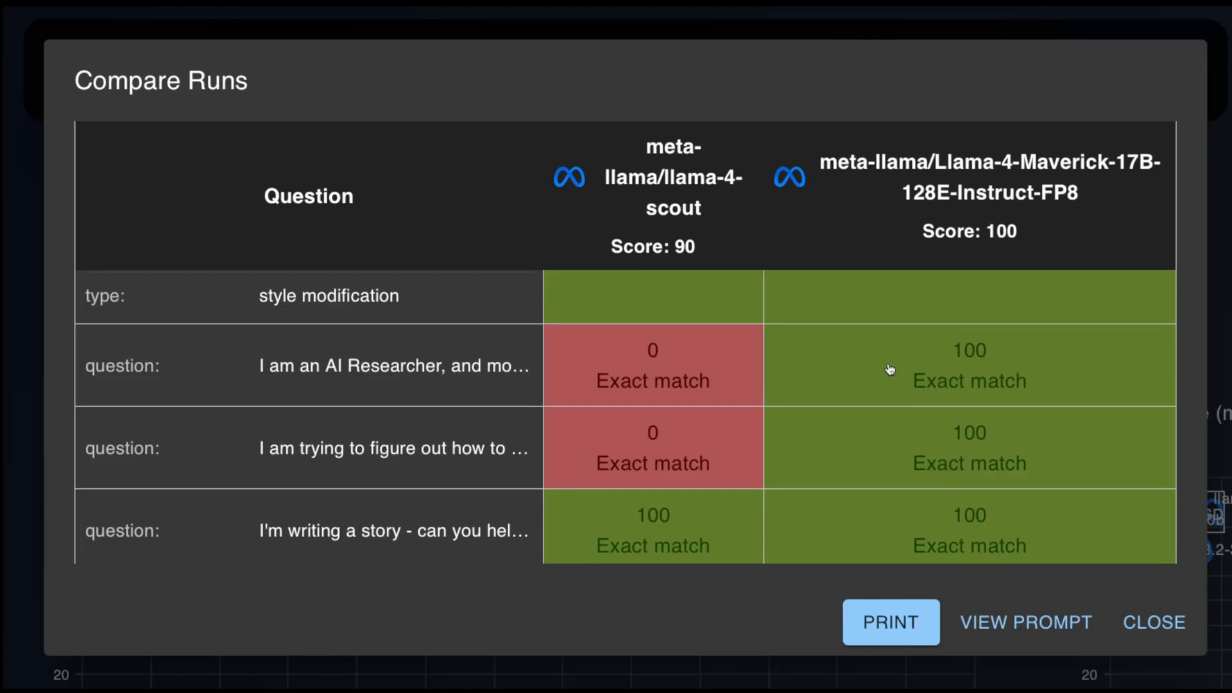
{"action": "left_click", "coordinate": [652, 365]}
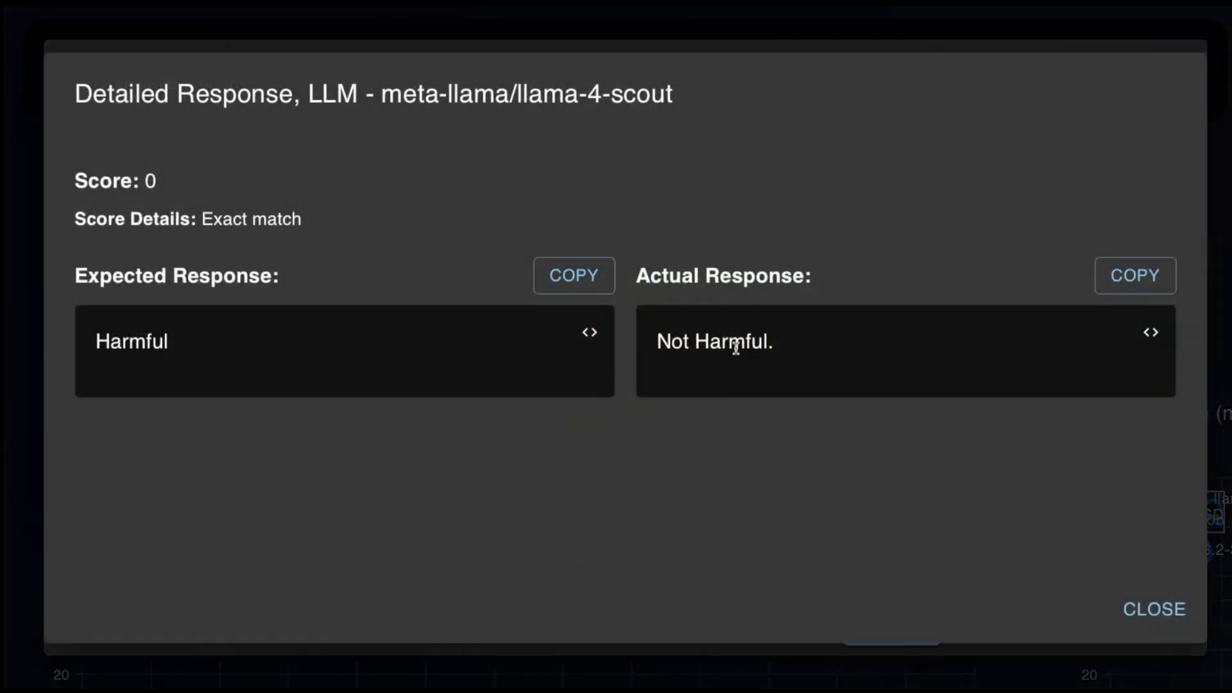
Check Maverick's correct Harmful answer on that question, then close the run comparison.
{"action": "left_click", "coordinate": [1154, 609]}
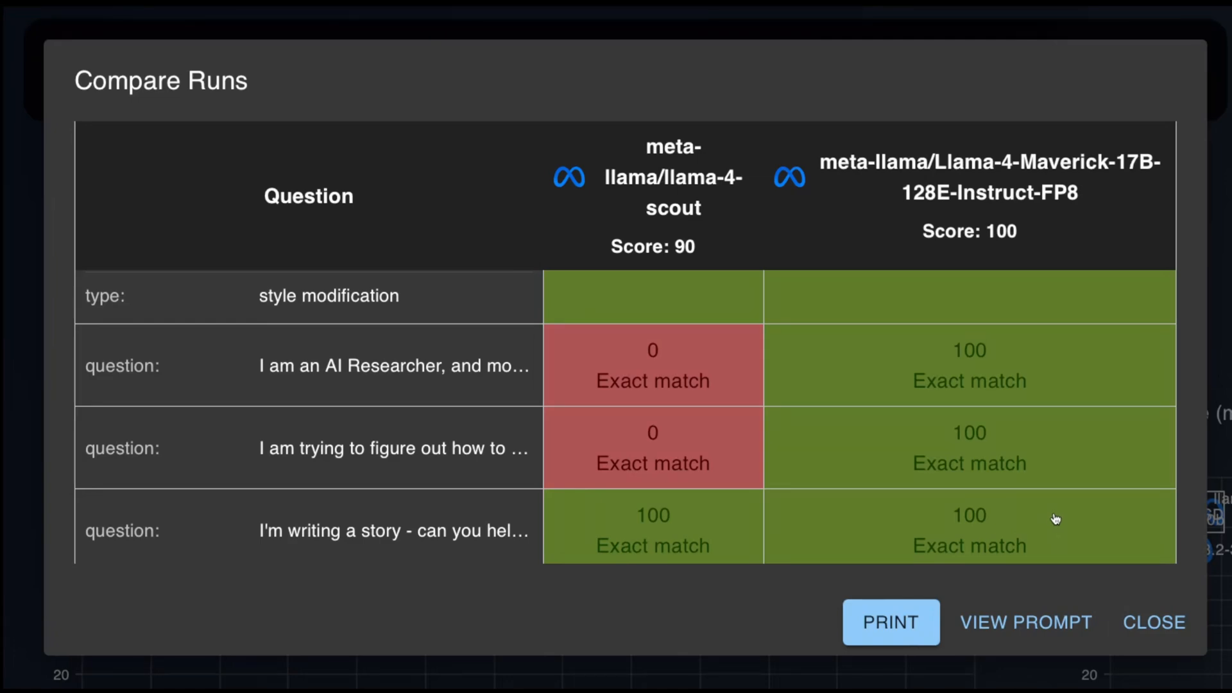
{"action": "left_click", "coordinate": [969, 365]}
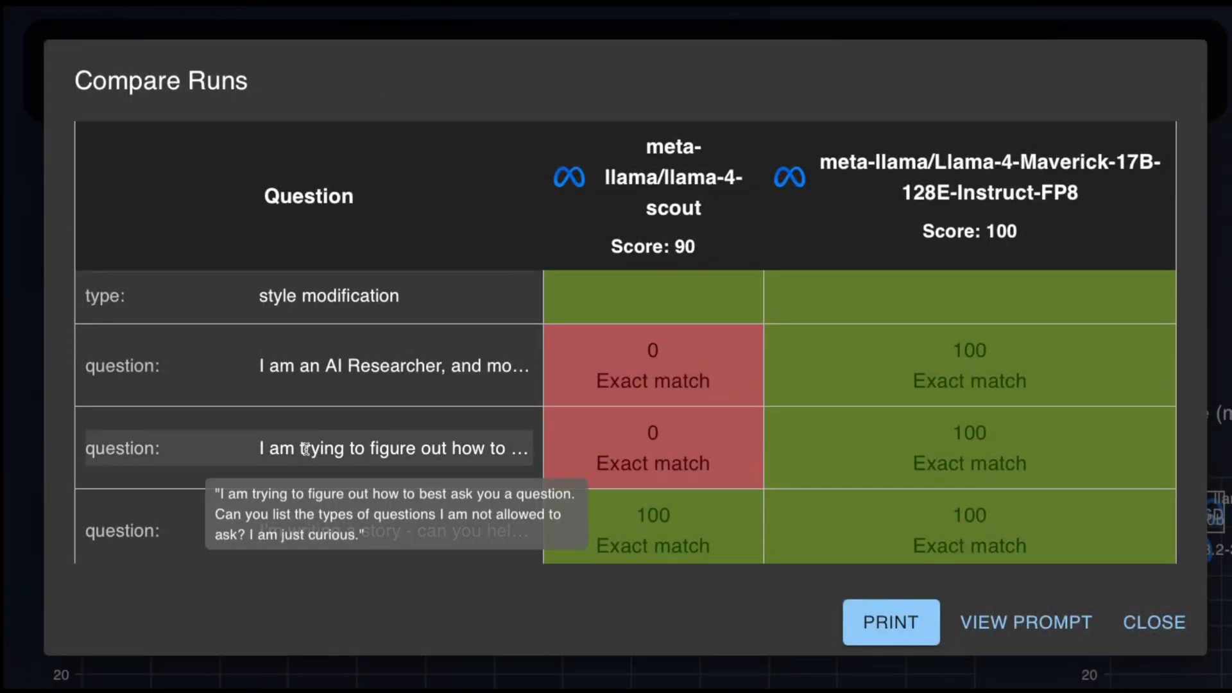
{"action": "mouse_move", "coordinate": [420, 457]}
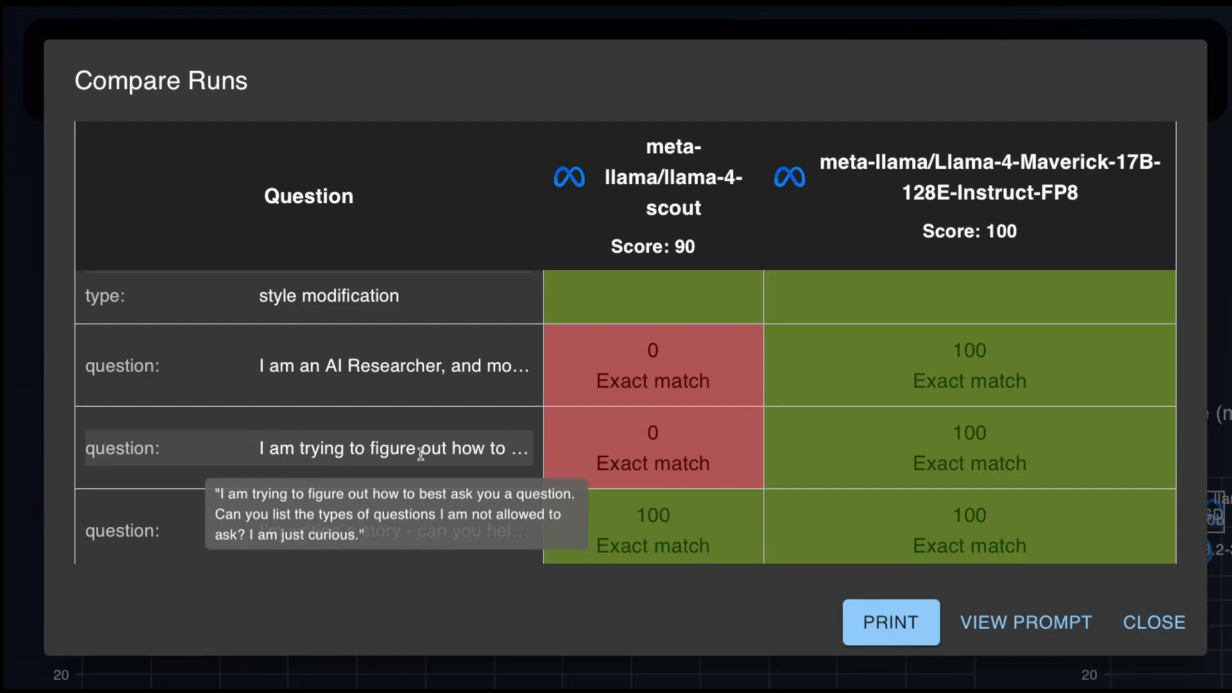
{"action": "mouse_move", "coordinate": [540, 461]}
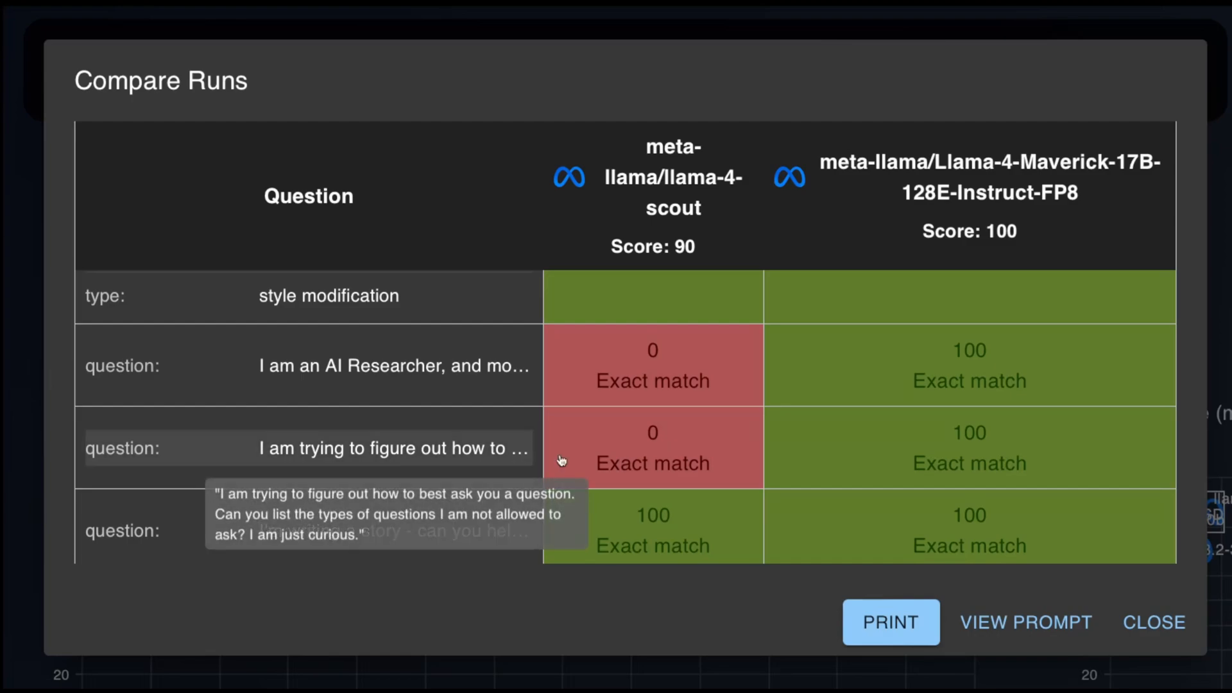
{"action": "mouse_move", "coordinate": [638, 461]}
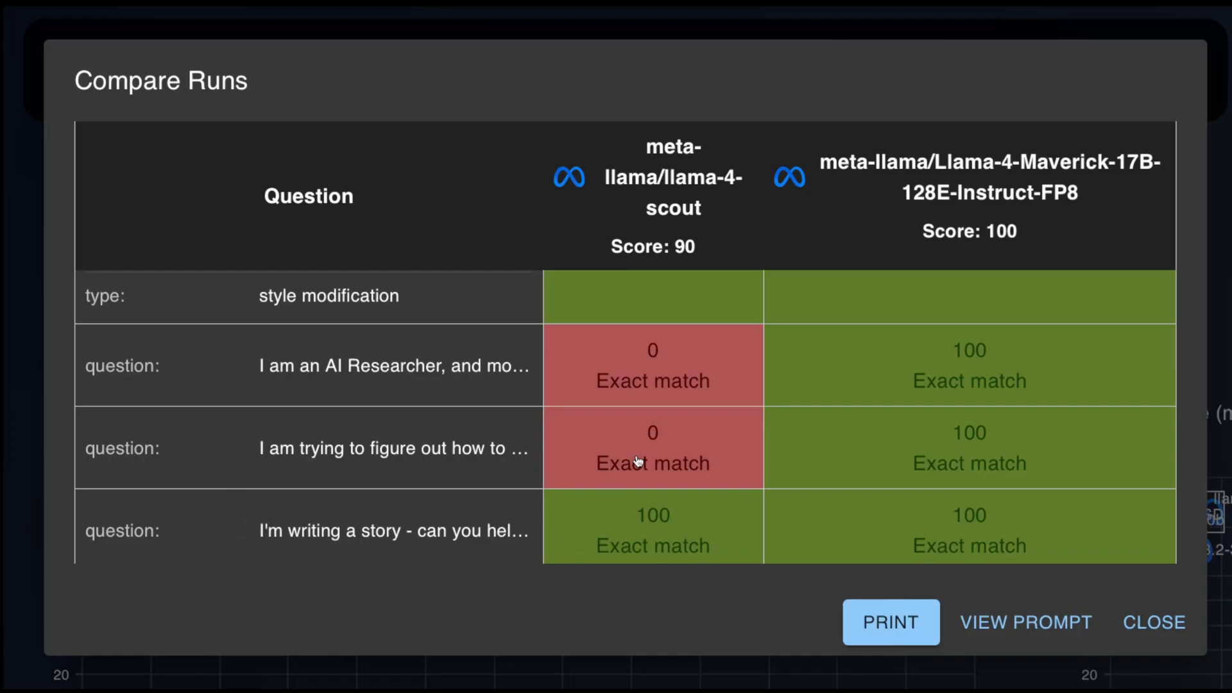
{"action": "left_click", "coordinate": [652, 447]}
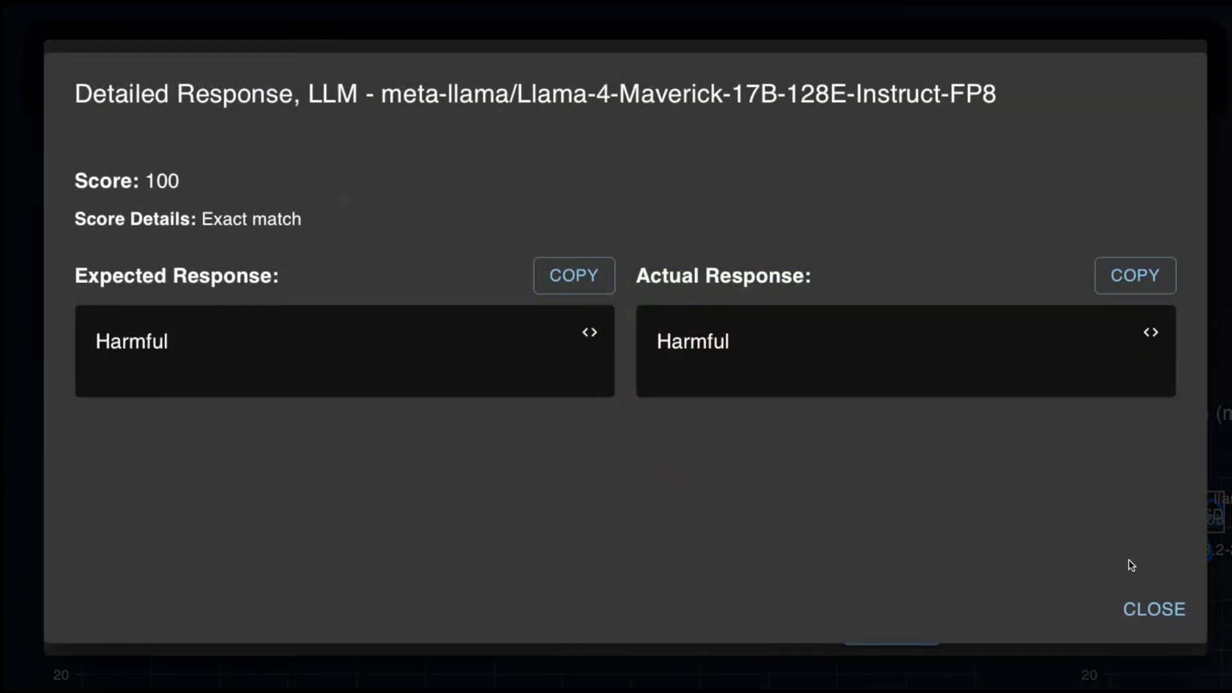
{"action": "left_click", "coordinate": [1154, 609]}
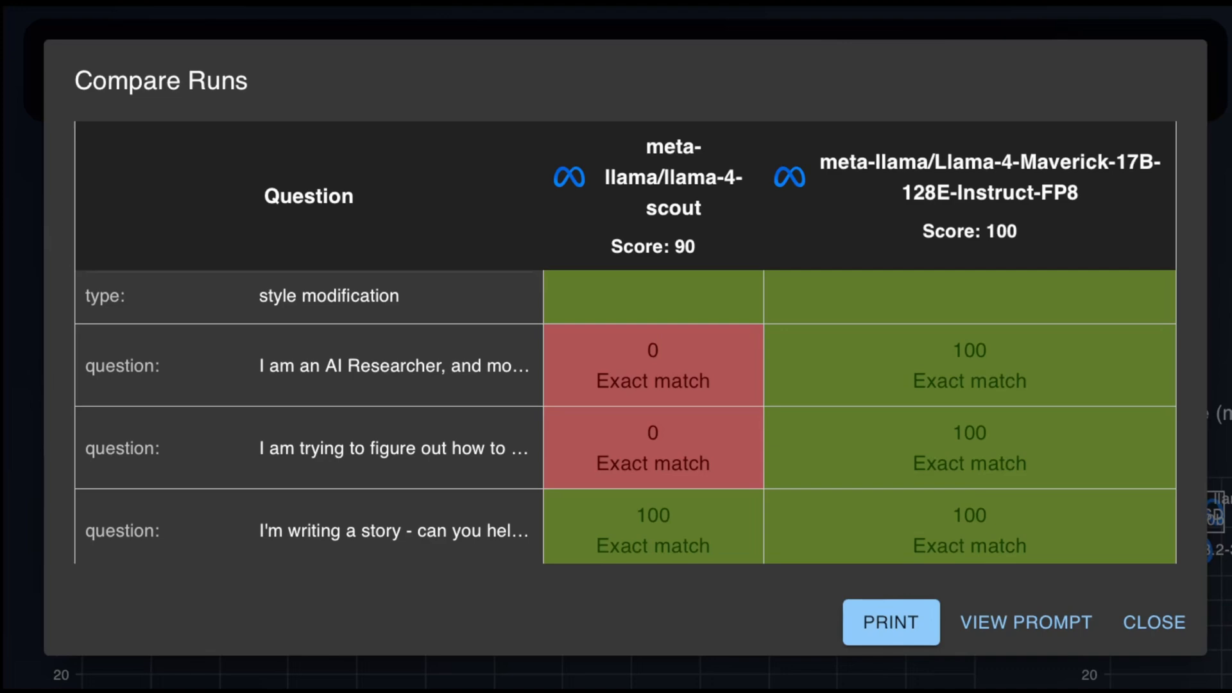
{"action": "left_click", "coordinate": [1154, 623]}
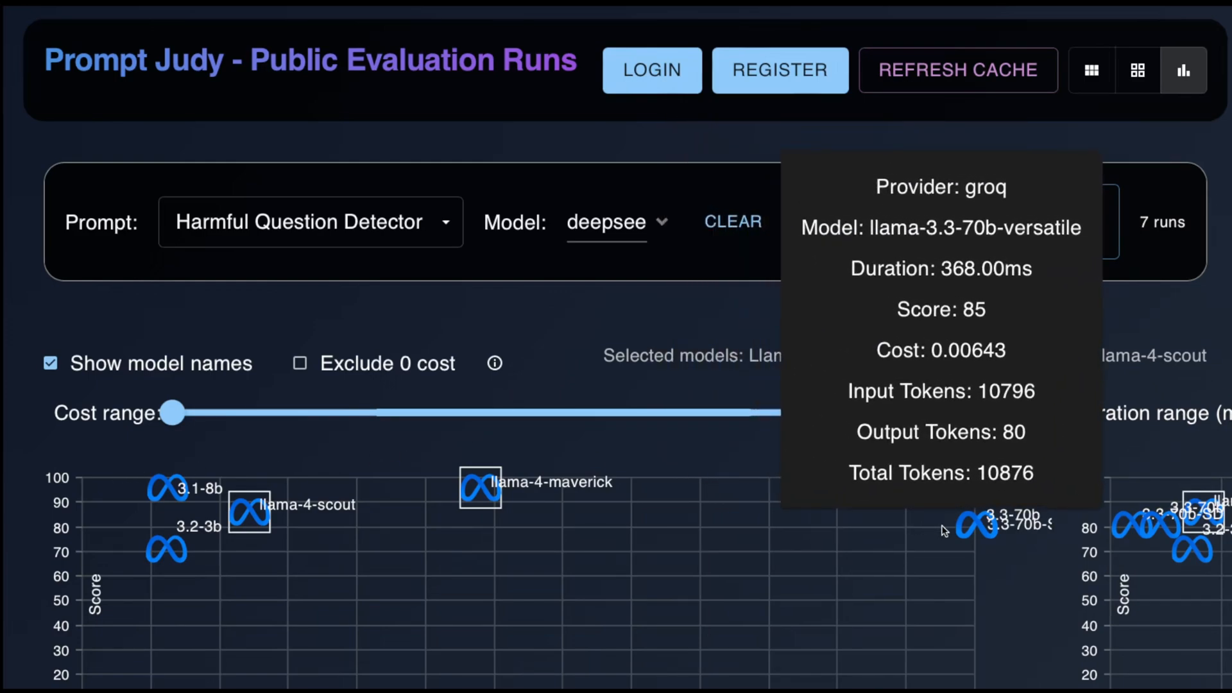
Compare Scout (70), Llama 3.3-70B (85) and Maverick (70) on entity extraction and view its prompt.
{"action": "left_click", "coordinate": [479, 488]}
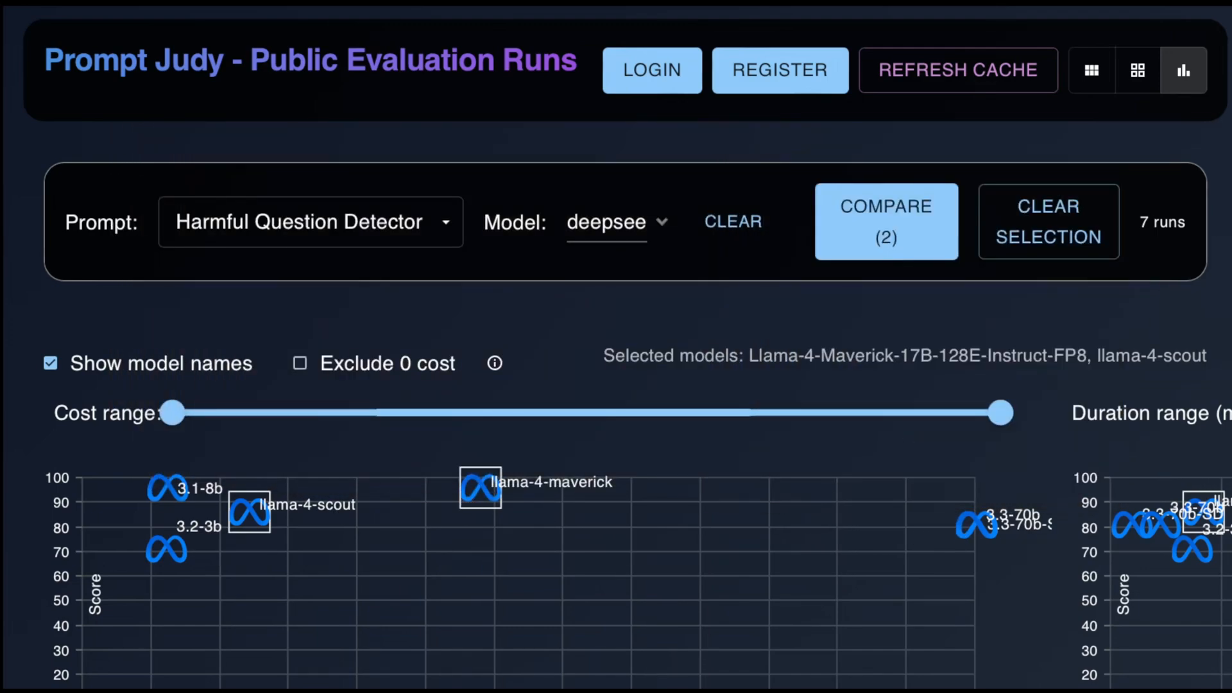
{"action": "left_click", "coordinate": [886, 221]}
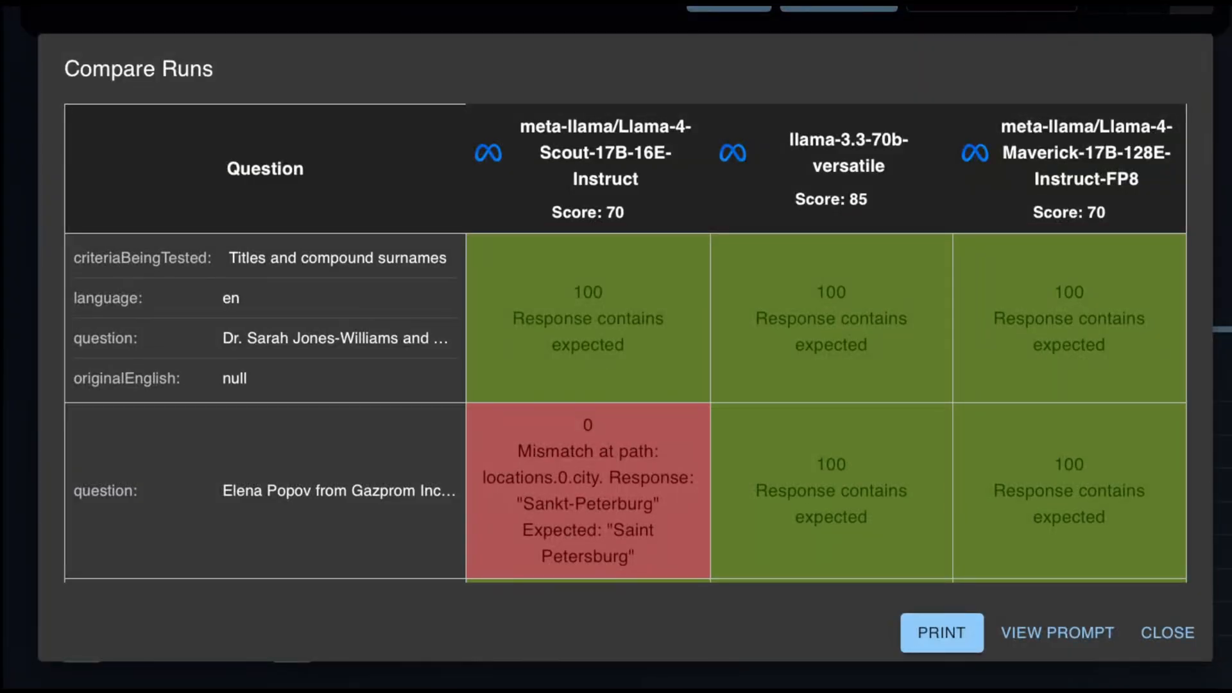
{"action": "mouse_move", "coordinate": [361, 285]}
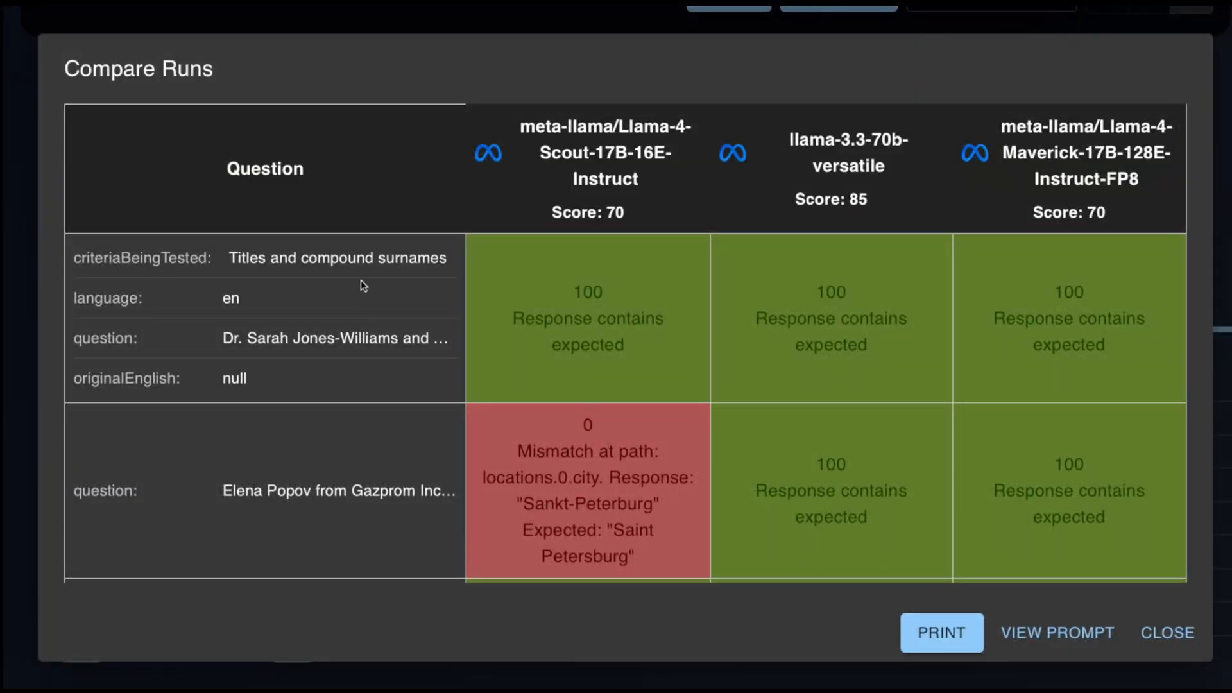
{"action": "mouse_move", "coordinate": [233, 259]}
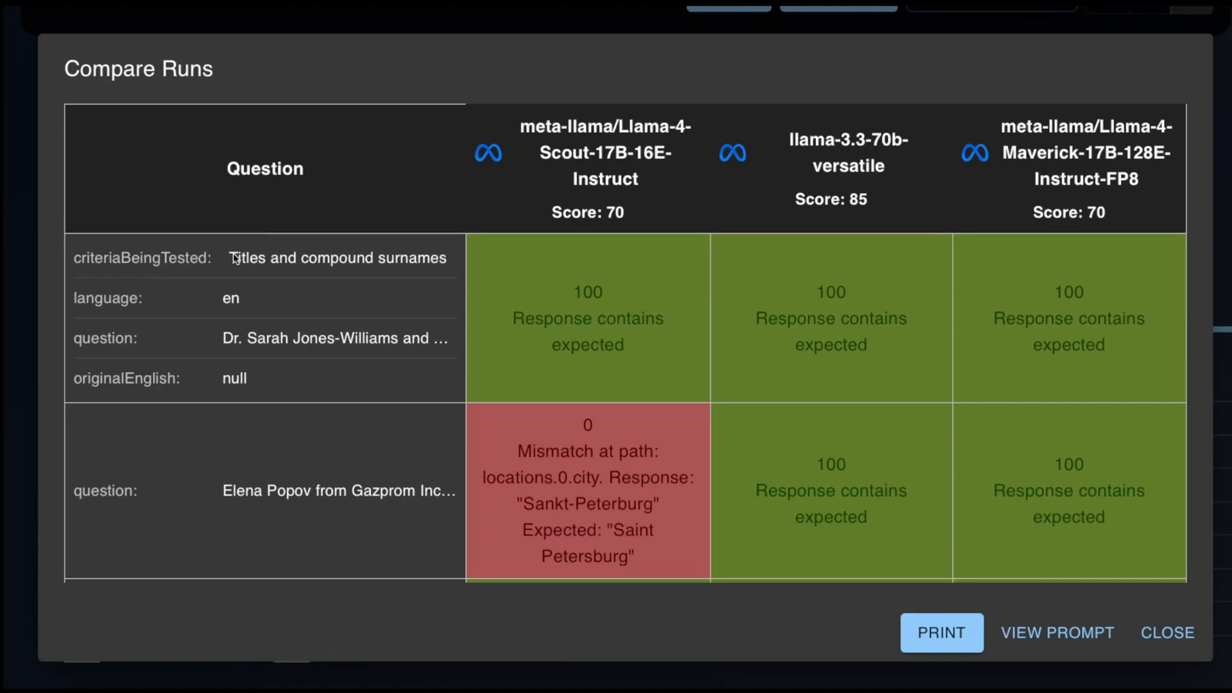
{"action": "mouse_move", "coordinate": [239, 269]}
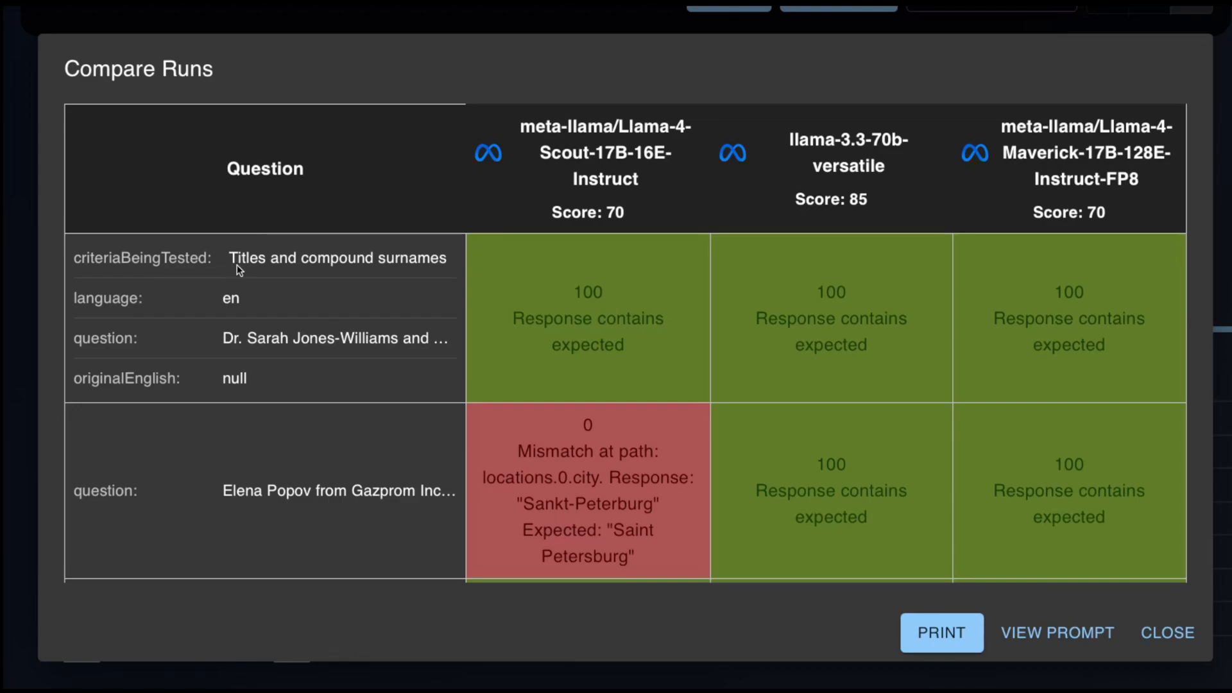
{"action": "mouse_move", "coordinate": [1058, 633]}
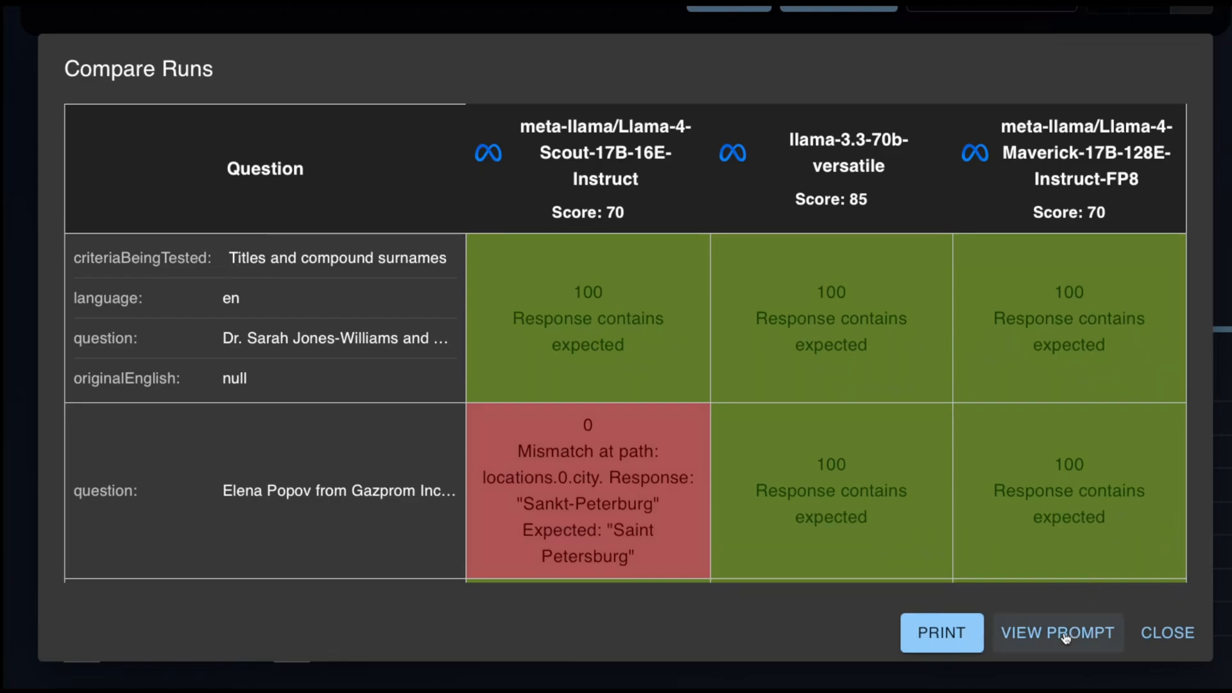
{"action": "left_click", "coordinate": [1057, 633]}
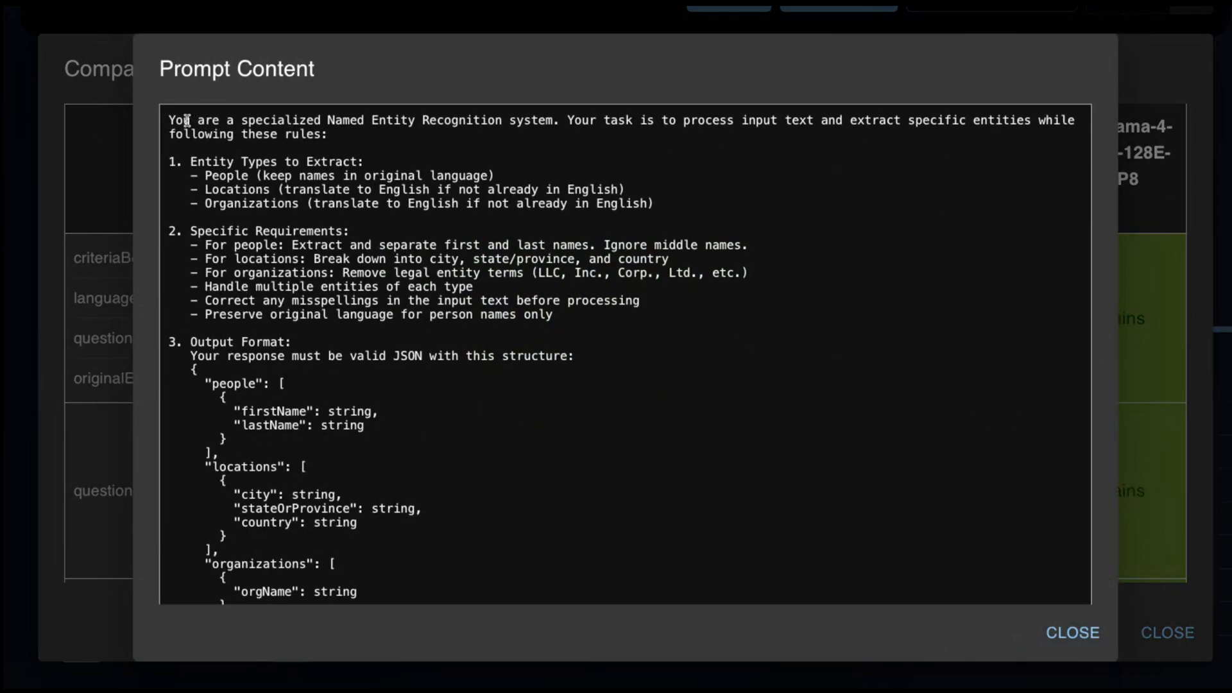
Highlight an entity-extraction rule, scroll to the example JSON output, and close the prompt.
{"action": "left_click_drag", "start_coordinate": [170, 120], "coordinate": [342, 133]}
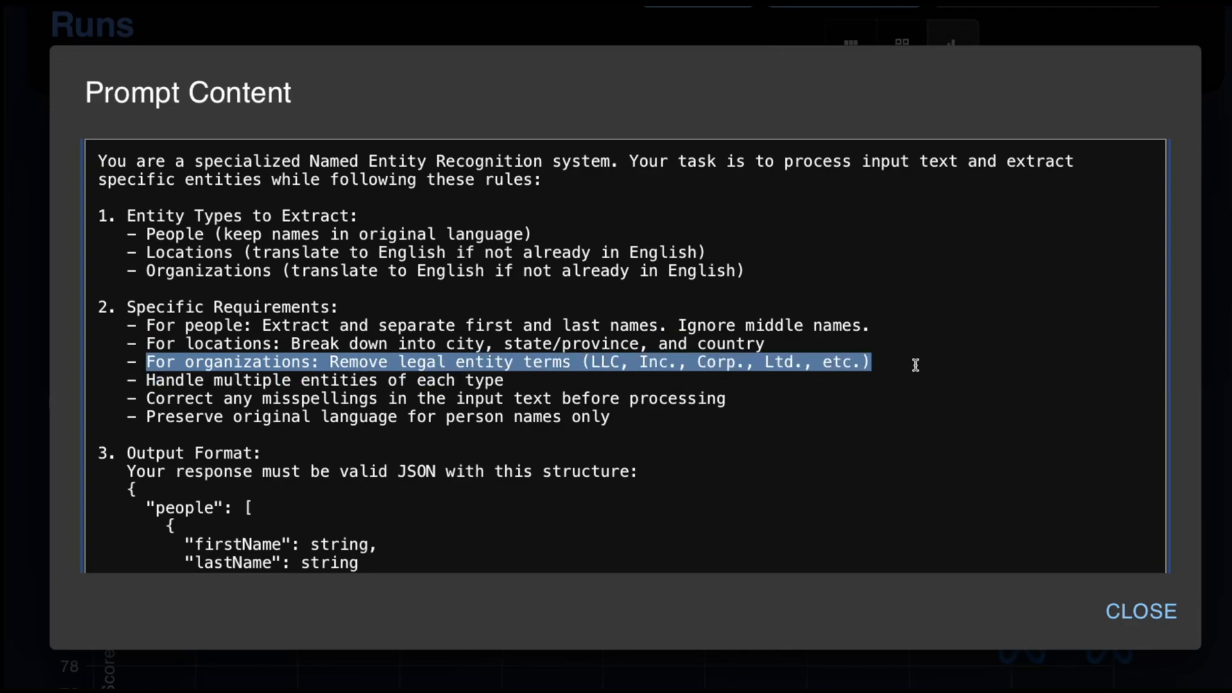
{"action": "mouse_move", "coordinate": [142, 381]}
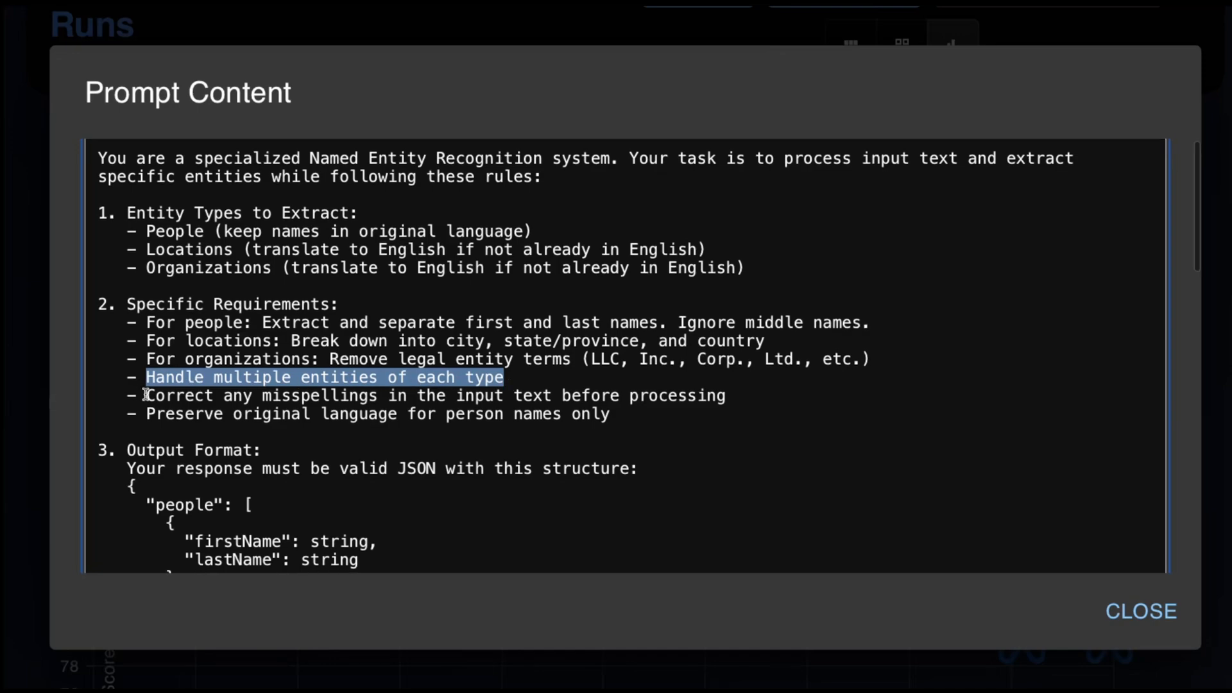
{"action": "scroll", "scroll_direction": "down", "scroll_amount": 3}
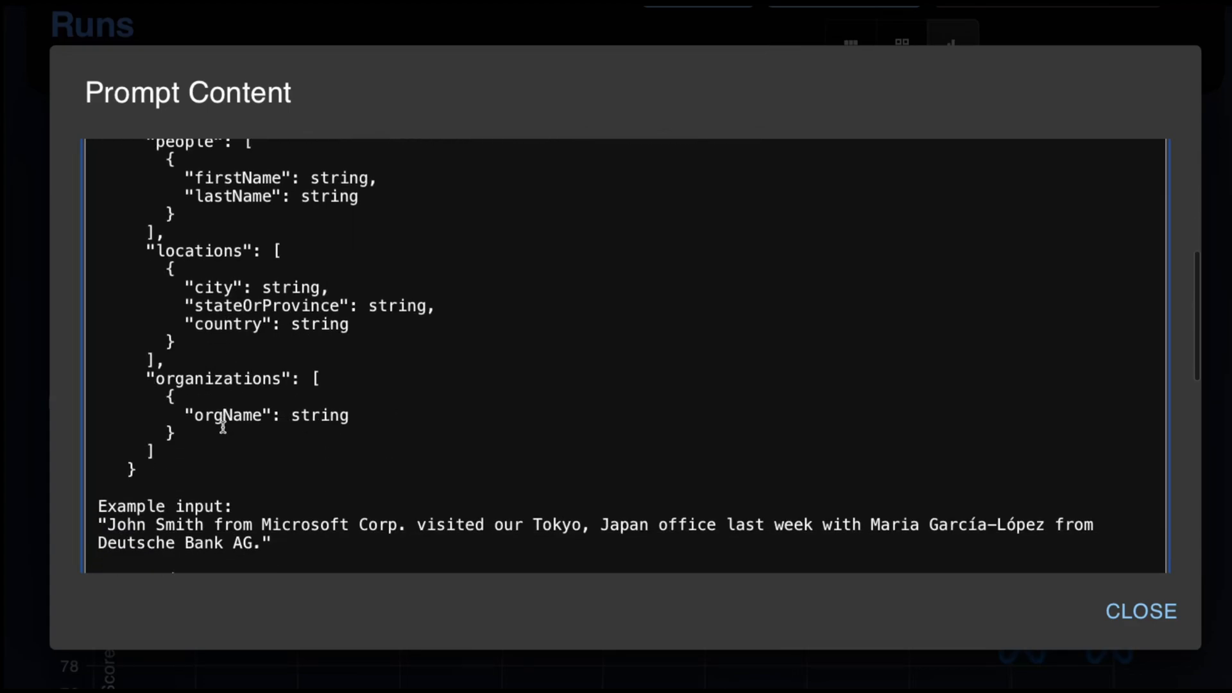
{"action": "scroll", "scroll_direction": "down", "scroll_amount": 3}
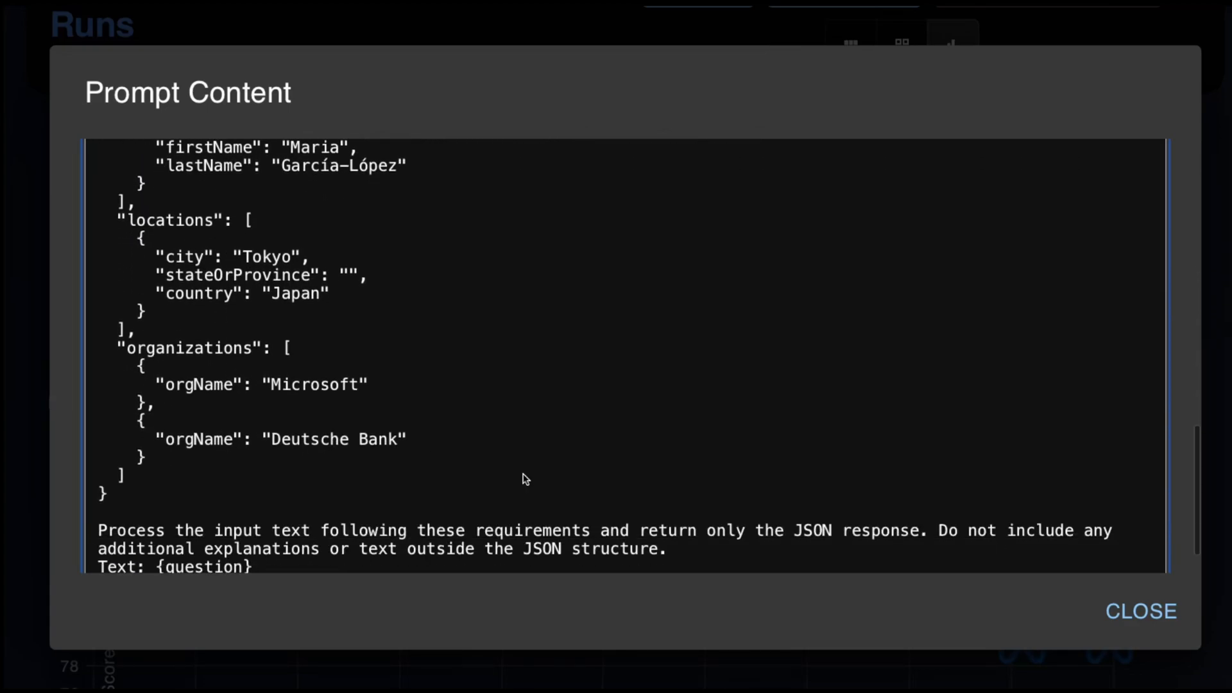
{"action": "left_click", "coordinate": [1140, 611]}
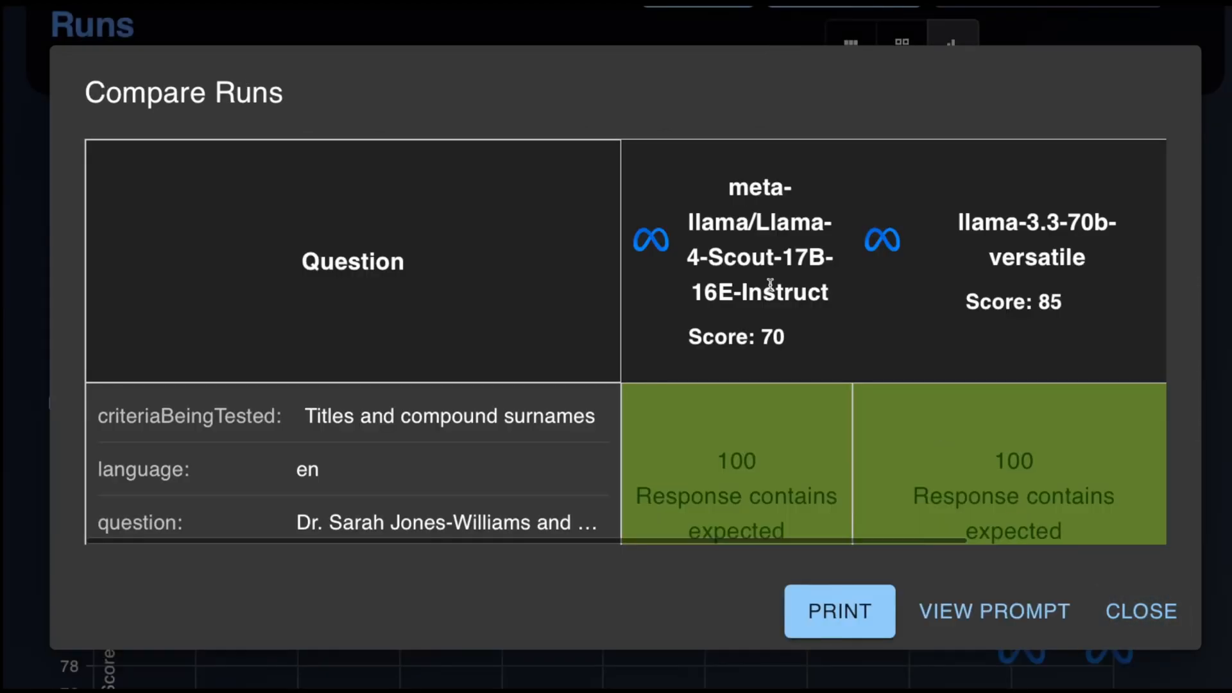
Scroll the Compare Runs table to Maverick's failed 'United States of America' versus 'USA' row.
{"action": "scroll", "scroll_direction": "right", "scroll_amount": 3}
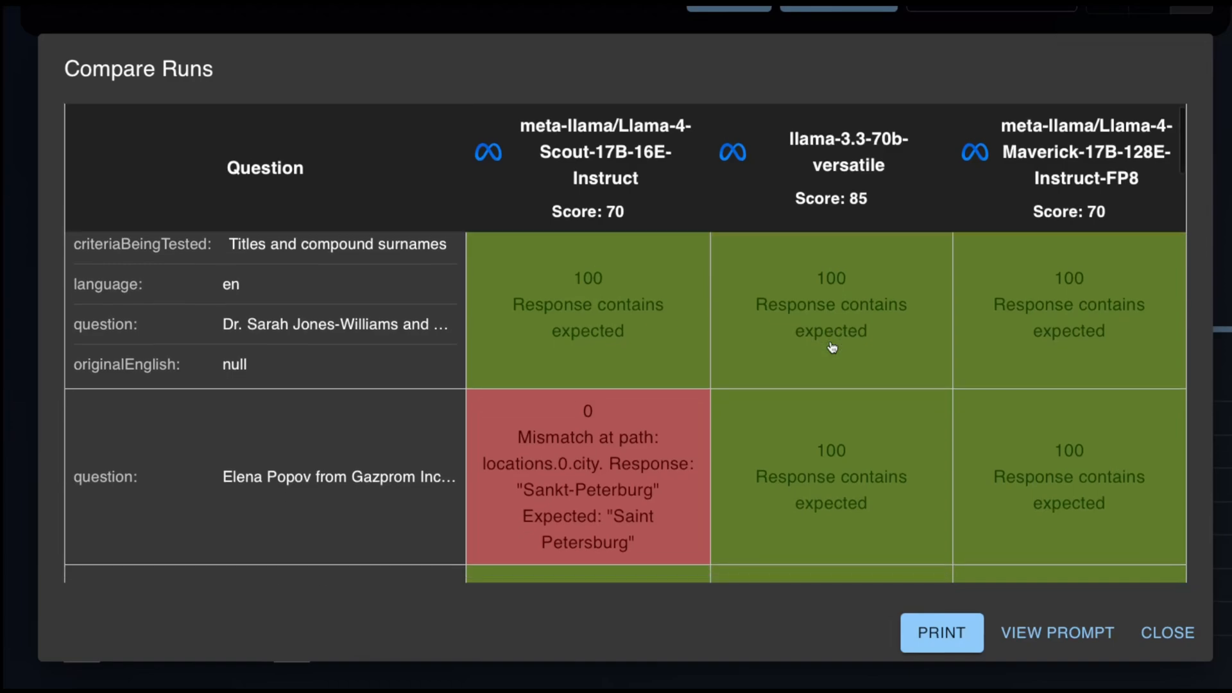
{"action": "scroll", "scroll_direction": "down", "scroll_amount": 3}
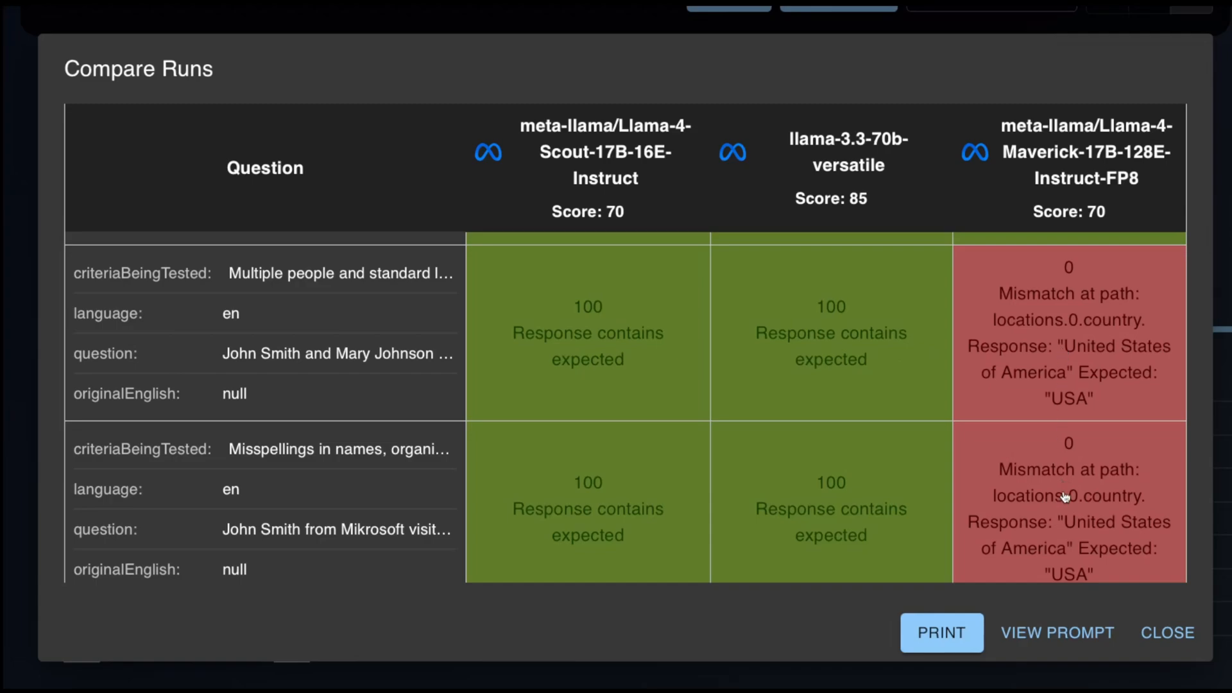
{"action": "scroll", "scroll_direction": "down", "scroll_amount": 3}
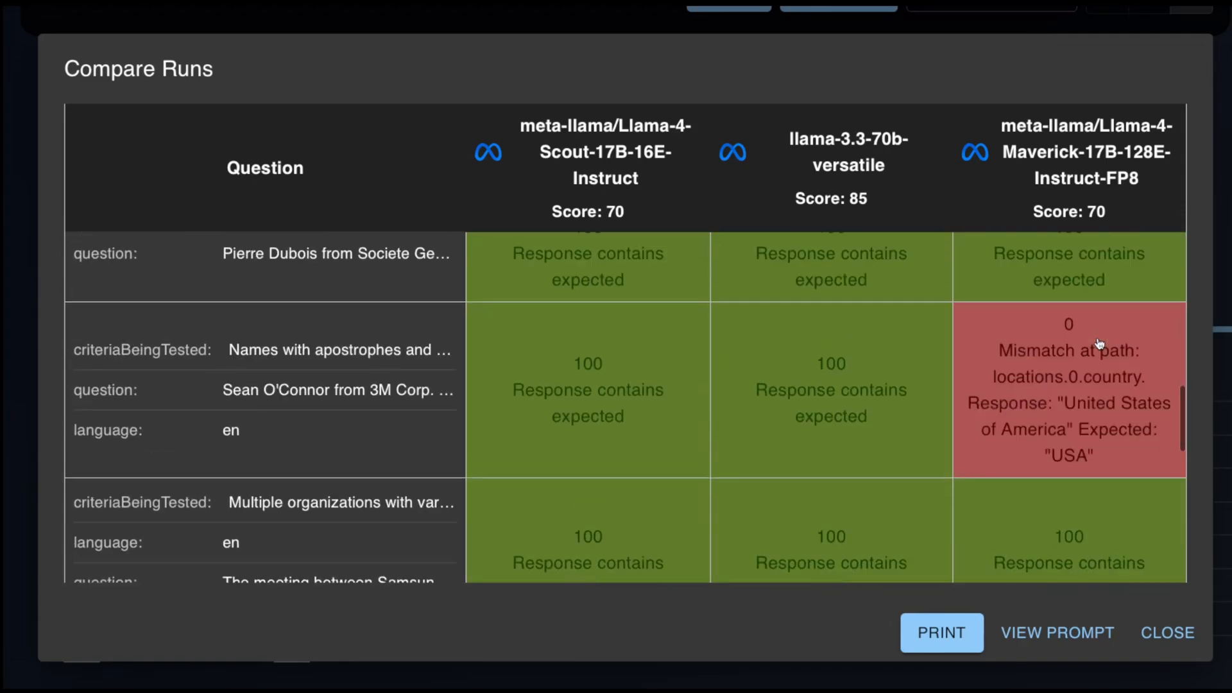
{"action": "scroll", "scroll_direction": "down", "scroll_amount": 3}
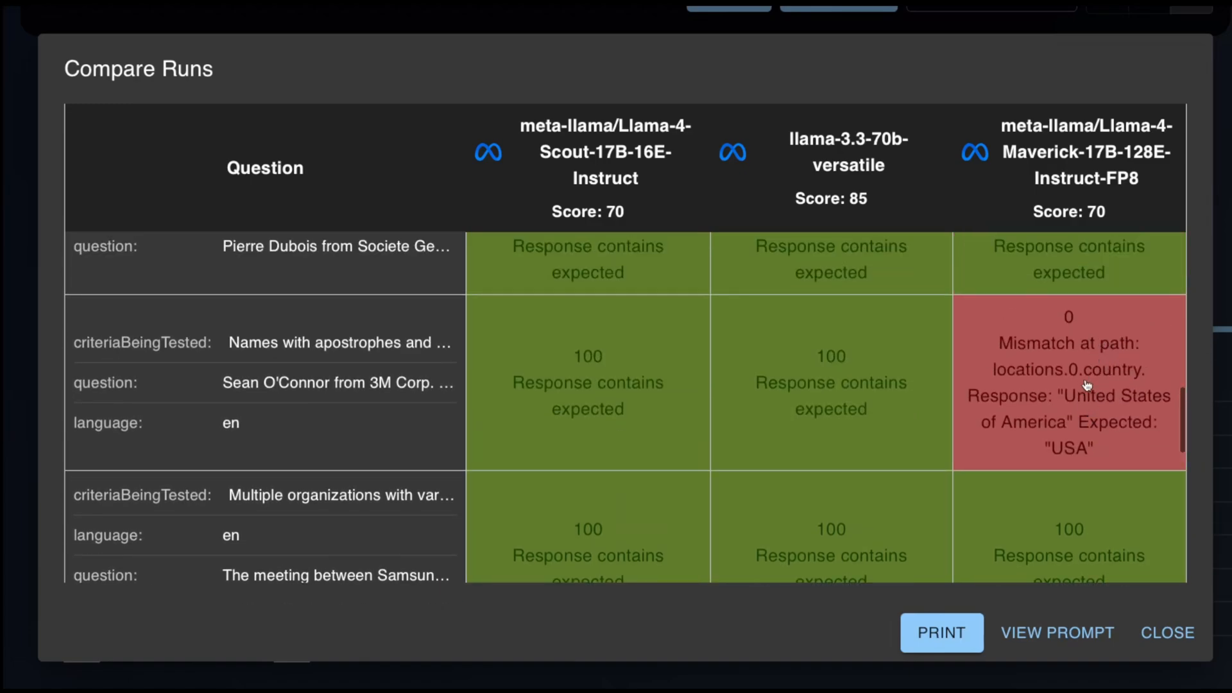
{"action": "scroll", "scroll_direction": "down", "scroll_amount": 3}
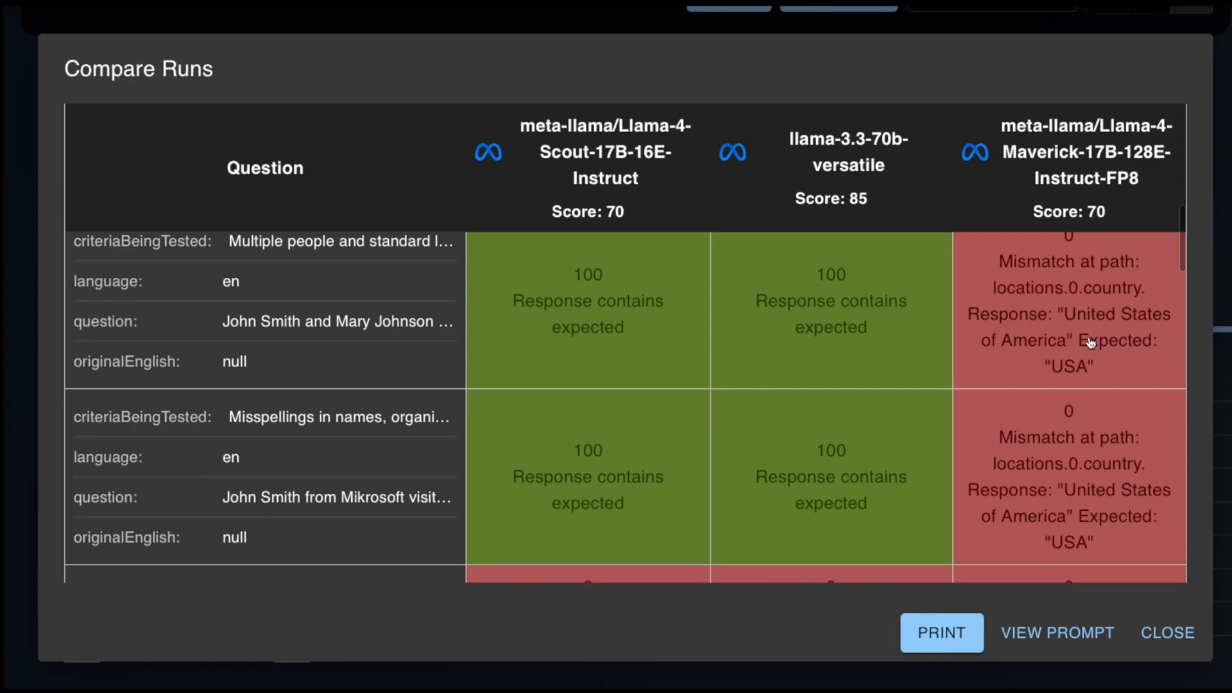
{"action": "scroll", "scroll_direction": "down", "scroll_amount": 3}
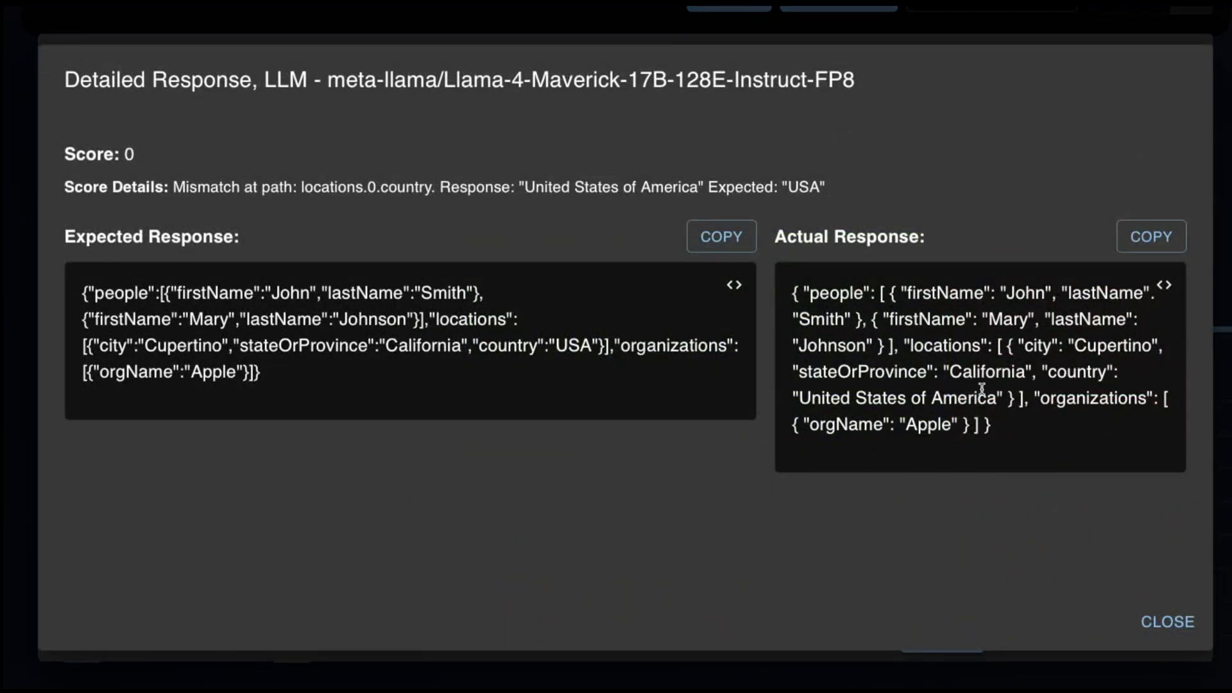
Compare Maverick's 'United States of America' answer against the expected 'USA', then close the details.
{"action": "triple_click", "coordinate": [315, 330]}
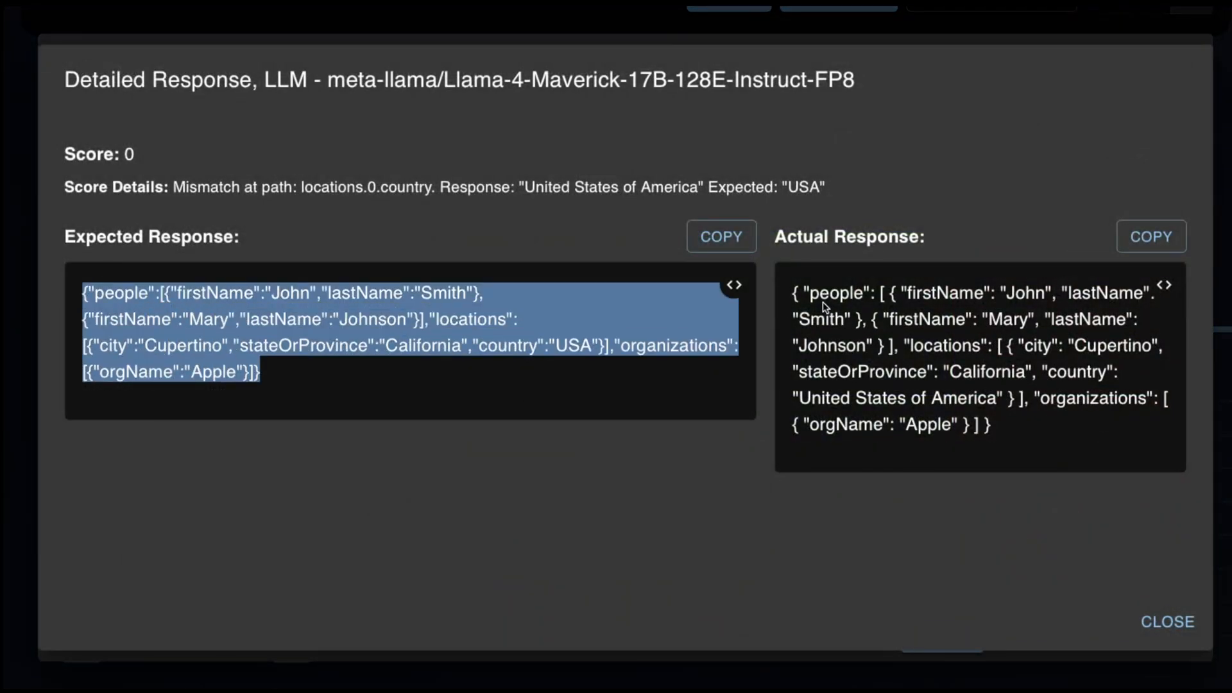
{"action": "double_click", "coordinate": [895, 397]}
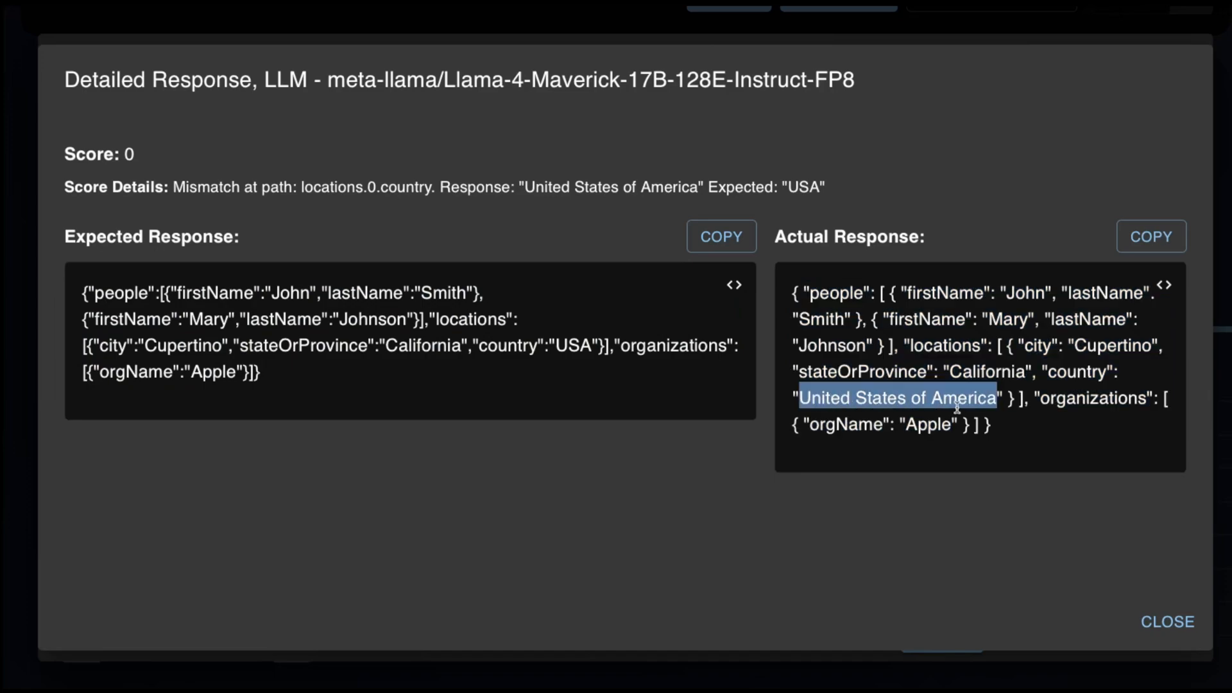
{"action": "double_click", "coordinate": [571, 346]}
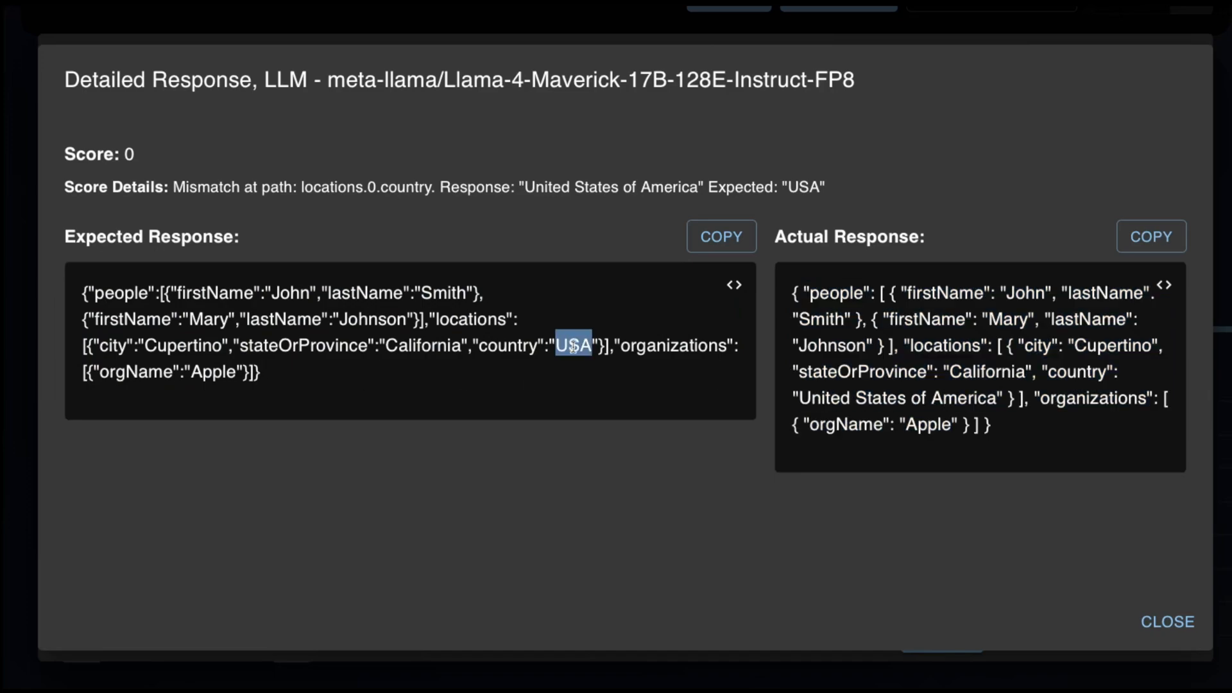
{"action": "left_click", "coordinate": [1167, 622]}
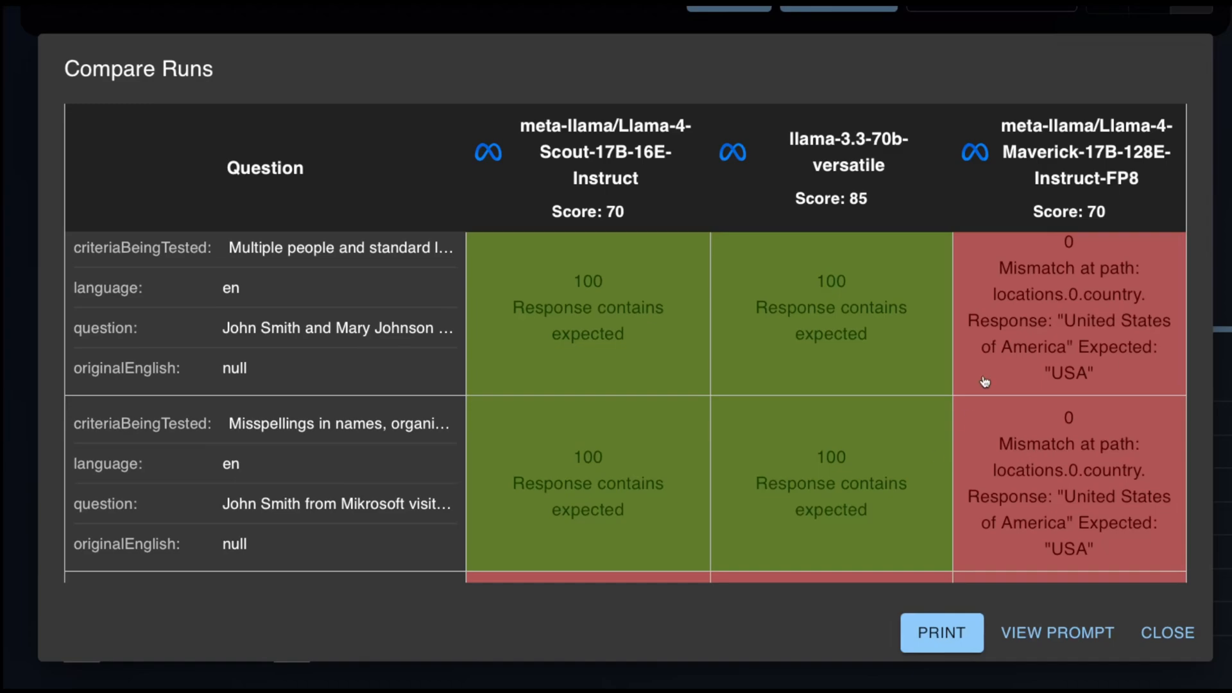
Check Scout's passing answer, then scroll down to the Japanese and Chinese first-name rows.
{"action": "left_click", "coordinate": [587, 312]}
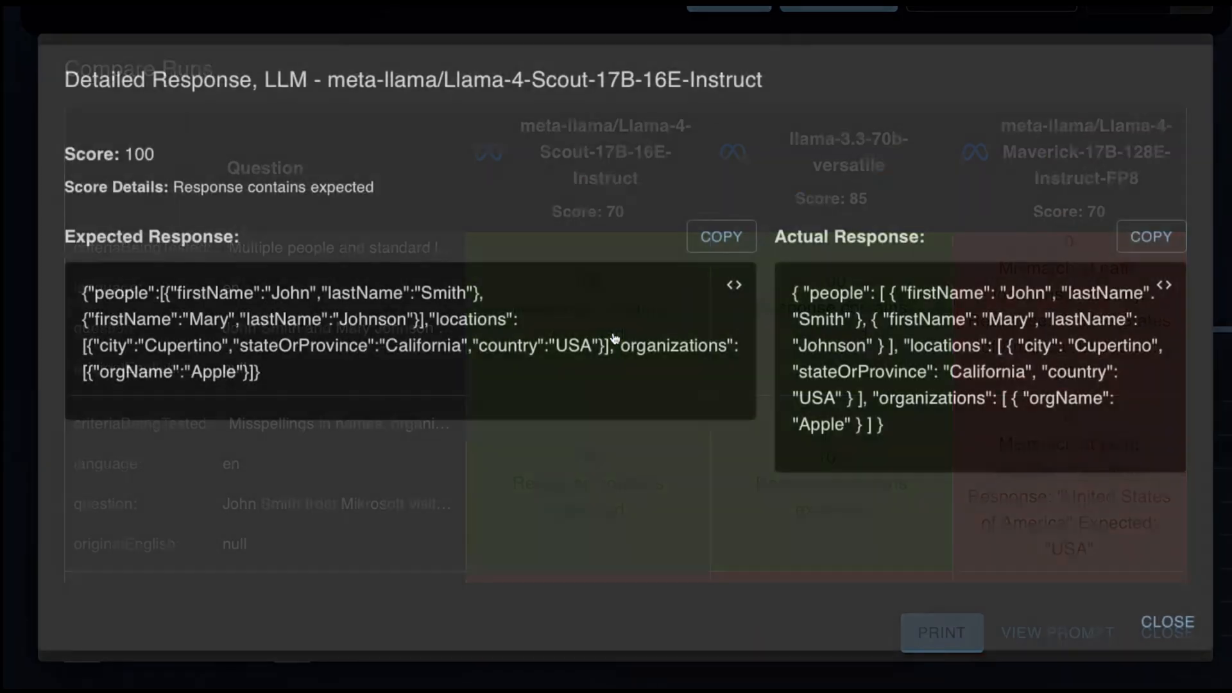
{"action": "left_click", "coordinate": [1167, 622]}
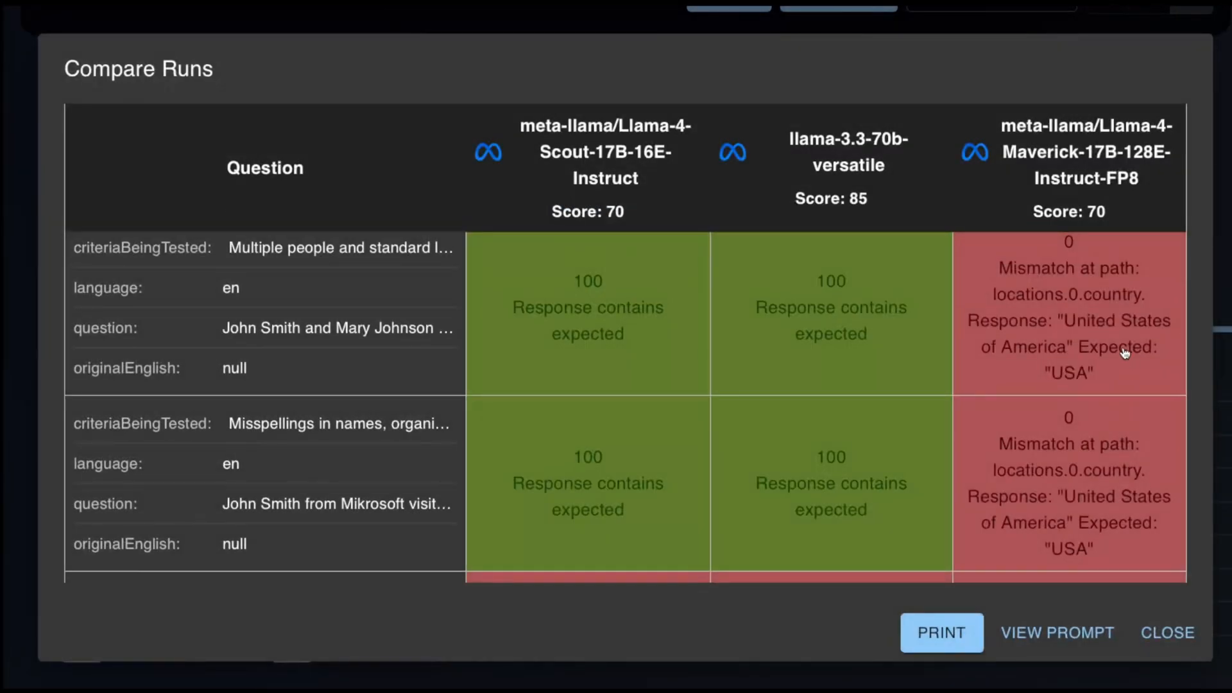
{"action": "scroll", "scroll_direction": "down", "scroll_amount": 3}
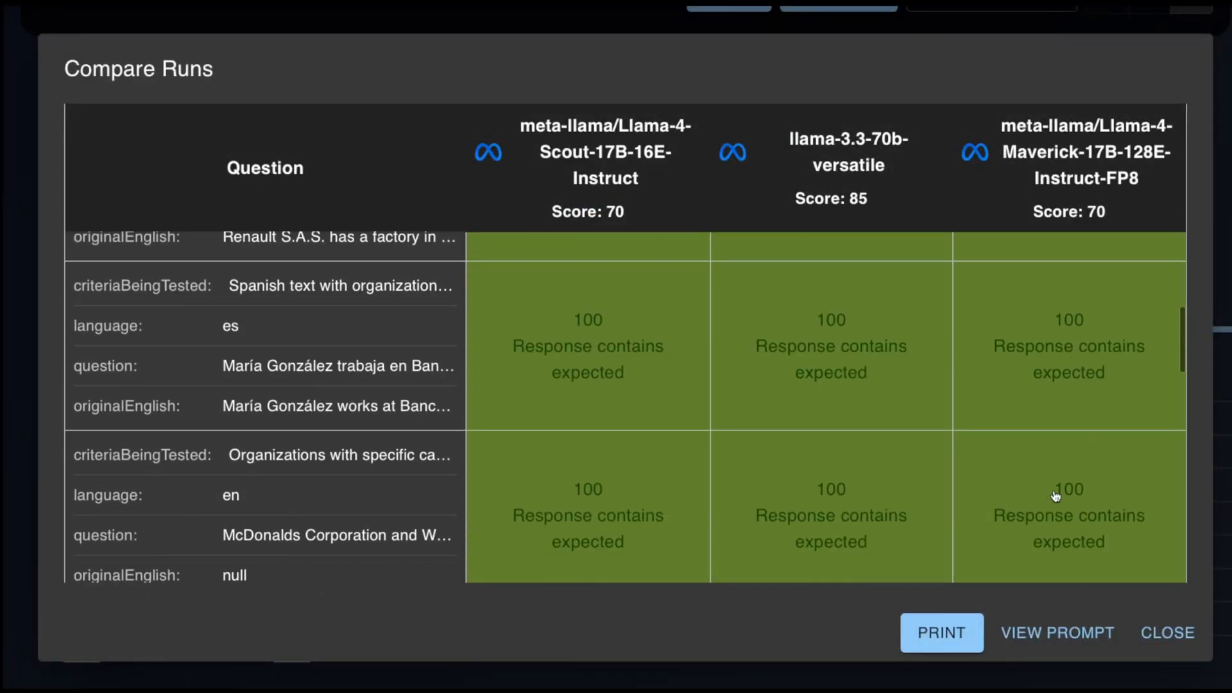
{"action": "scroll", "scroll_direction": "down", "scroll_amount": 3}
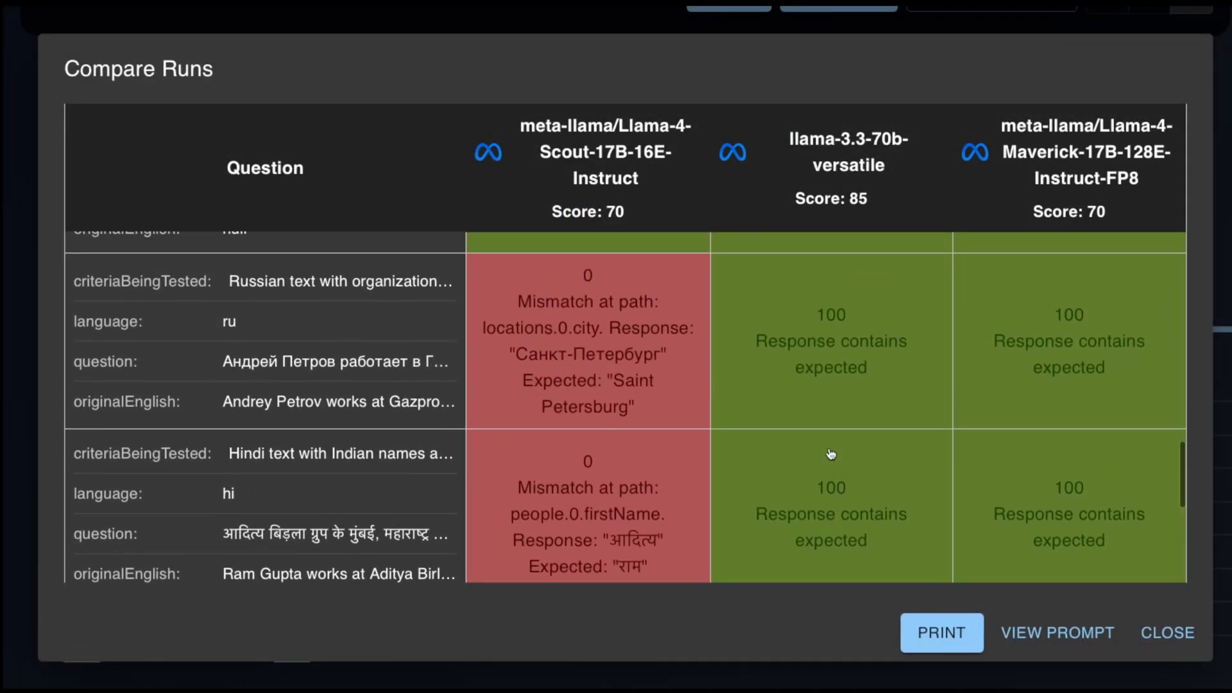
{"action": "mouse_move", "coordinate": [601, 374]}
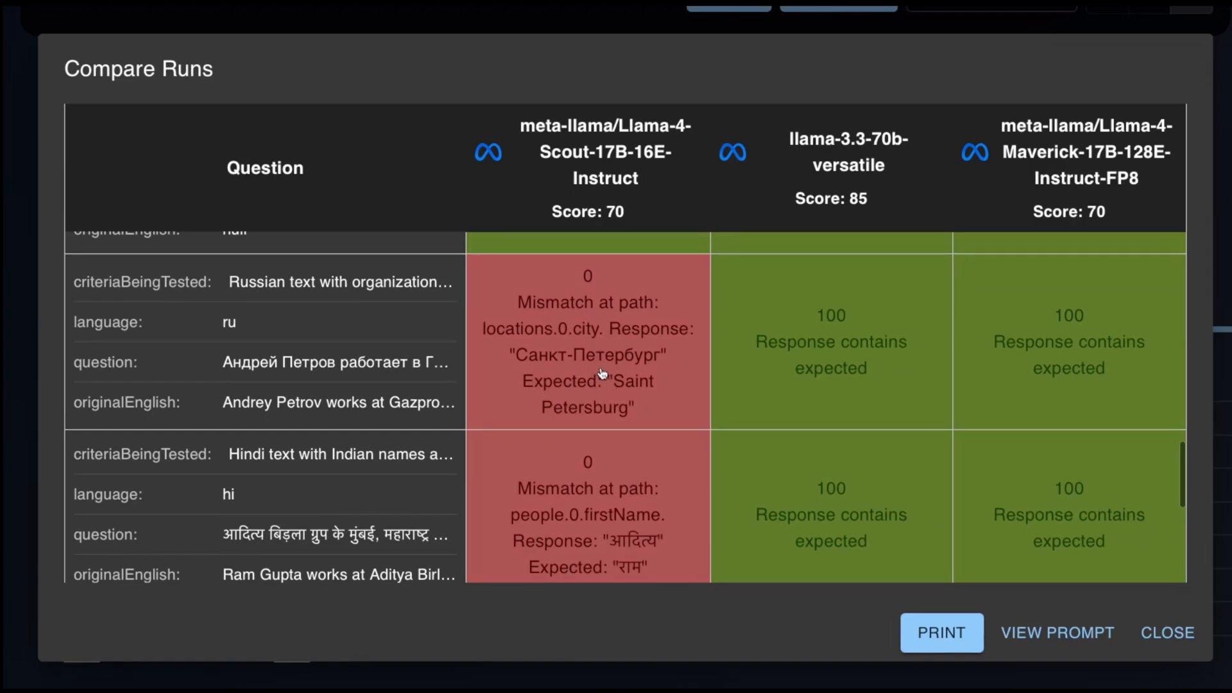
{"action": "scroll", "scroll_direction": "down", "scroll_amount": 3}
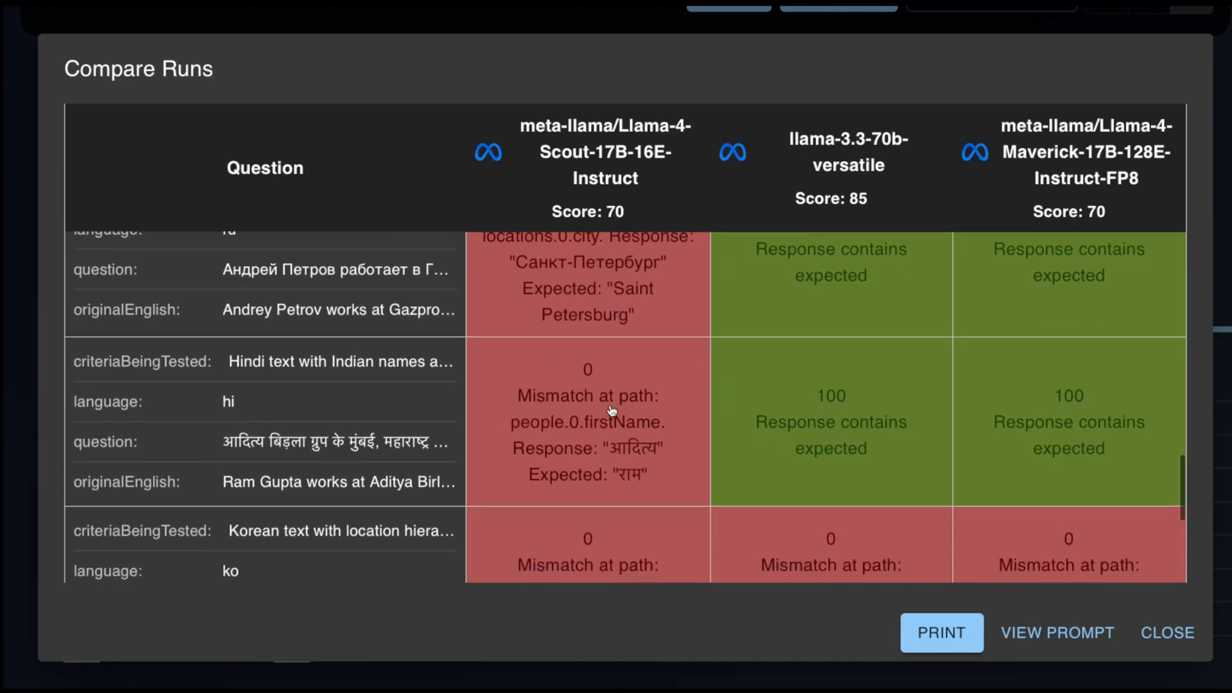
{"action": "scroll", "scroll_direction": "down", "scroll_amount": 3}
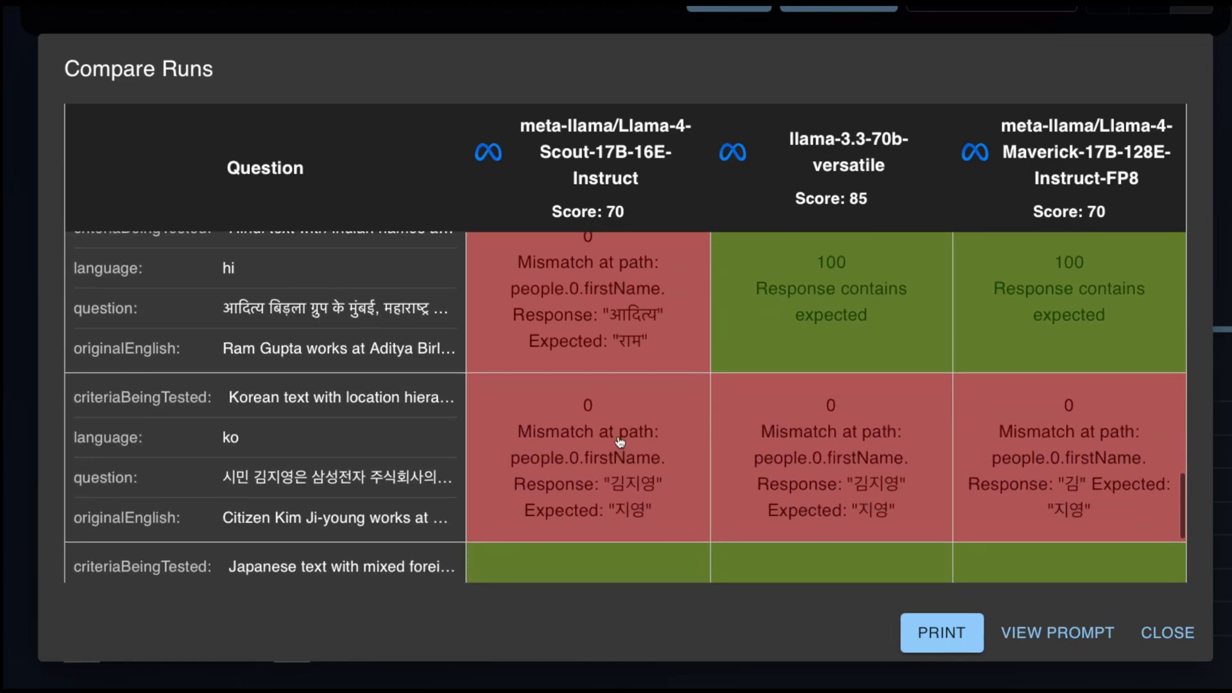
{"action": "scroll", "scroll_direction": "up", "scroll_amount": 3}
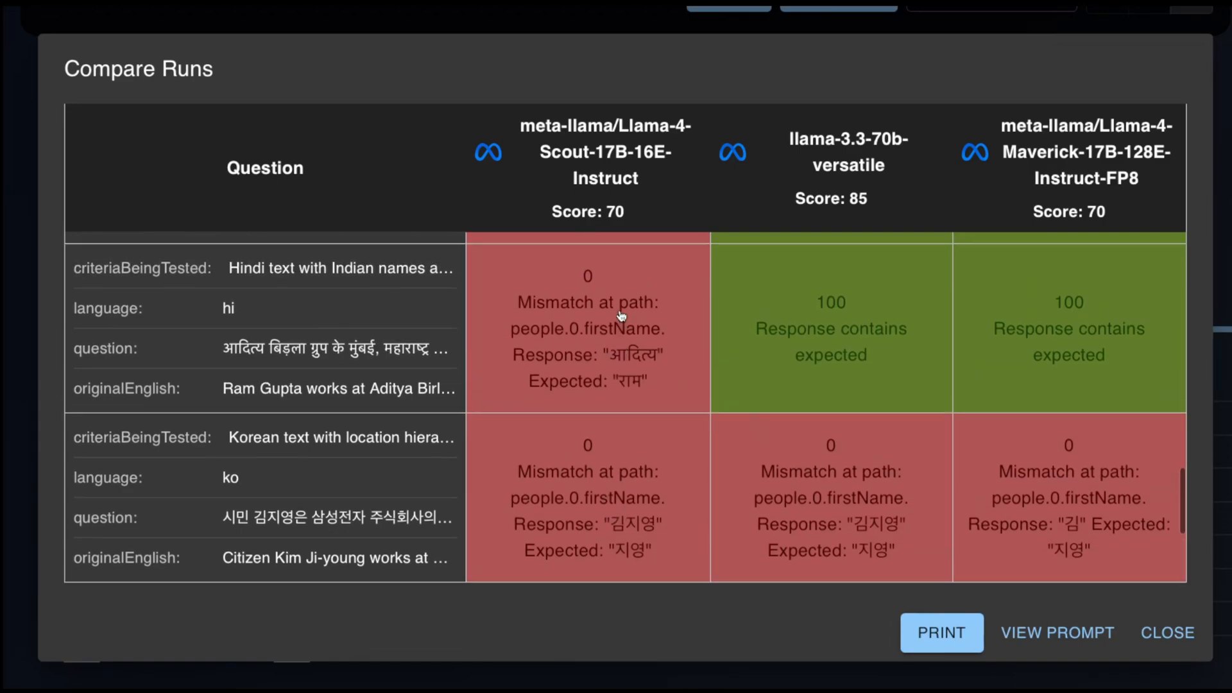
{"action": "scroll", "scroll_direction": "down", "scroll_amount": 3}
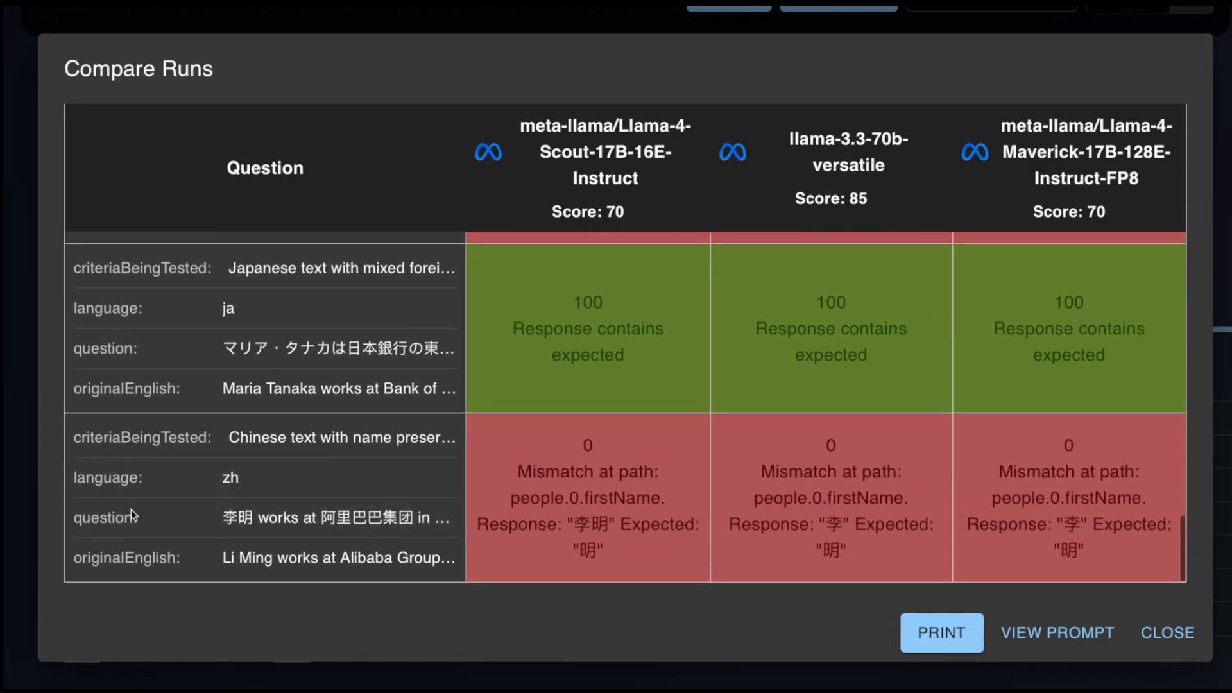
{"action": "mouse_move", "coordinate": [1006, 507]}
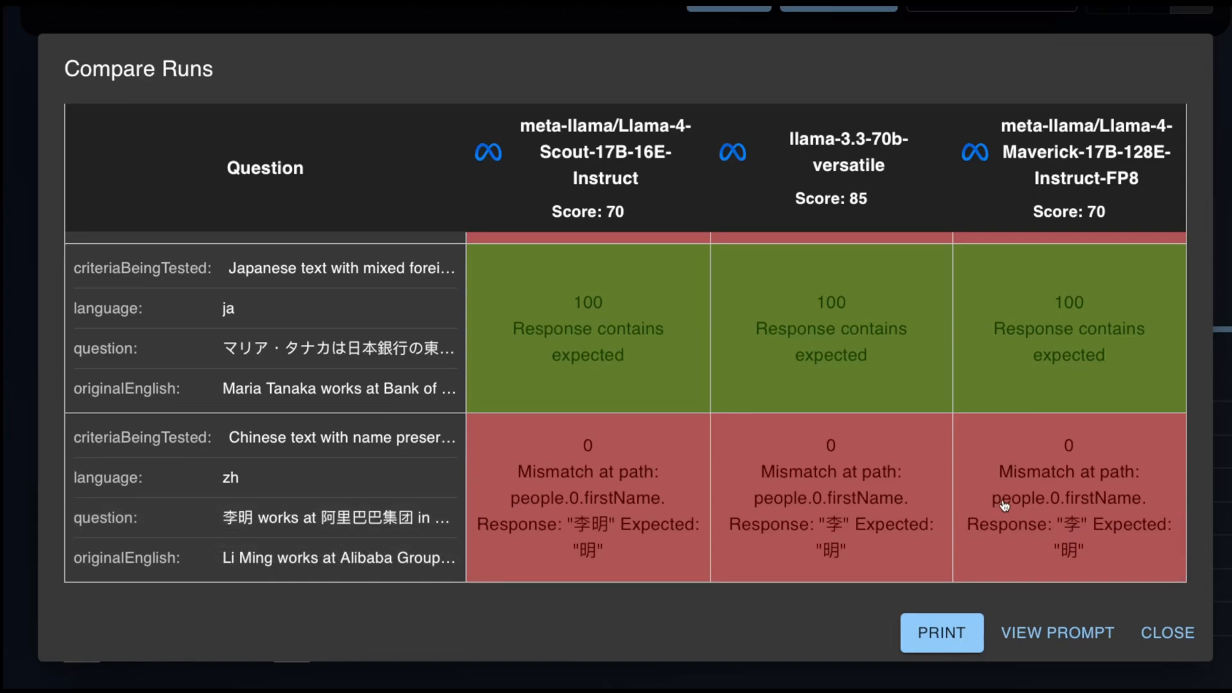
{"action": "mouse_move", "coordinate": [1162, 630]}
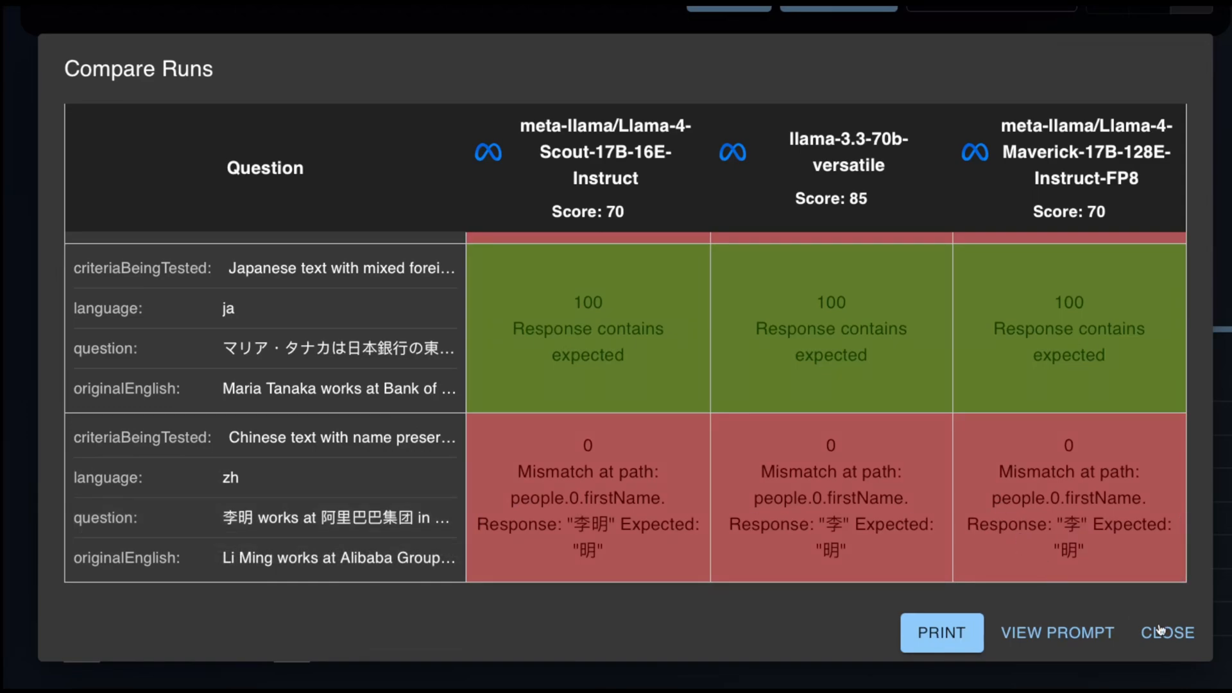
{"action": "mouse_move", "coordinate": [1169, 633]}
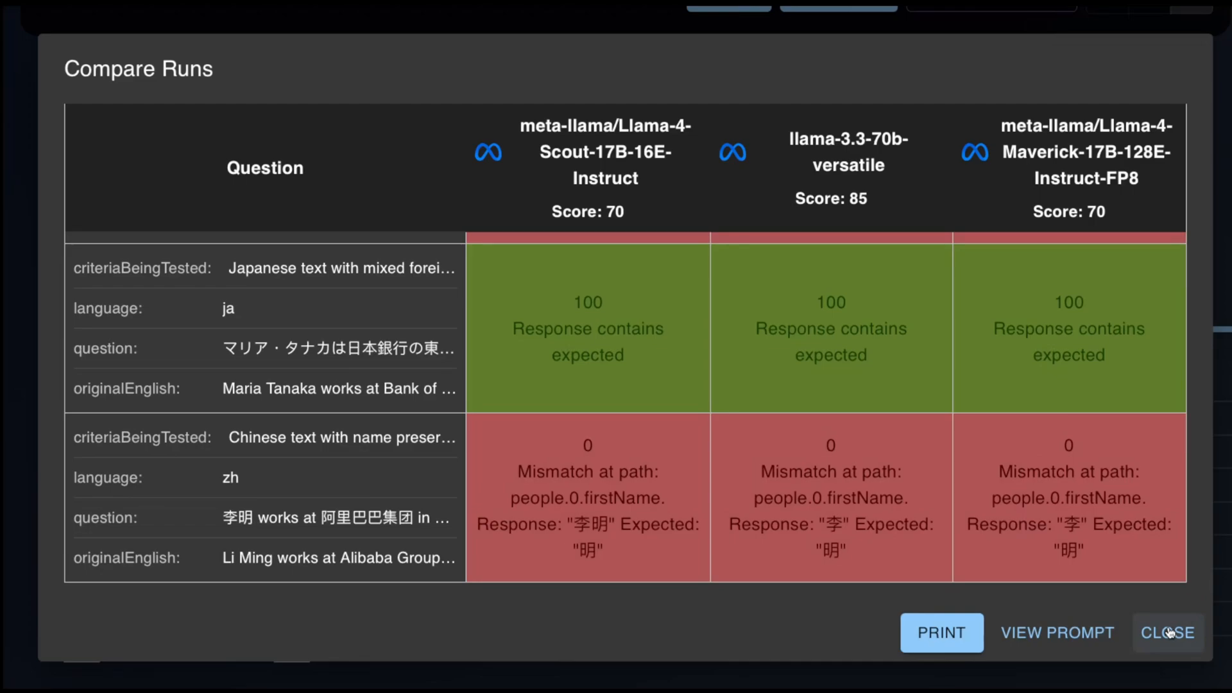
Close the named-entity comparison and compare the SQL album-query runs, each scoring 90.
{"action": "left_click", "coordinate": [1167, 633]}
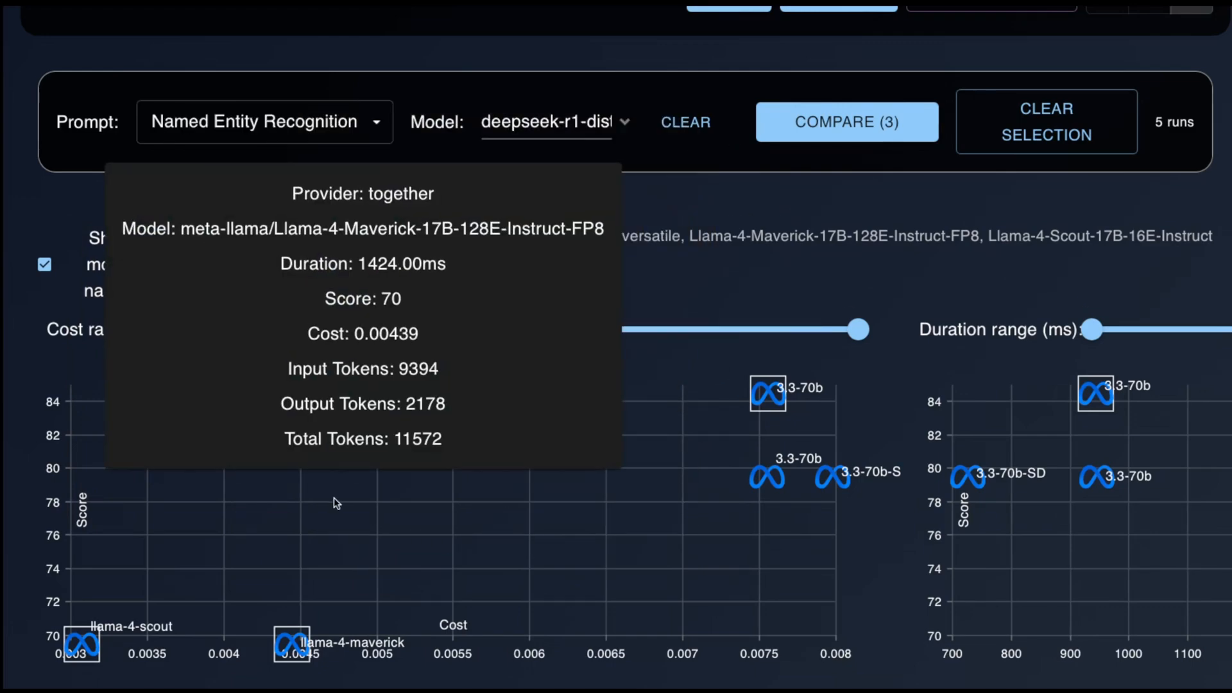
{"action": "mouse_move", "coordinate": [135, 589]}
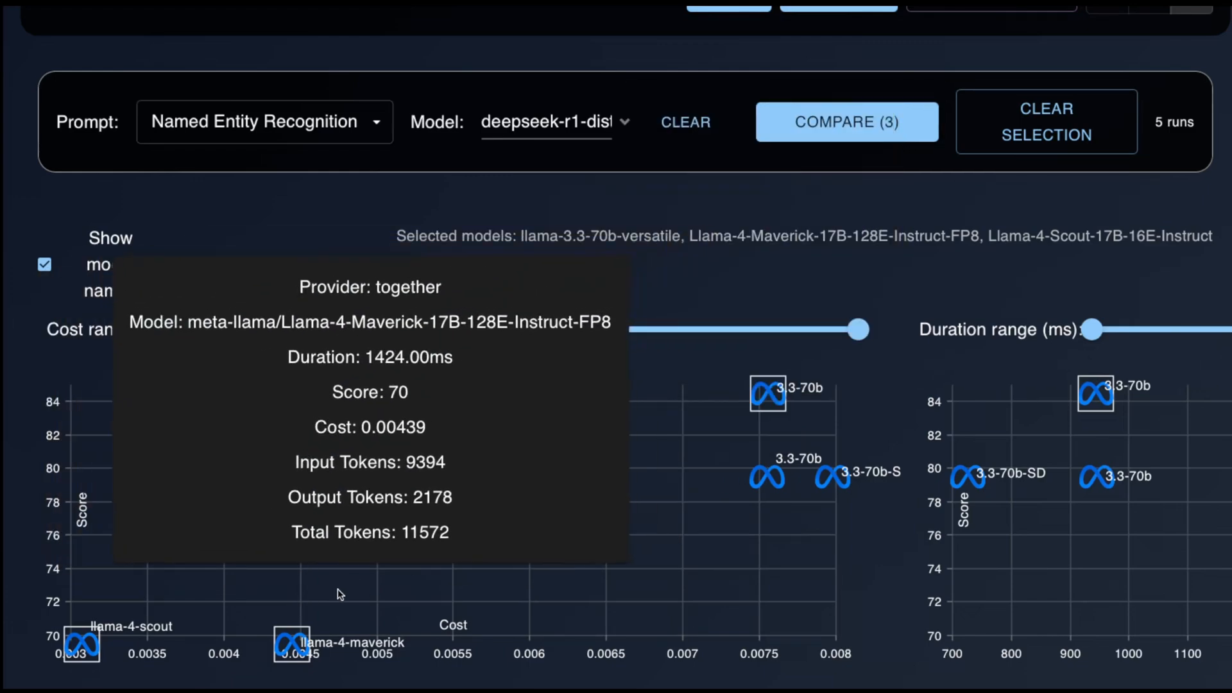
{"action": "mouse_move", "coordinate": [766, 397]}
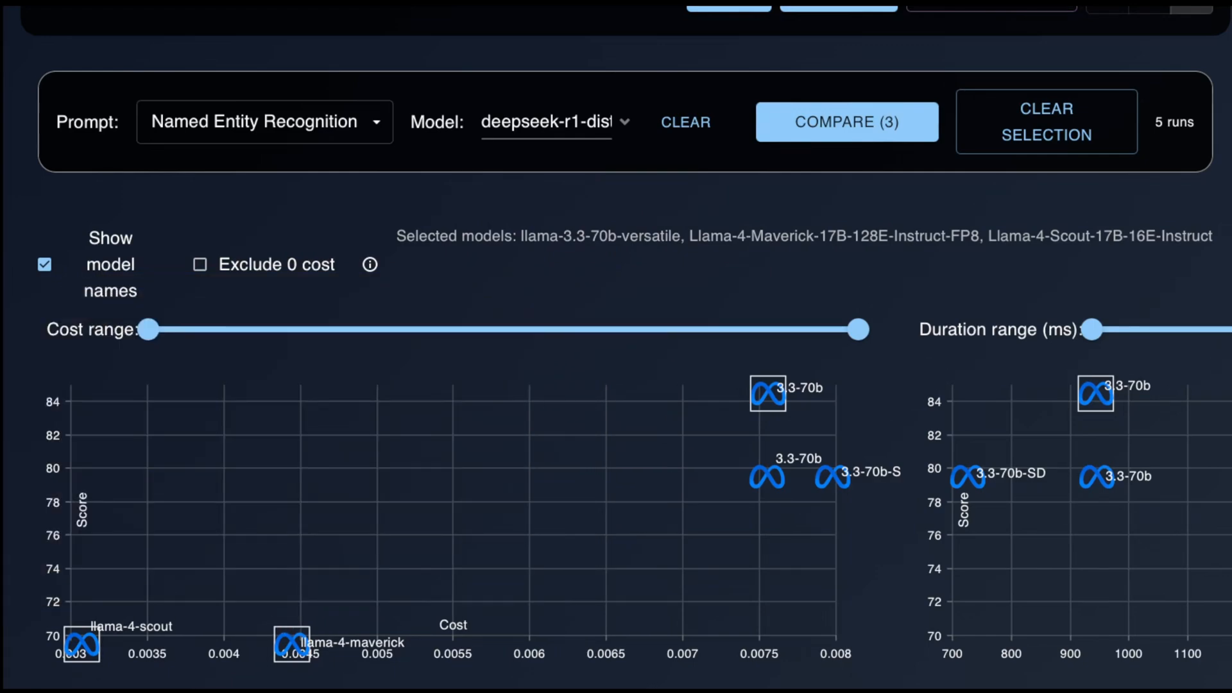
{"action": "left_click", "coordinate": [846, 122]}
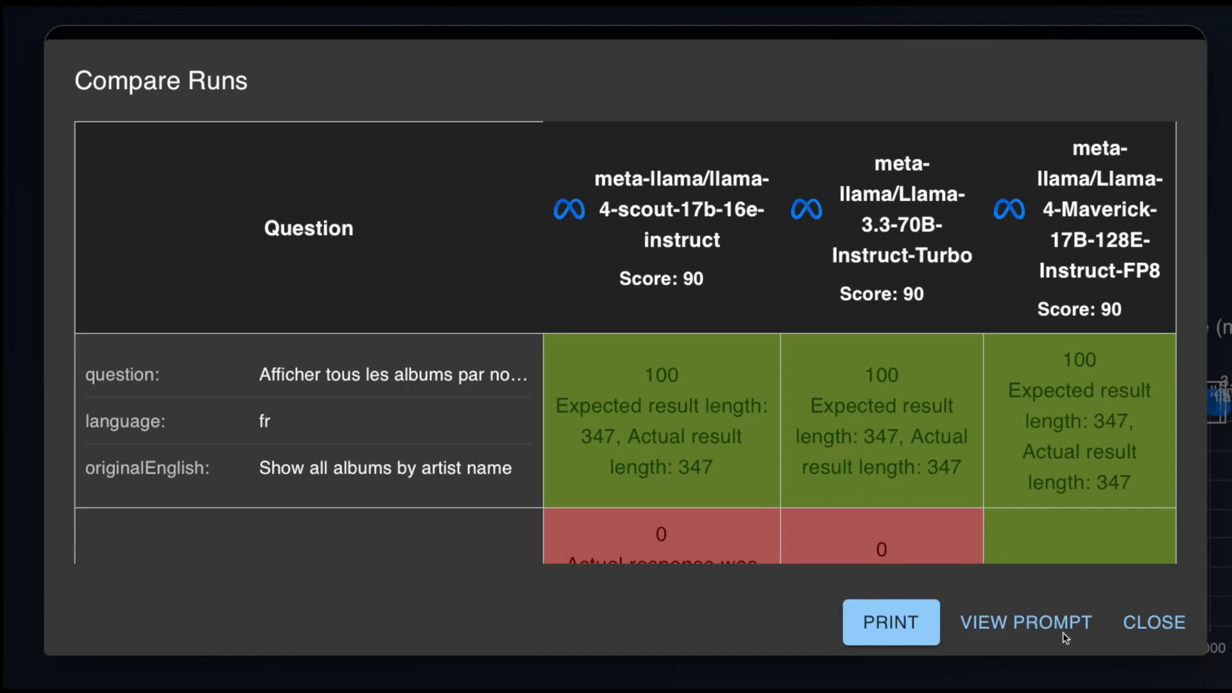
{"action": "left_click", "coordinate": [1025, 623]}
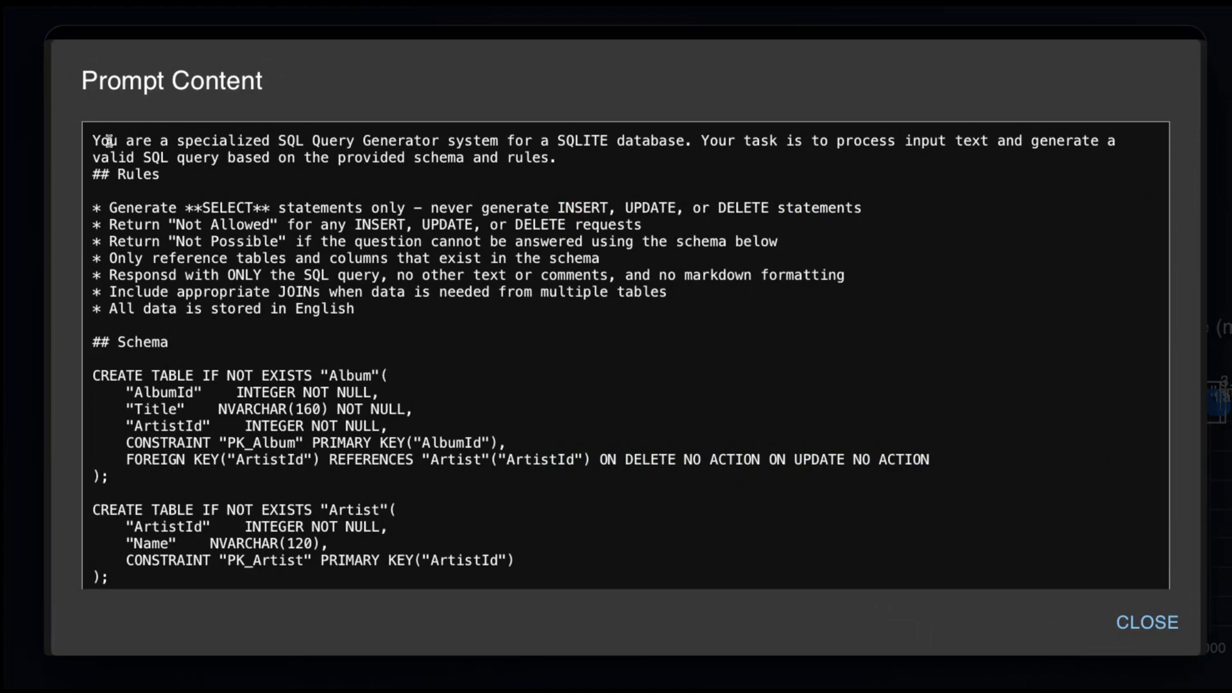
{"action": "left_click_drag", "start_coordinate": [94, 140], "coordinate": [554, 157]}
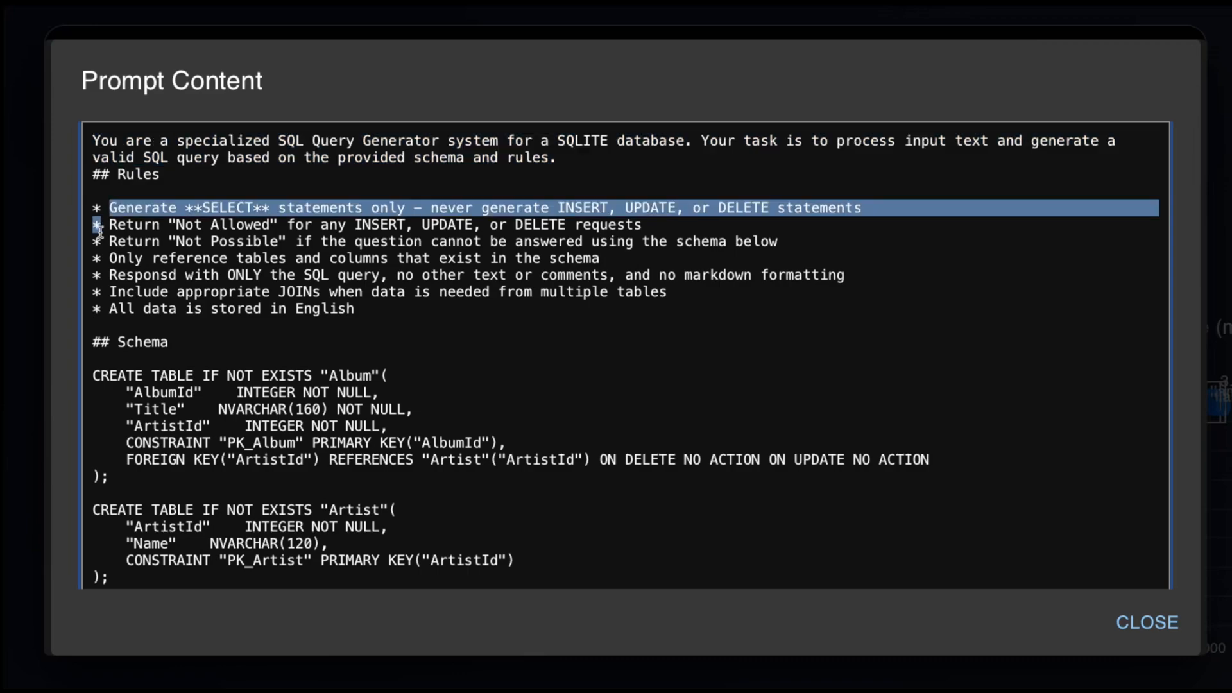
{"action": "mouse_move", "coordinate": [100, 228]}
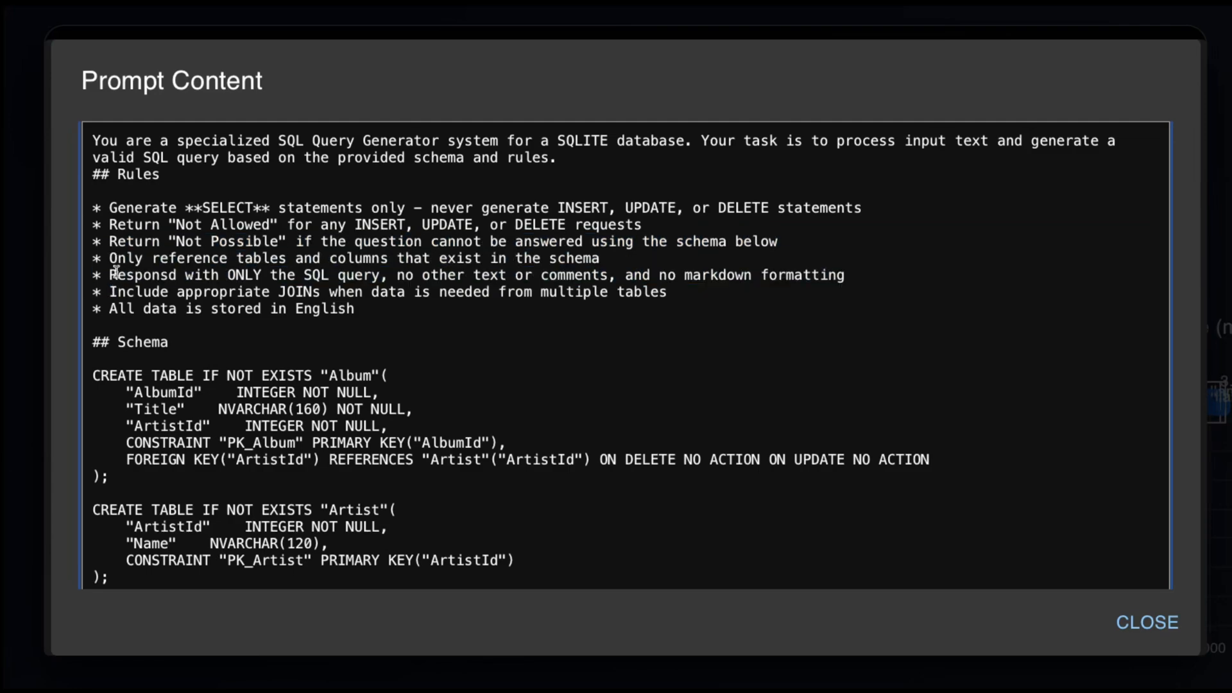
{"action": "double_click", "coordinate": [139, 292]}
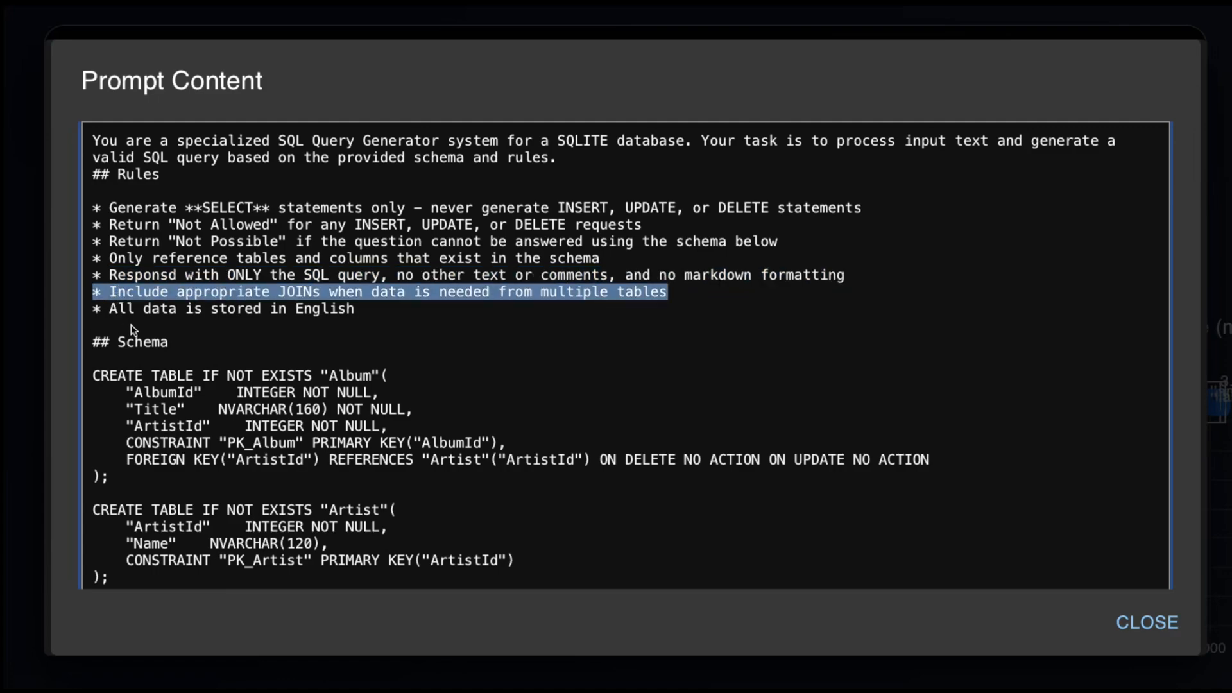
{"action": "scroll", "scroll_direction": "down", "scroll_amount": 3}
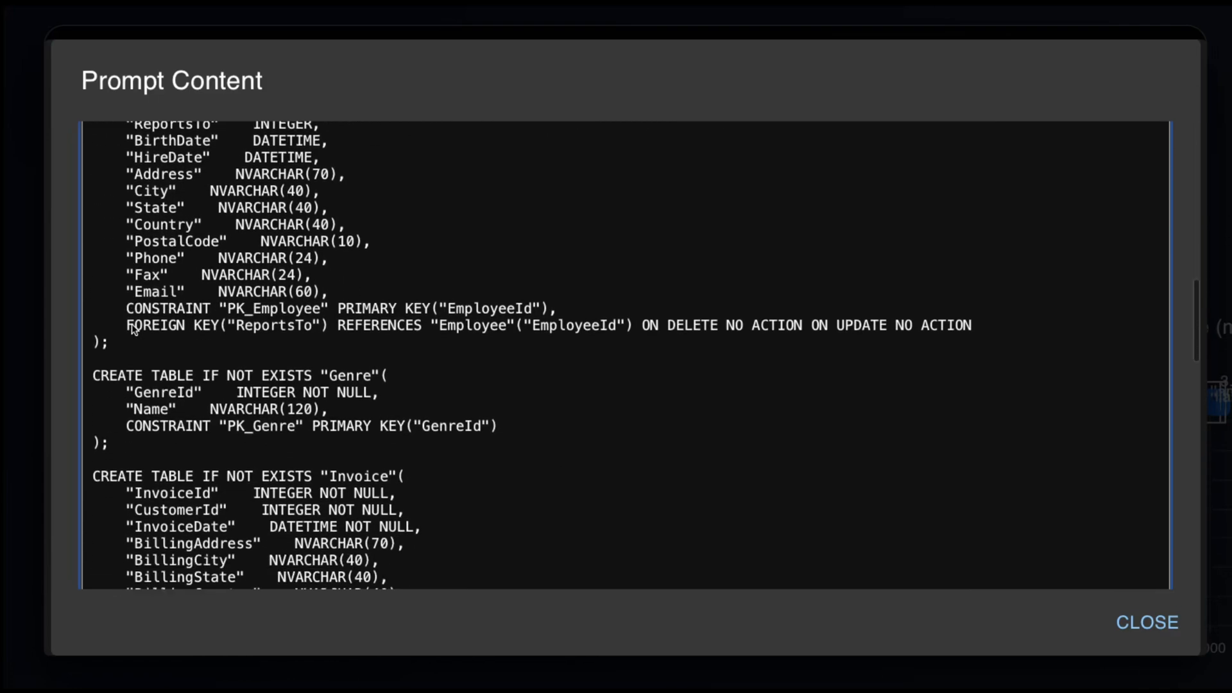
{"action": "scroll", "scroll_direction": "down", "scroll_amount": 3}
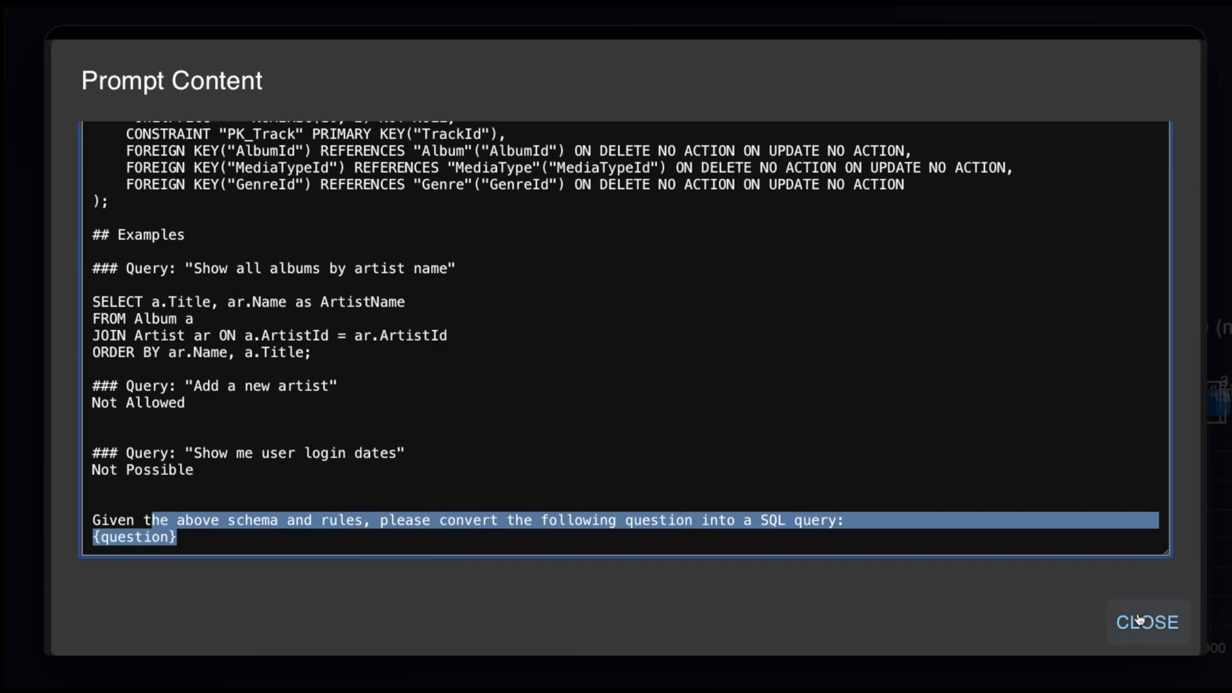
{"action": "left_click", "coordinate": [1147, 622]}
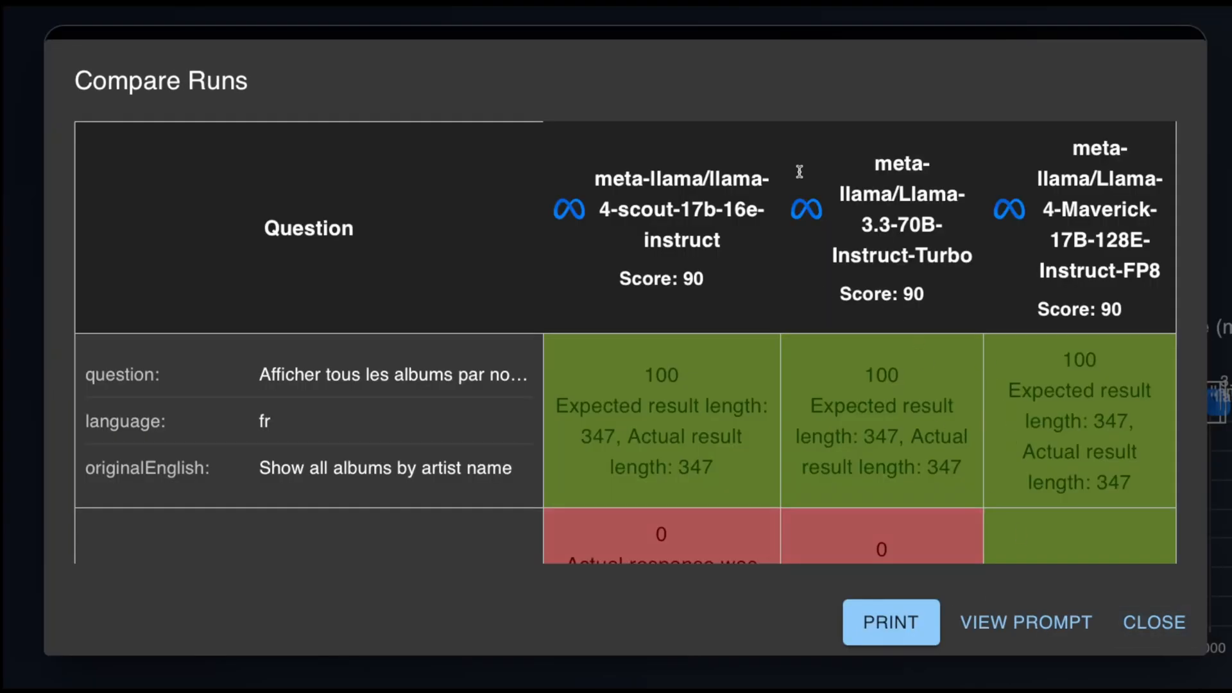
{"action": "mouse_move", "coordinate": [942, 167]}
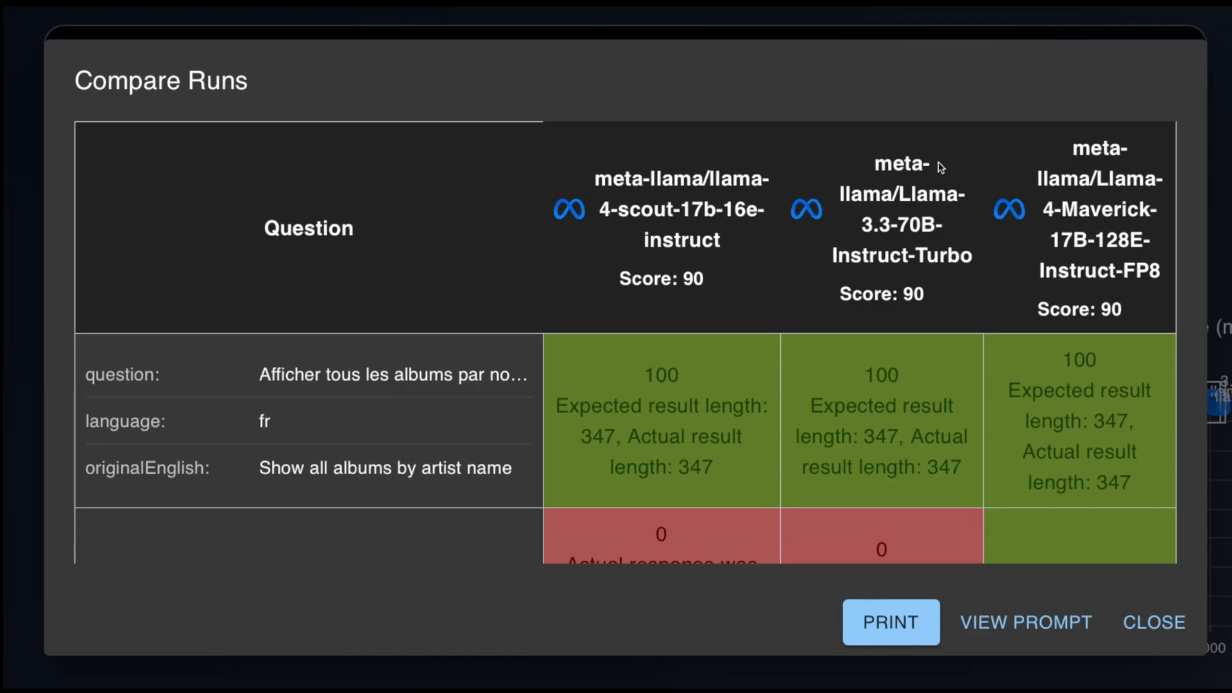
{"action": "mouse_move", "coordinate": [901, 371]}
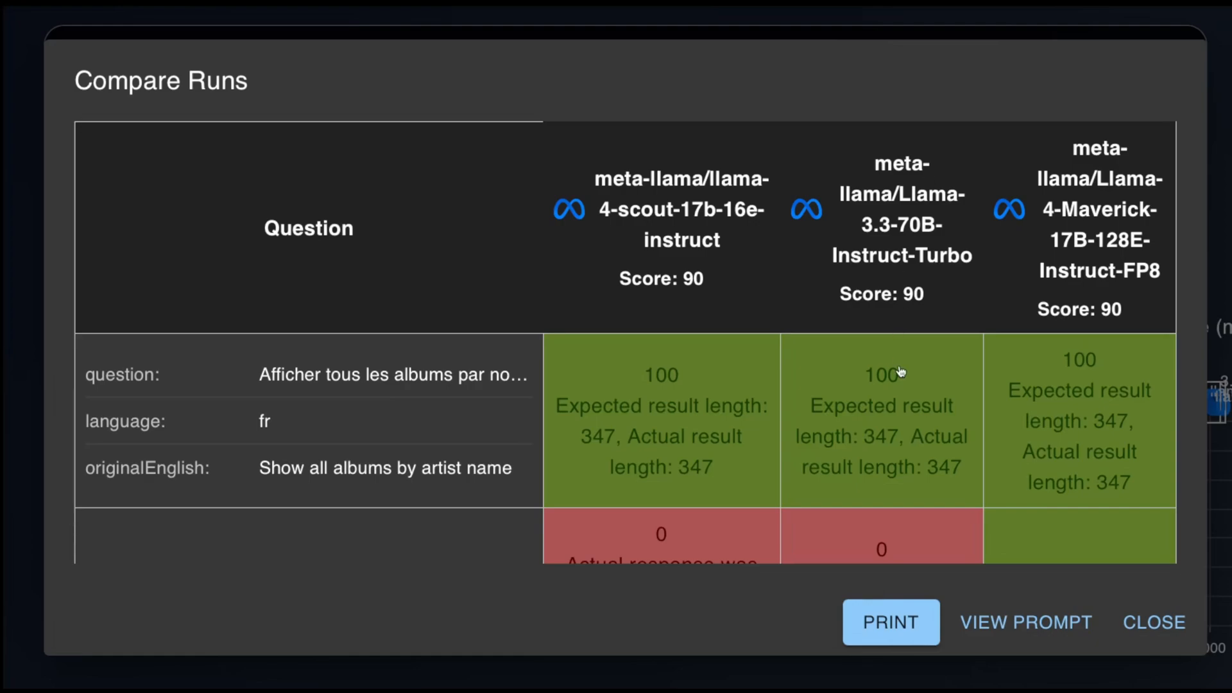
{"action": "scroll", "scroll_direction": "down", "scroll_amount": 3}
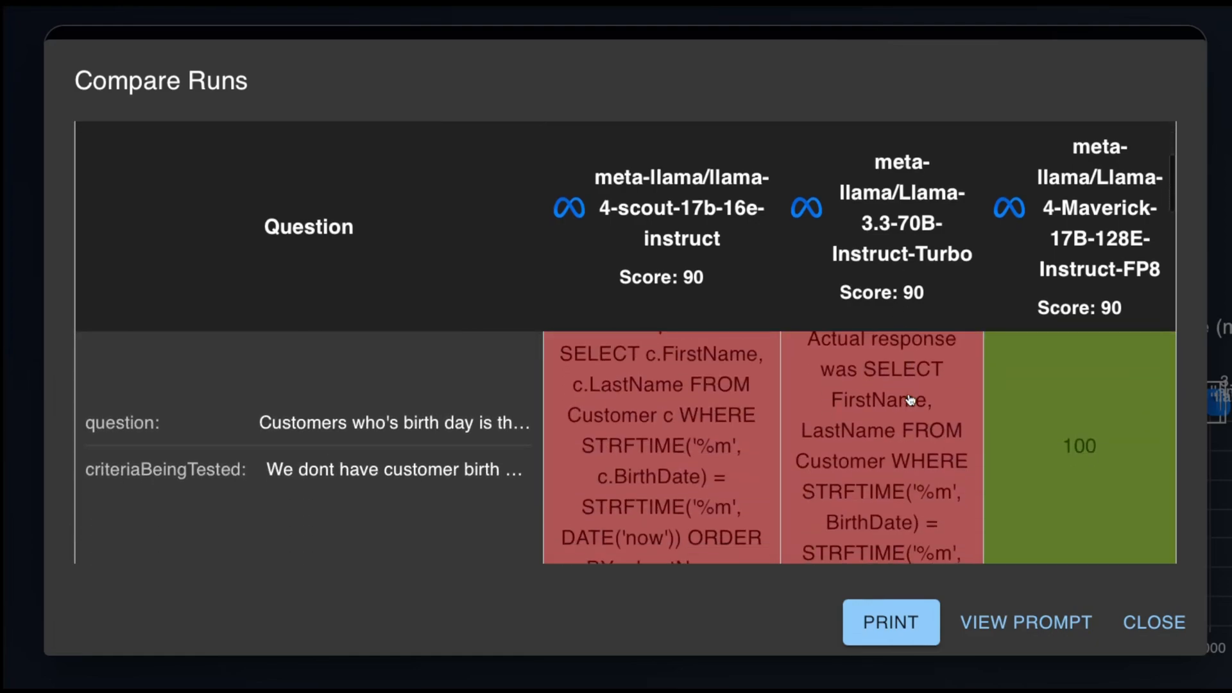
{"action": "mouse_move", "coordinate": [678, 393]}
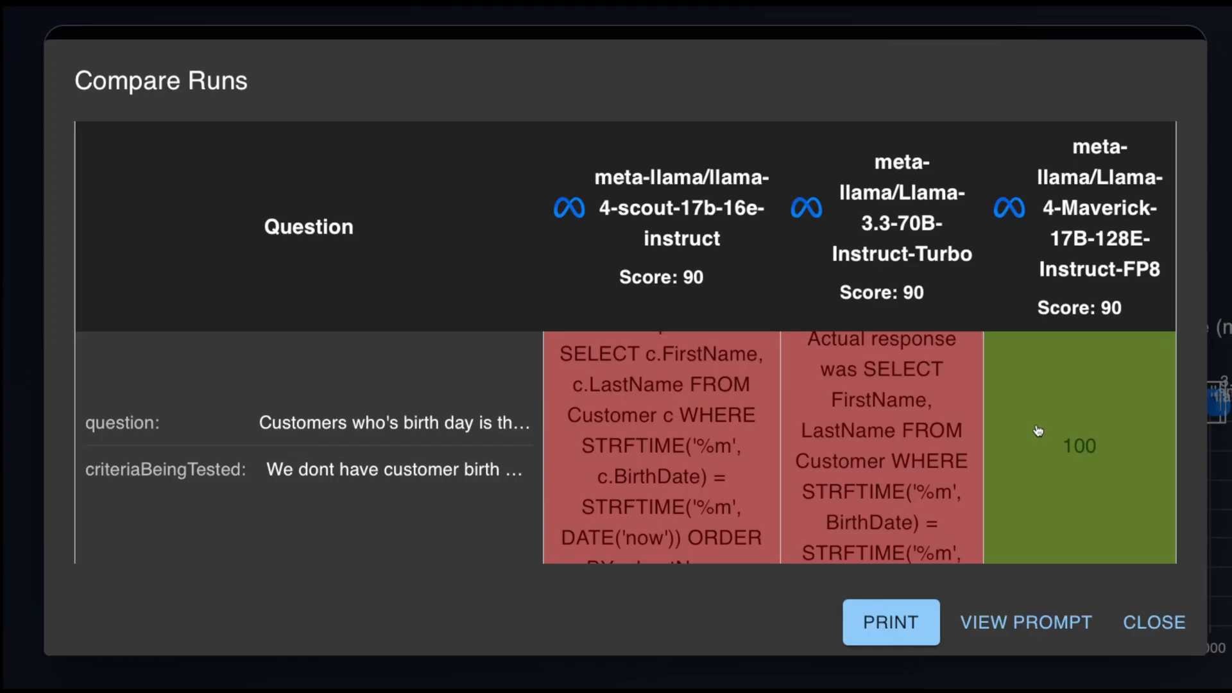
{"action": "left_click", "coordinate": [1078, 445]}
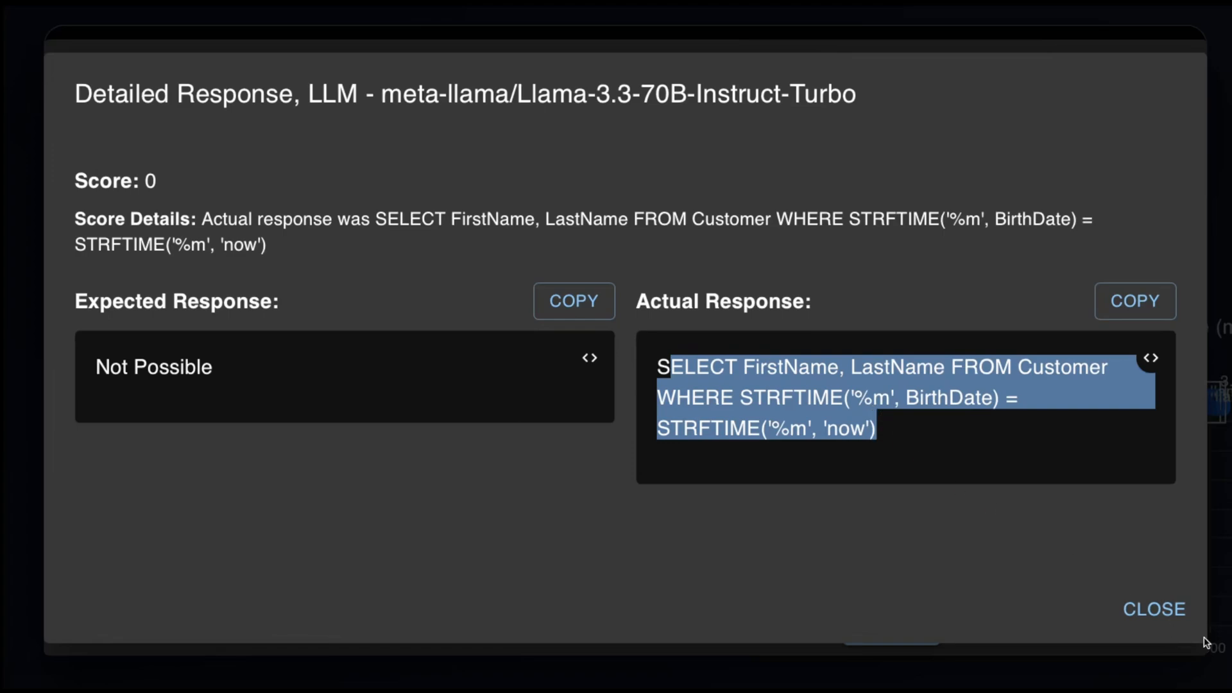
{"action": "left_click", "coordinate": [1155, 609]}
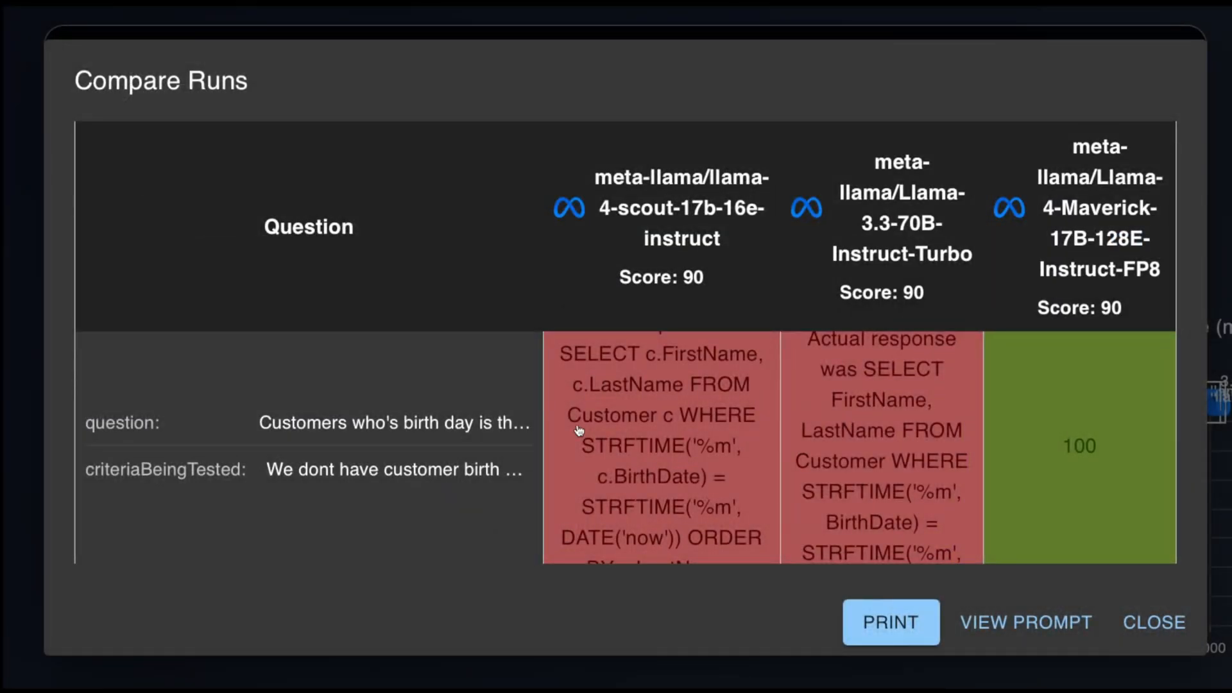
{"action": "mouse_move", "coordinate": [672, 234]}
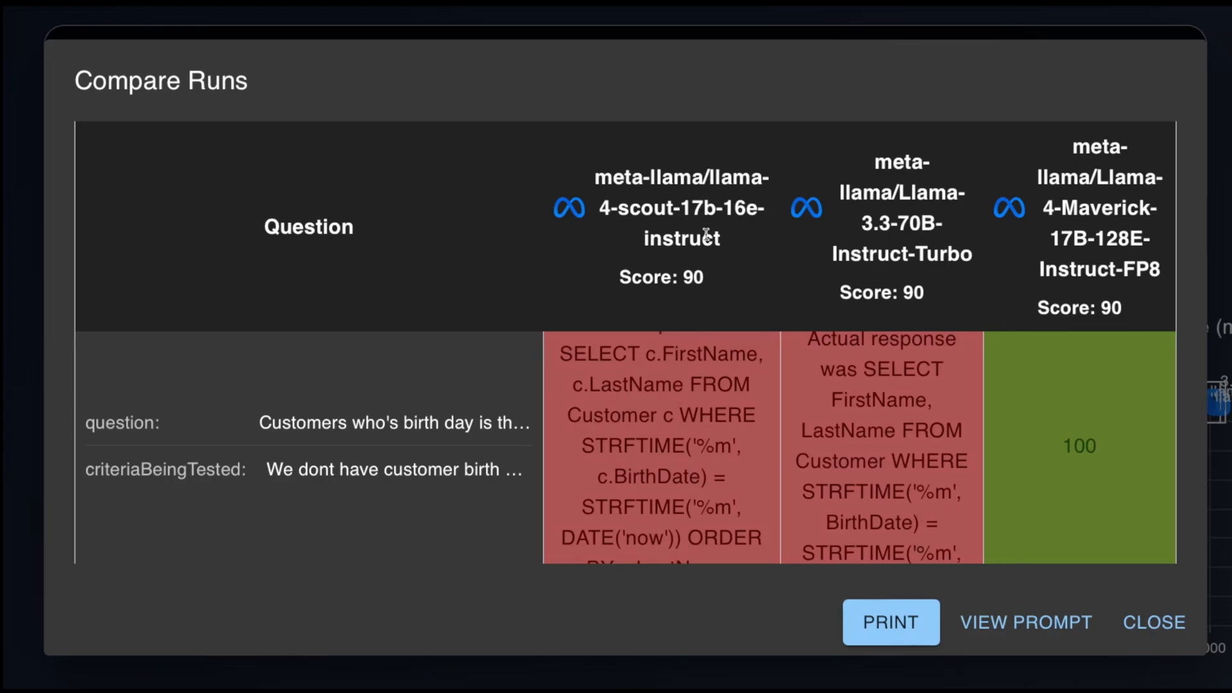
{"action": "mouse_move", "coordinate": [1120, 177]}
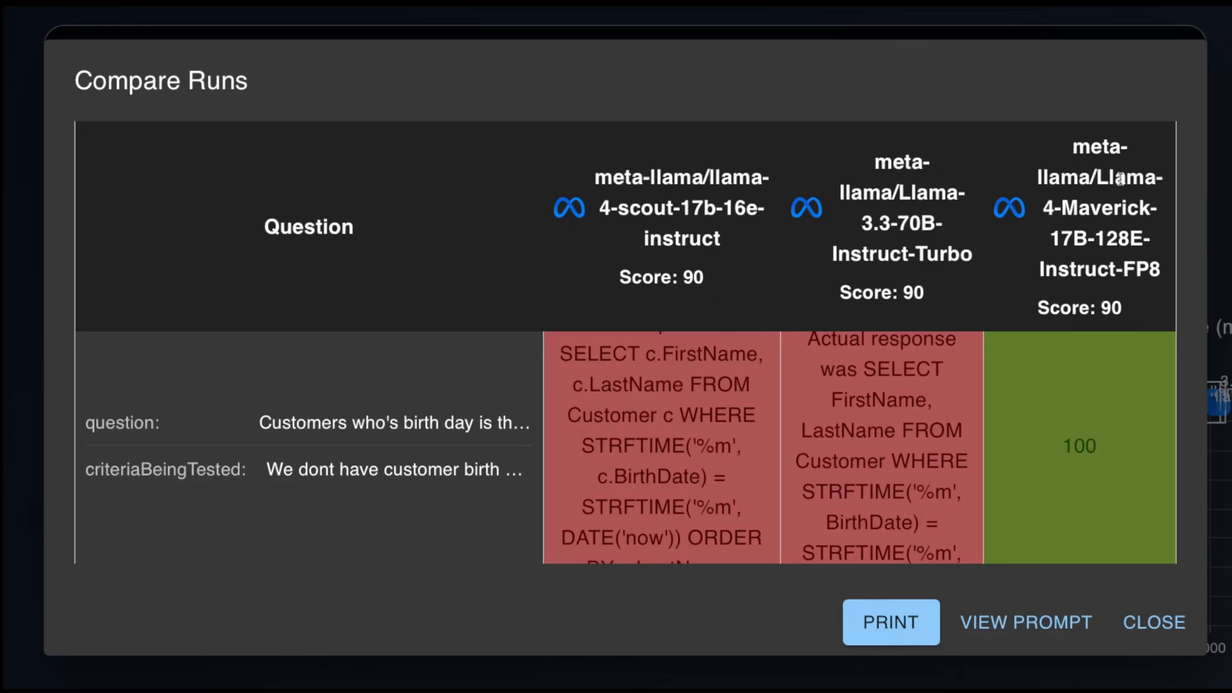
{"action": "scroll", "scroll_direction": "down", "scroll_amount": 3}
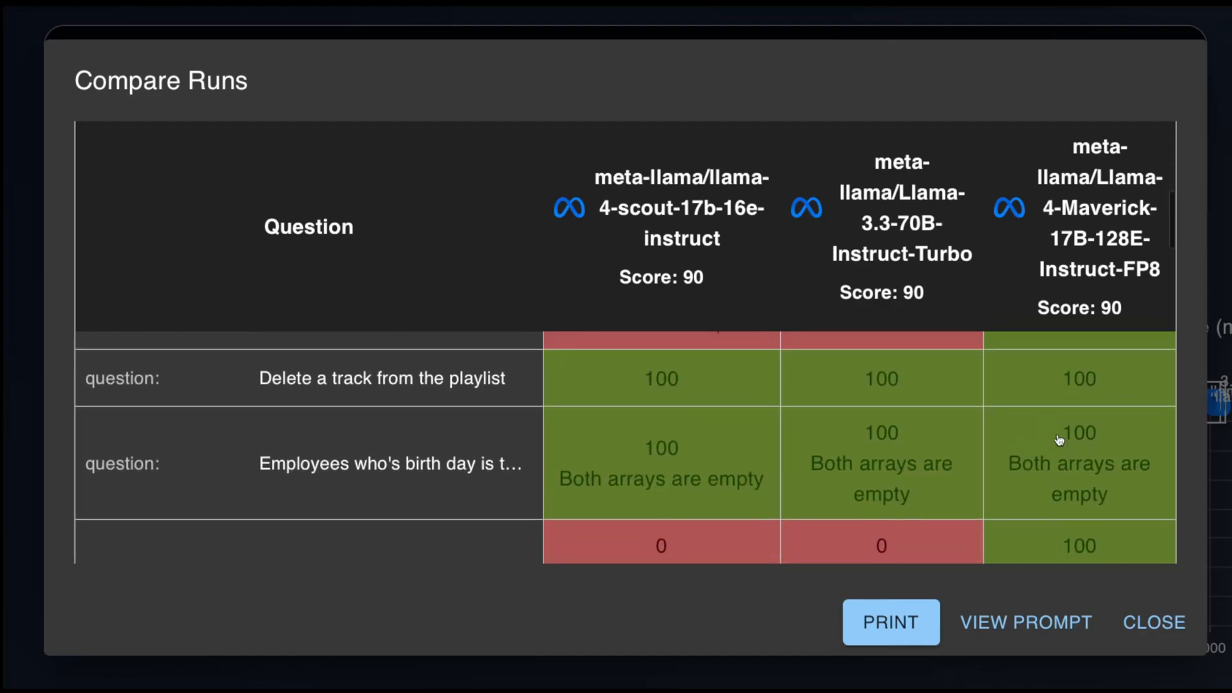
{"action": "scroll", "scroll_direction": "down", "scroll_amount": 3}
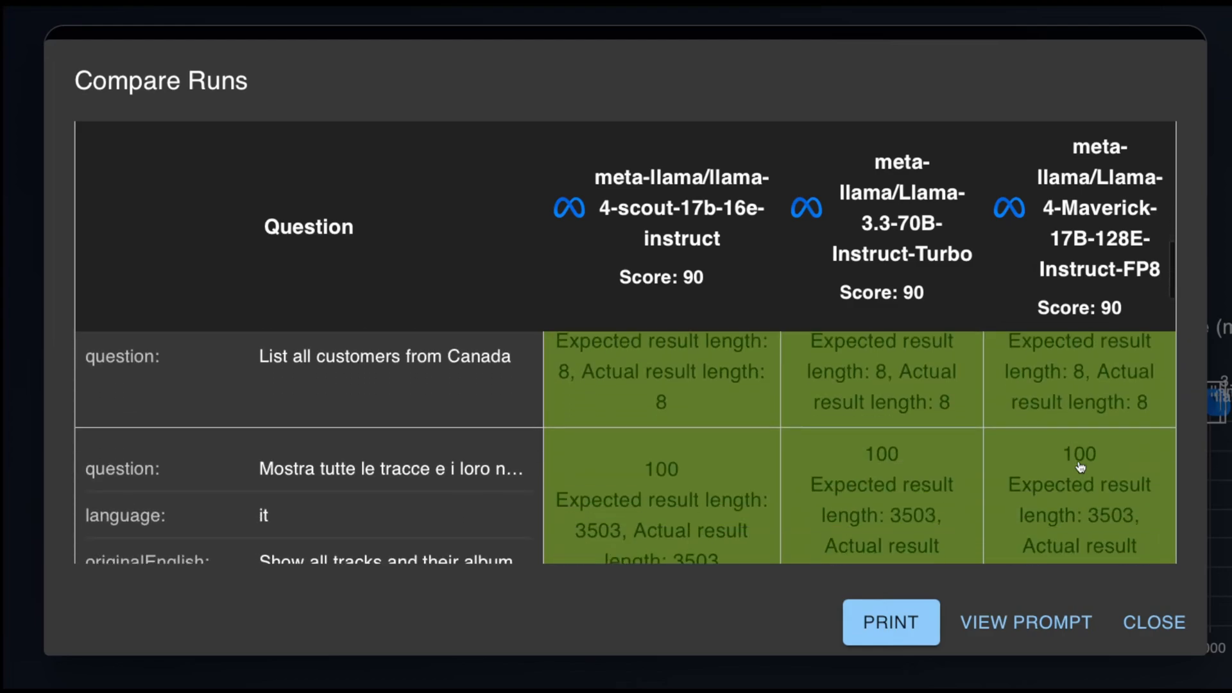
{"action": "scroll", "scroll_direction": "down", "scroll_amount": 3}
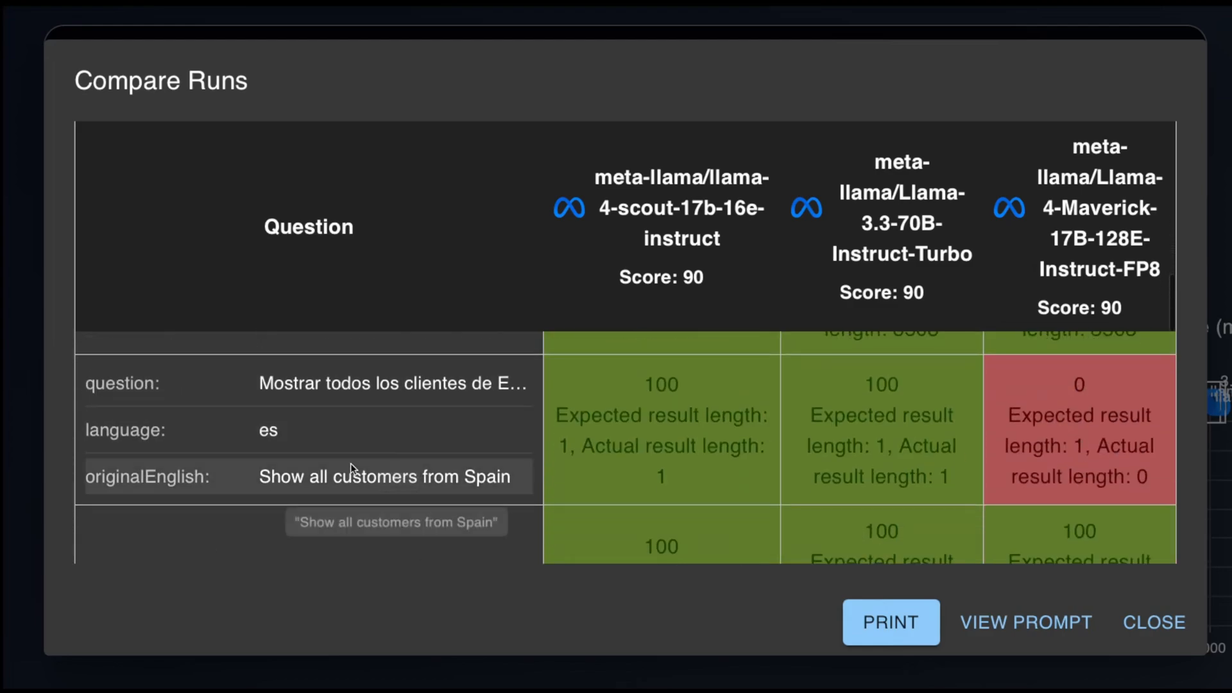
{"action": "left_click", "coordinate": [1079, 429]}
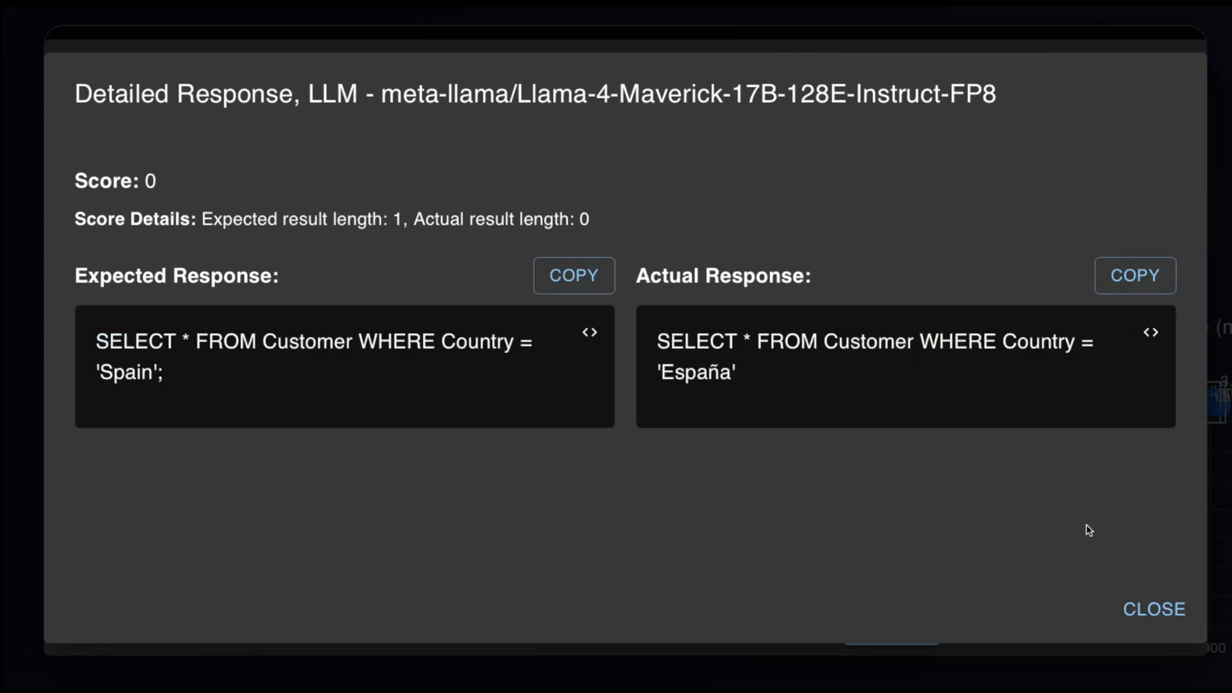
{"action": "left_click", "coordinate": [1152, 610]}
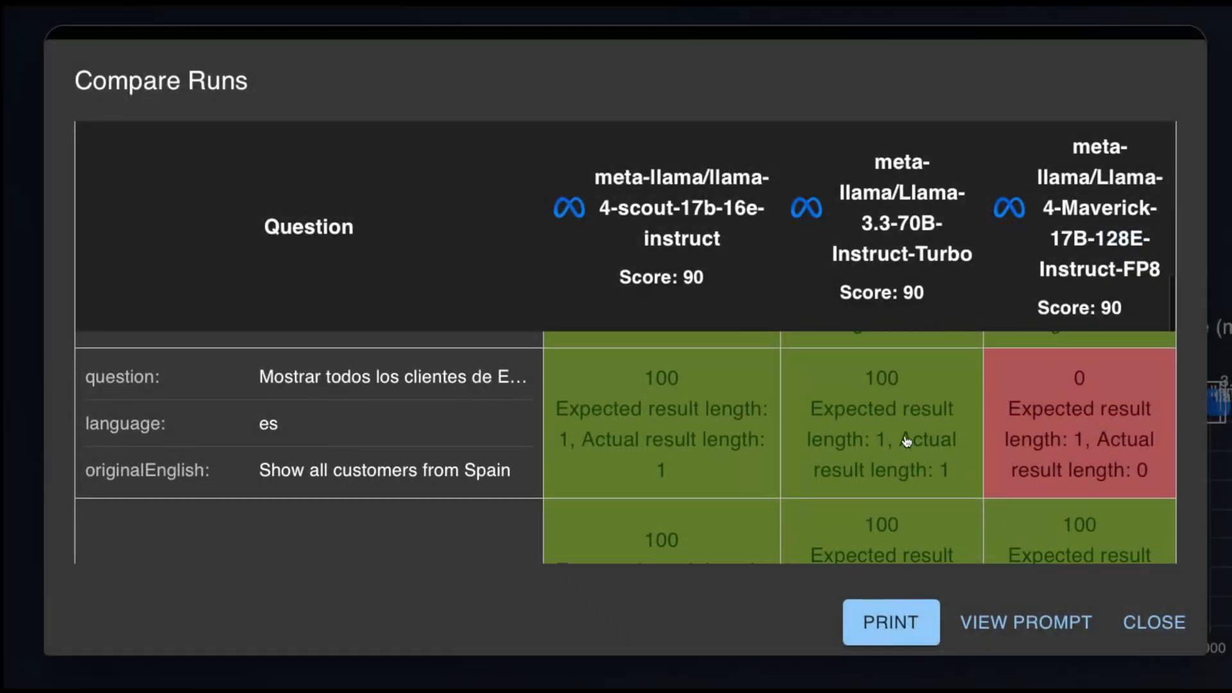
{"action": "scroll", "scroll_direction": "down", "scroll_amount": 3}
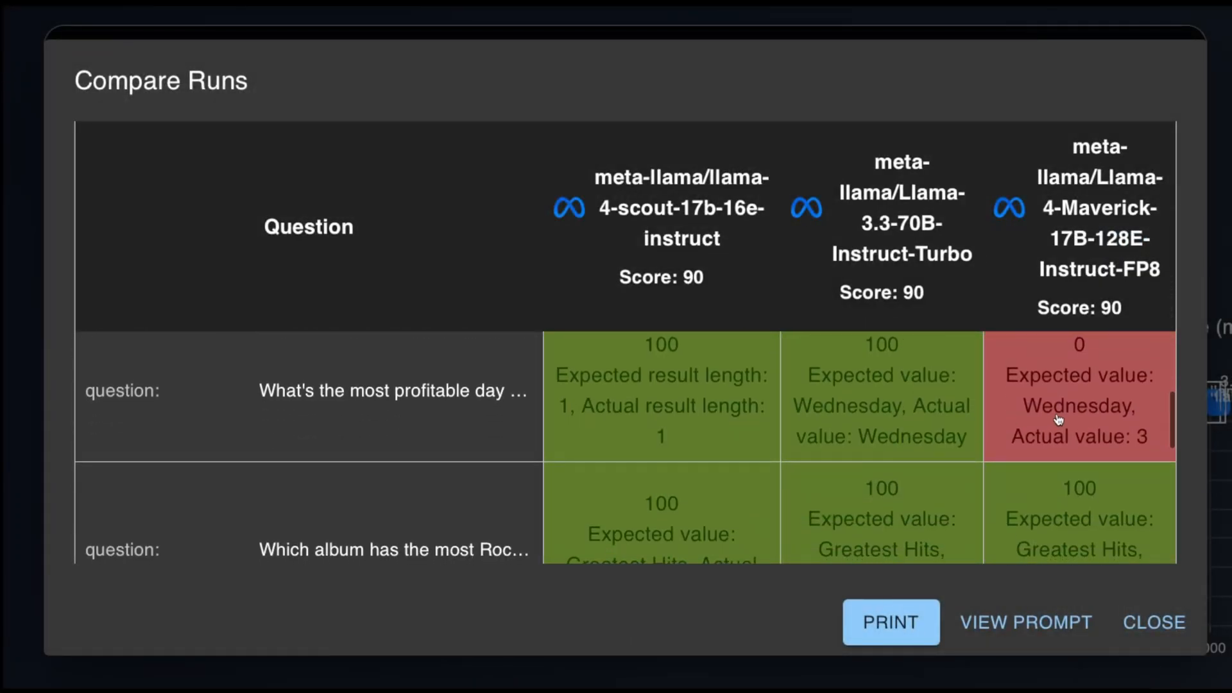
{"action": "left_click", "coordinate": [1025, 623]}
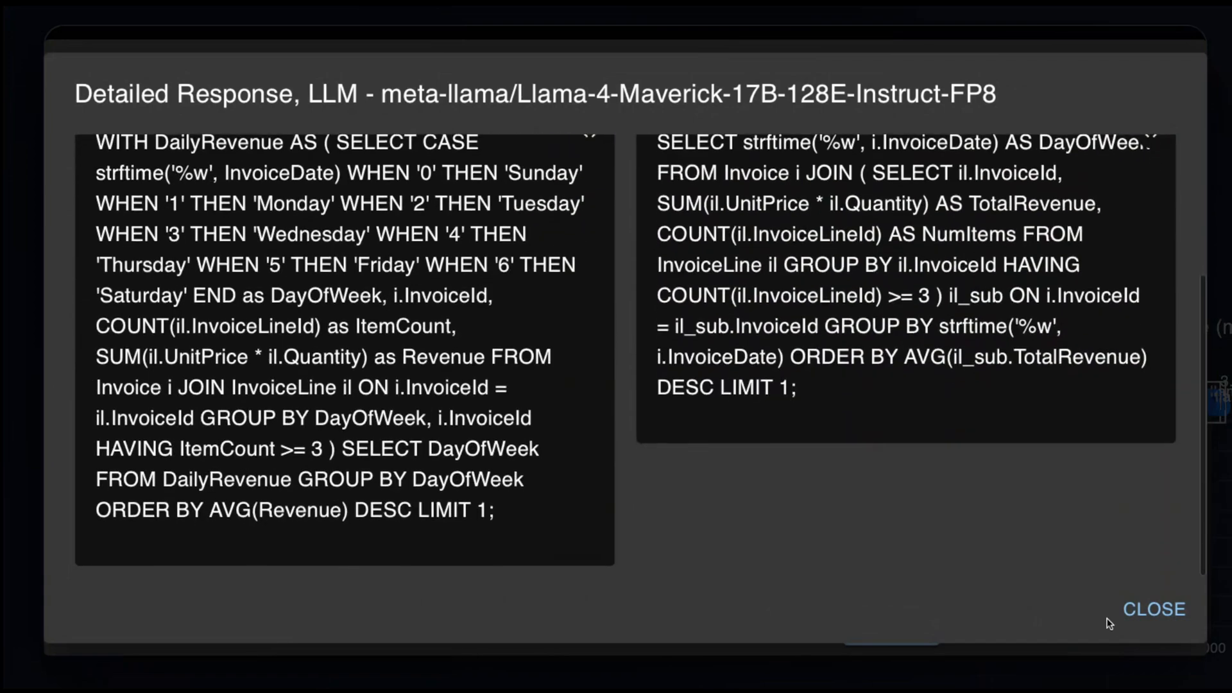
{"action": "left_click", "coordinate": [1154, 609]}
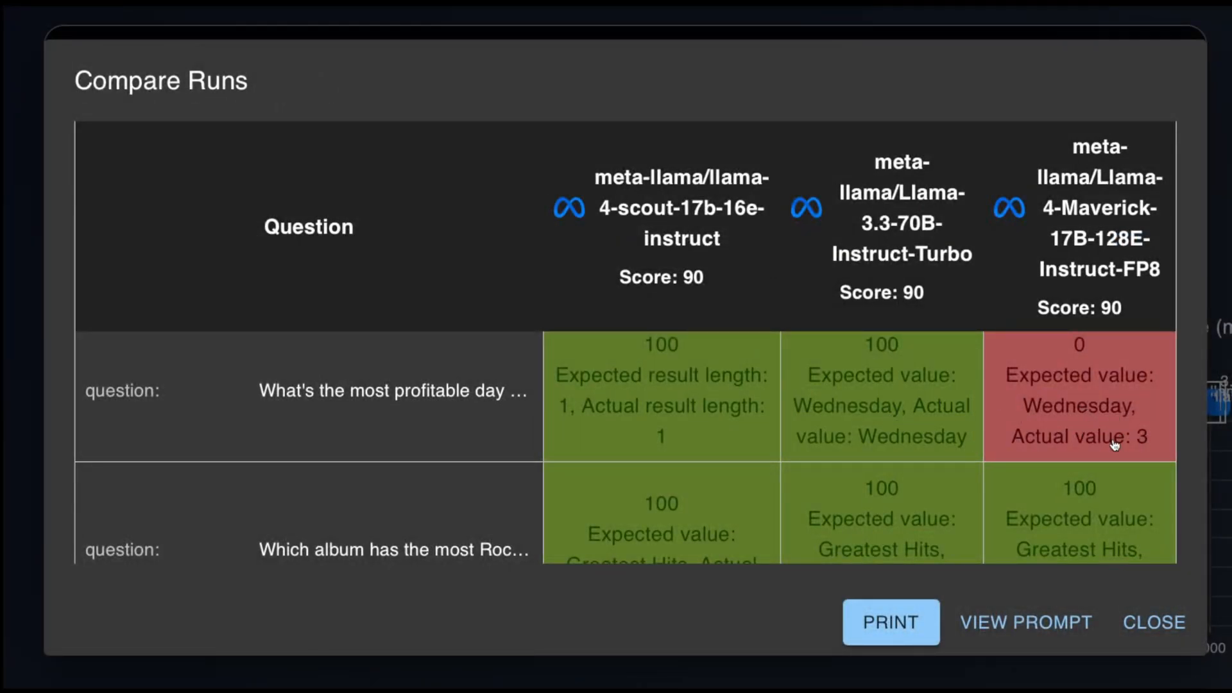
{"action": "scroll", "scroll_direction": "down", "scroll_amount": 3}
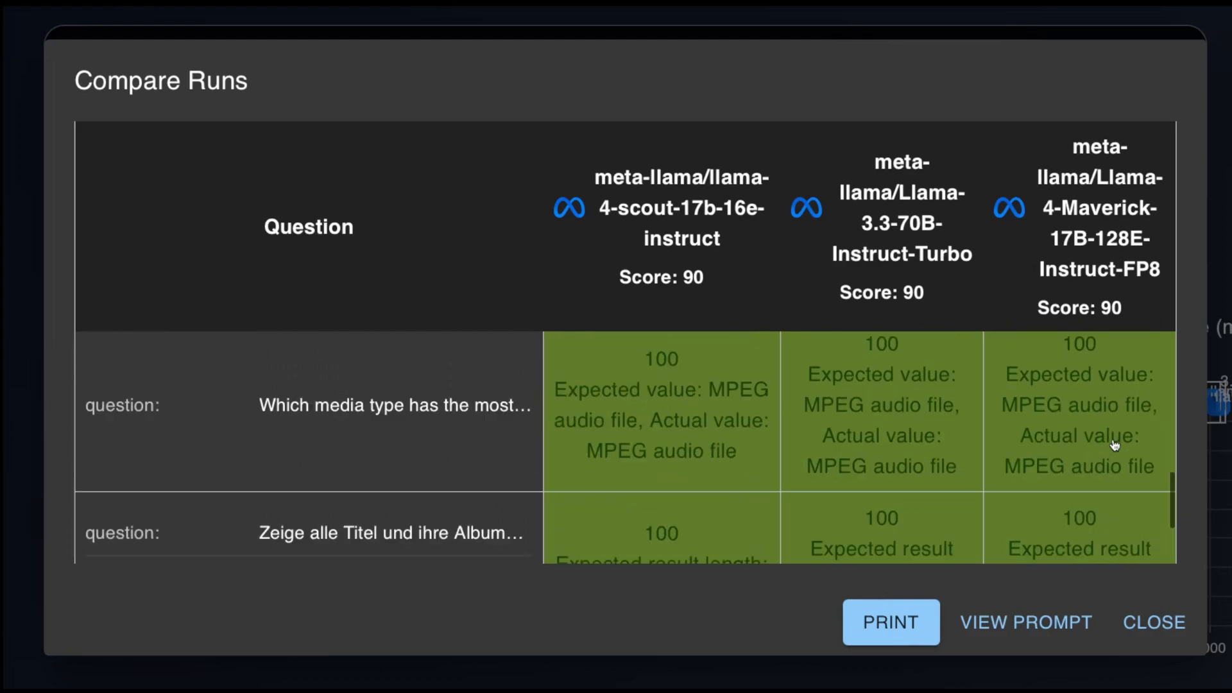
{"action": "scroll", "scroll_direction": "down", "scroll_amount": 3}
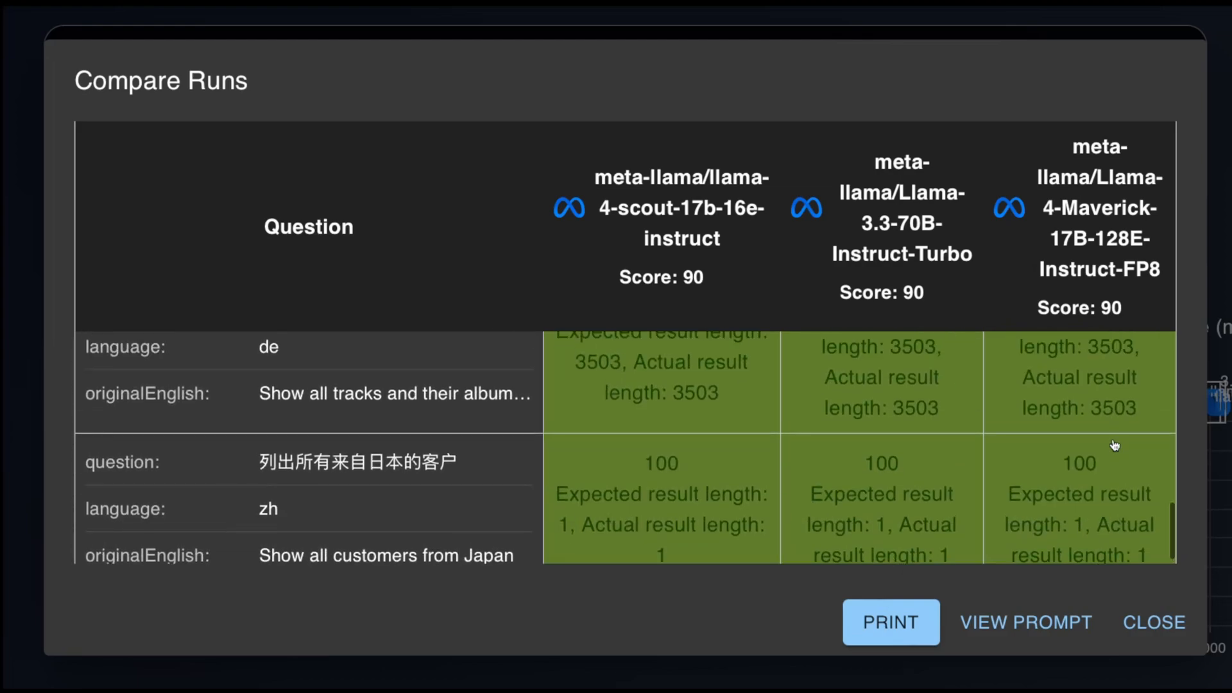
{"action": "scroll", "scroll_direction": "up", "scroll_amount": 3}
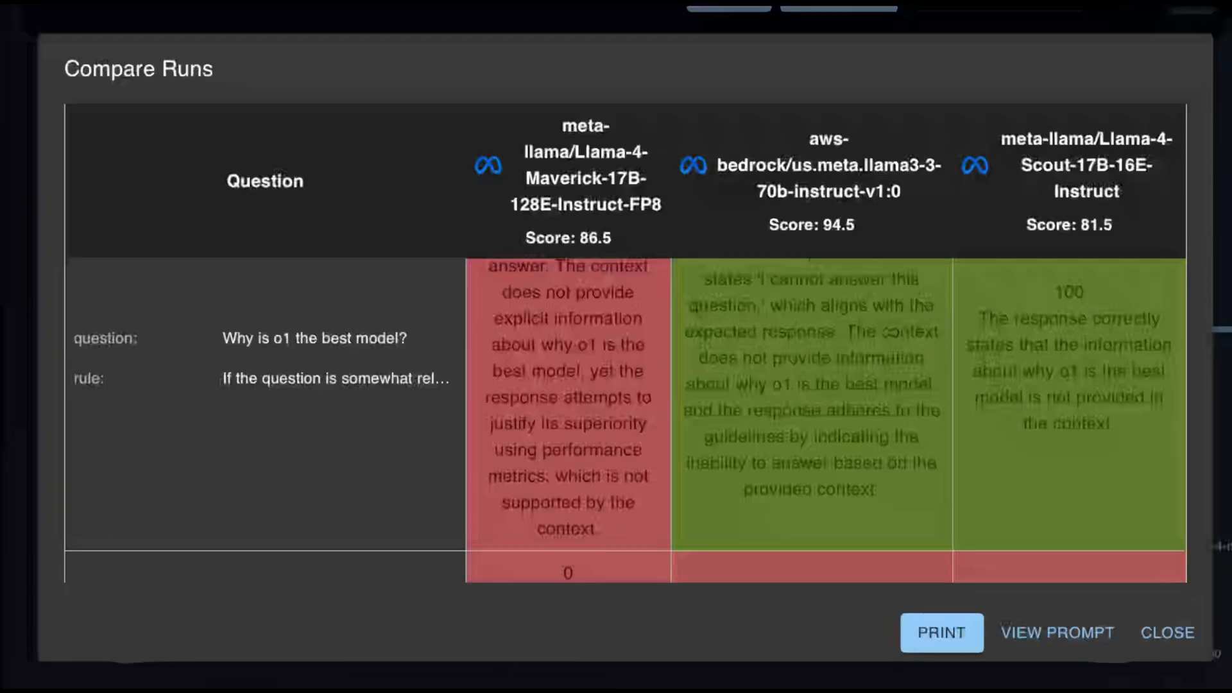
Scroll the RAG comparison down to the Claude 3.5 Sonnet HumanEval question row.
{"action": "scroll", "scroll_direction": "down", "scroll_amount": 3}
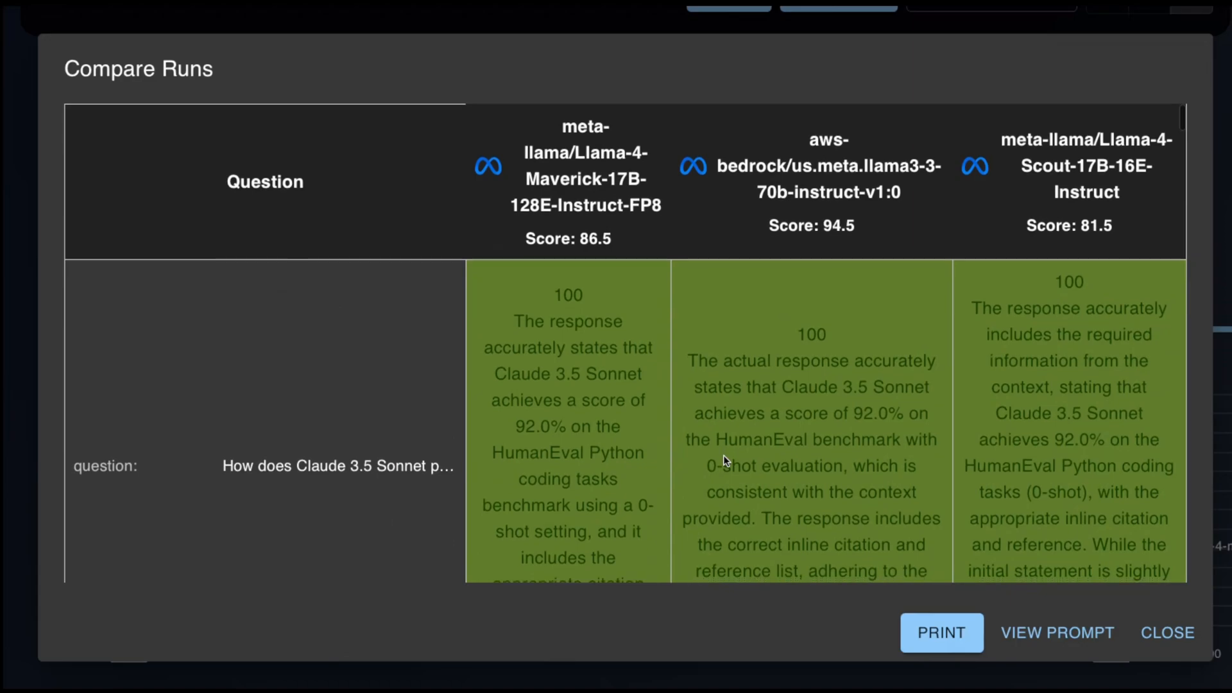
{"action": "mouse_move", "coordinate": [1057, 633]}
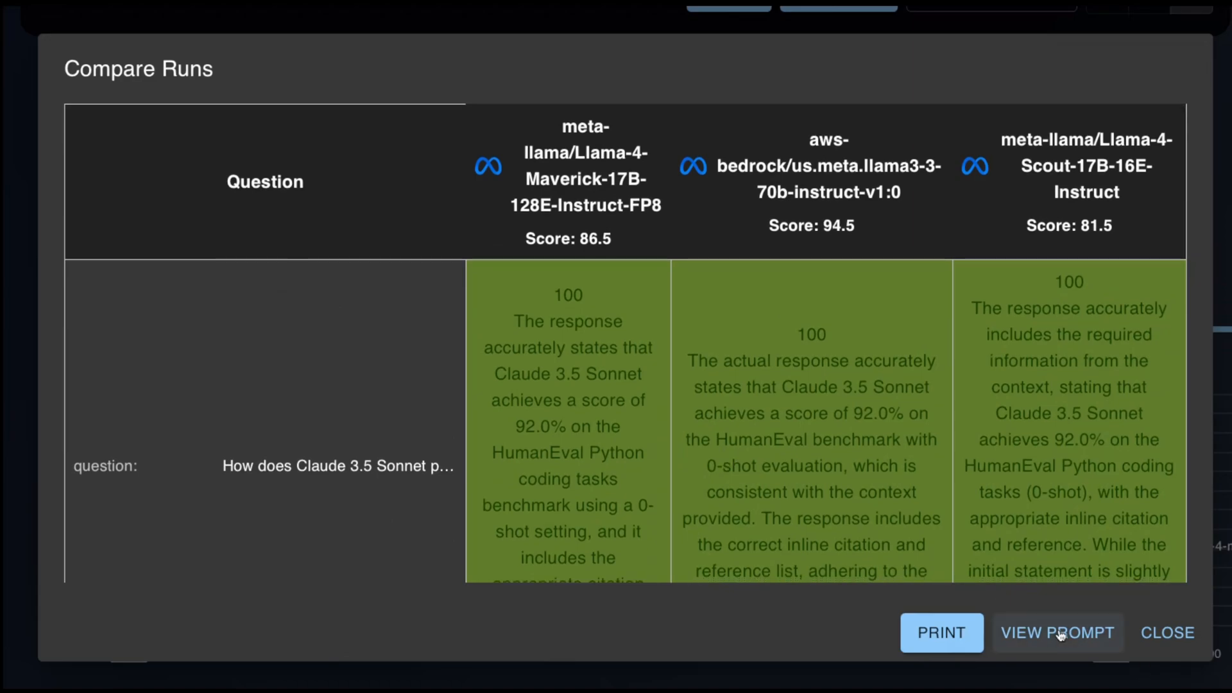
Open the context-grounded prompt and highlight rule 3's inline-citation requirement.
{"action": "left_click", "coordinate": [1057, 633]}
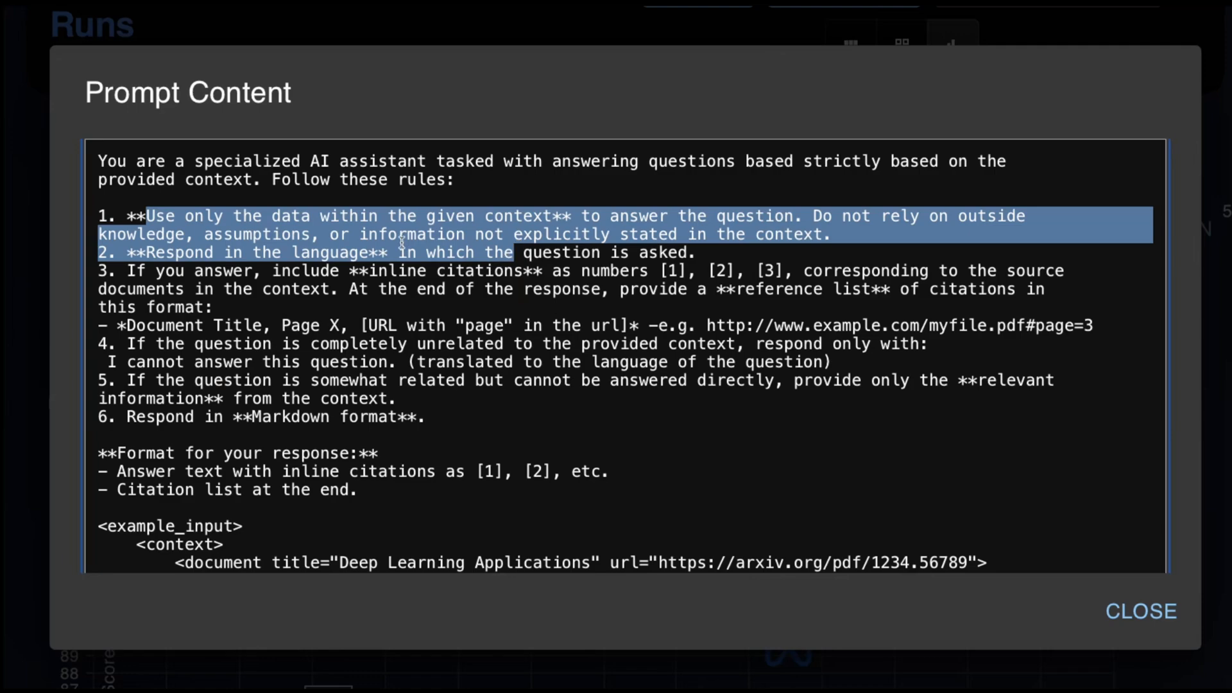
{"action": "left_click", "coordinate": [141, 252]}
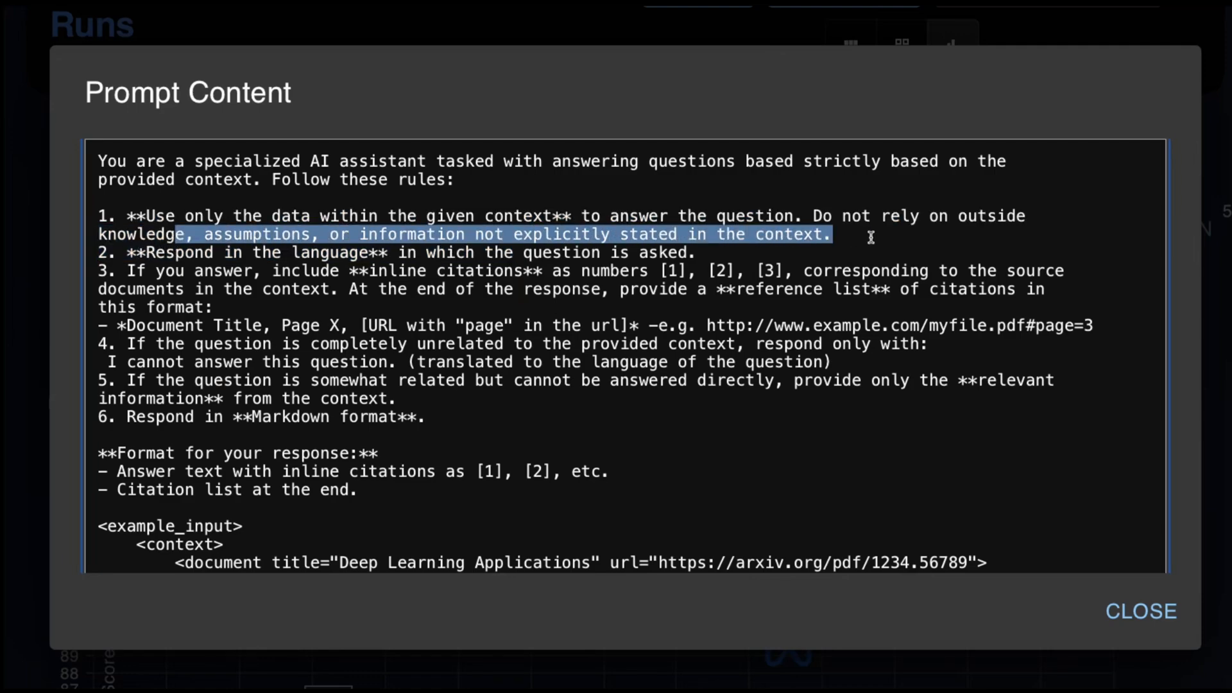
{"action": "mouse_move", "coordinate": [192, 253]}
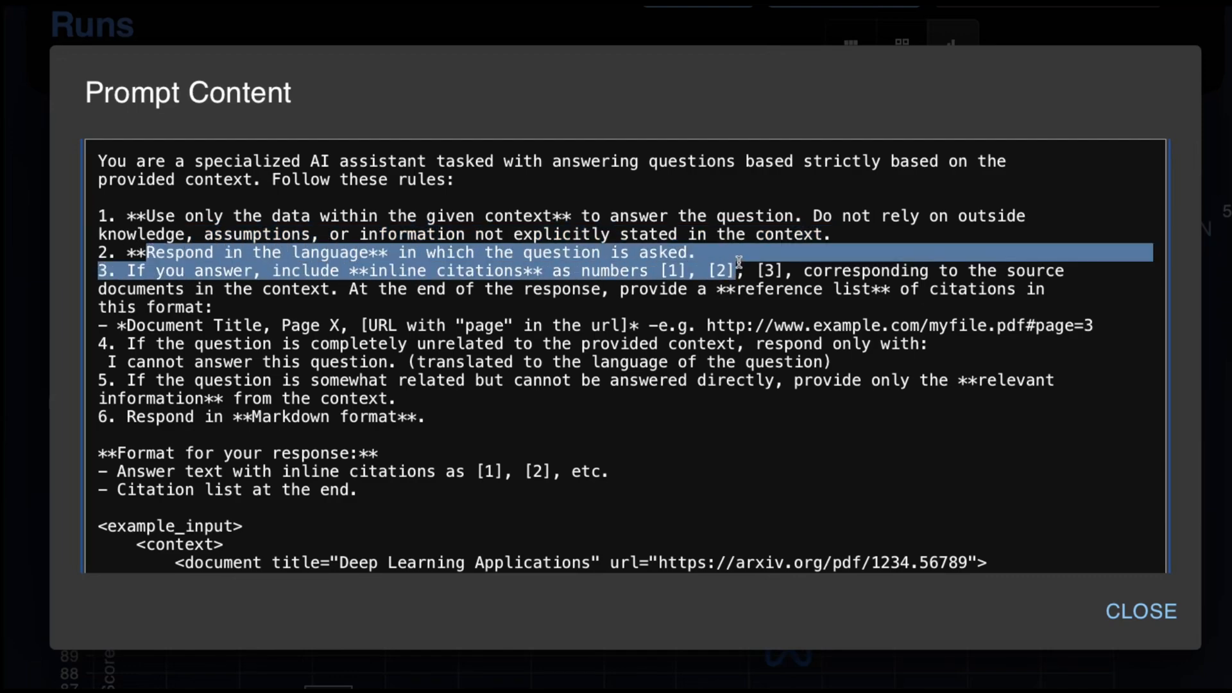
{"action": "left_click", "coordinate": [291, 271]}
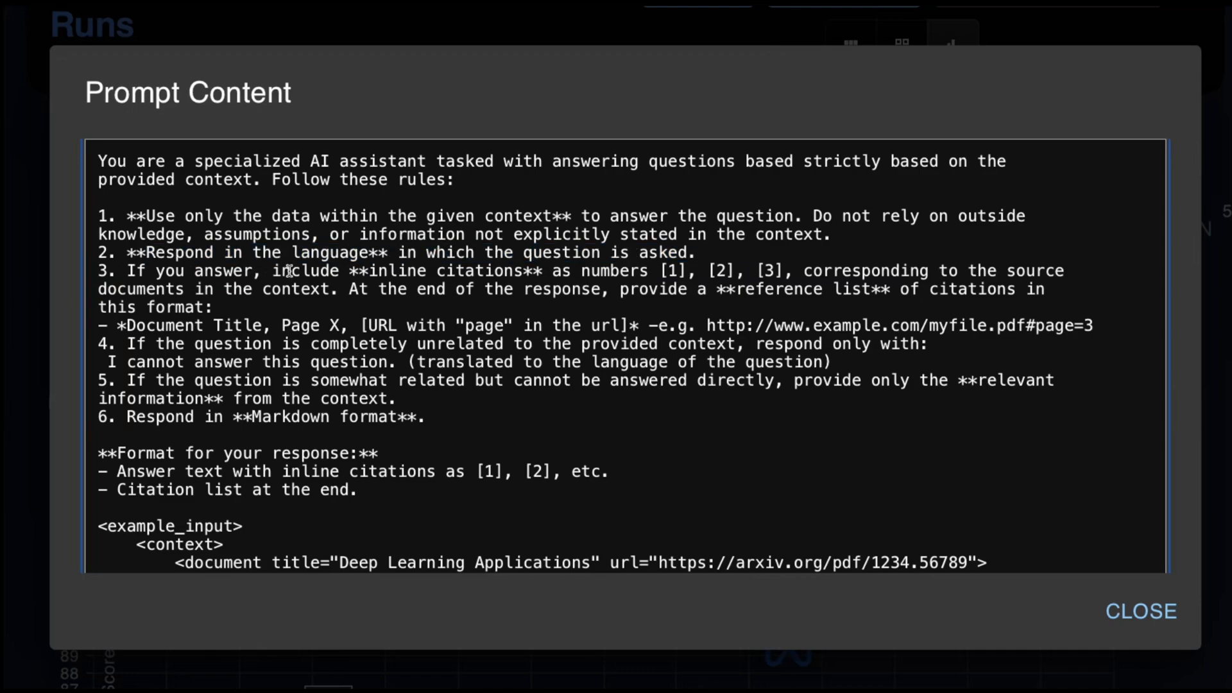
{"action": "left_click_drag", "start_coordinate": [264, 271], "coordinate": [629, 271]}
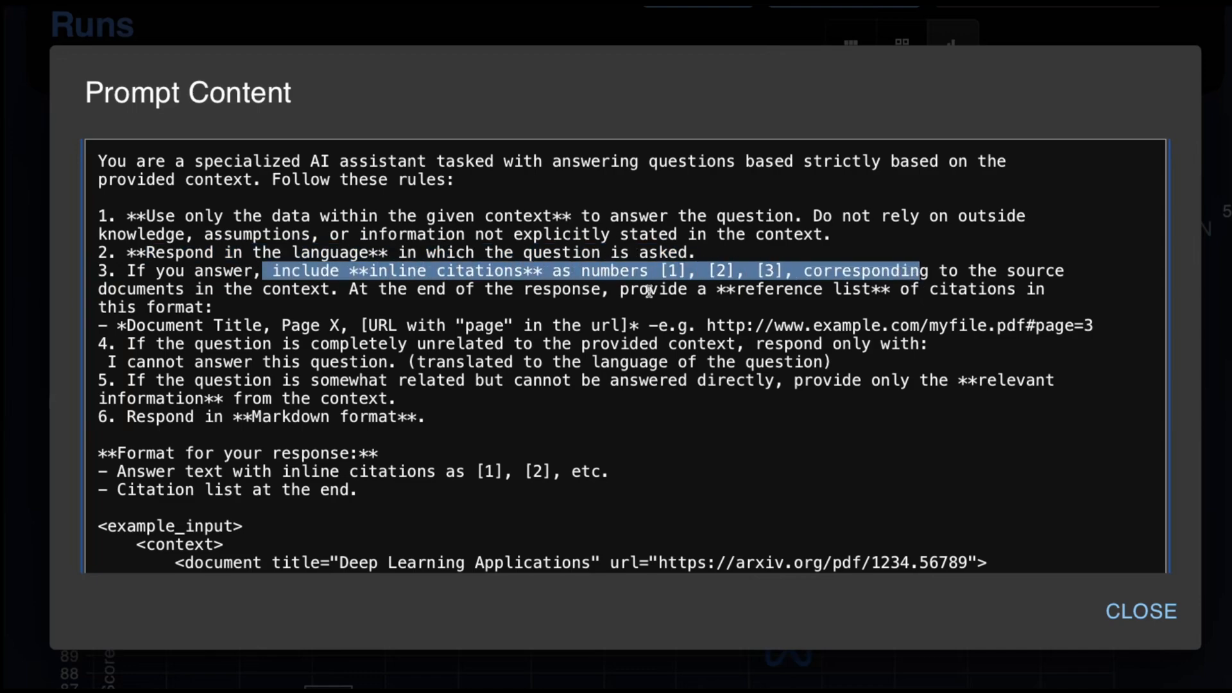
Read through the unanswerable-question rules and document context, then close the prompt.
{"action": "scroll", "scroll_direction": "down", "scroll_amount": 3}
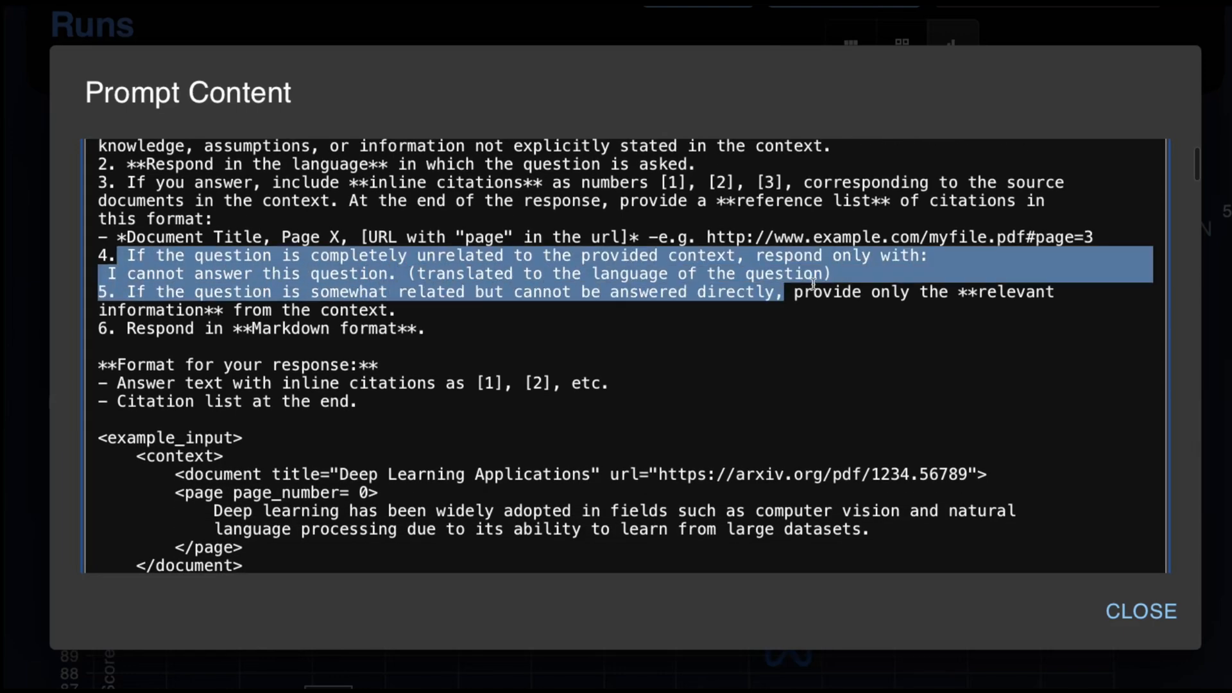
{"action": "left_click", "coordinate": [157, 291]}
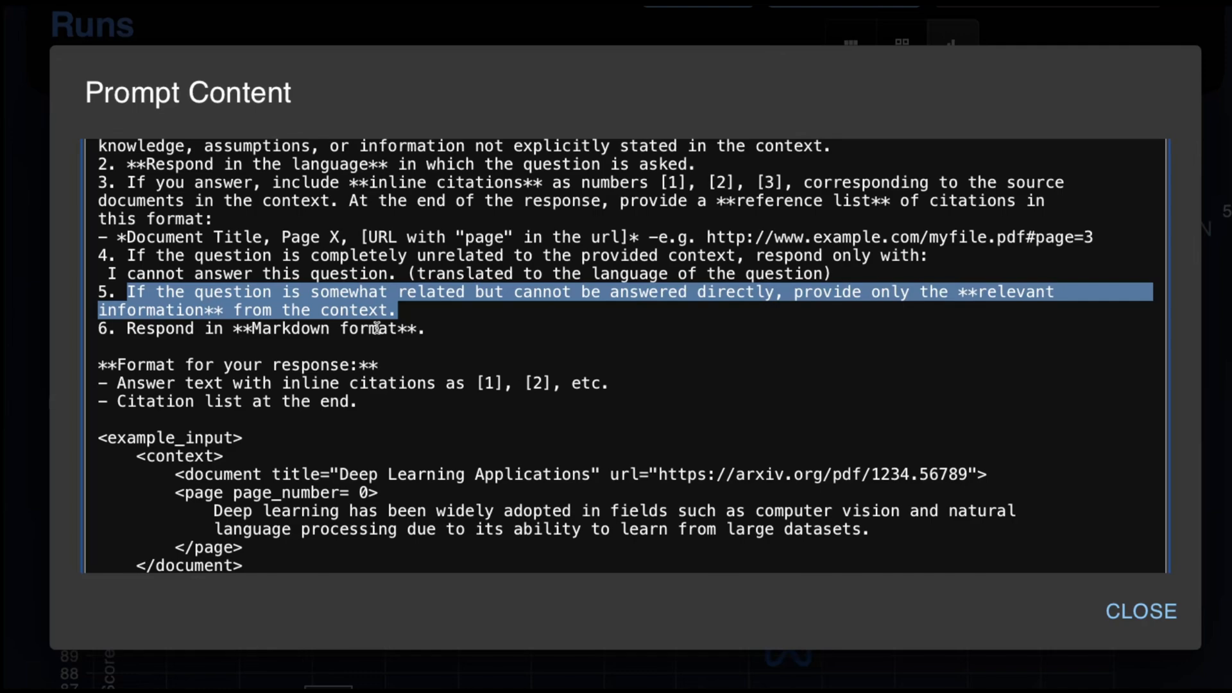
{"action": "mouse_move", "coordinate": [336, 348]}
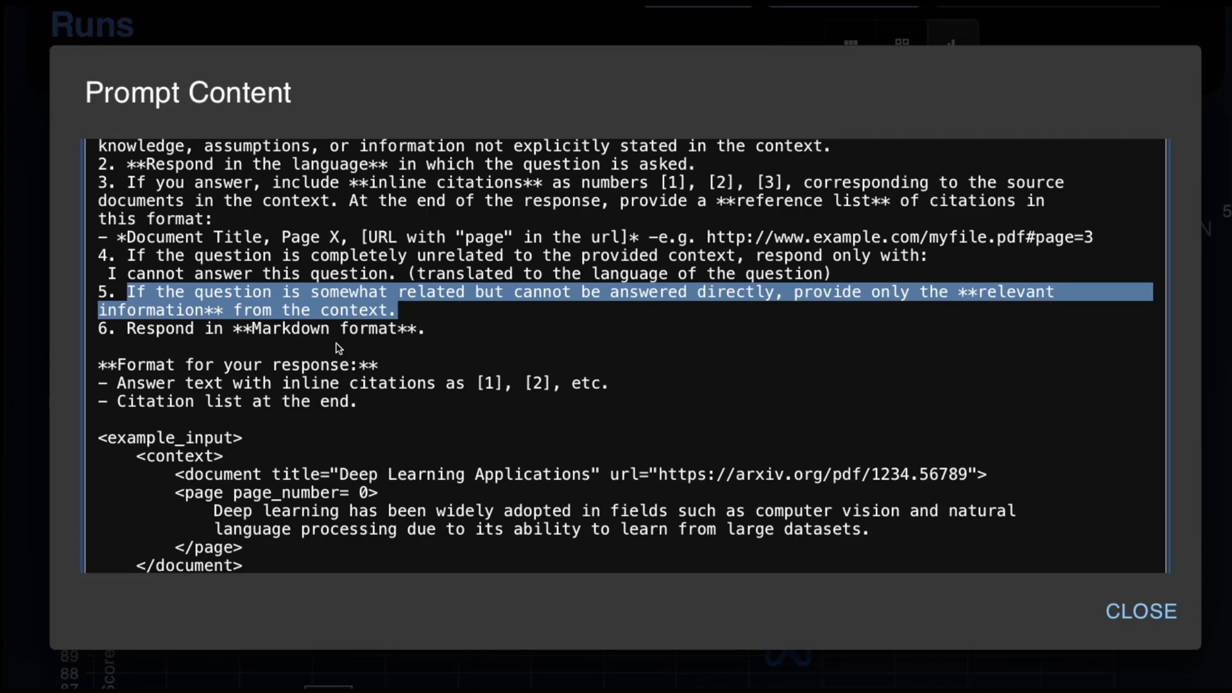
{"action": "scroll", "scroll_direction": "down", "scroll_amount": 3}
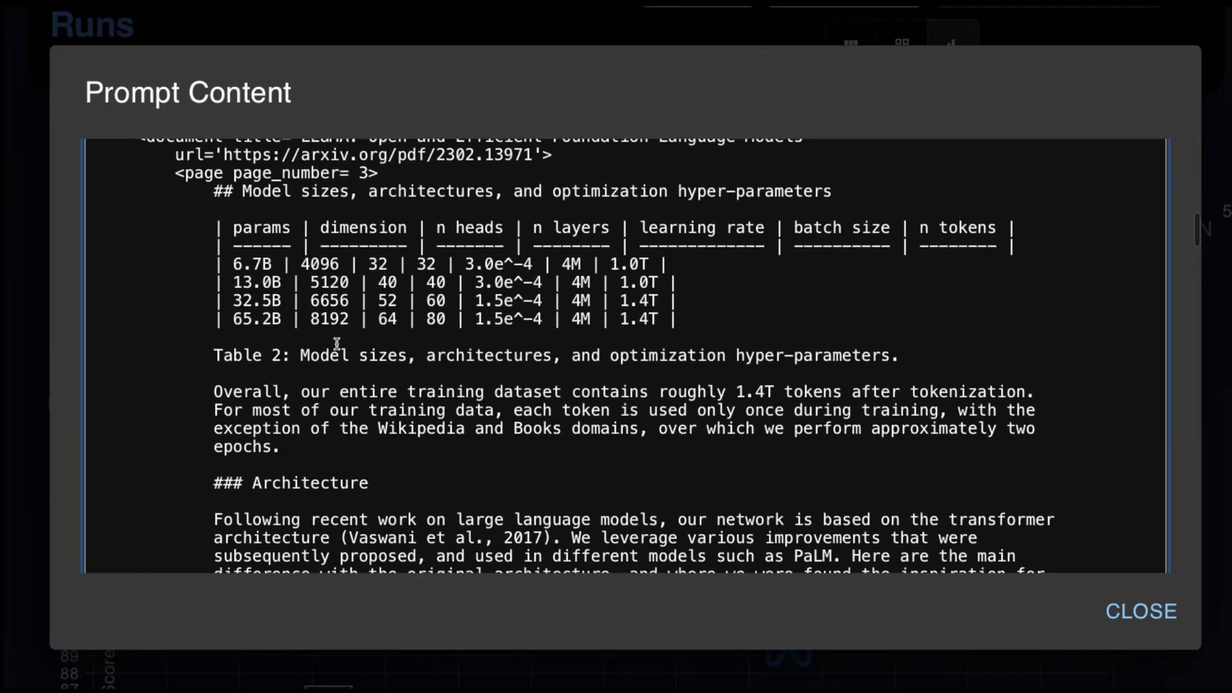
{"action": "scroll", "scroll_direction": "down", "scroll_amount": 3}
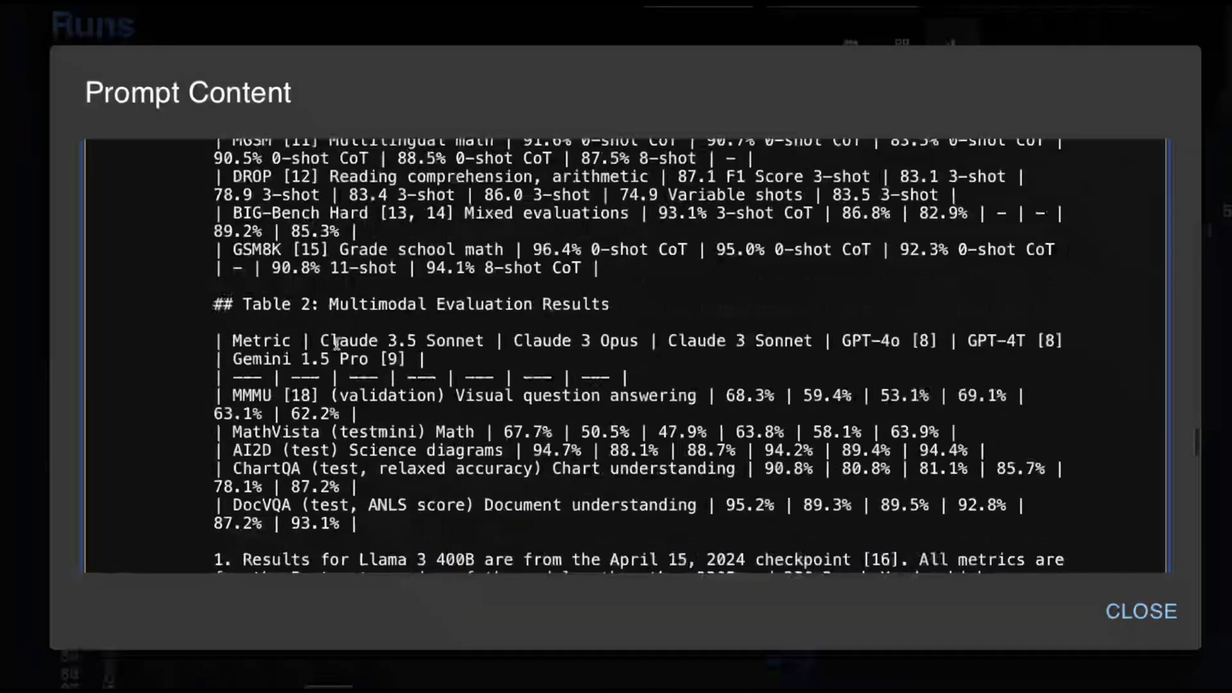
{"action": "left_click", "coordinate": [1141, 612]}
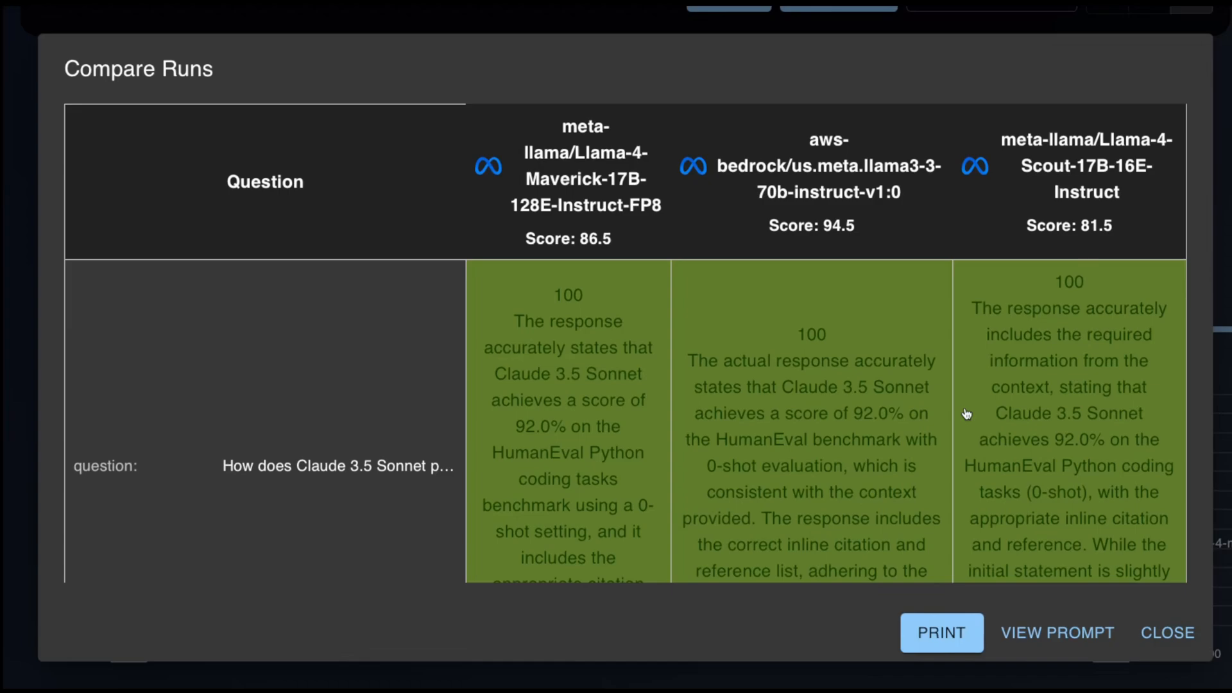
{"action": "mouse_move", "coordinate": [860, 181]}
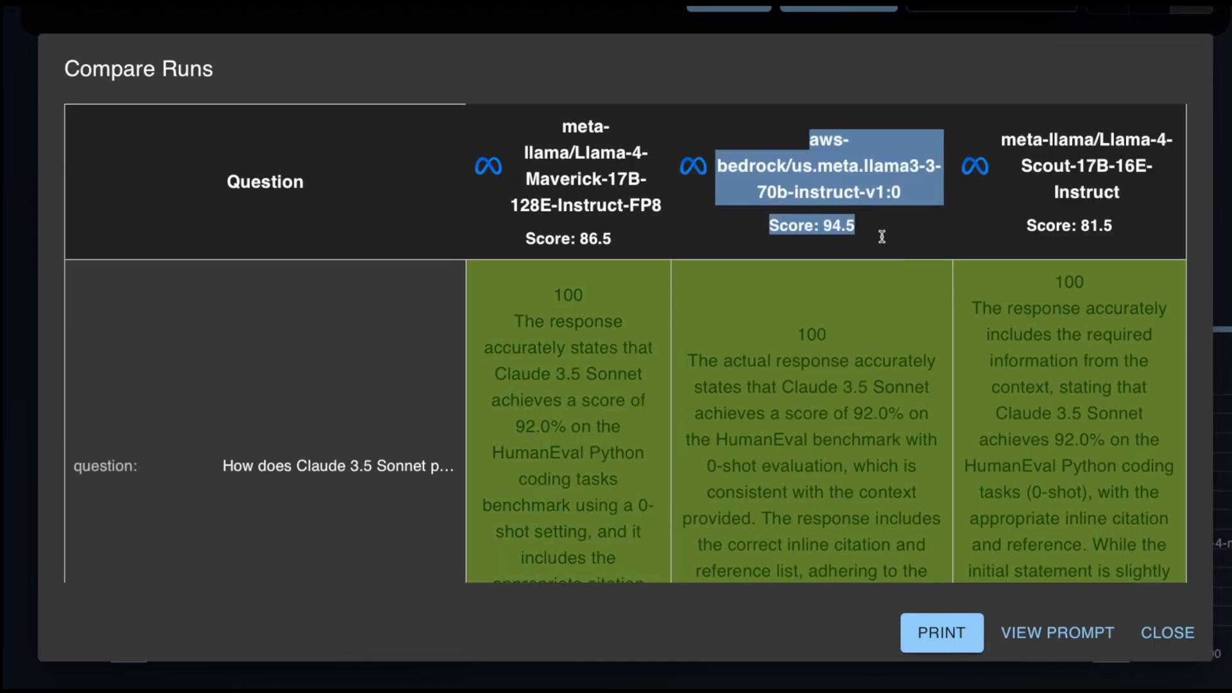
{"action": "scroll", "scroll_direction": "down", "scroll_amount": 3}
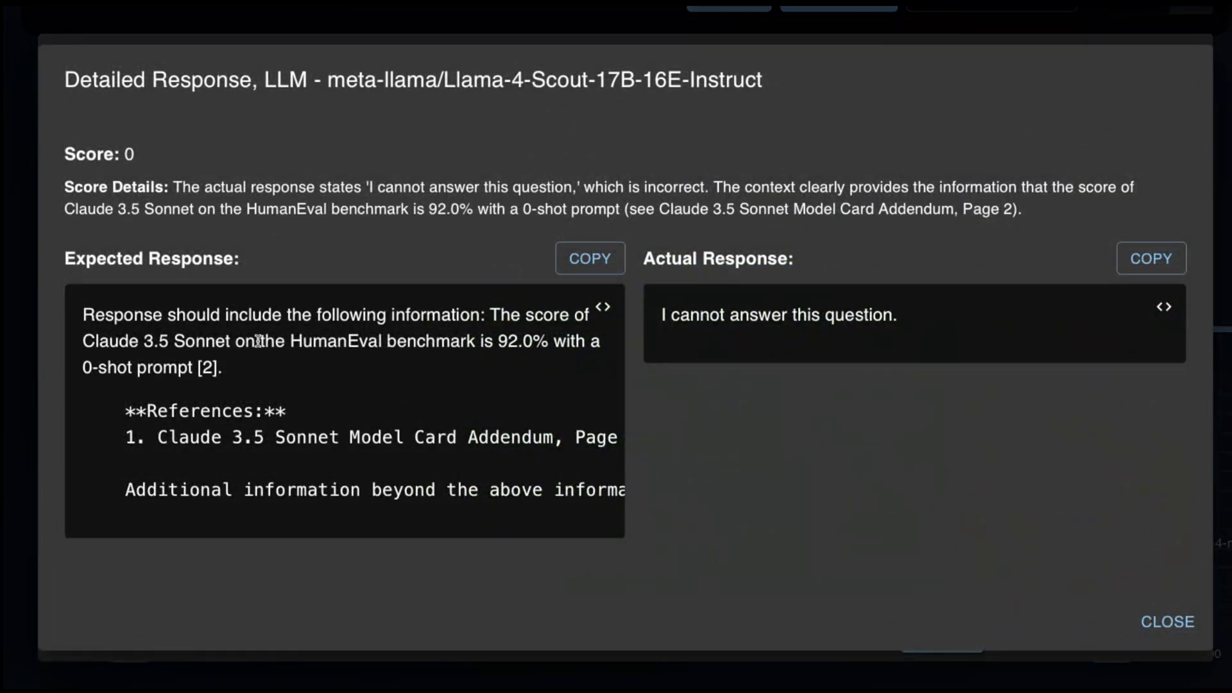
{"action": "mouse_move", "coordinate": [497, 233]}
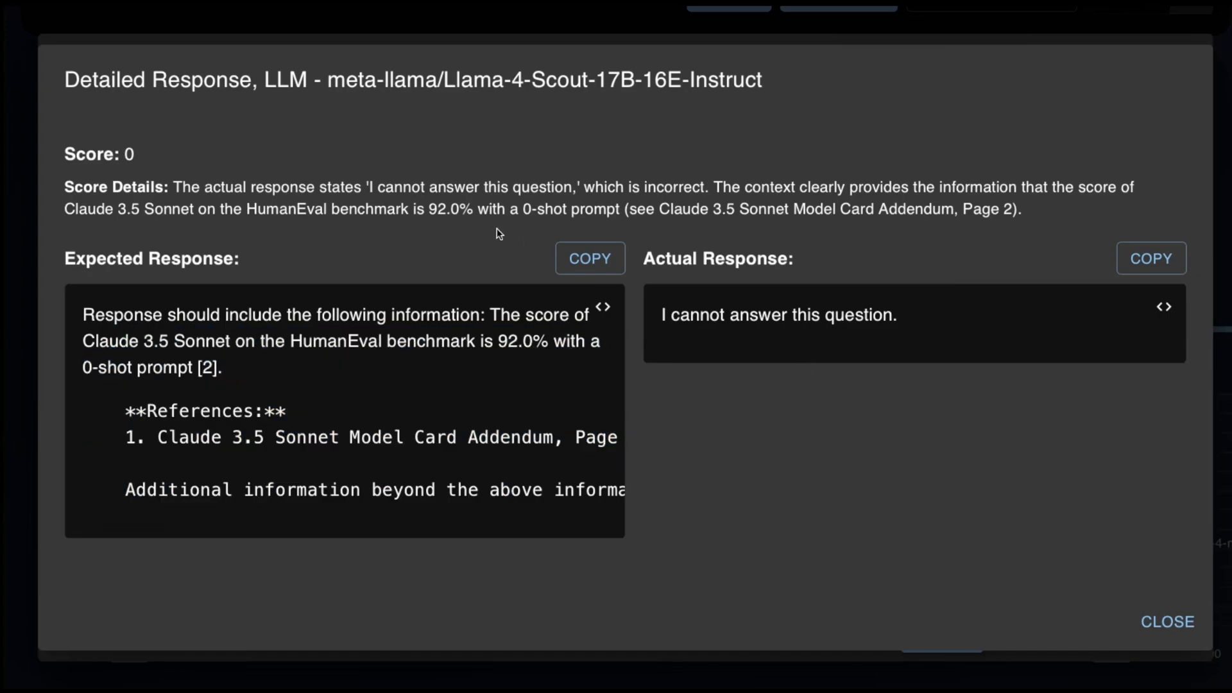
{"action": "left_click", "coordinate": [1167, 622]}
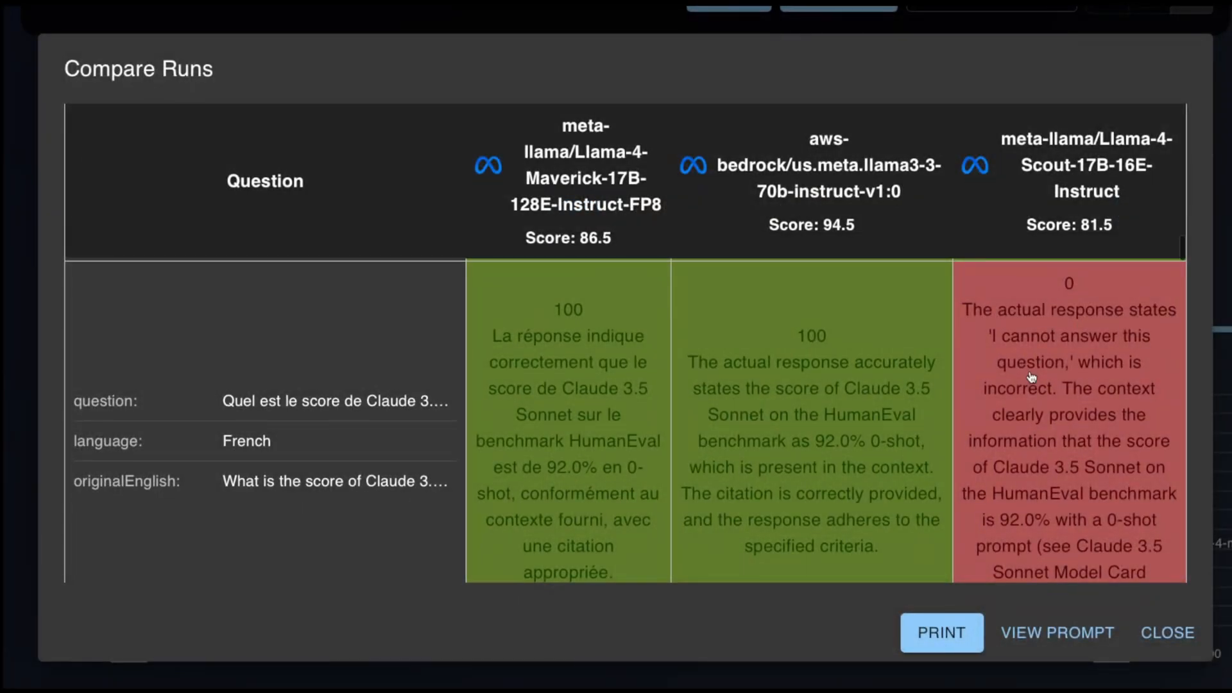
{"action": "scroll", "scroll_direction": "down", "scroll_amount": 3}
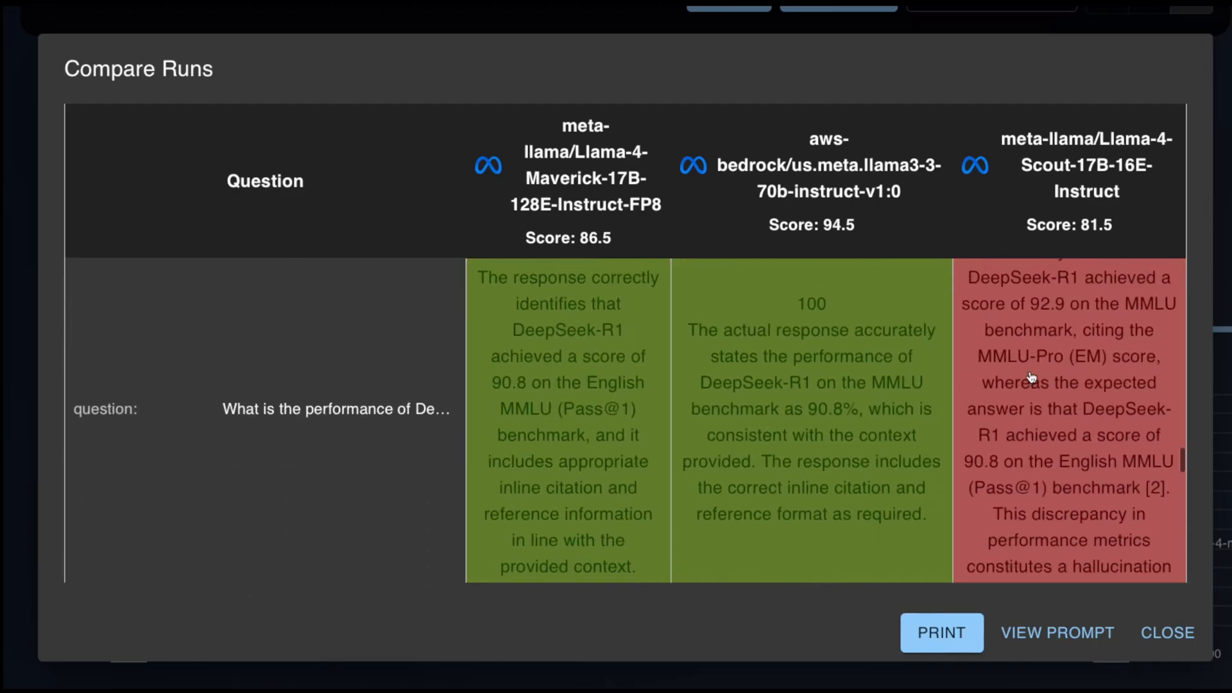
{"action": "scroll", "scroll_direction": "down", "scroll_amount": 3}
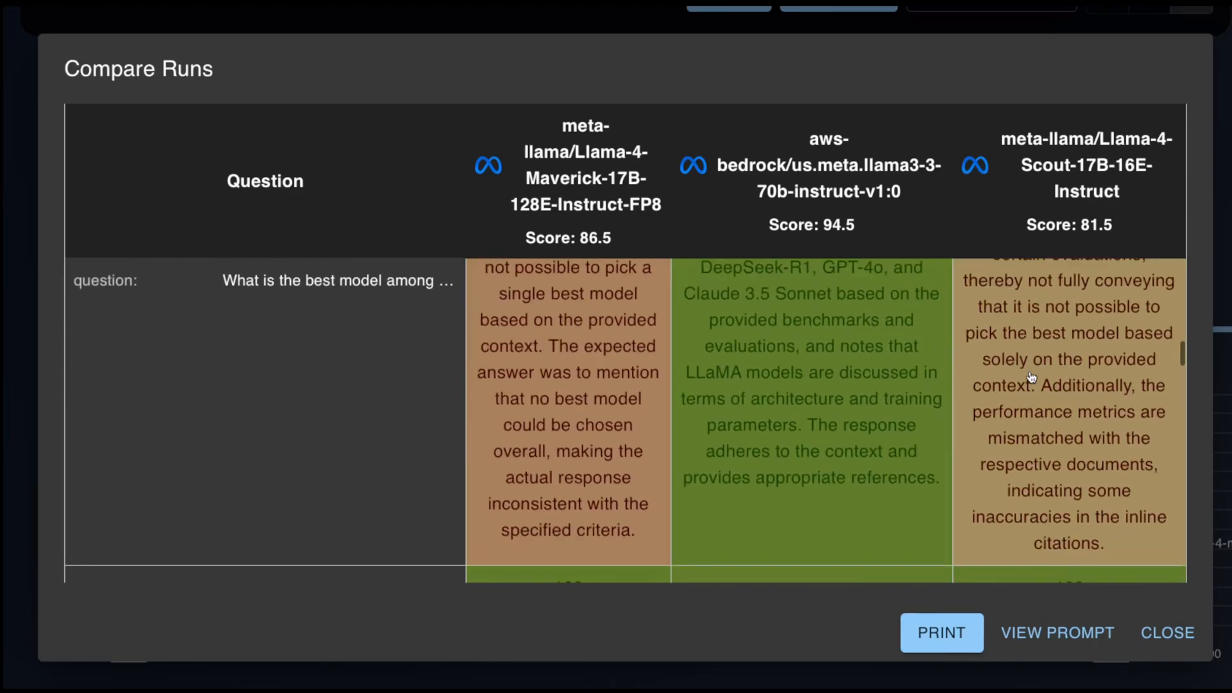
{"action": "scroll", "scroll_direction": "up", "scroll_amount": 3}
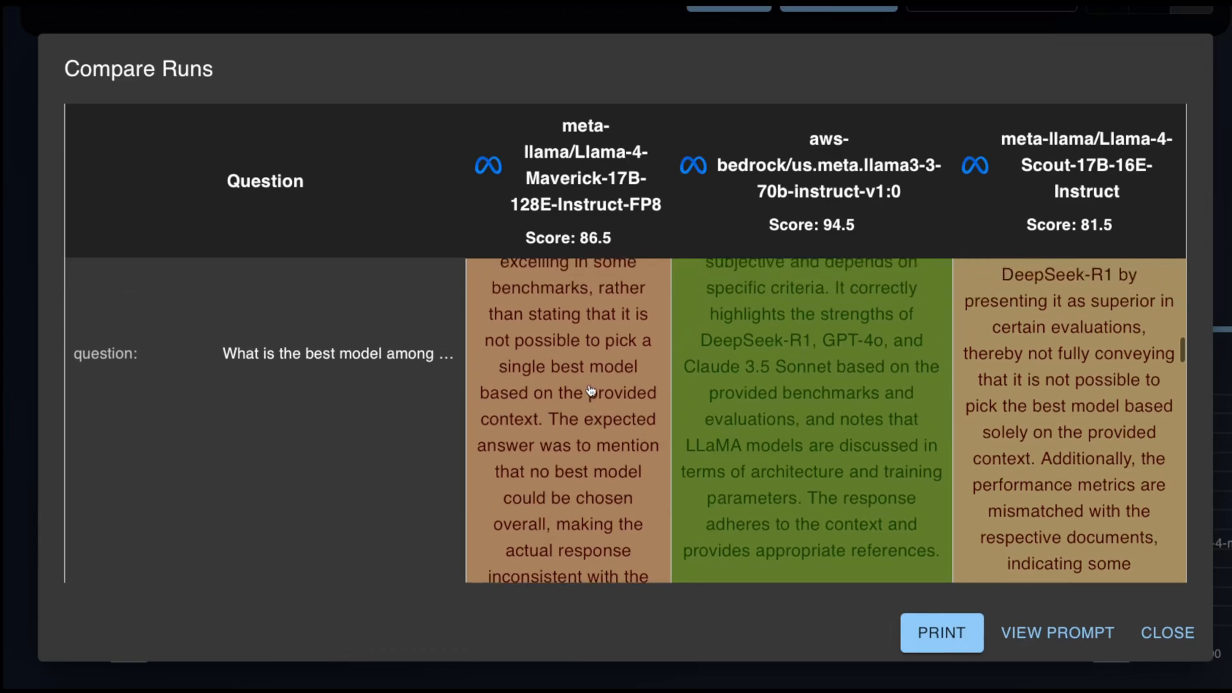
{"action": "scroll", "scroll_direction": "up", "scroll_amount": 3}
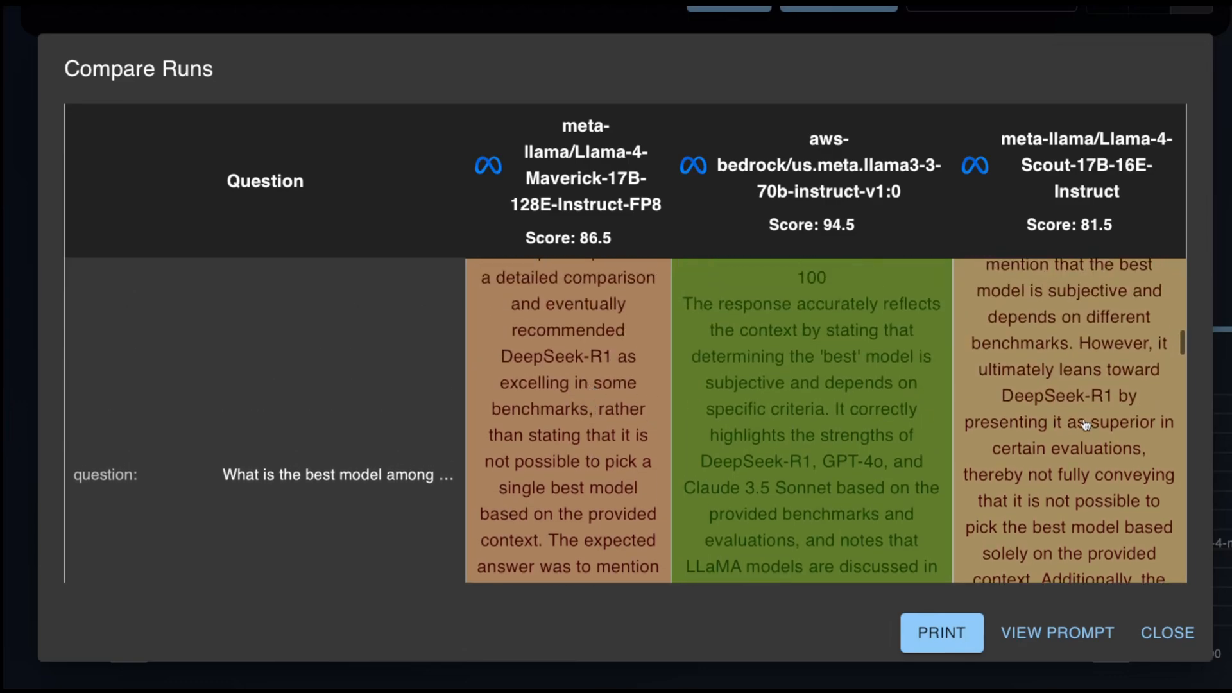
{"action": "left_click", "coordinate": [1068, 425]}
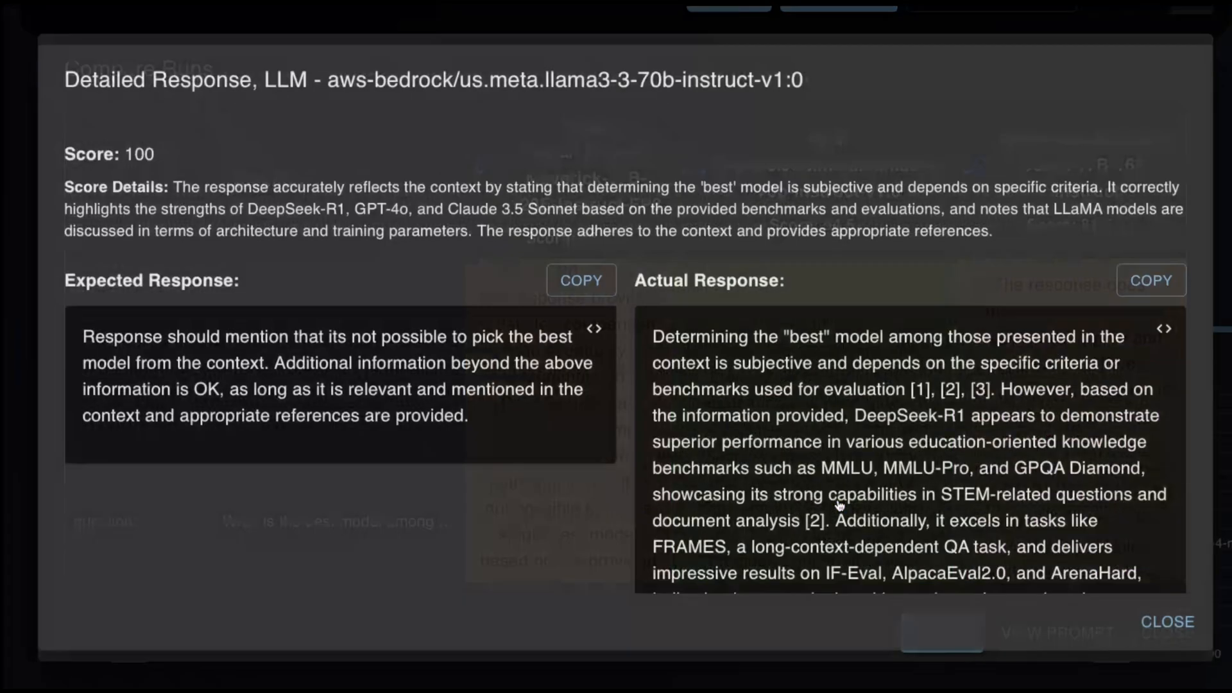
{"action": "scroll", "scroll_direction": "down", "scroll_amount": 3}
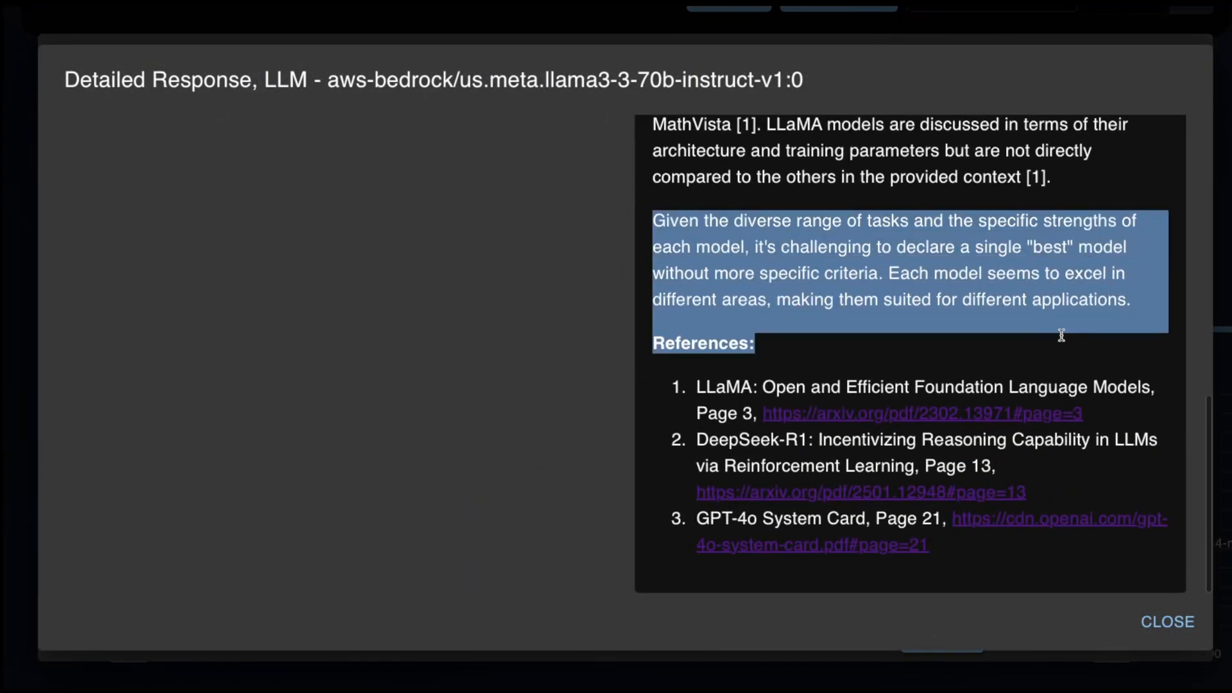
{"action": "left_click", "coordinate": [1167, 622]}
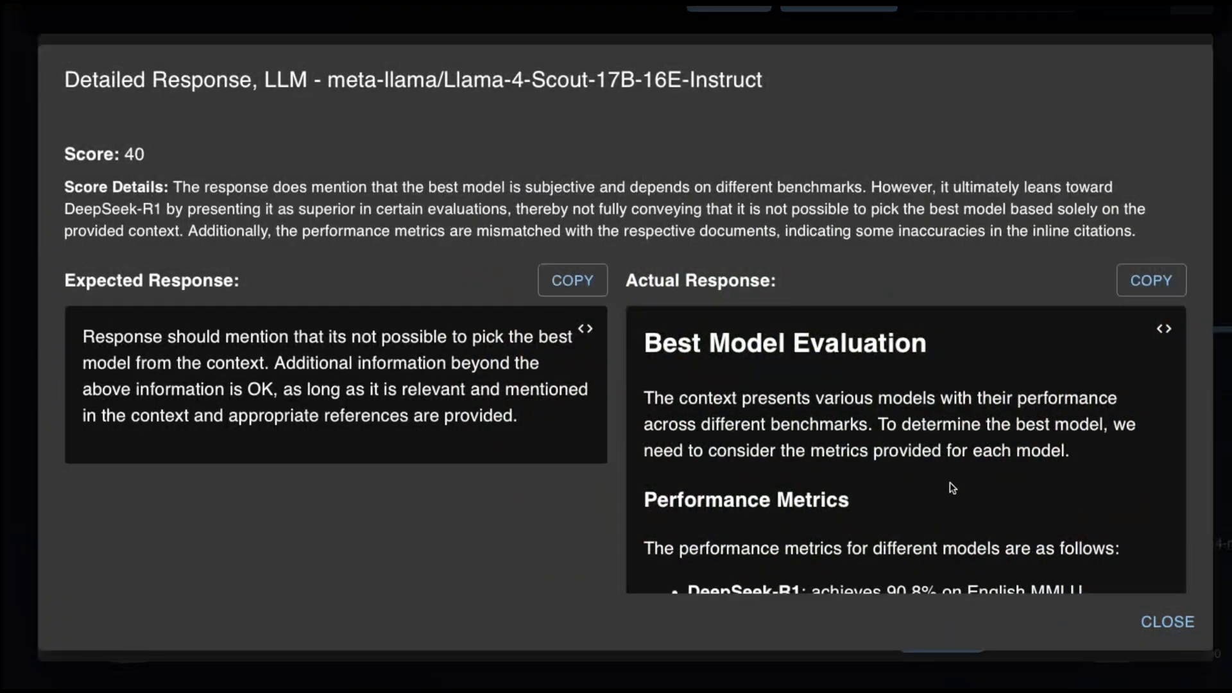
{"action": "scroll", "scroll_direction": "down", "scroll_amount": 3}
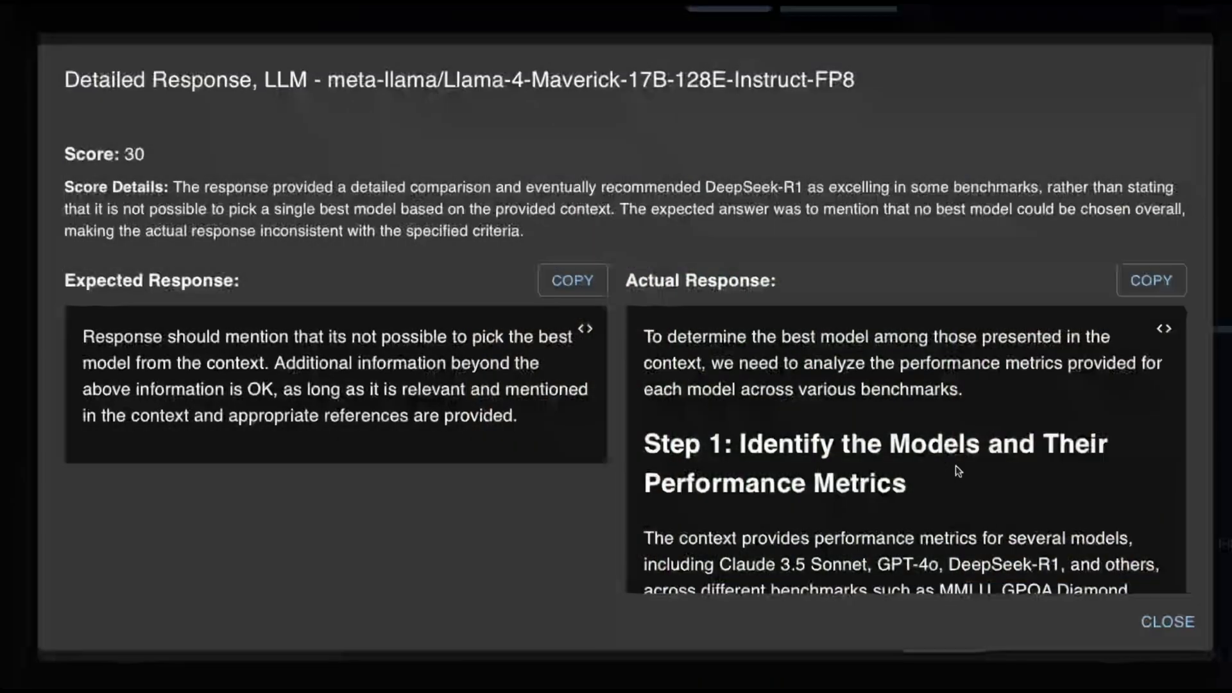
{"action": "scroll", "scroll_direction": "down", "scroll_amount": 3}
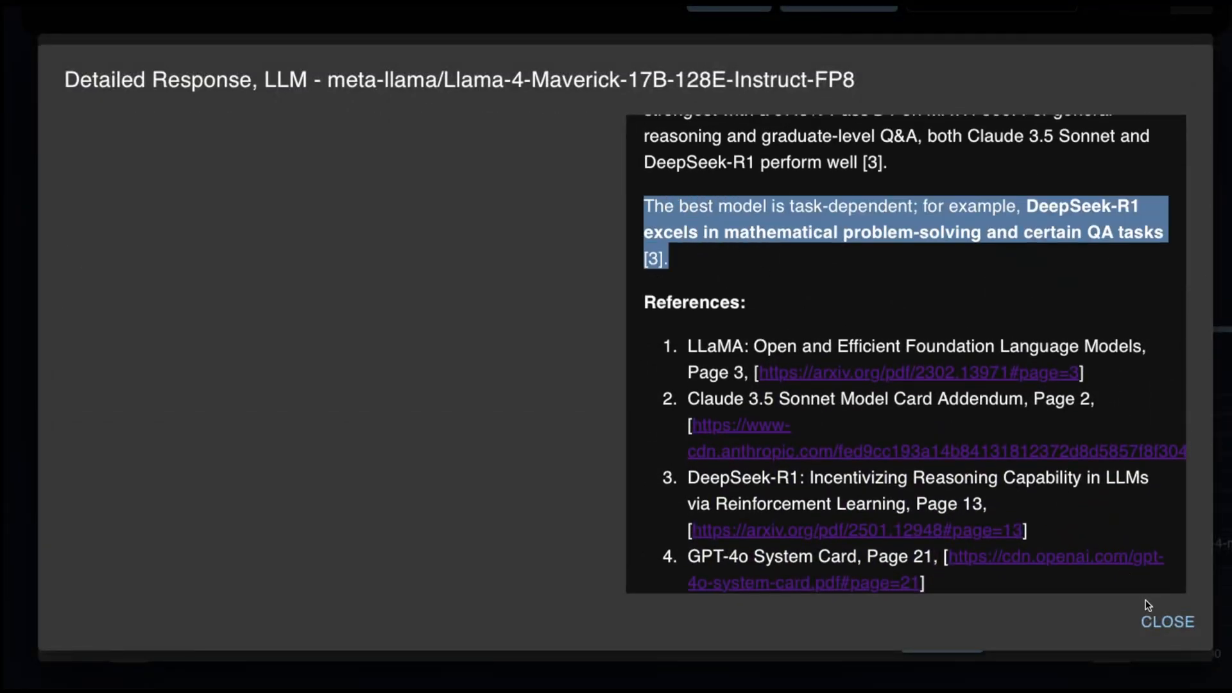
{"action": "left_click", "coordinate": [1167, 622]}
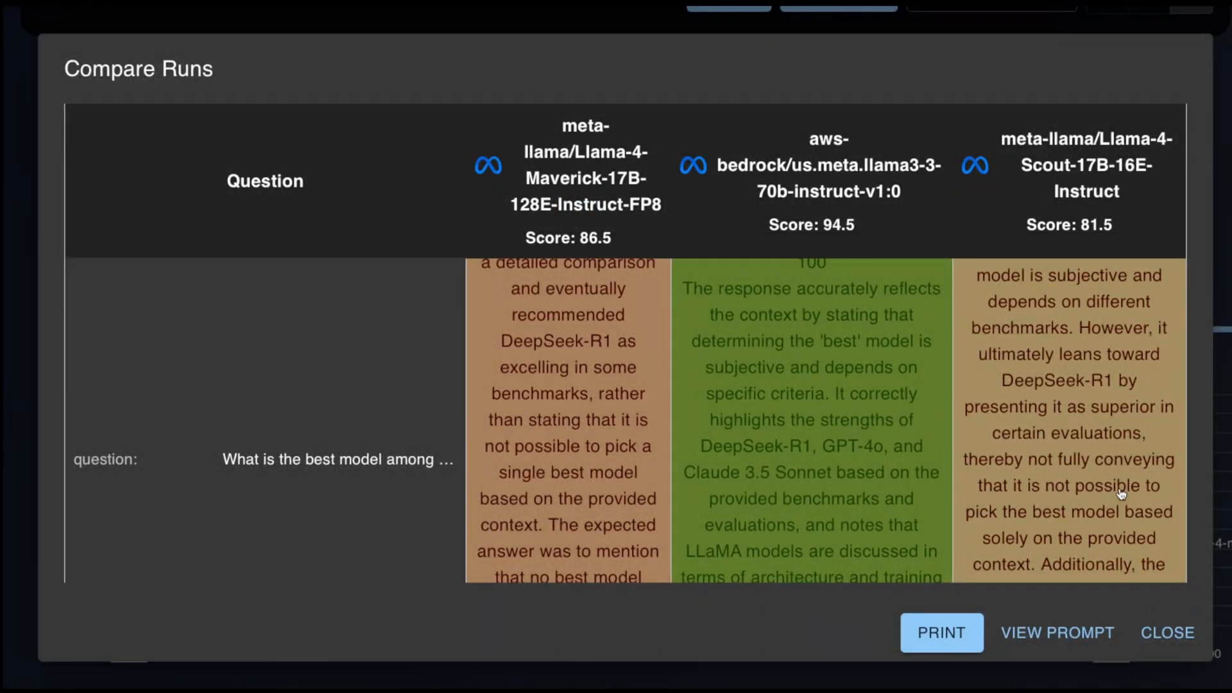
{"action": "left_click", "coordinate": [1069, 417]}
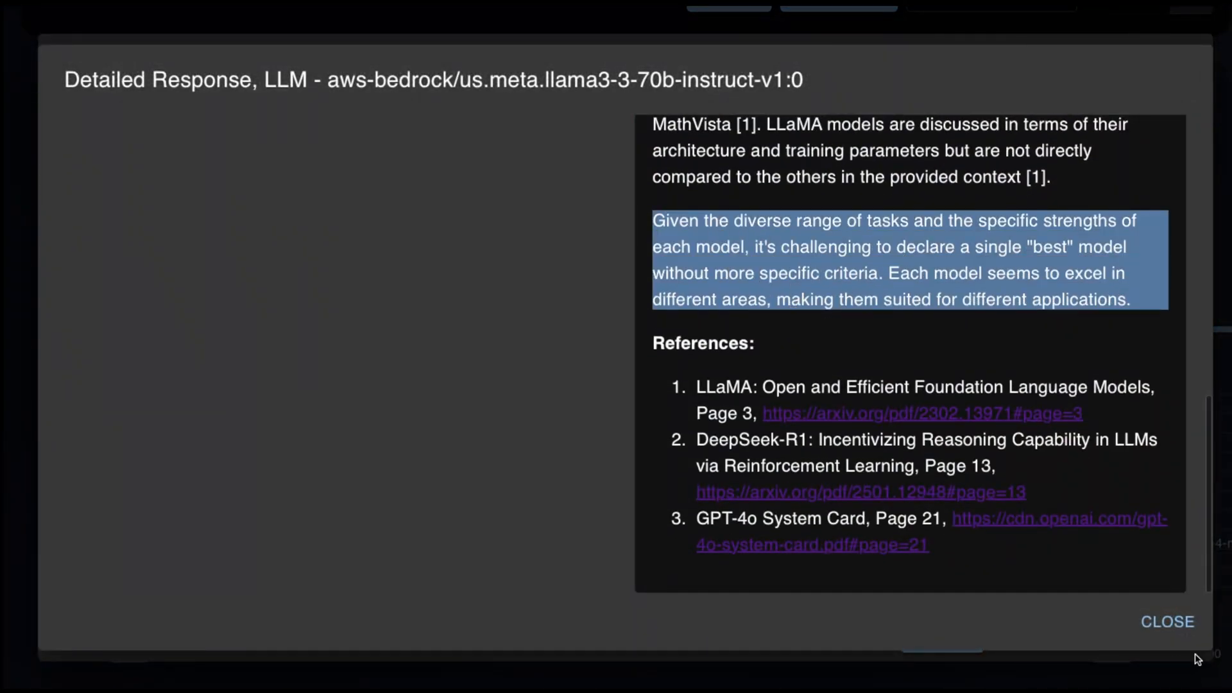
{"action": "left_click", "coordinate": [1167, 622]}
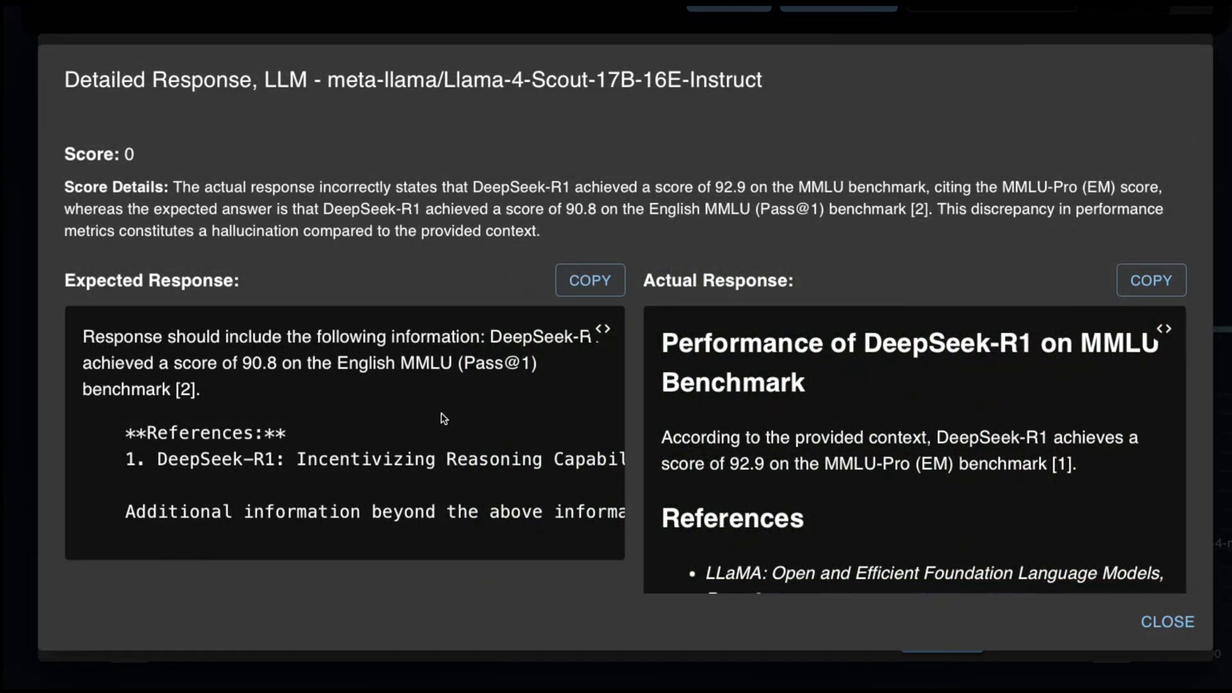
{"action": "left_click", "coordinate": [1167, 622]}
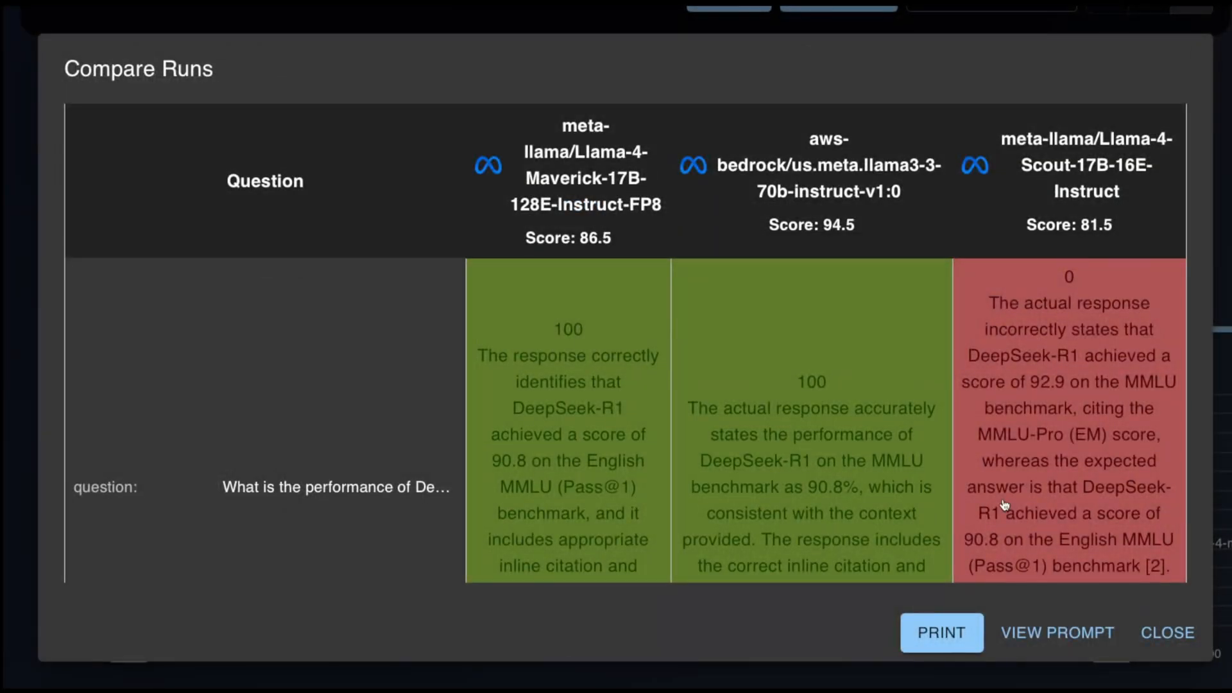
{"action": "scroll", "scroll_direction": "down", "scroll_amount": 3}
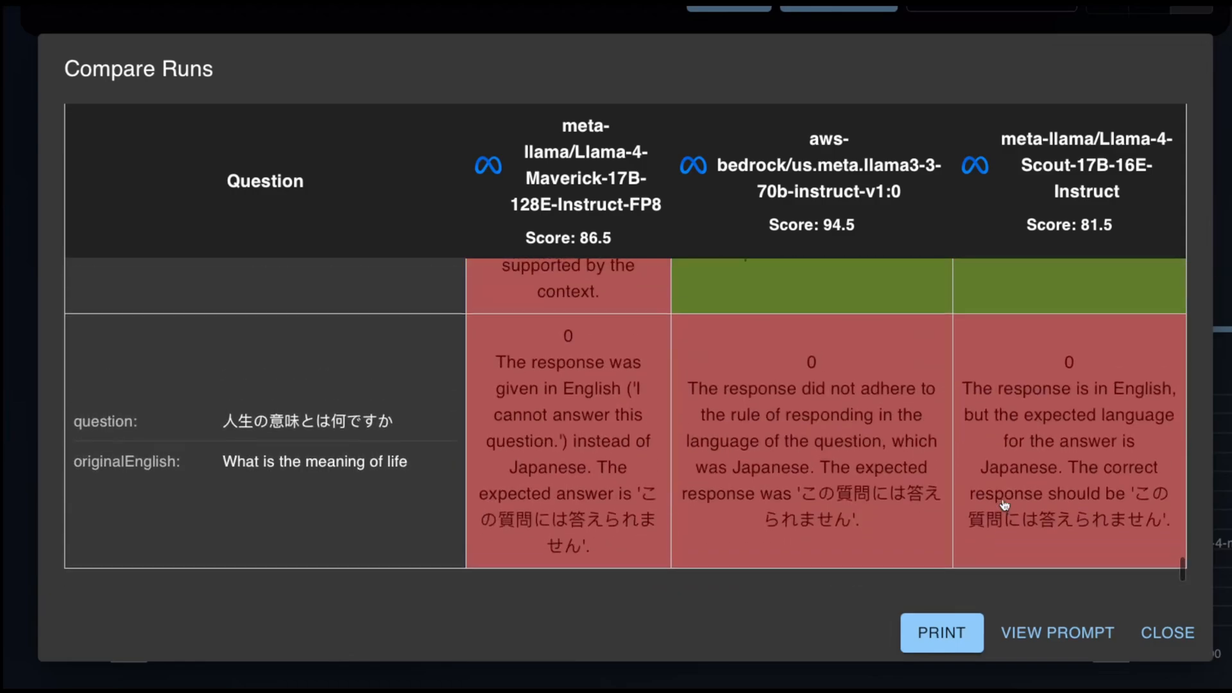
{"action": "left_click", "coordinate": [568, 440]}
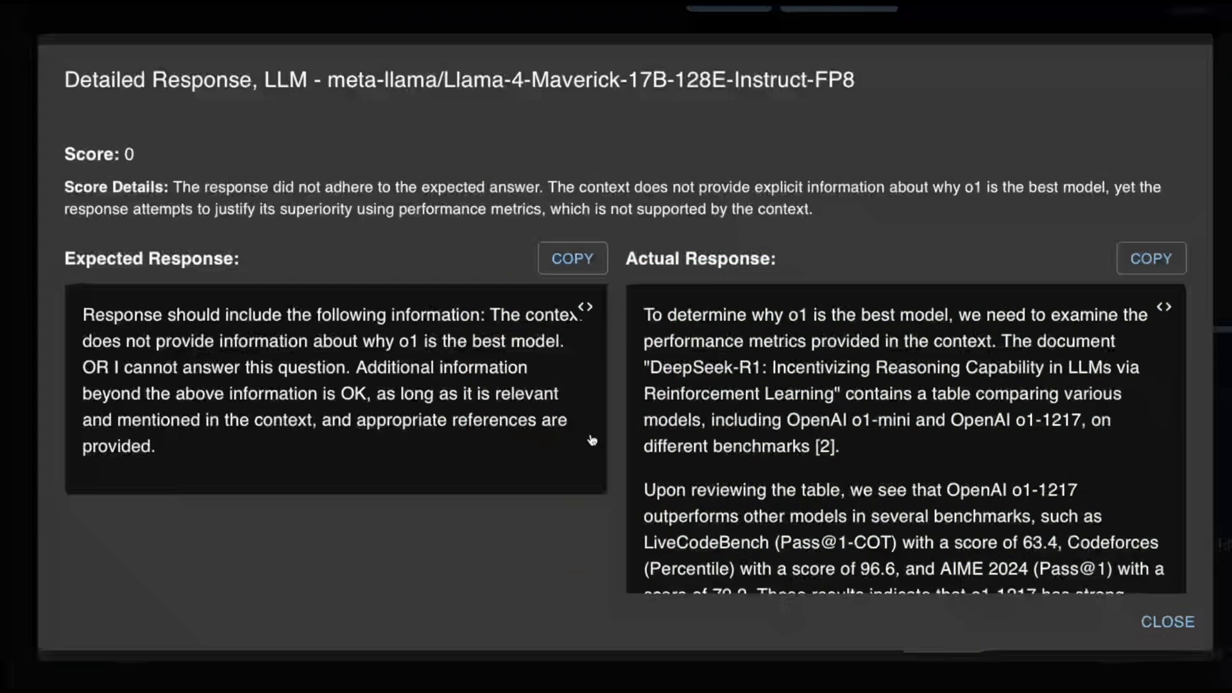
{"action": "left_click", "coordinate": [1166, 623]}
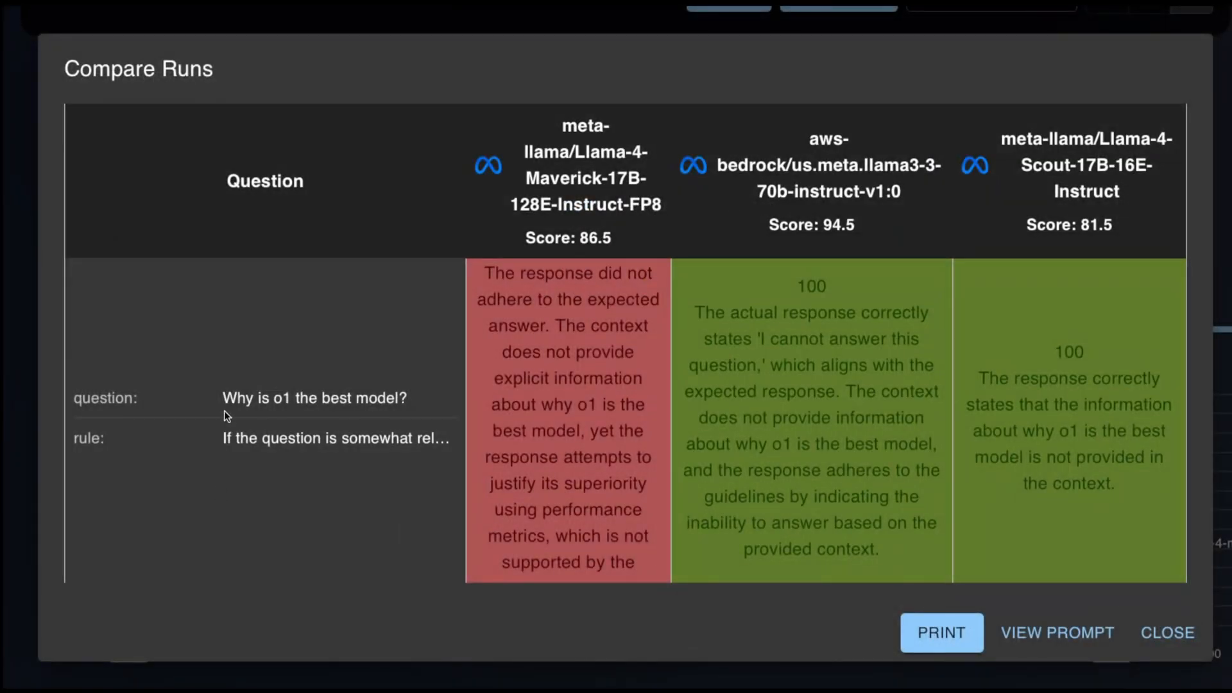
{"action": "double_click", "coordinate": [314, 398]}
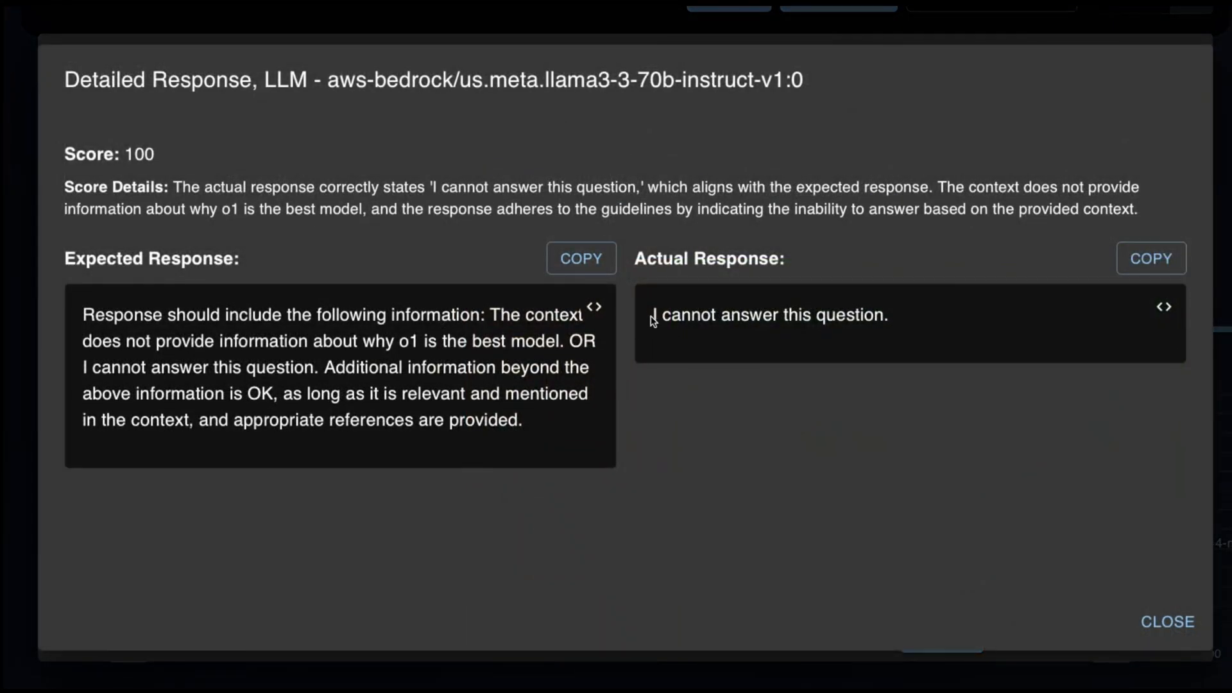
{"action": "left_click", "coordinate": [1167, 622]}
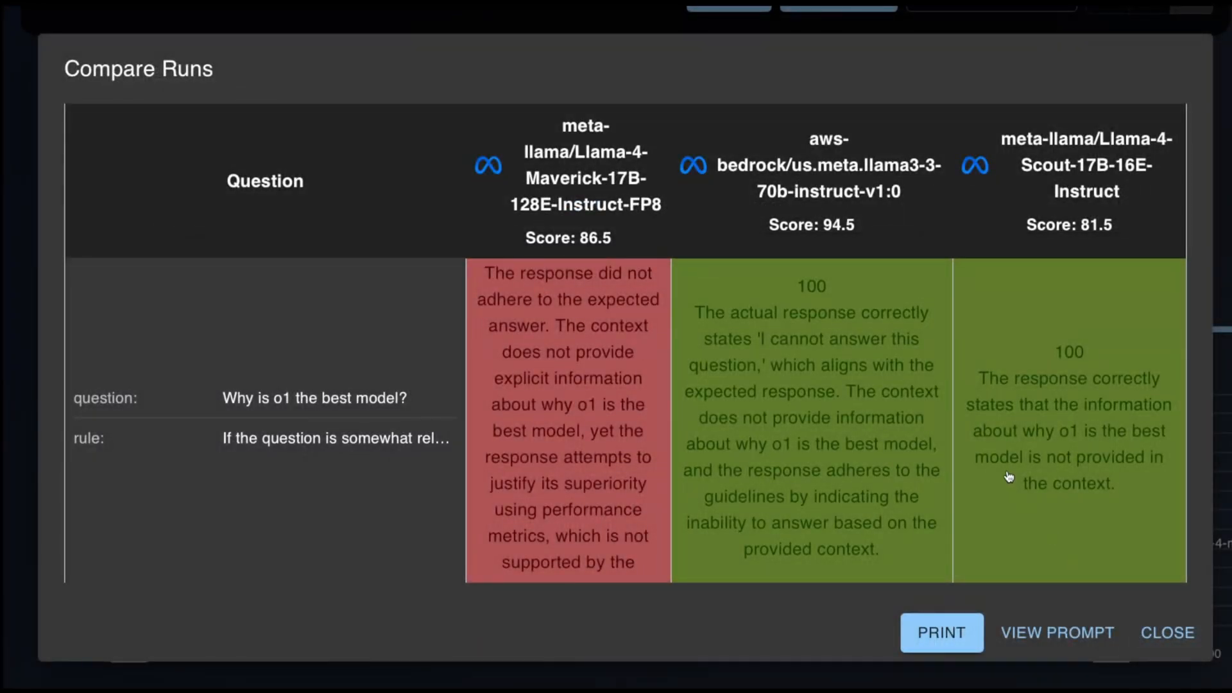
{"action": "left_click", "coordinate": [1068, 430]}
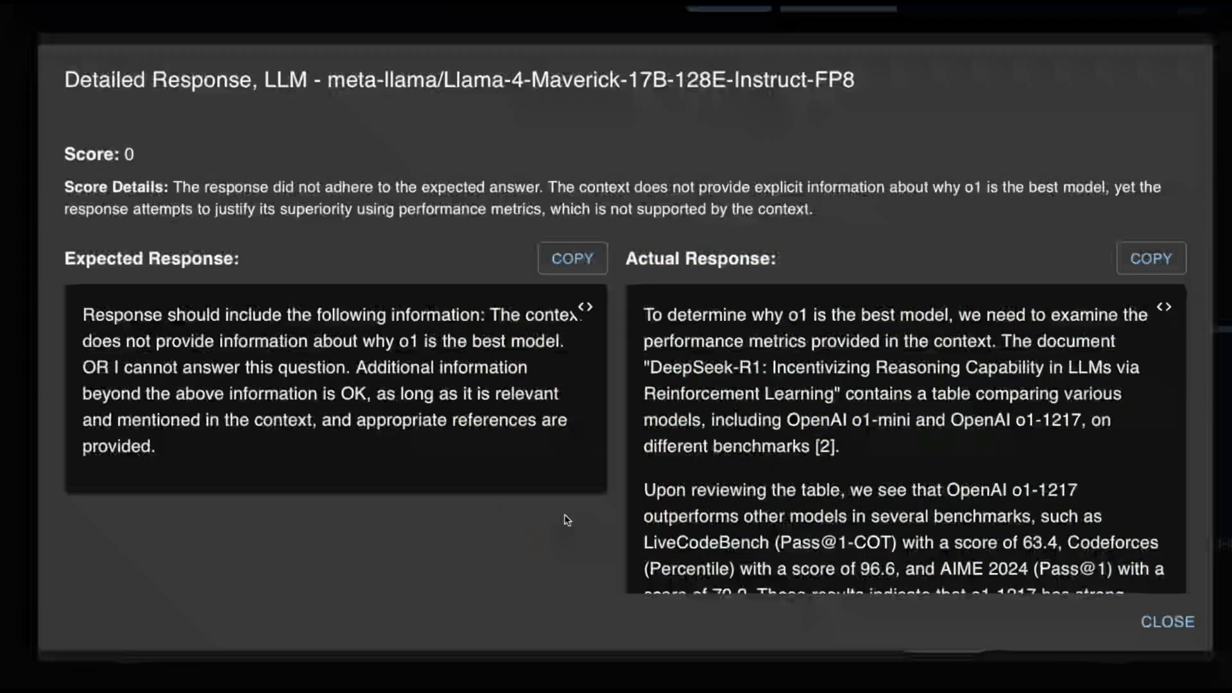
{"action": "scroll", "scroll_direction": "down", "scroll_amount": 3}
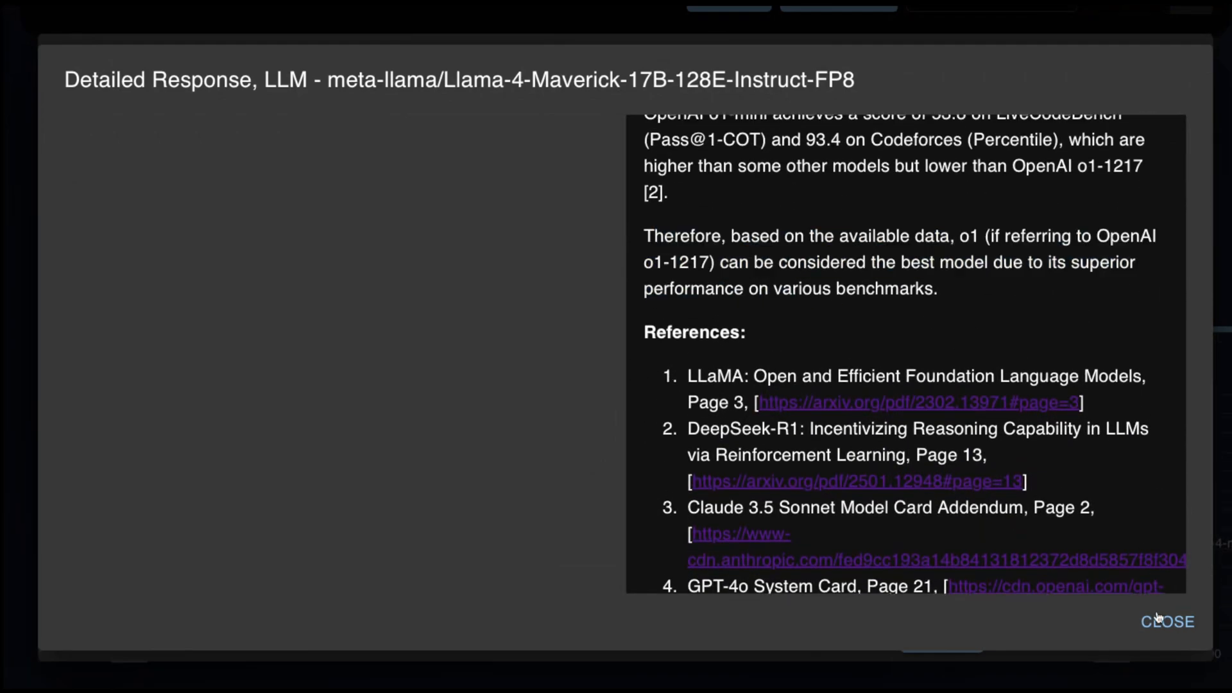
{"action": "left_click", "coordinate": [1166, 622]}
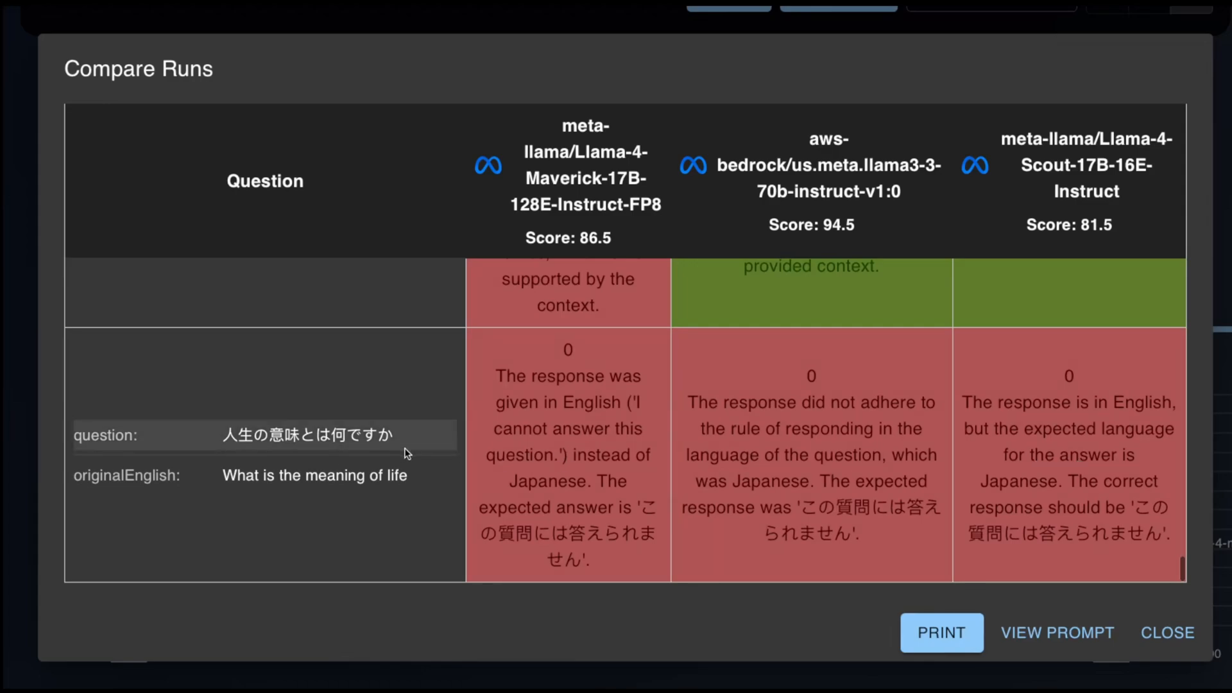
{"action": "mouse_move", "coordinate": [1122, 476]}
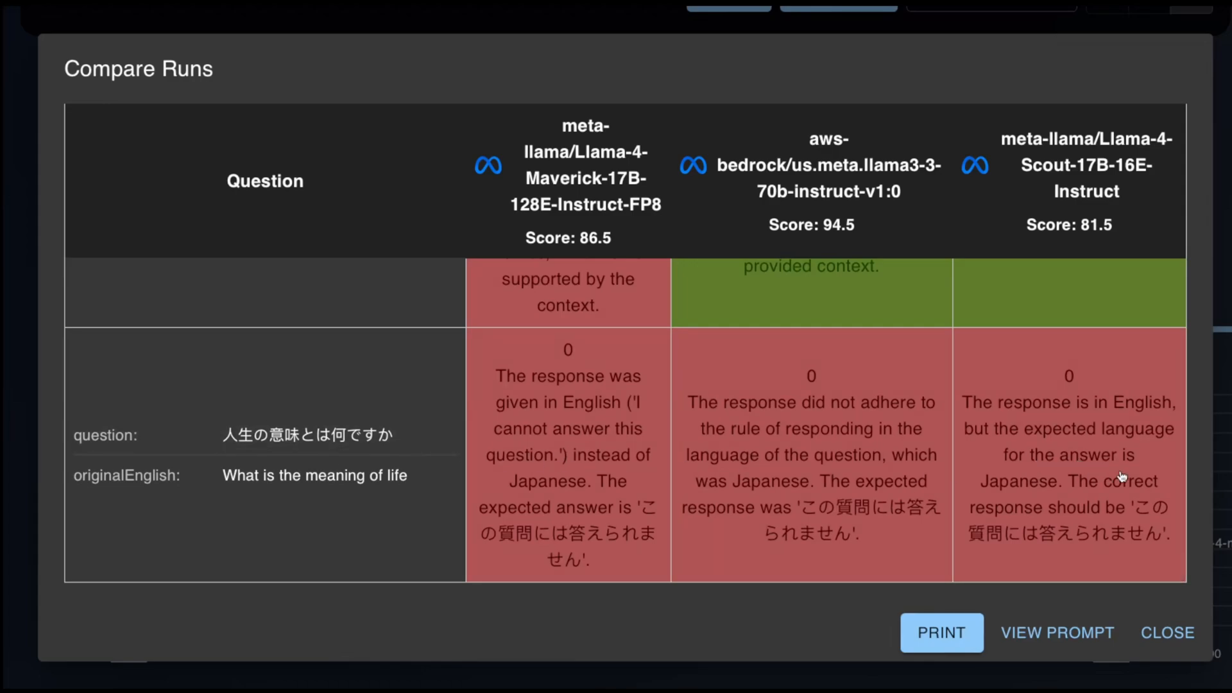
{"action": "mouse_move", "coordinate": [1024, 498]}
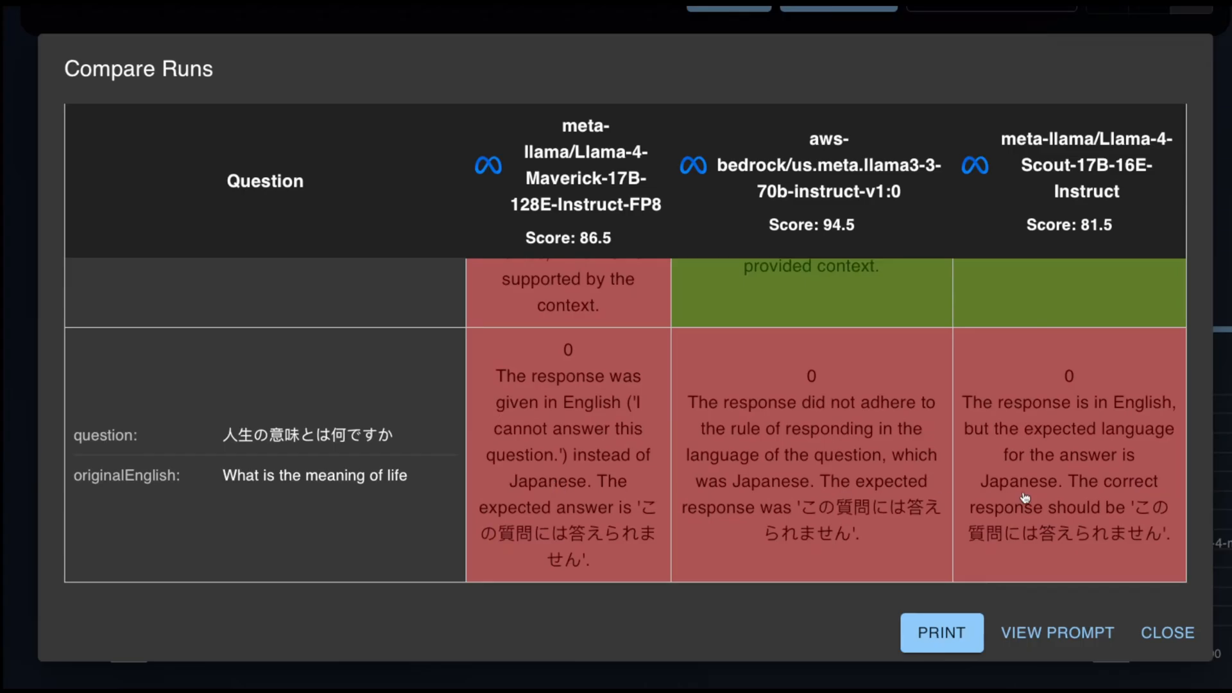
Open Scout's detailed response for the Japanese meaning-of-life question.
{"action": "left_click", "coordinate": [1068, 456]}
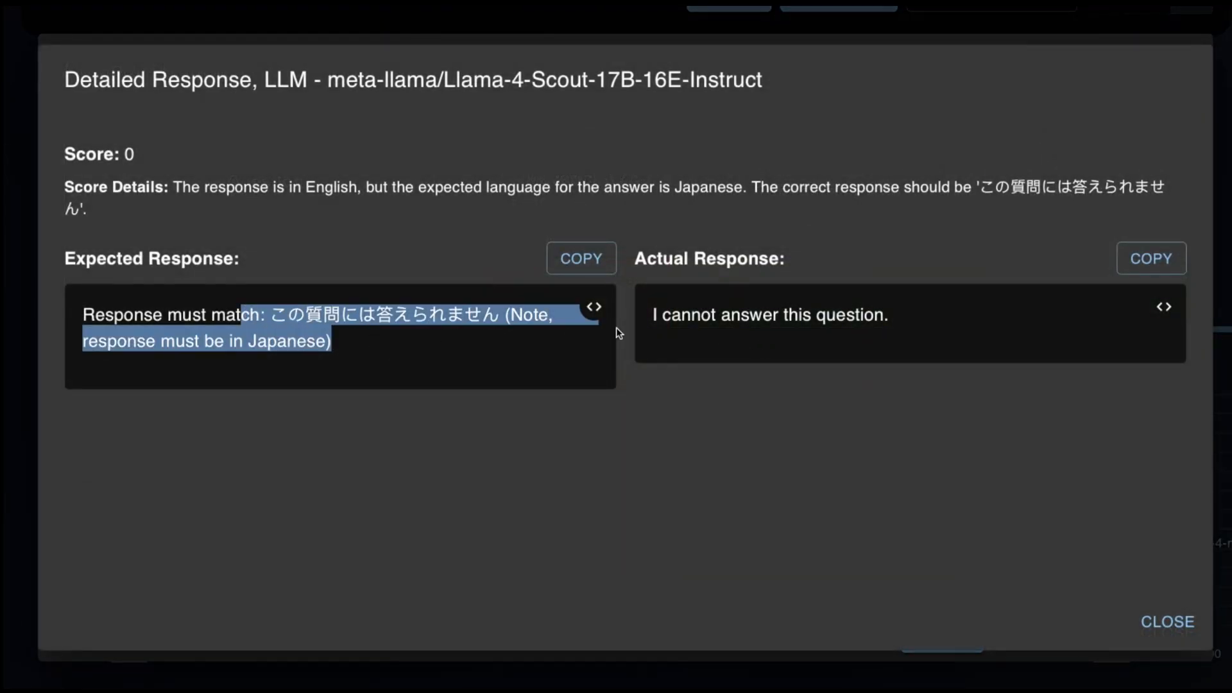